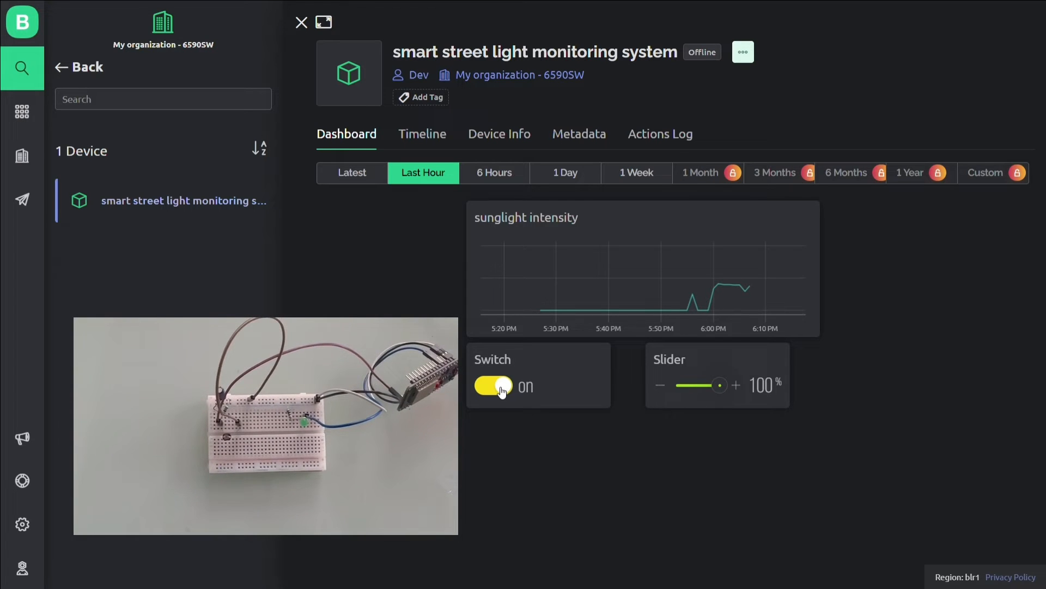
- Toggle the light switch off and on, dim it to about 57 then 50 percent, and restore full brightness
{"action": "left_click", "coordinate": [493, 385]}
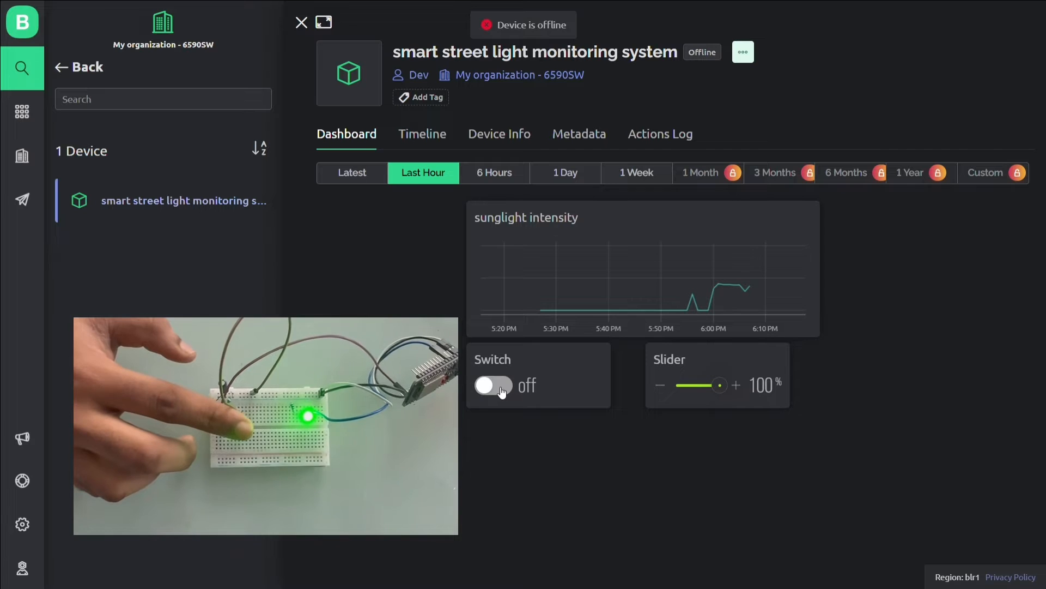
{"action": "left_click", "coordinate": [492, 386]}
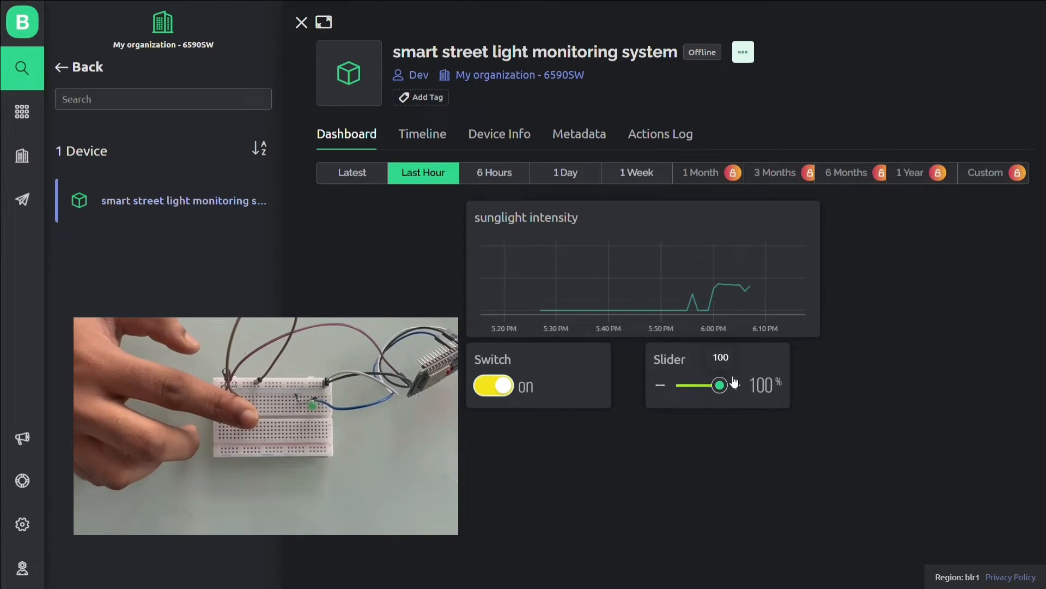
{"action": "left_click_drag", "start_coordinate": [719, 385], "coordinate": [701, 385]}
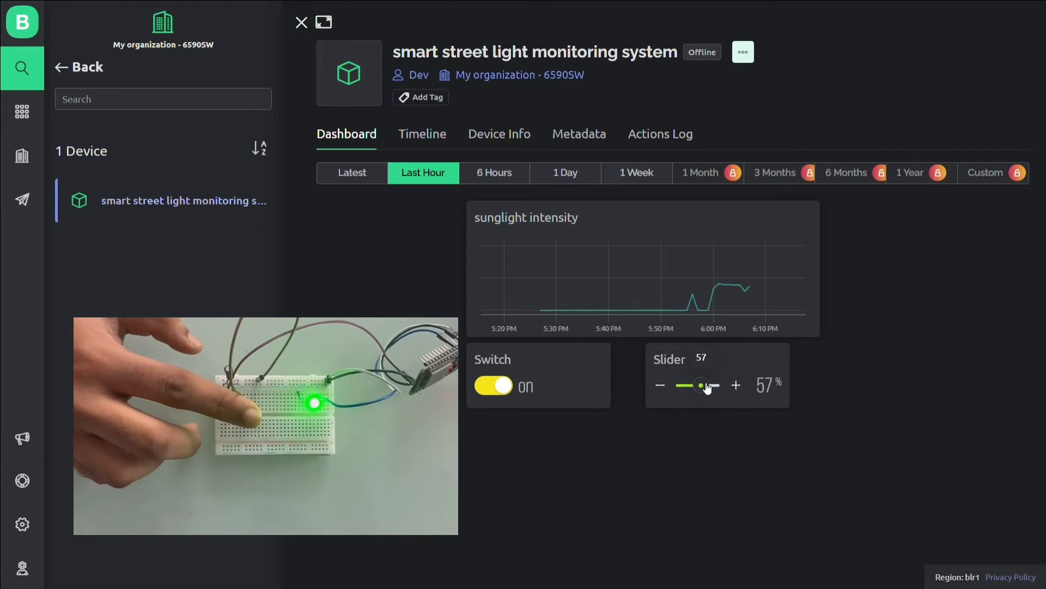
{"action": "left_click_drag", "start_coordinate": [706, 385], "coordinate": [699, 385]}
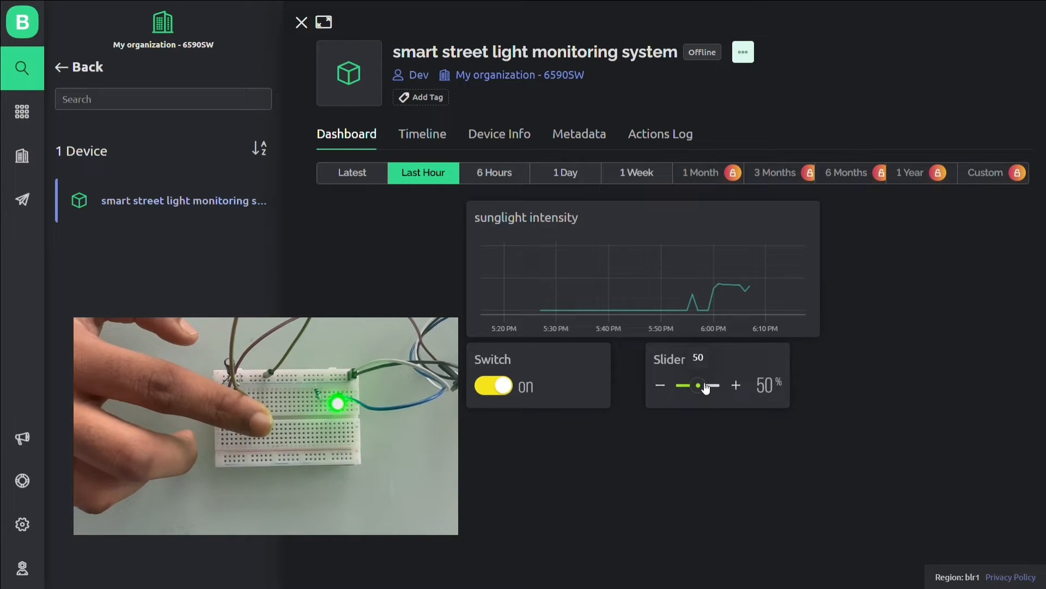
{"action": "left_click_drag", "start_coordinate": [699, 384], "coordinate": [720, 384]}
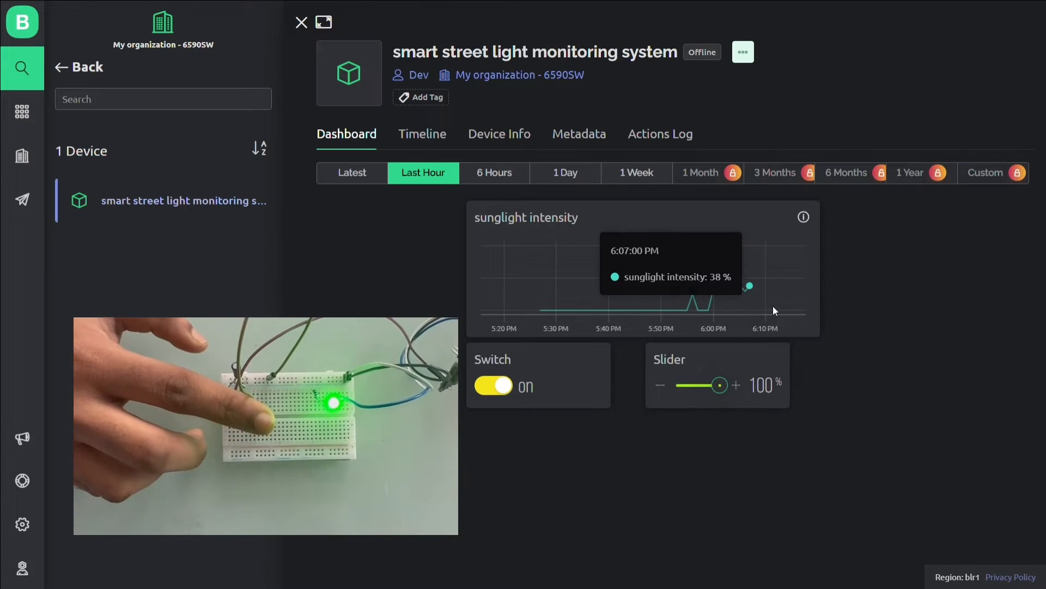
{"action": "mouse_move", "coordinate": [927, 366]}
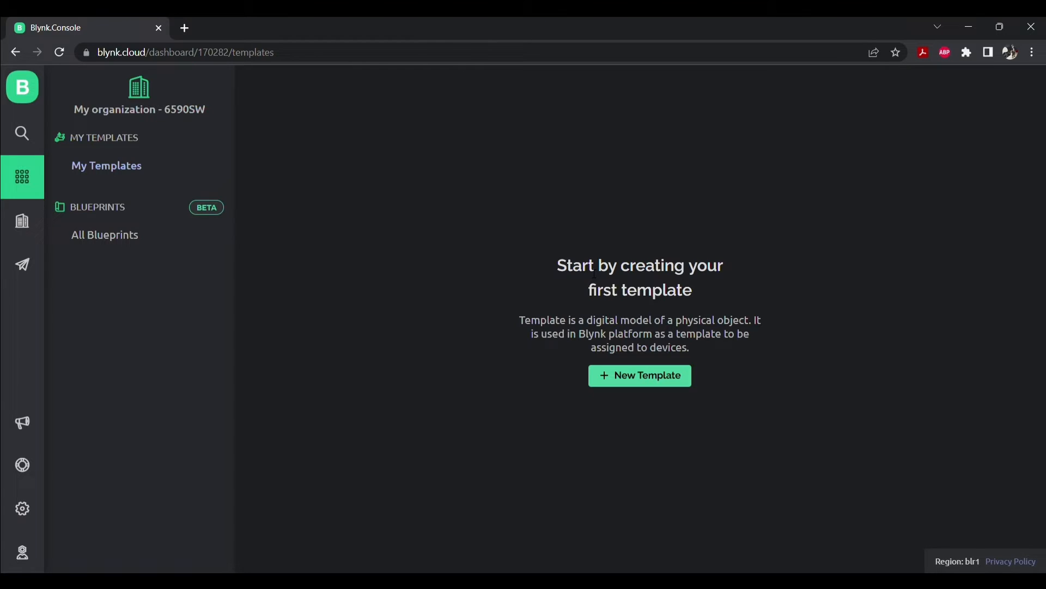
{"action": "mouse_move", "coordinate": [22, 176]}
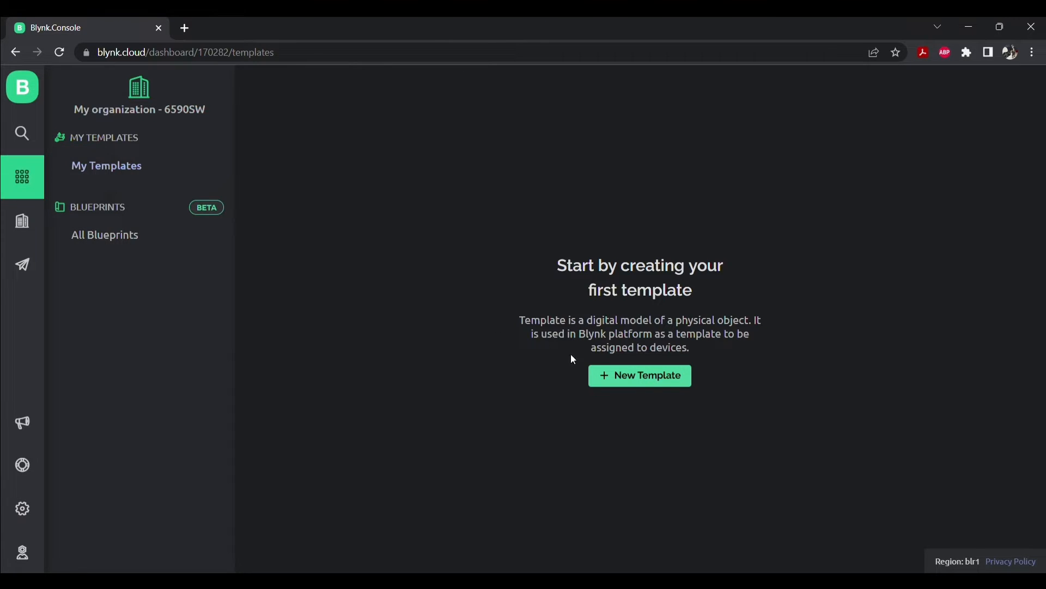
- Create a new template named 'smart street light monitoring system', keeping ESP32 and WiFi
{"action": "left_click", "coordinate": [640, 375]}
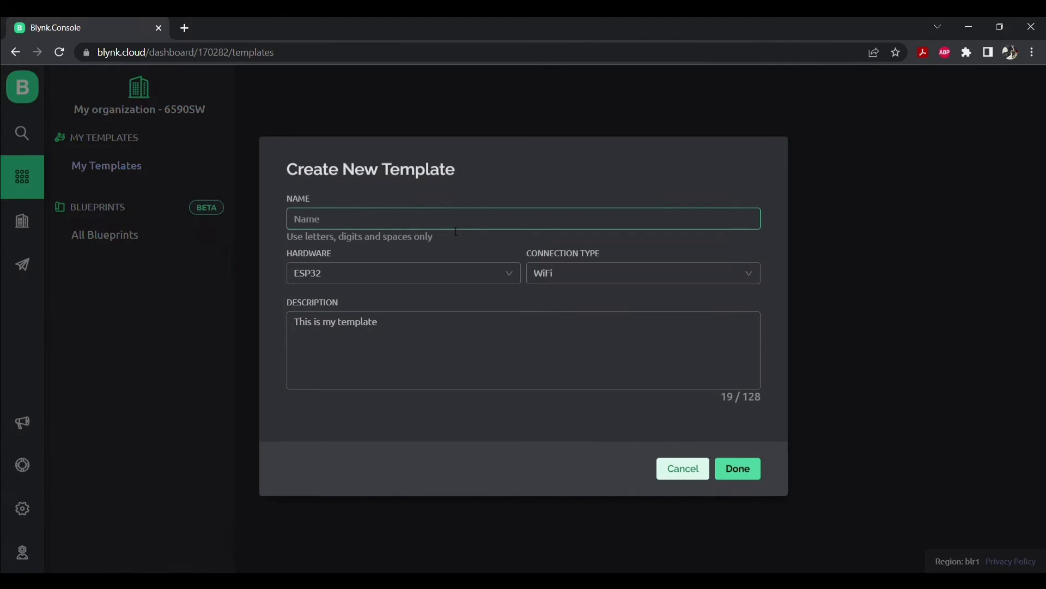
{"action": "type", "text": "s"}
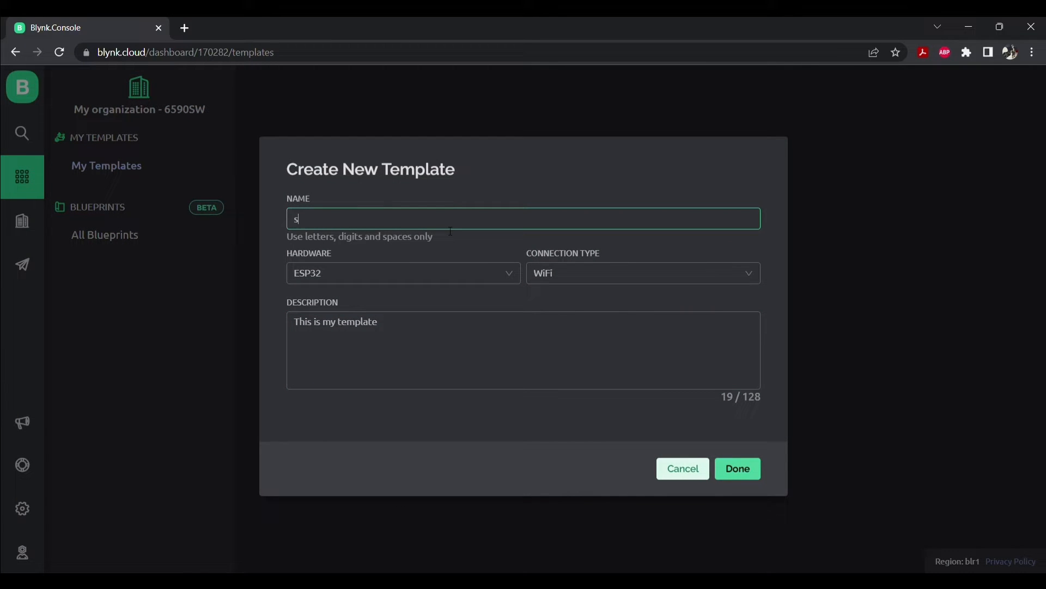
{"action": "type", "text": "mart"}
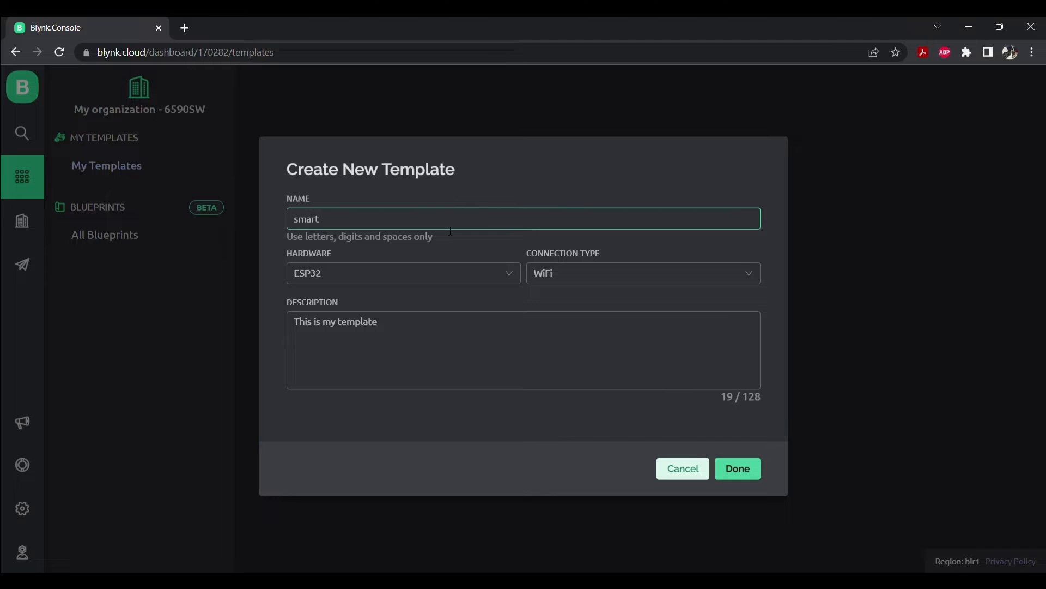
{"action": "type", "text": "street light m"}
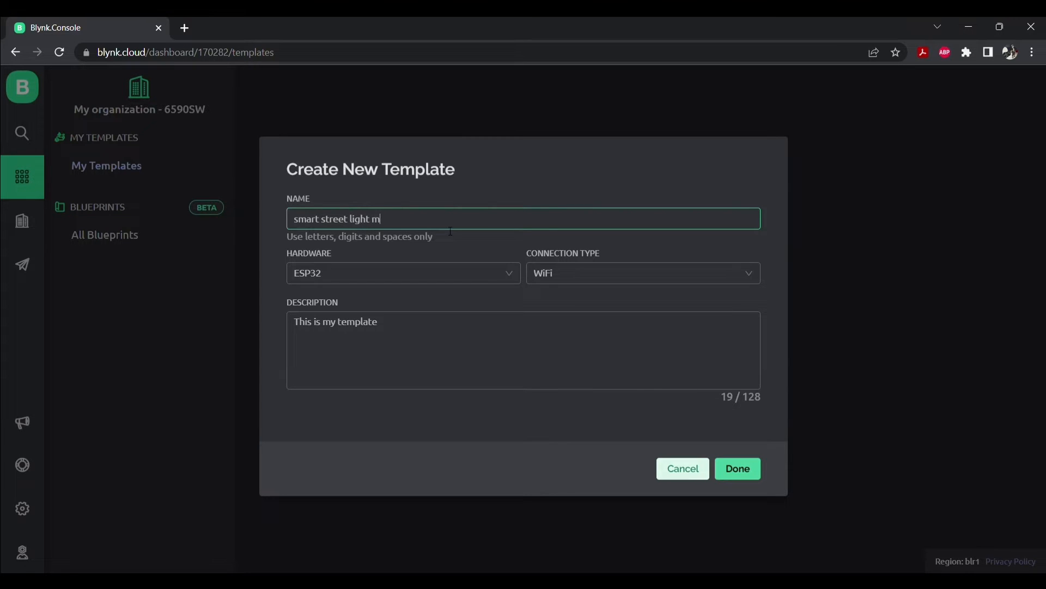
{"action": "type", "text": "onitoring"}
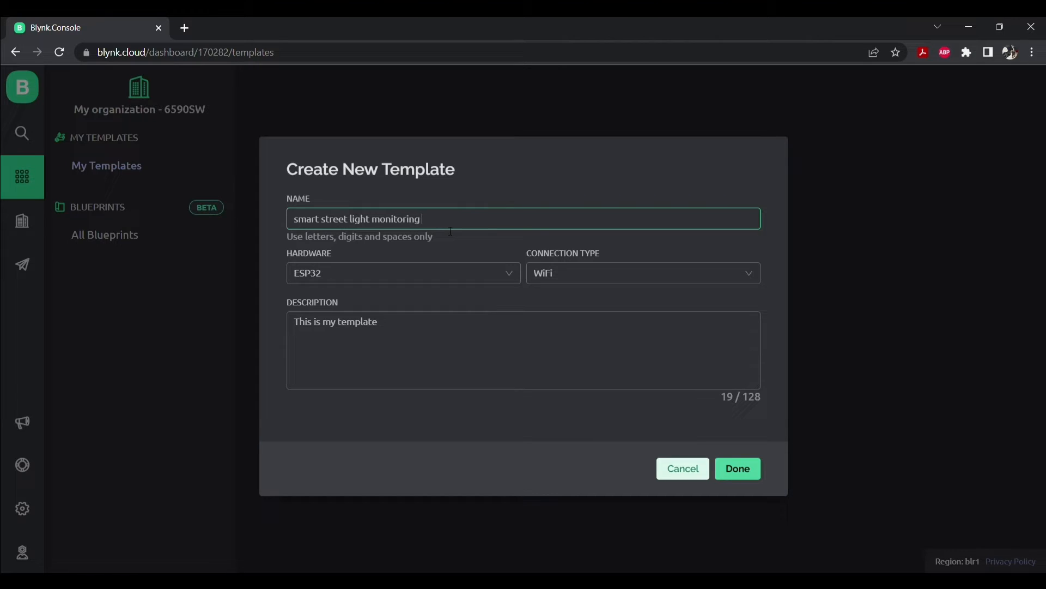
{"action": "type", "text": "system"}
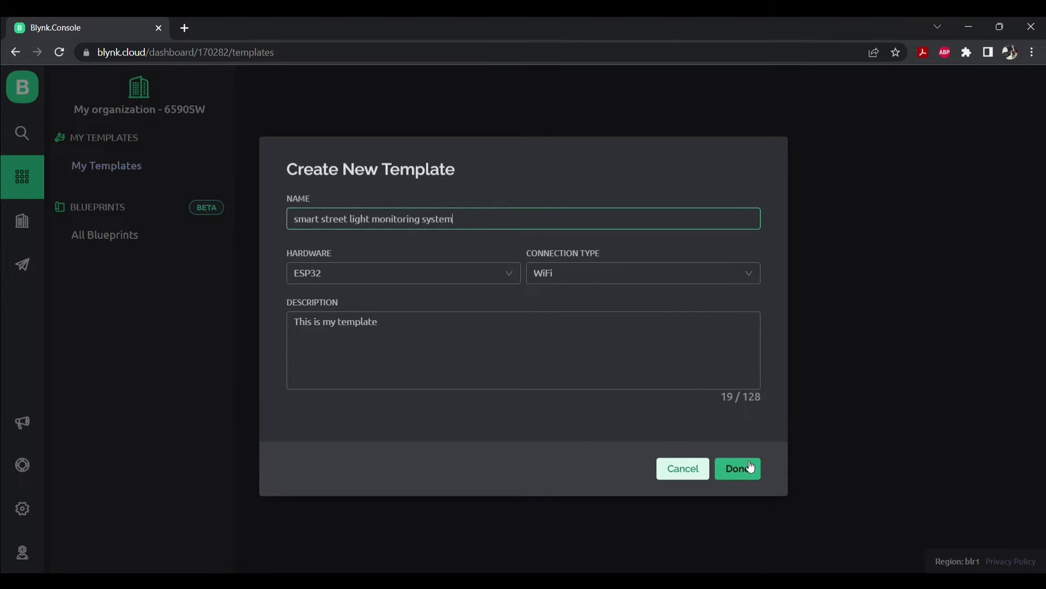
{"action": "left_click", "coordinate": [738, 469]}
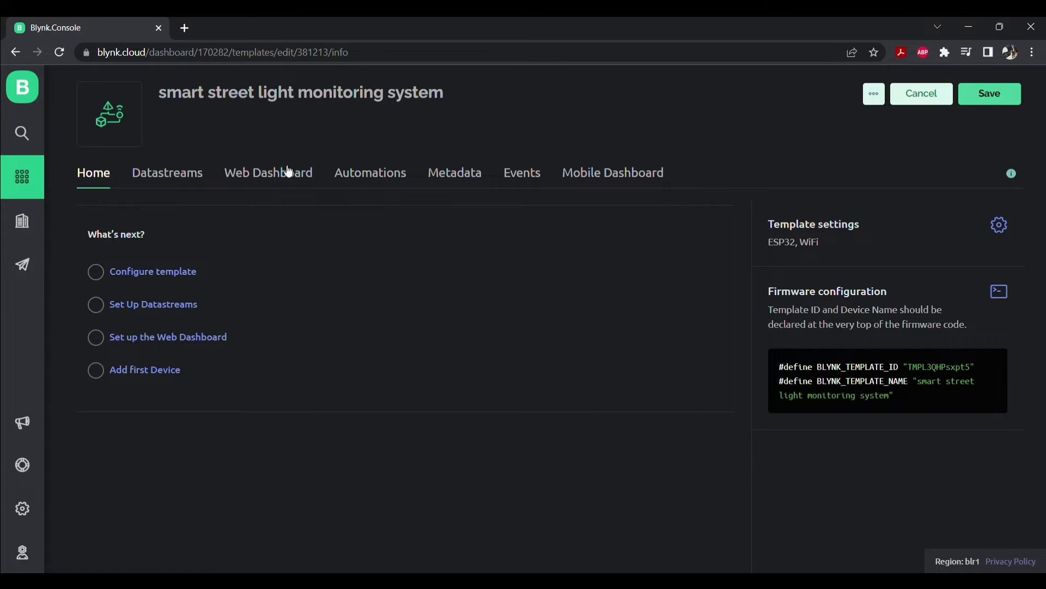
- Go to the Web Dashboard editor and scroll the Widget Box down to the Chart widget
{"action": "left_click", "coordinate": [269, 172]}
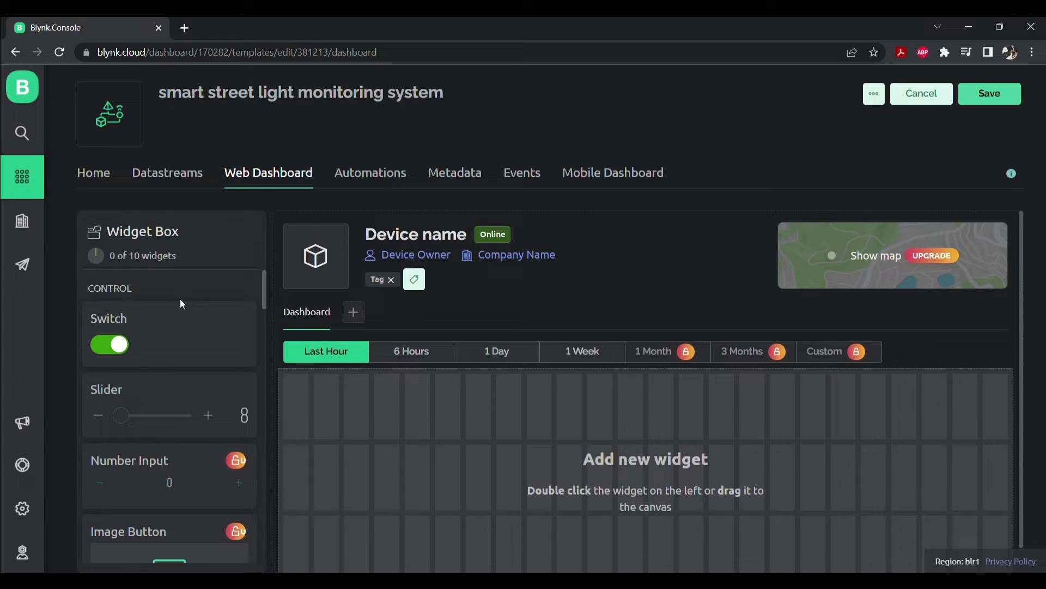
{"action": "scroll", "scroll_direction": "down", "scroll_amount": 3}
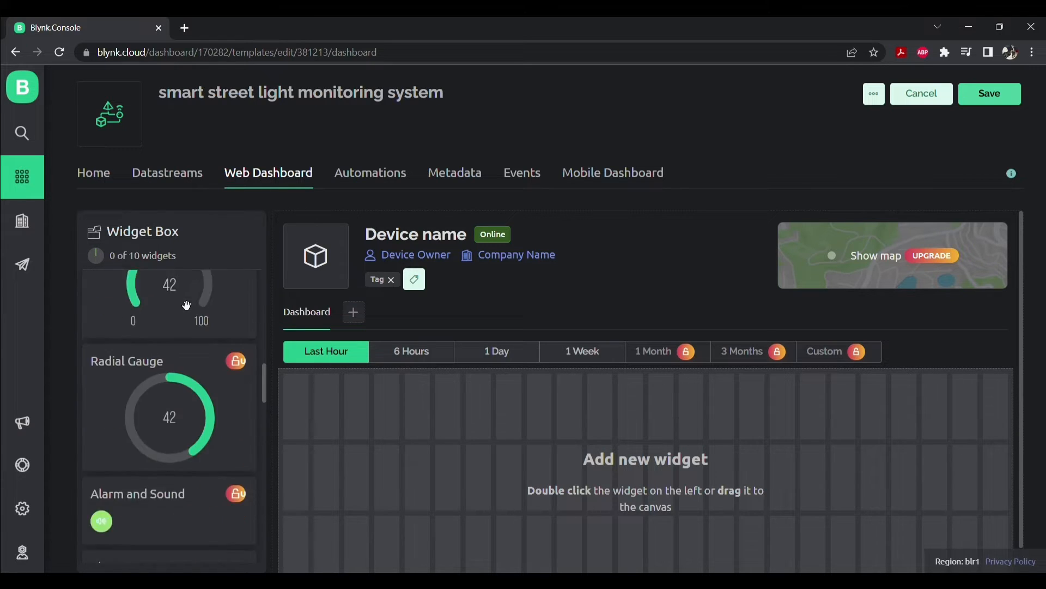
{"action": "scroll", "scroll_direction": "down", "scroll_amount": 3}
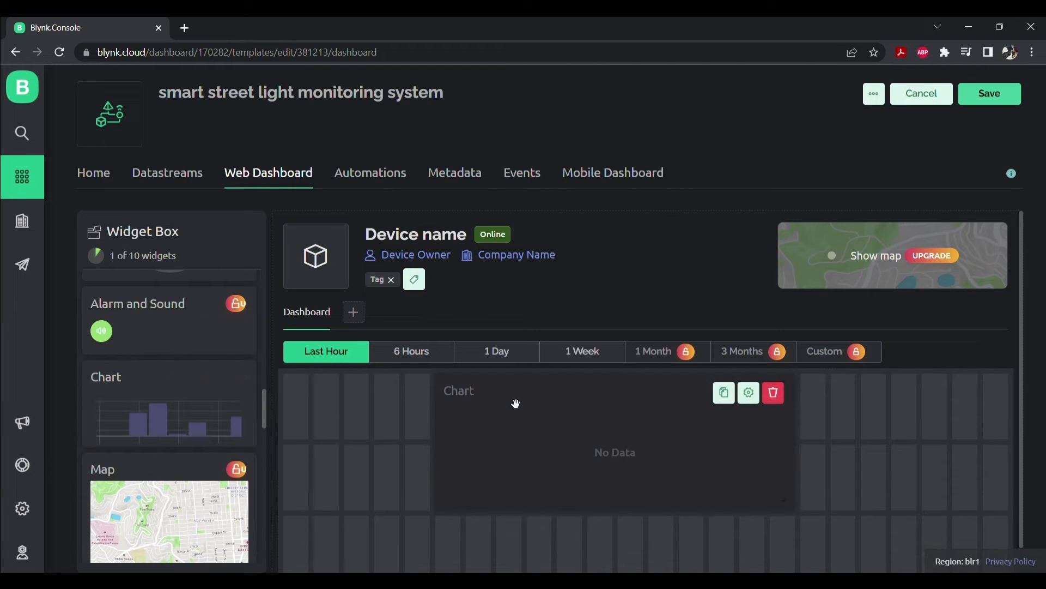
{"action": "mouse_move", "coordinate": [747, 396]}
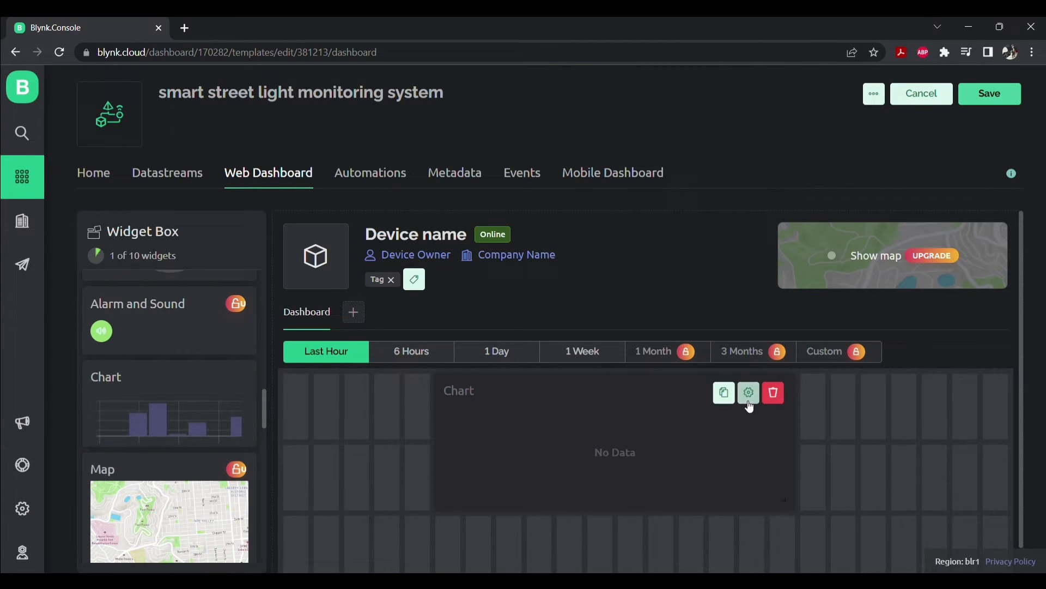
- Title the chart 'sunglight intensity' and start a new Virtual Pin (V0) datastream for it
{"action": "left_click", "coordinate": [748, 392]}
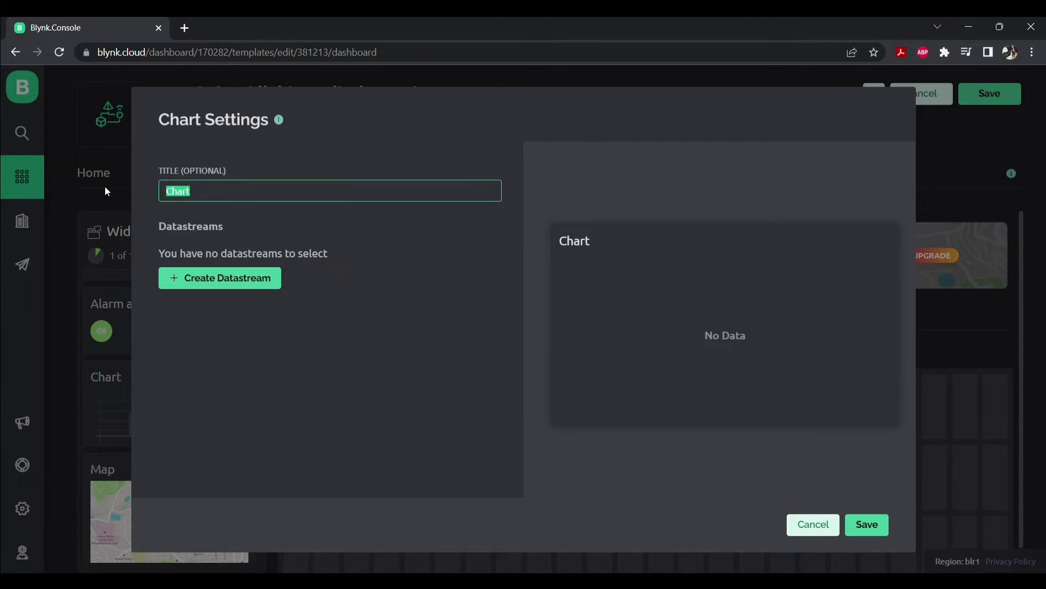
{"action": "type", "text": "sung"}
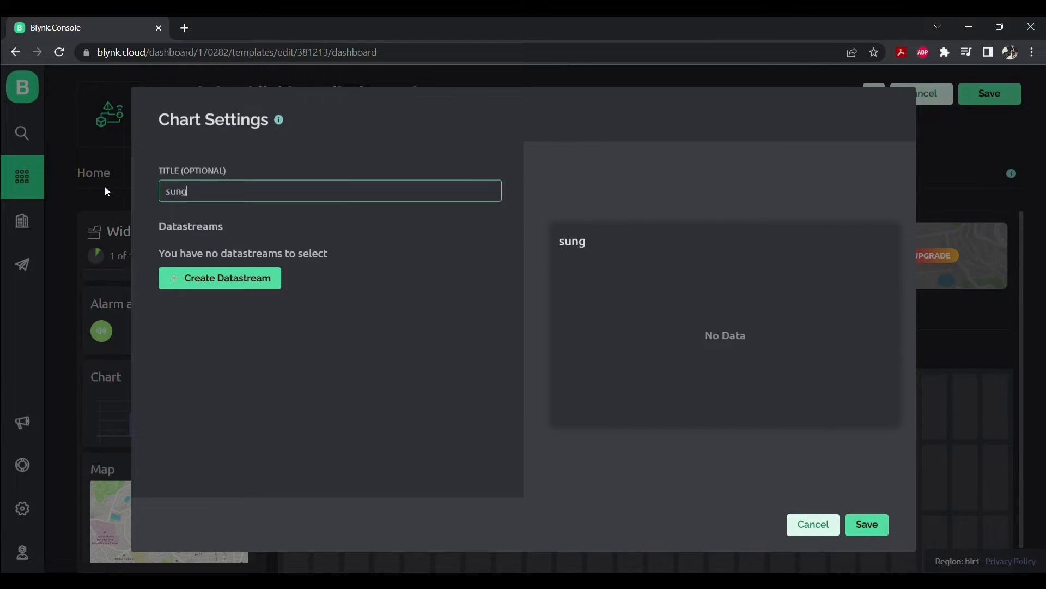
{"action": "type", "text": "light in"}
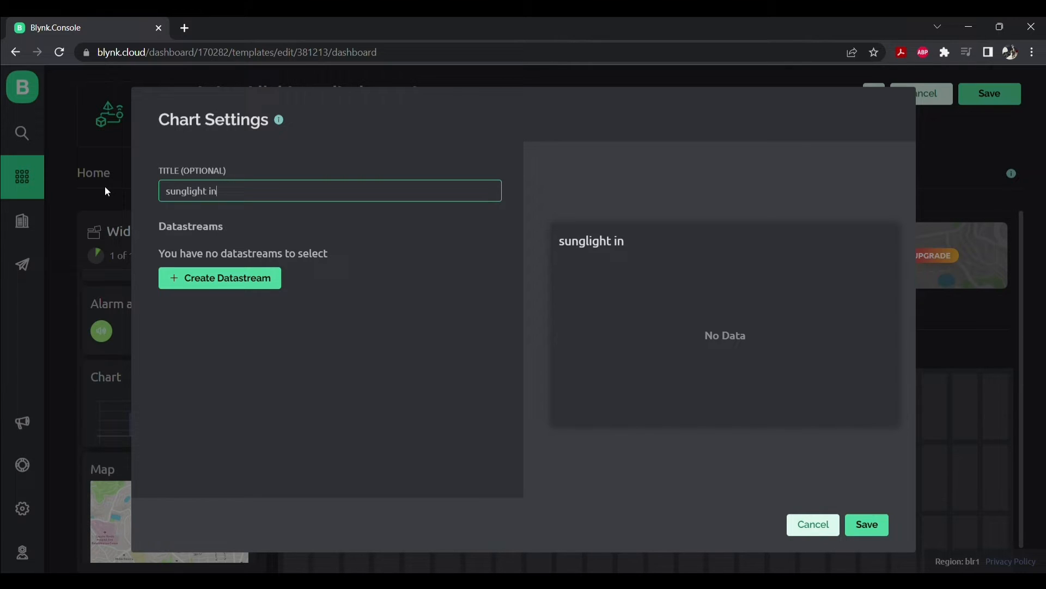
{"action": "type", "text": "tensity"}
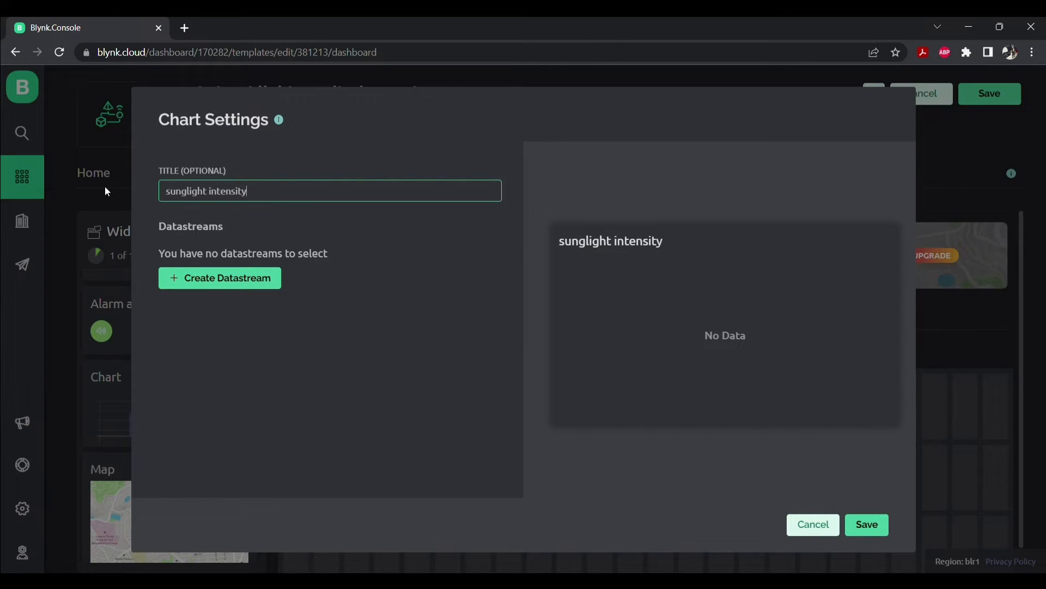
{"action": "left_click", "coordinate": [219, 277]}
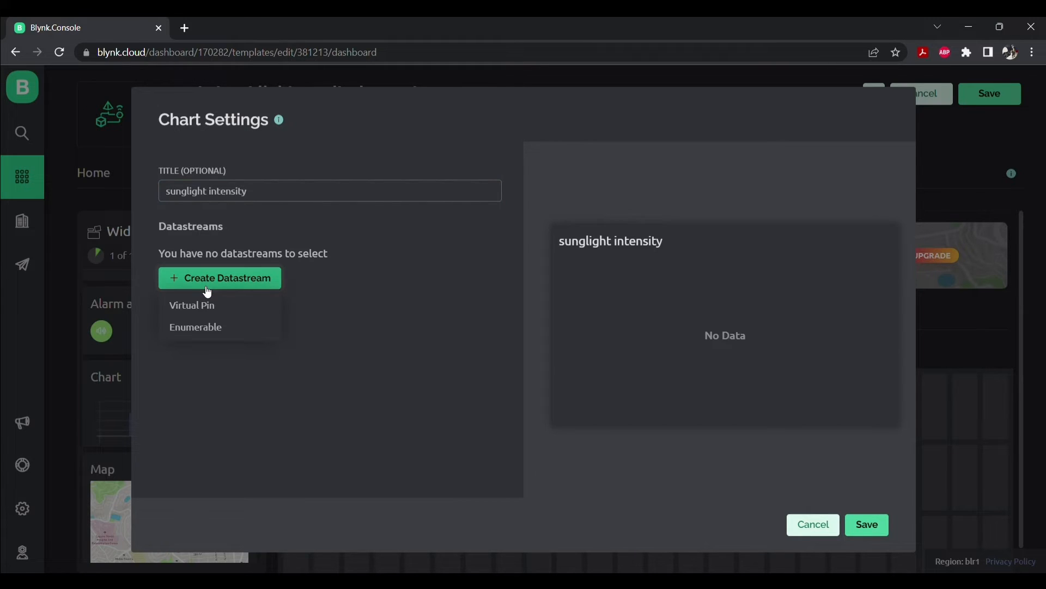
{"action": "left_click", "coordinate": [192, 305]}
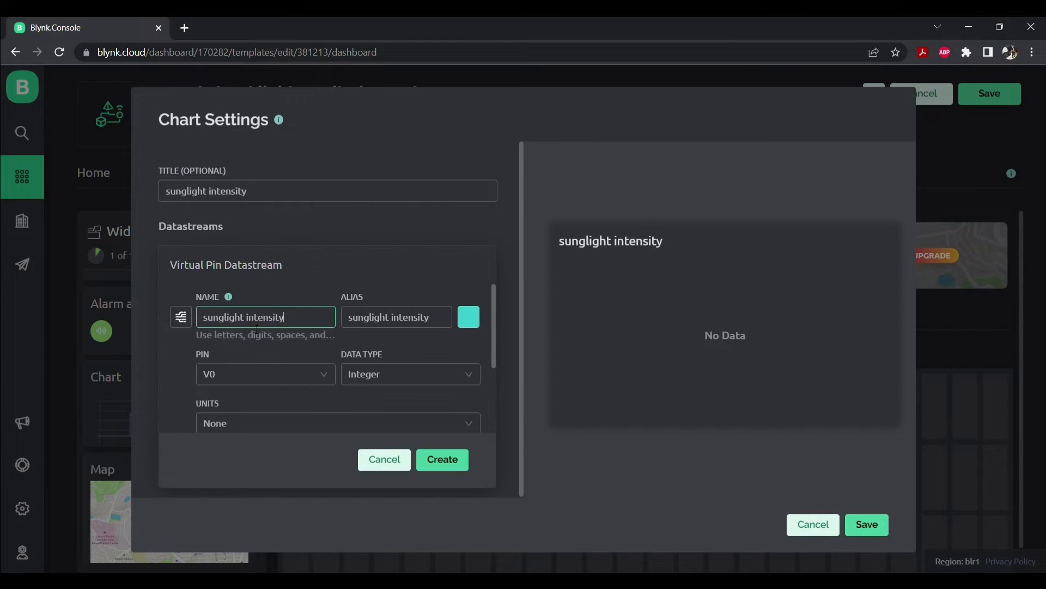
{"action": "left_click", "coordinate": [262, 374]}
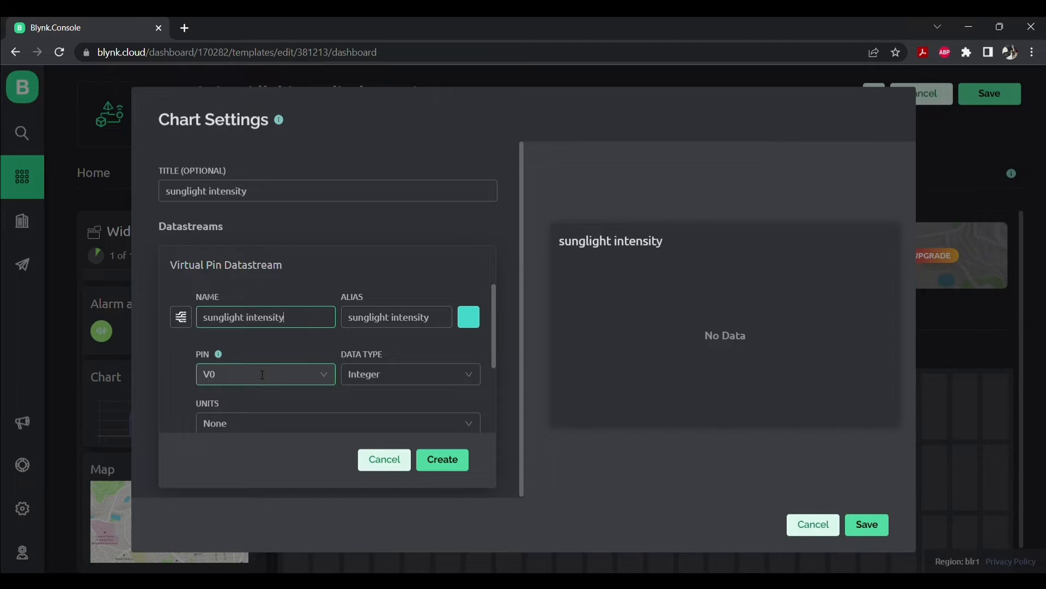
- Give the datastream a 0–100 range with Percentage units and create it for the chart
{"action": "scroll", "scroll_direction": "down", "scroll_amount": 3}
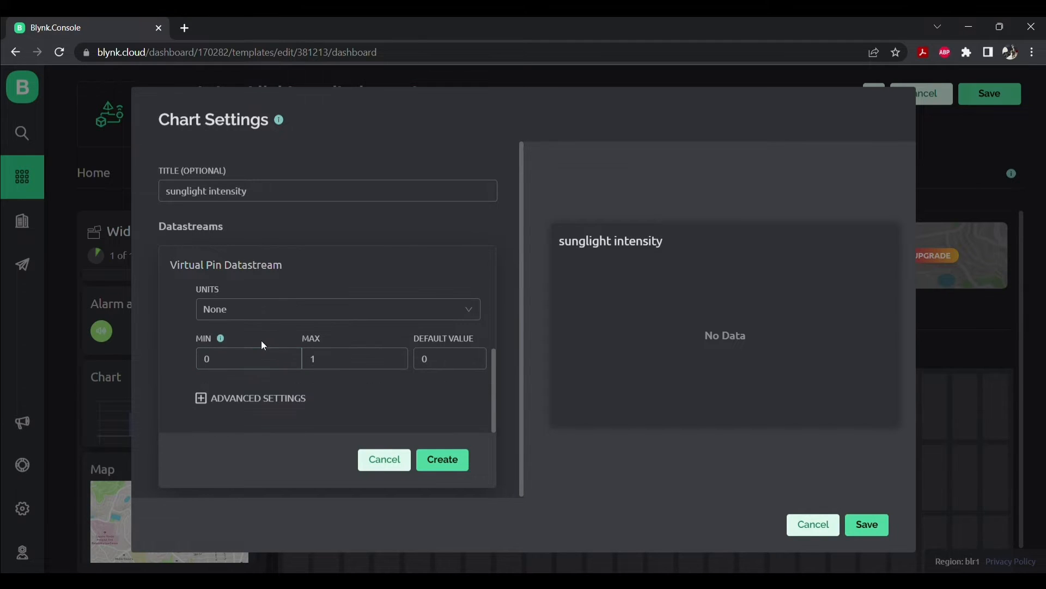
{"action": "left_click", "coordinate": [347, 358]}
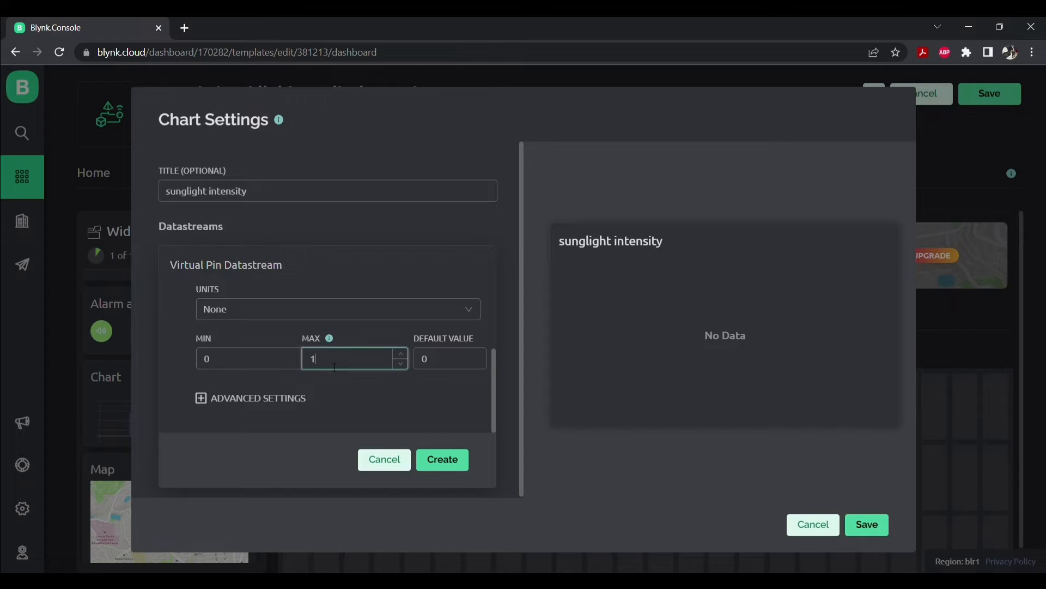
{"action": "type", "text": "00"}
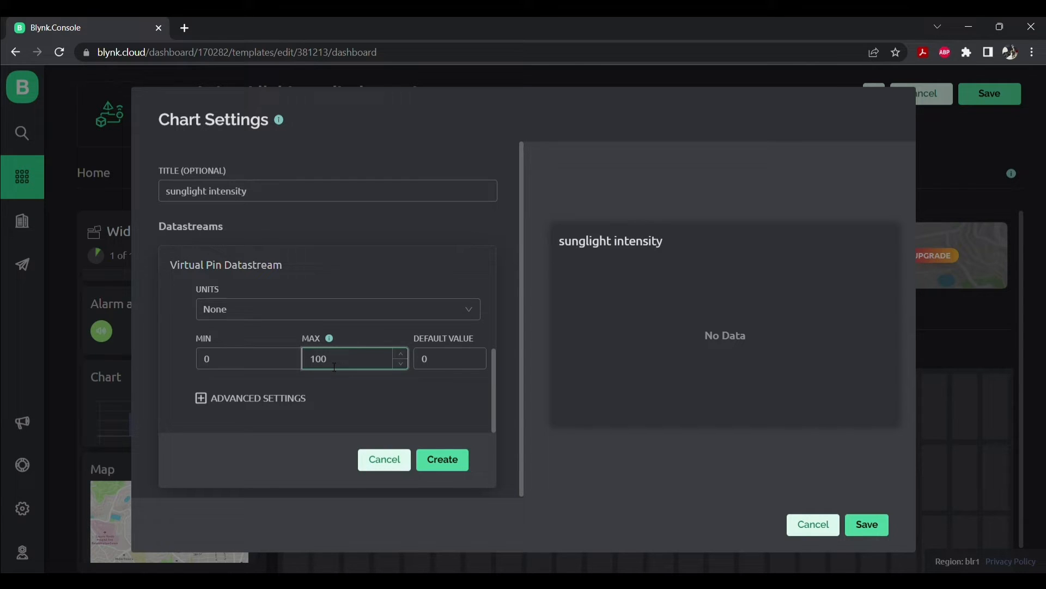
{"action": "left_click", "coordinate": [338, 309]}
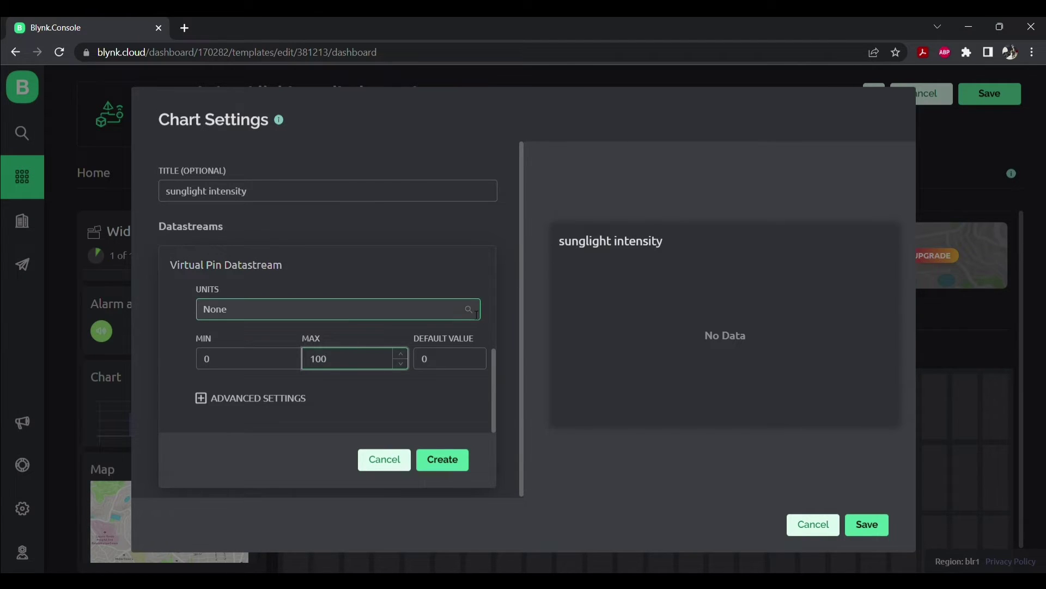
{"action": "type", "text": "p"}
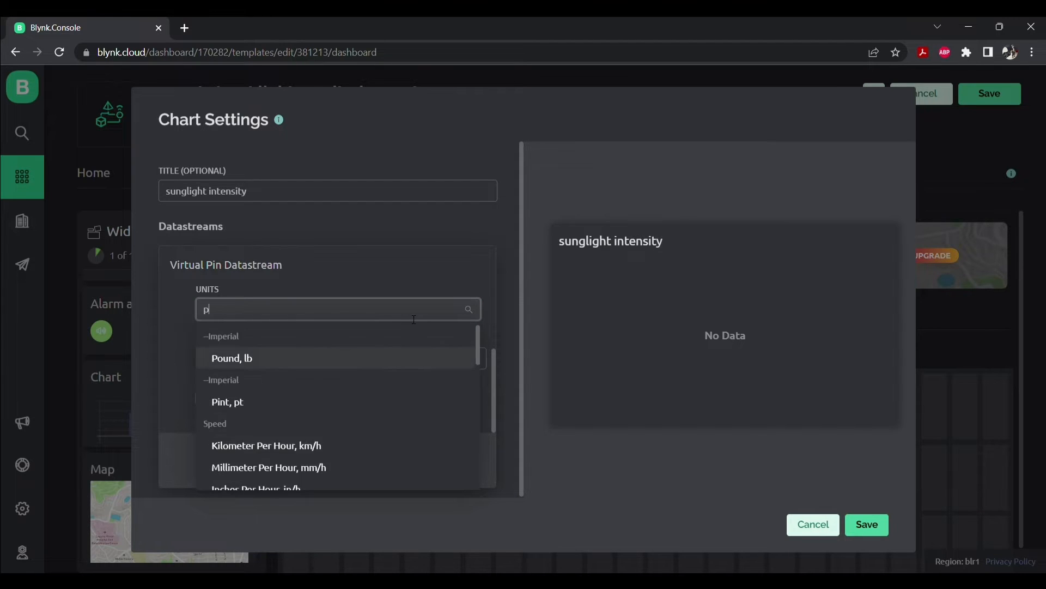
{"action": "type", "text": "ercentage"}
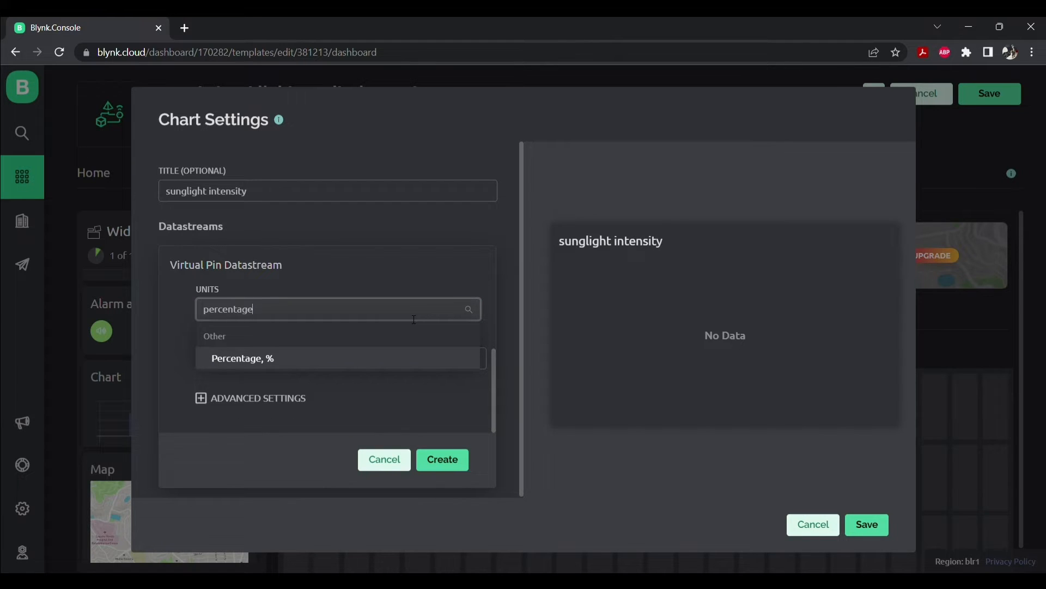
{"action": "left_click", "coordinate": [242, 358]}
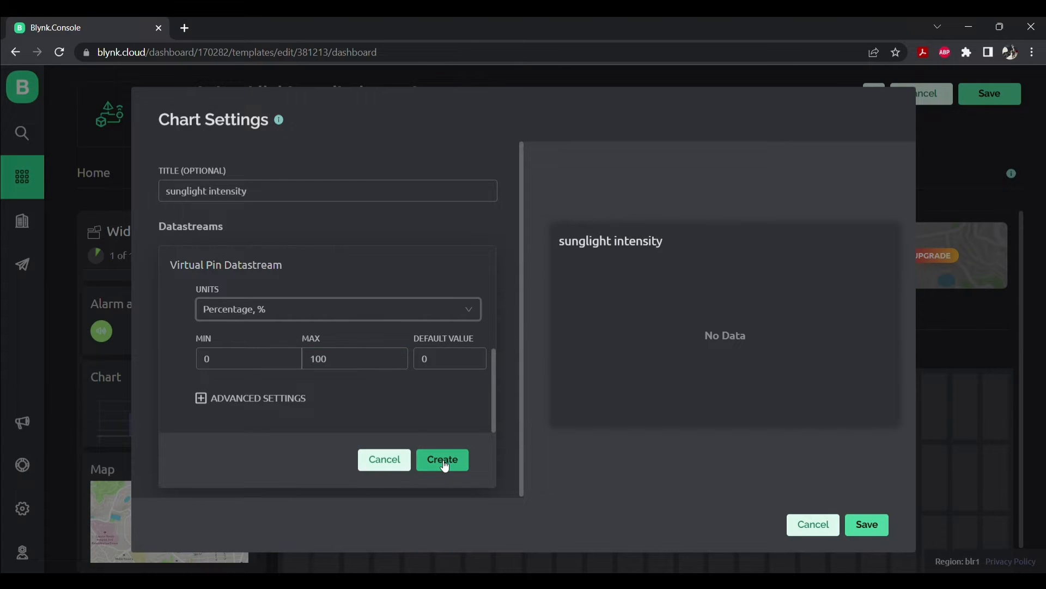
{"action": "left_click", "coordinate": [443, 459]}
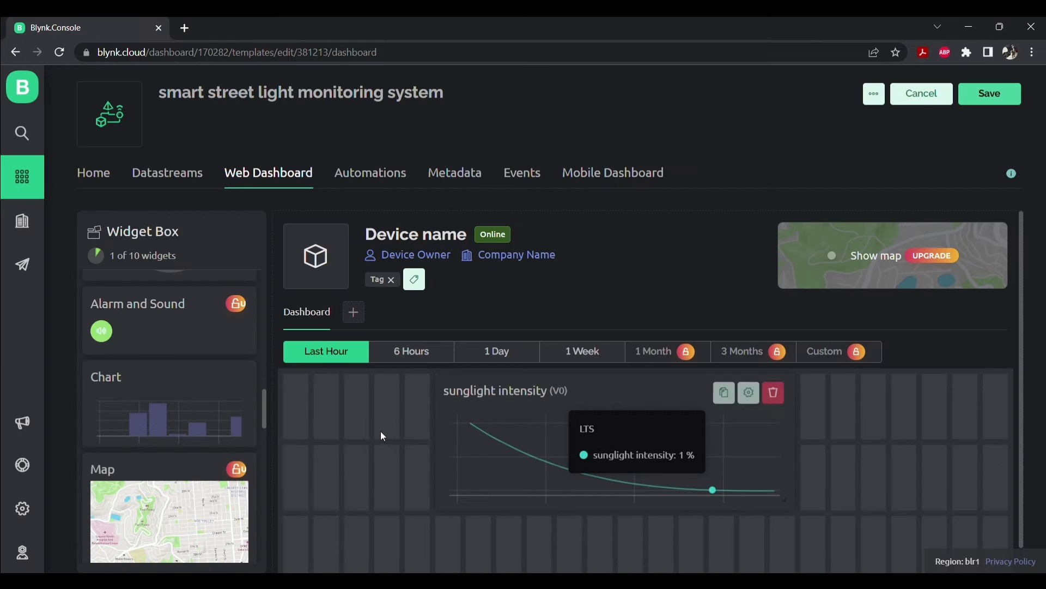
- Add a Switch widget and create a new Virtual Pin V1 datastream for it
{"action": "scroll", "scroll_direction": "down", "scroll_amount": 3}
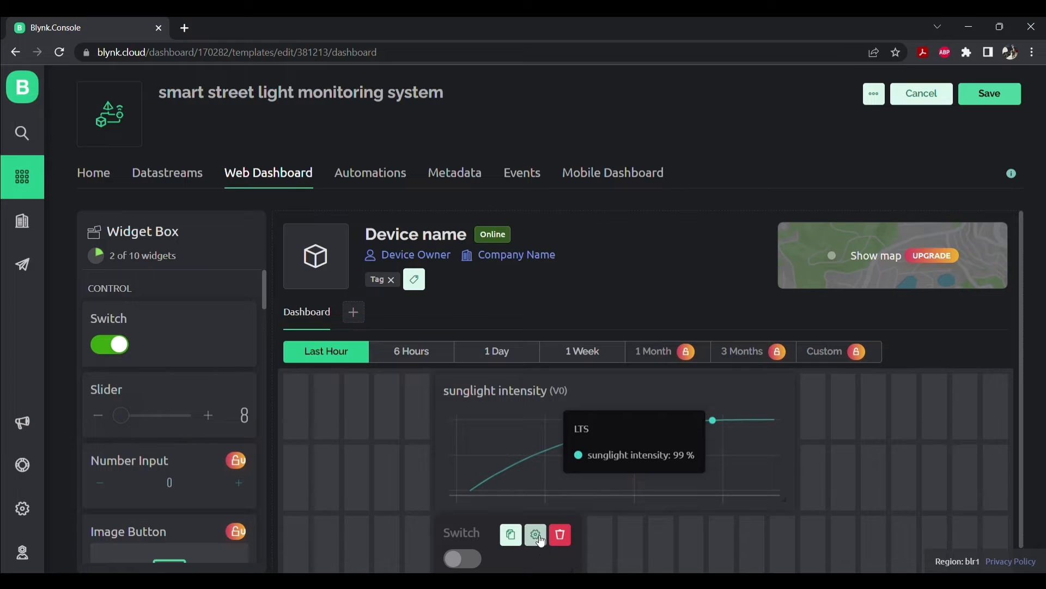
{"action": "left_click", "coordinate": [535, 534]}
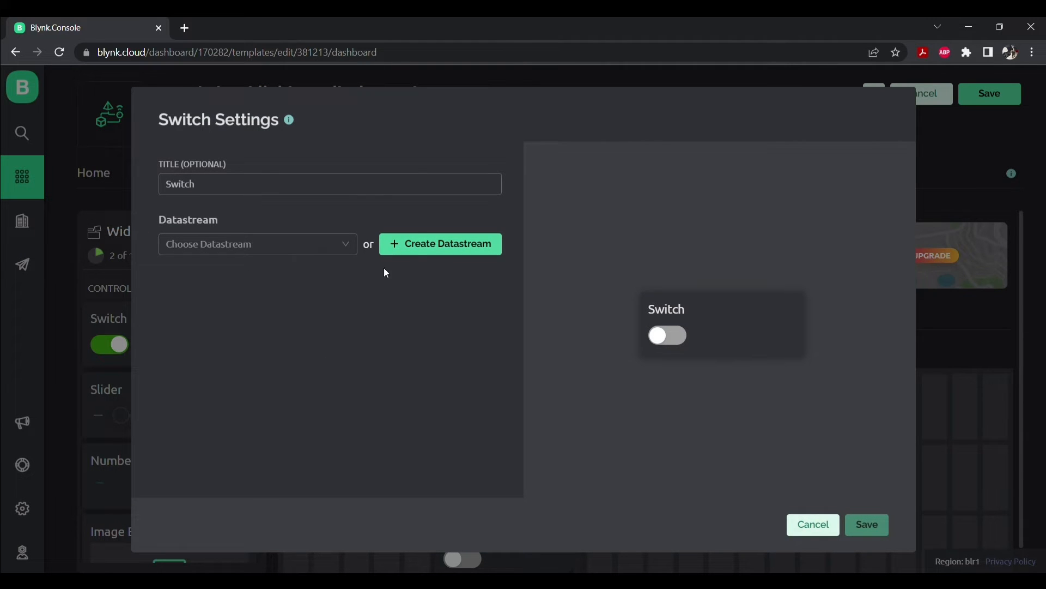
{"action": "left_click", "coordinate": [441, 244]}
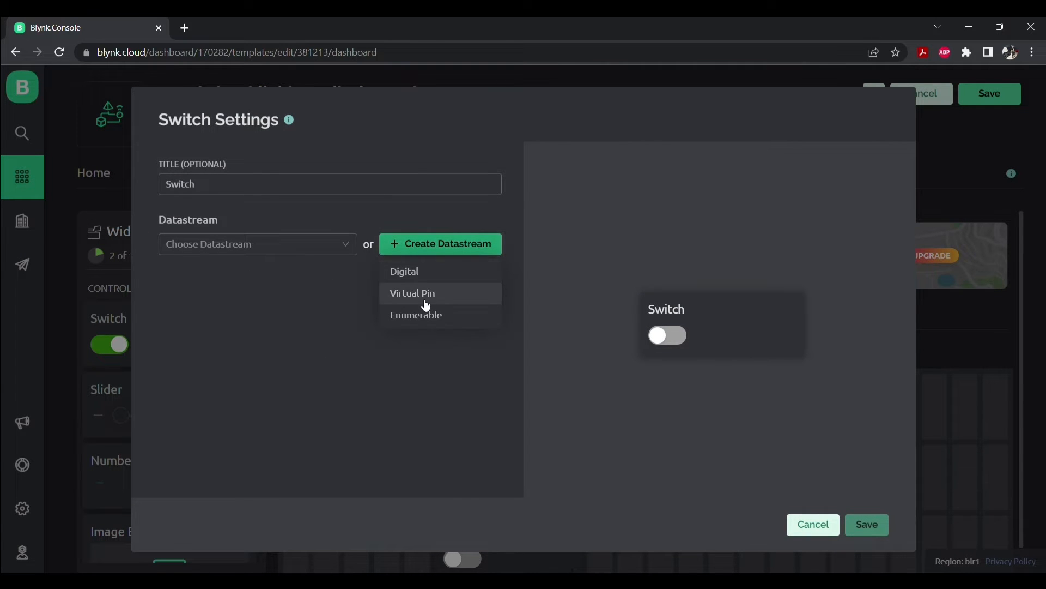
{"action": "left_click", "coordinate": [412, 293]}
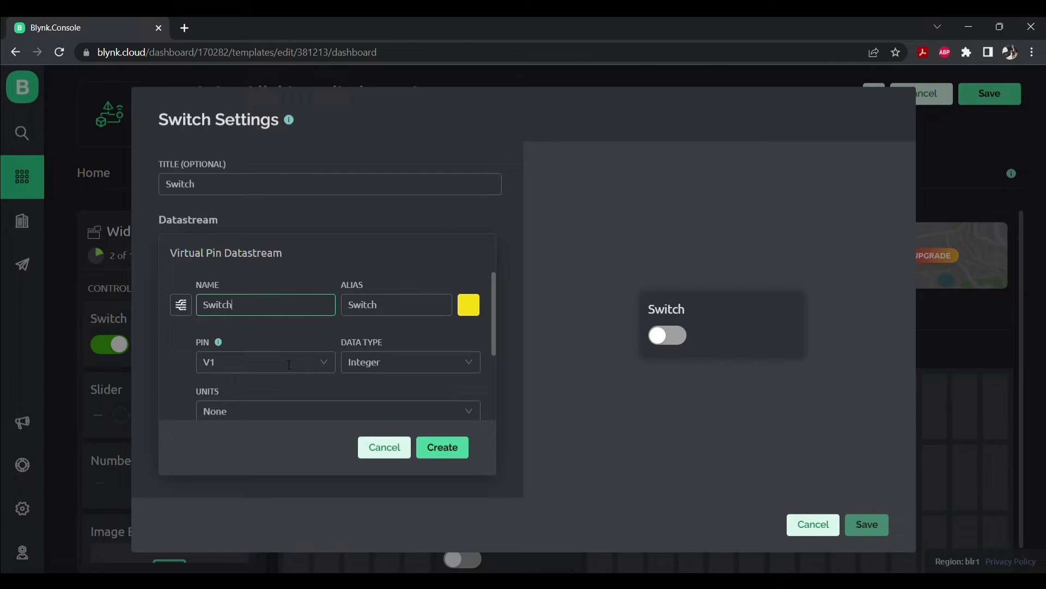
{"action": "scroll", "scroll_direction": "down", "scroll_amount": 3}
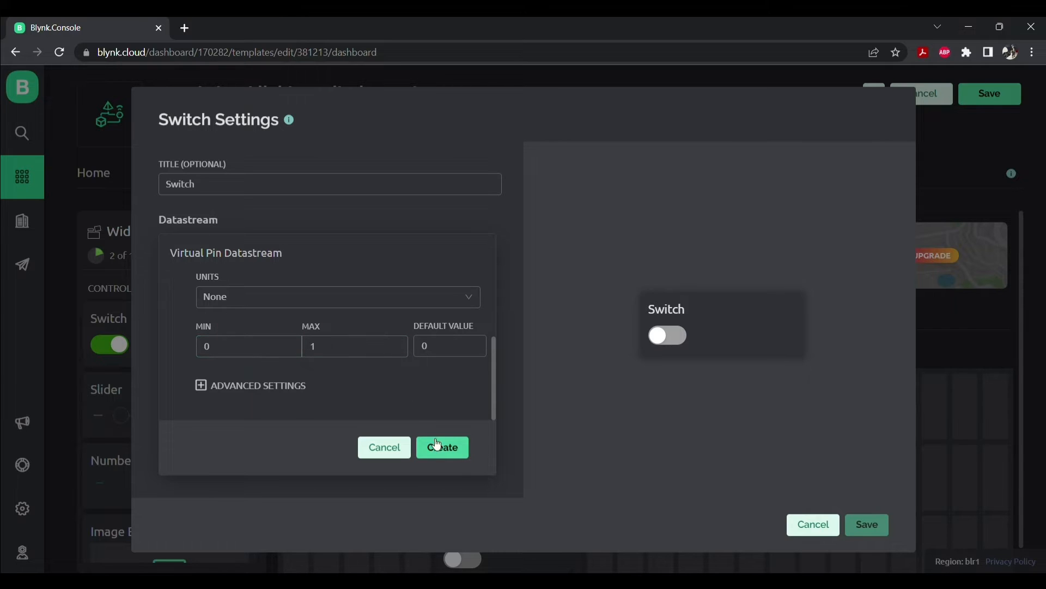
{"action": "left_click", "coordinate": [443, 447]}
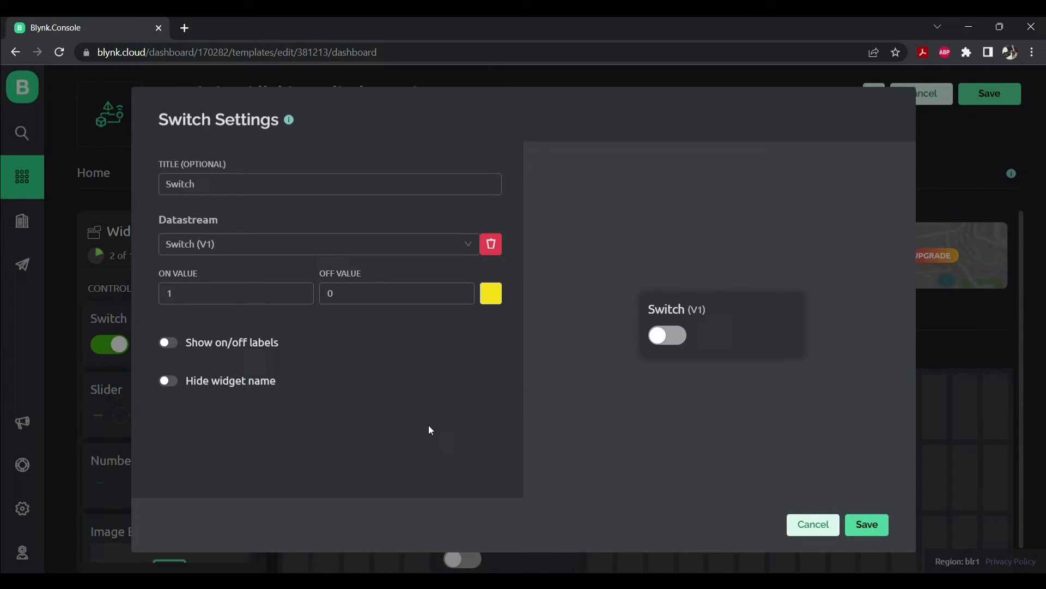
{"action": "mouse_move", "coordinate": [174, 343]}
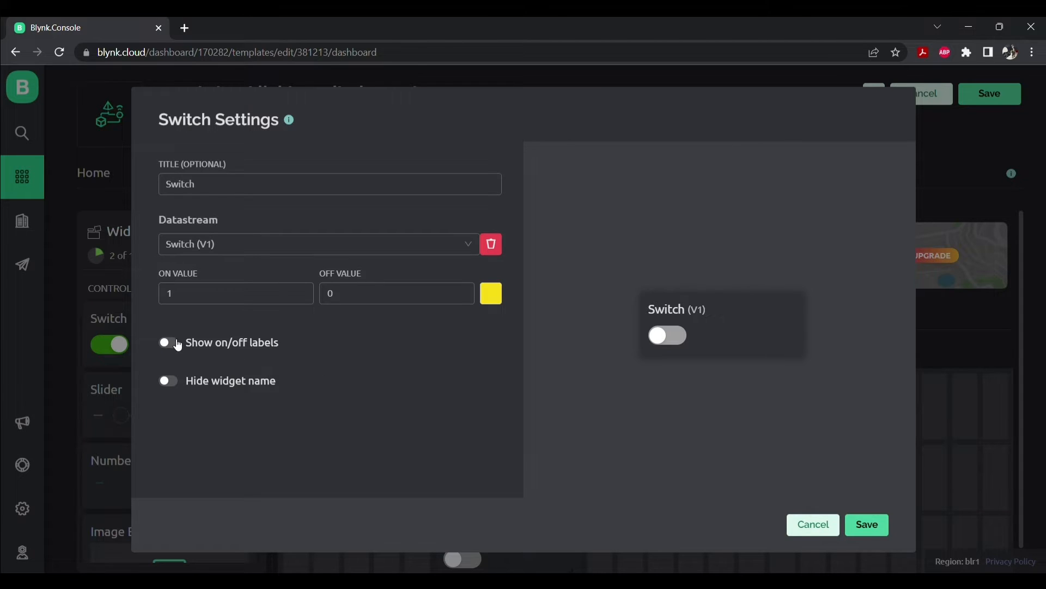
- Enable on/off labels on the switch and enter 'onn' and 'off' as its labels
{"action": "left_click", "coordinate": [168, 342]}
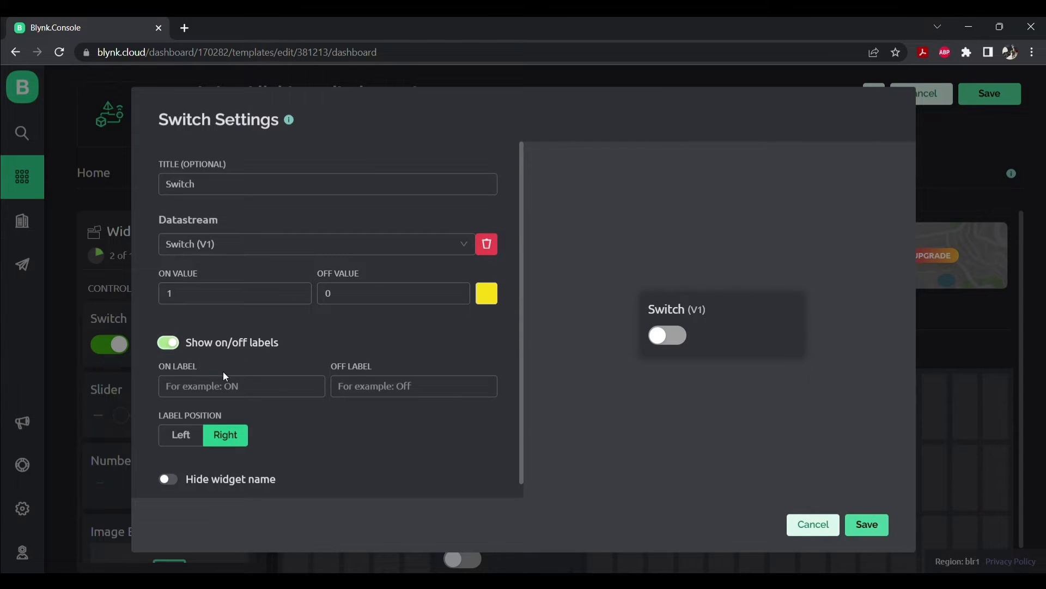
{"action": "left_click", "coordinate": [242, 386]}
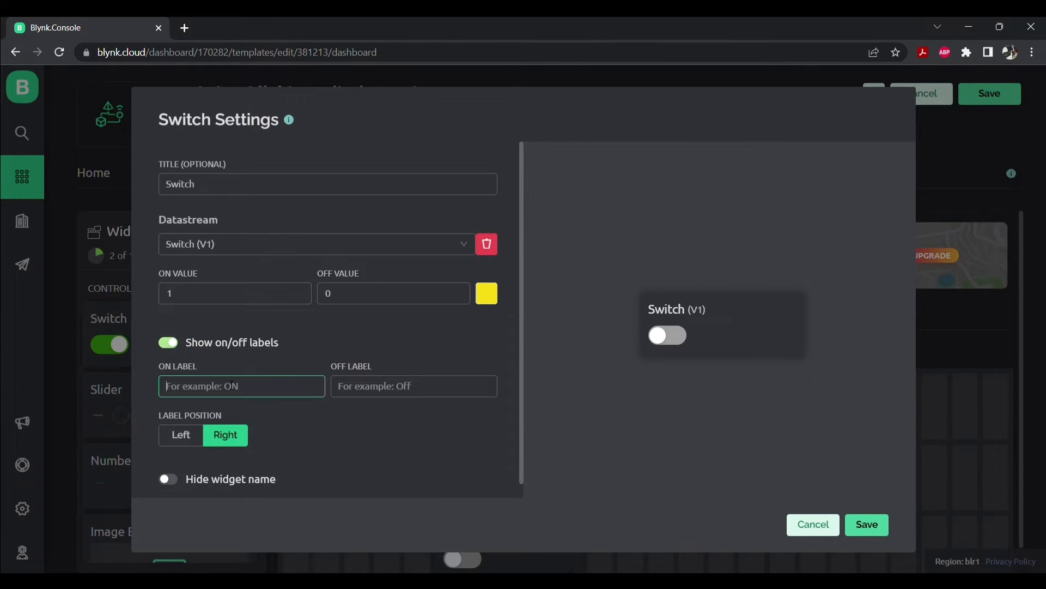
{"action": "type", "text": "onn"}
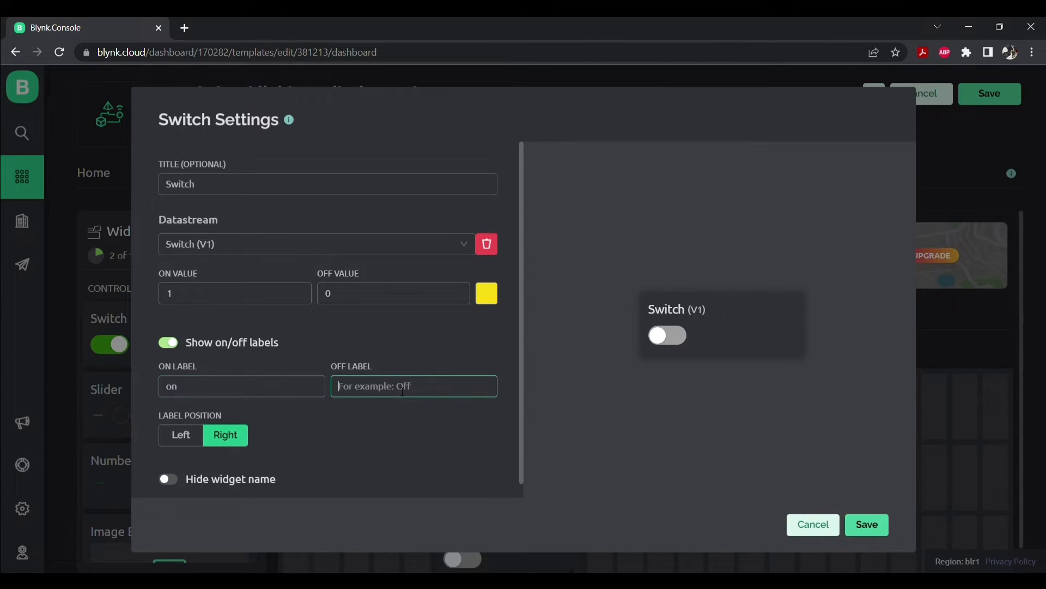
{"action": "type", "text": "off"}
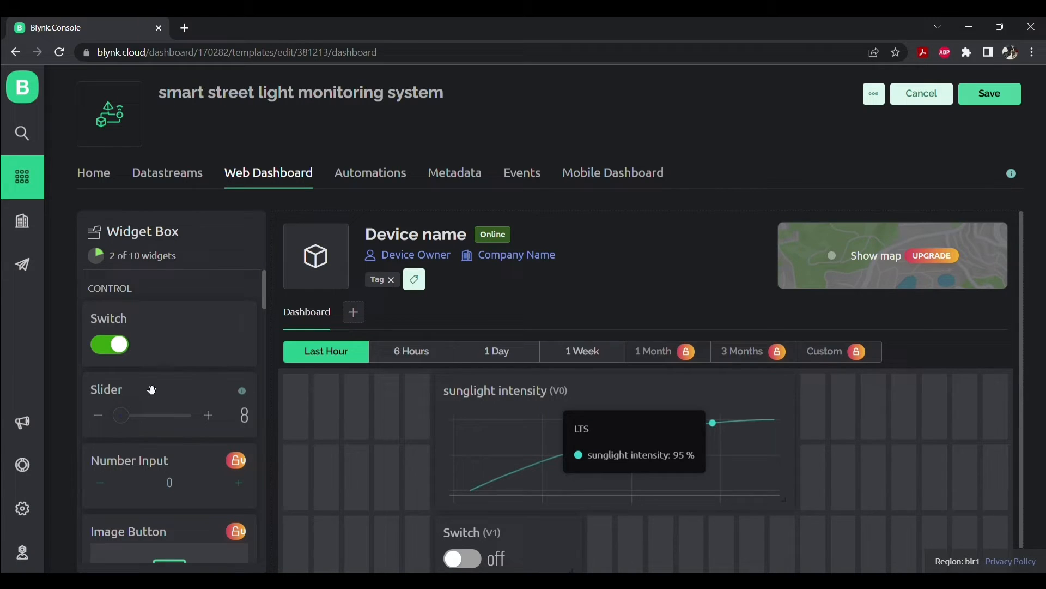
- Place a Slider widget on the dashboard and start a new Virtual Pin V2 datastream for it
{"action": "left_click_drag", "start_coordinate": [151, 389], "coordinate": [692, 542]}
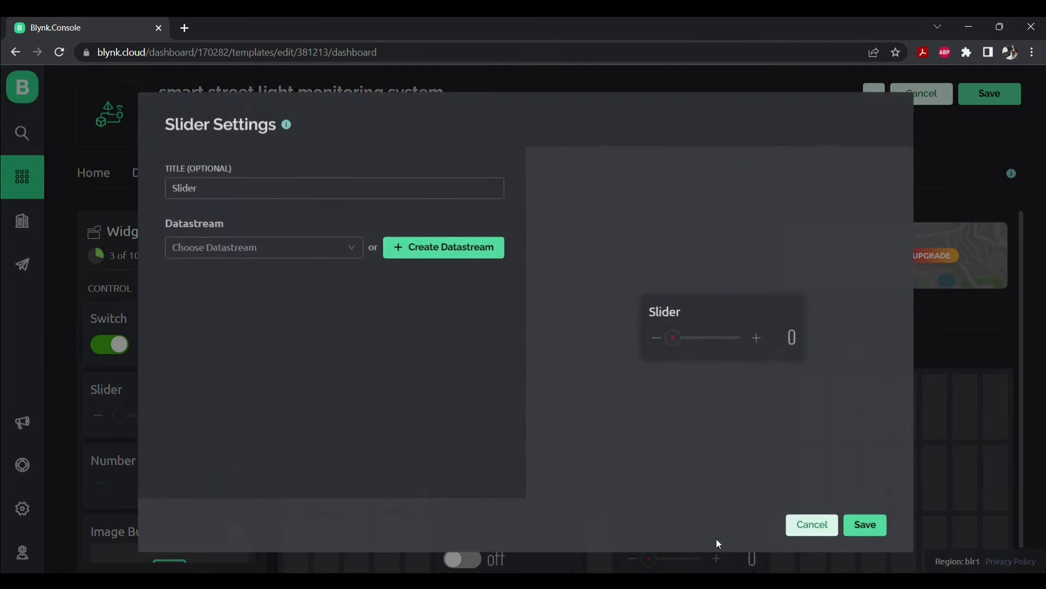
{"action": "left_click", "coordinate": [444, 246]}
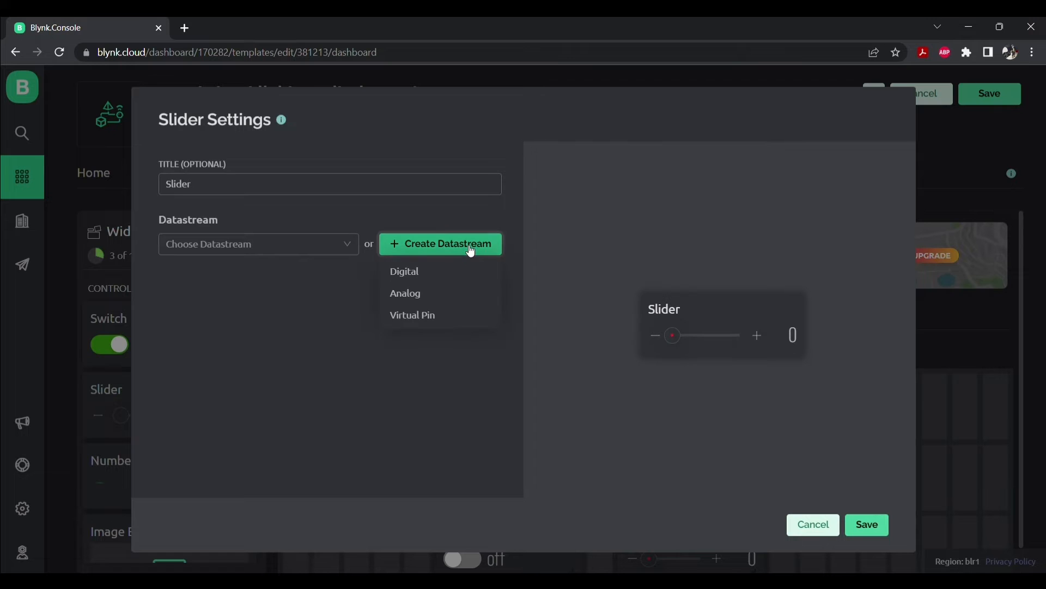
{"action": "left_click", "coordinate": [412, 314]}
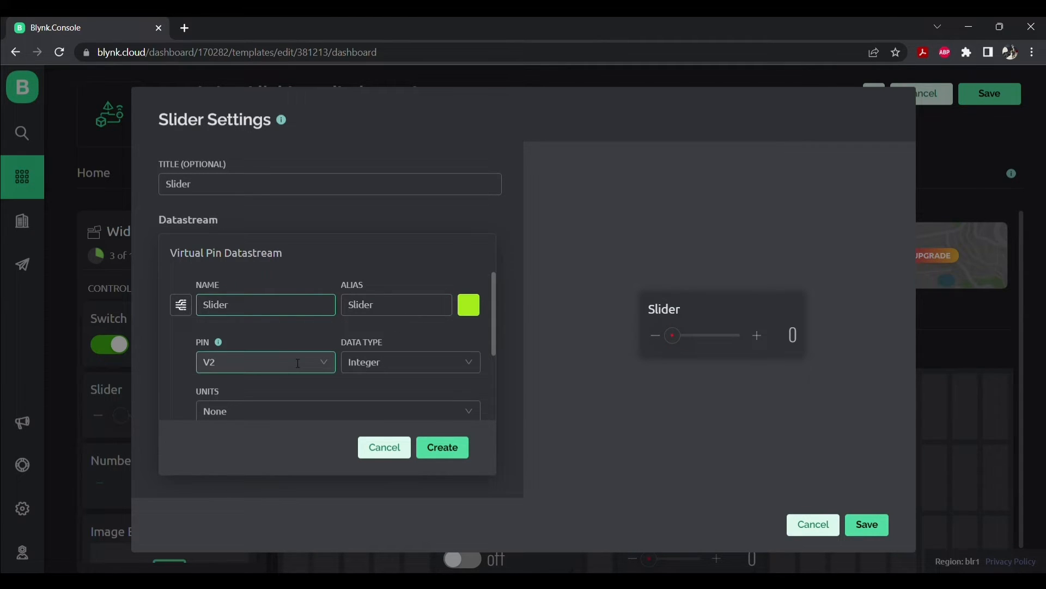
{"action": "scroll", "scroll_direction": "down", "scroll_amount": 3}
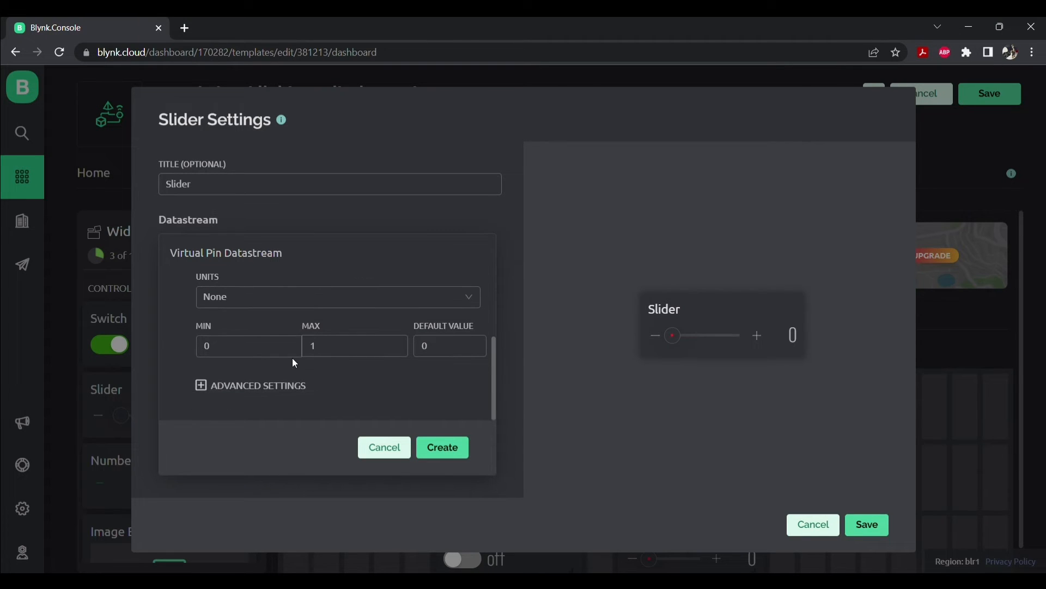
- Set the slider datastream's maximum to 100 and its units to Percentage
{"action": "left_click", "coordinate": [247, 346]}
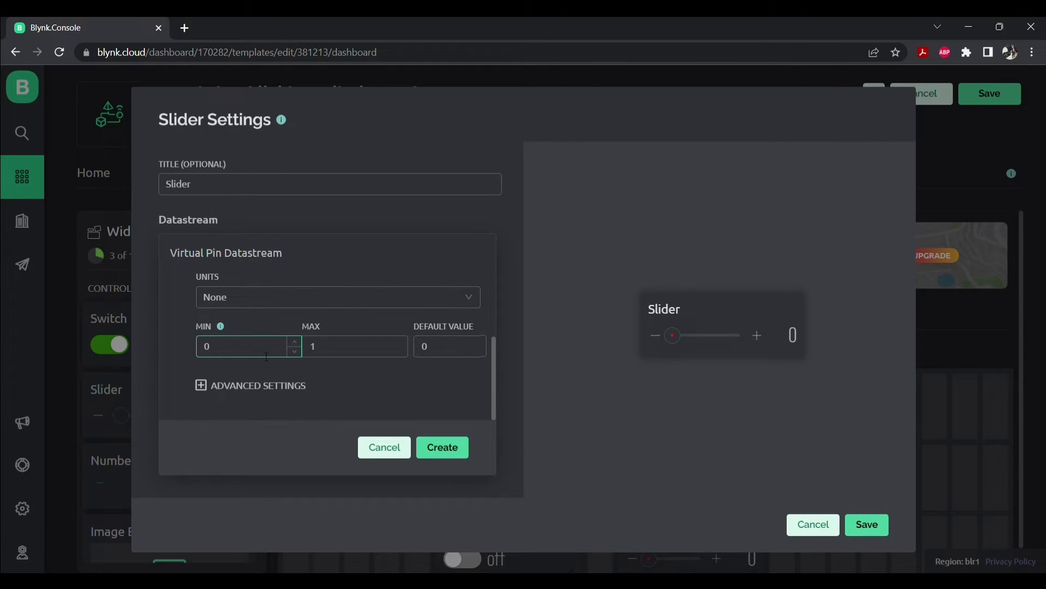
{"action": "type", "text": "100"}
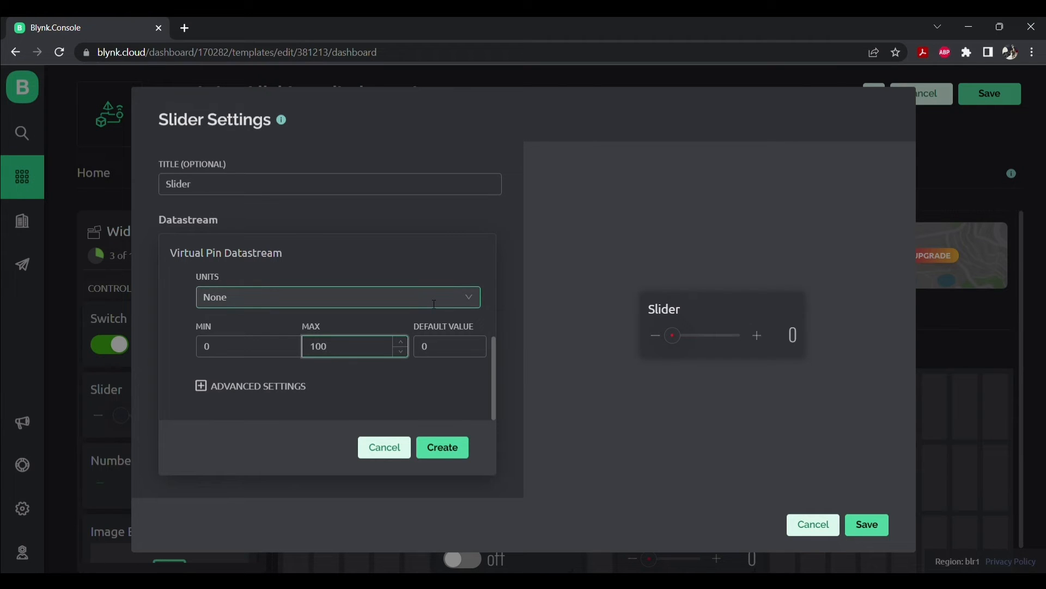
{"action": "left_click", "coordinate": [338, 296]}
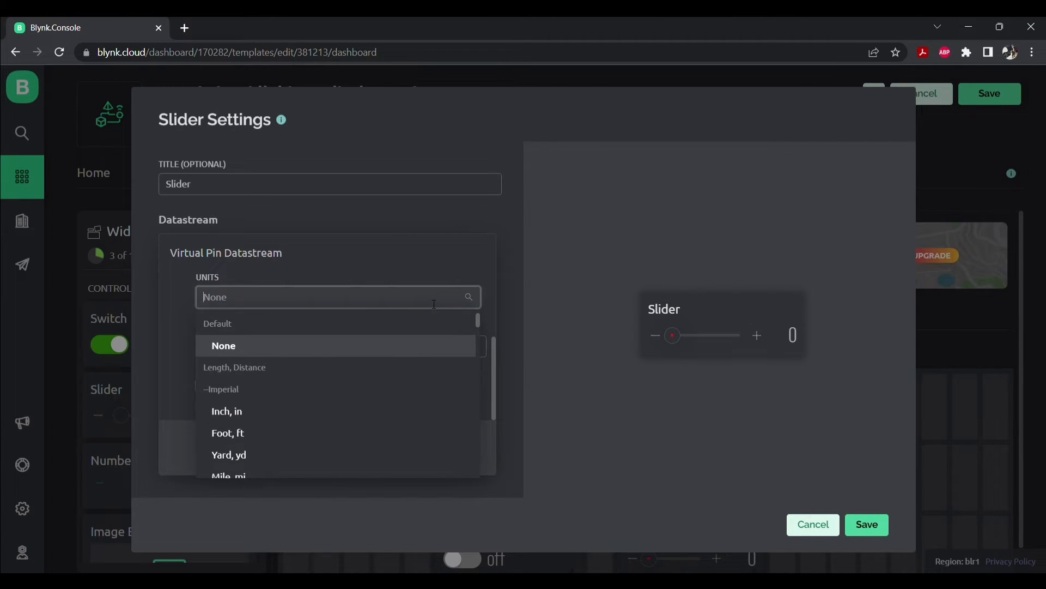
{"action": "type", "text": "percenta"}
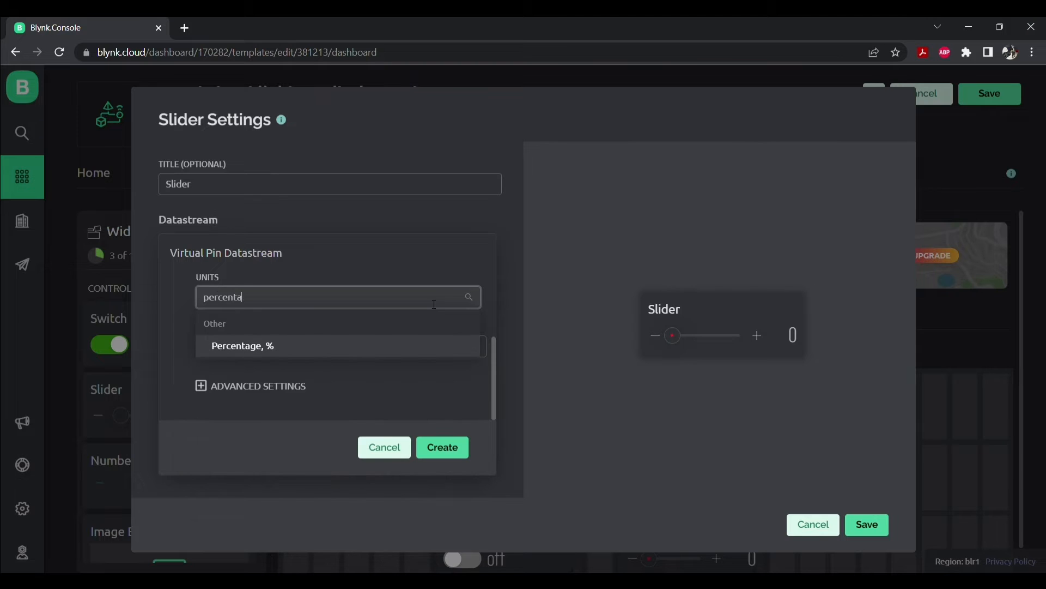
{"action": "left_click", "coordinate": [242, 346]}
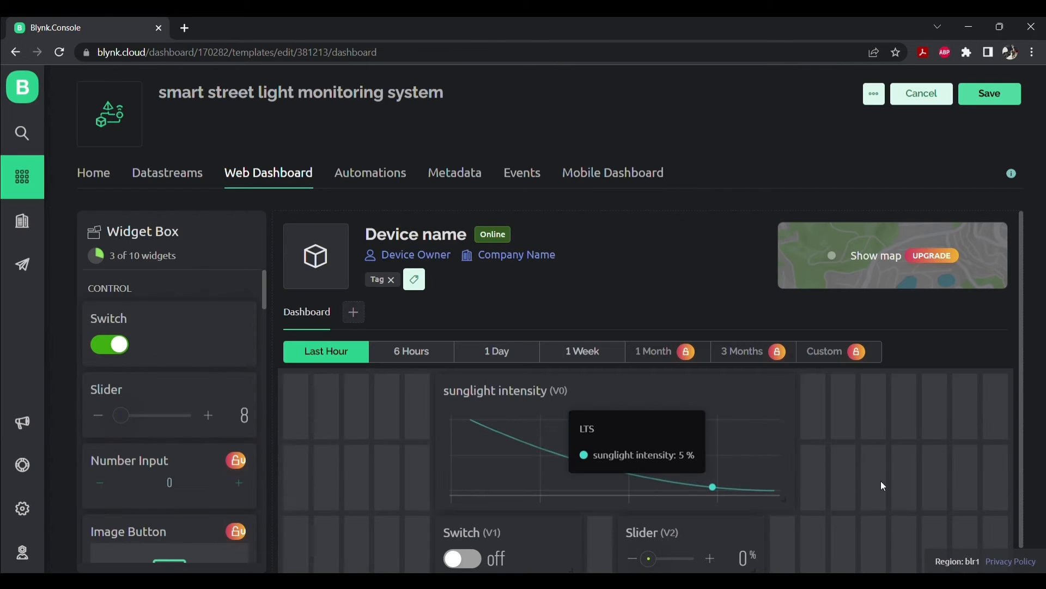
{"action": "mouse_move", "coordinate": [471, 214]}
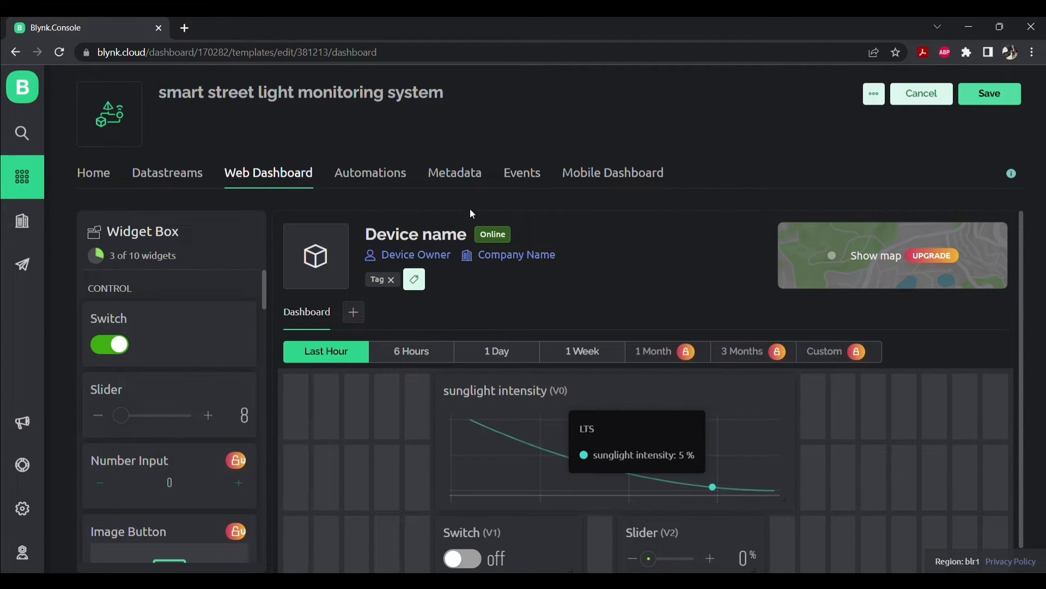
{"action": "mouse_move", "coordinate": [509, 458]}
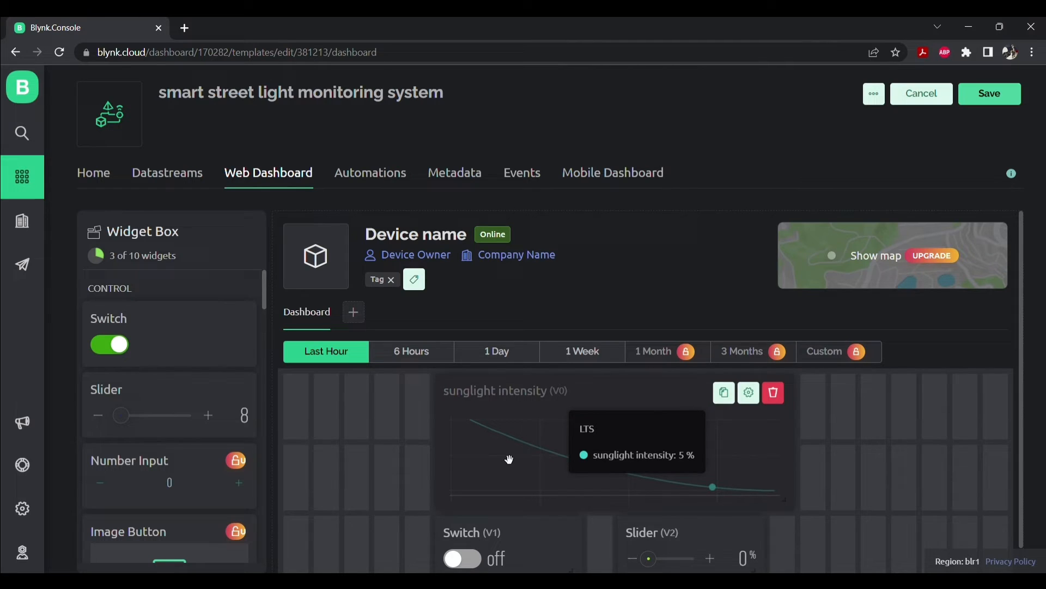
{"action": "mouse_move", "coordinate": [660, 337]}
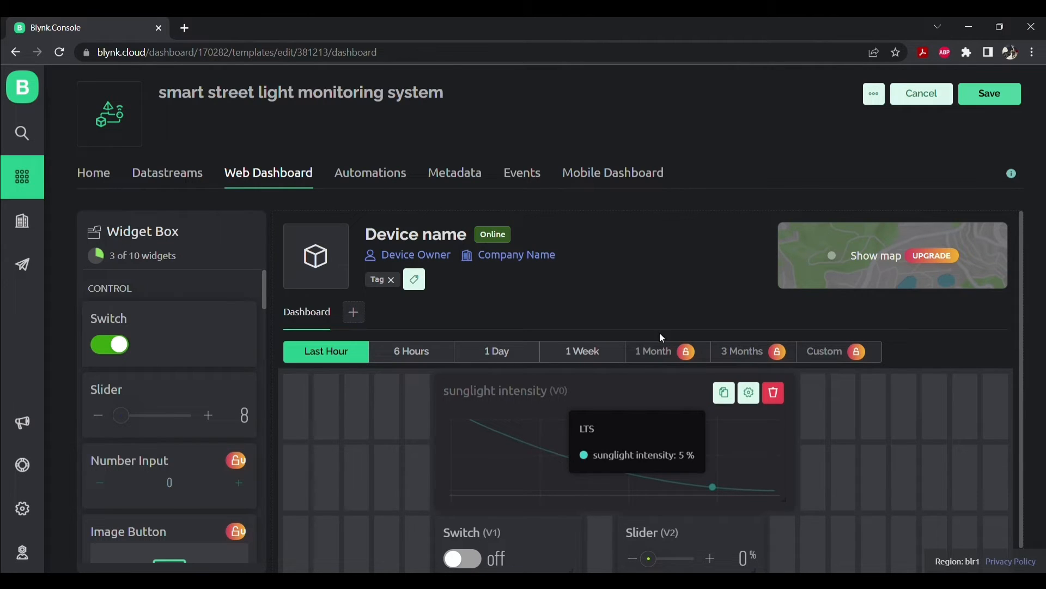
{"action": "mouse_move", "coordinate": [973, 100]}
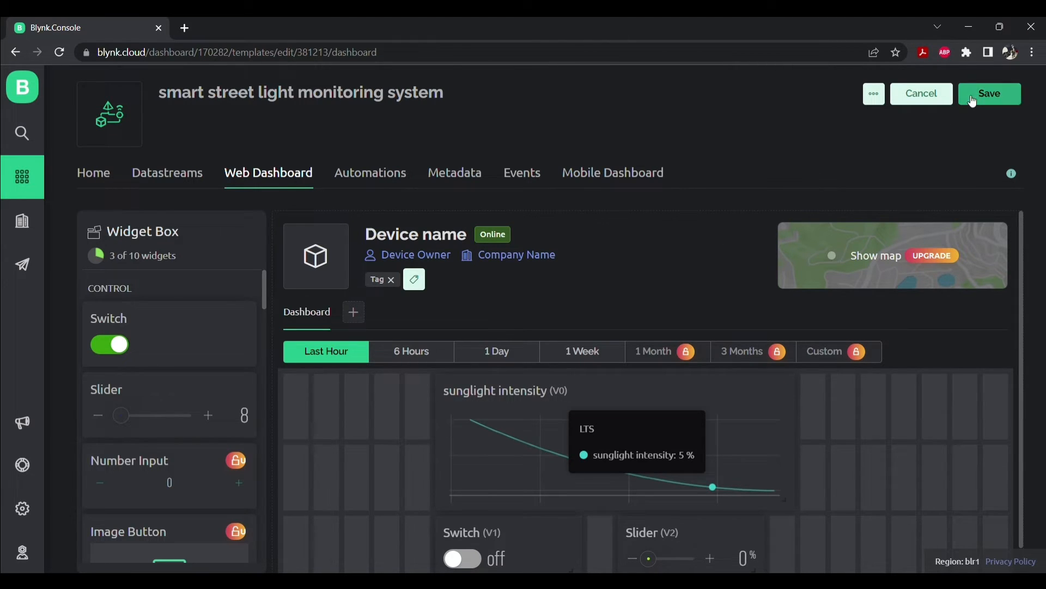
- Save the template so the dashboard keeps its chart, switch and slider
{"action": "left_click", "coordinate": [990, 94]}
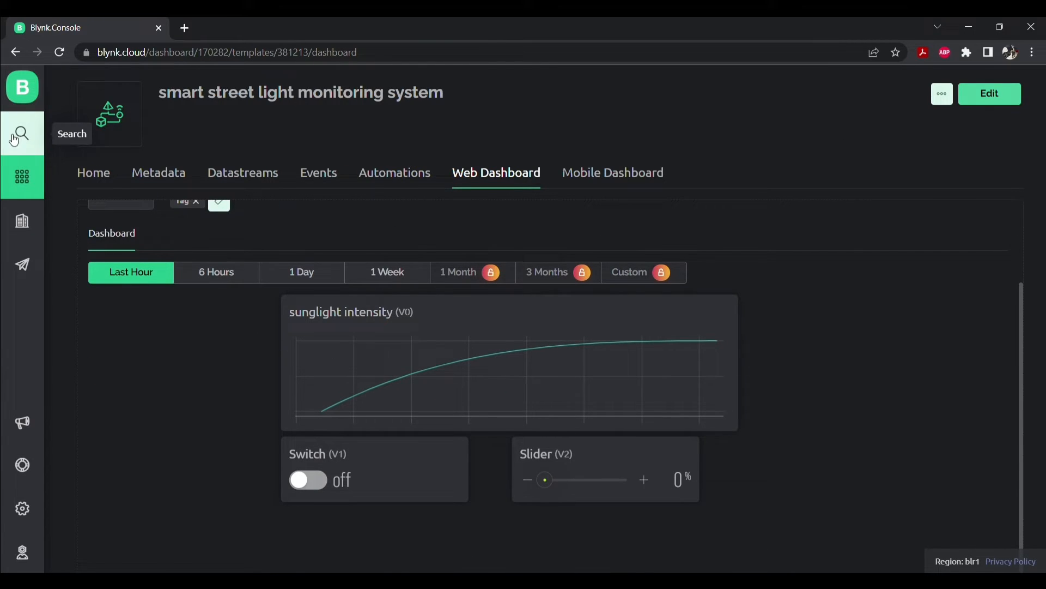
{"action": "left_click", "coordinate": [22, 133]}
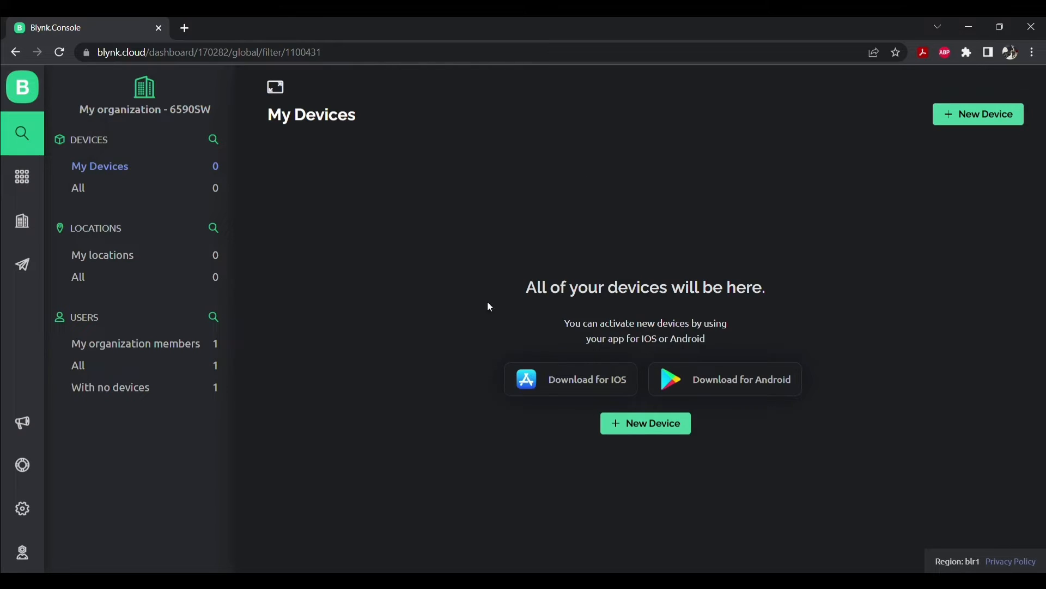
{"action": "left_click", "coordinate": [645, 423]}
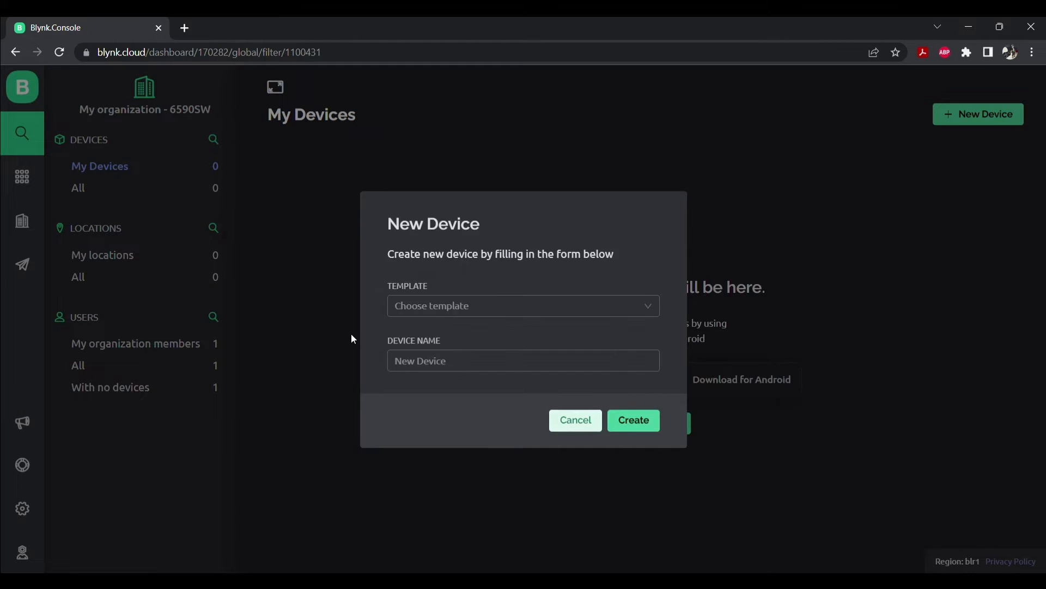
{"action": "left_click", "coordinate": [524, 305]}
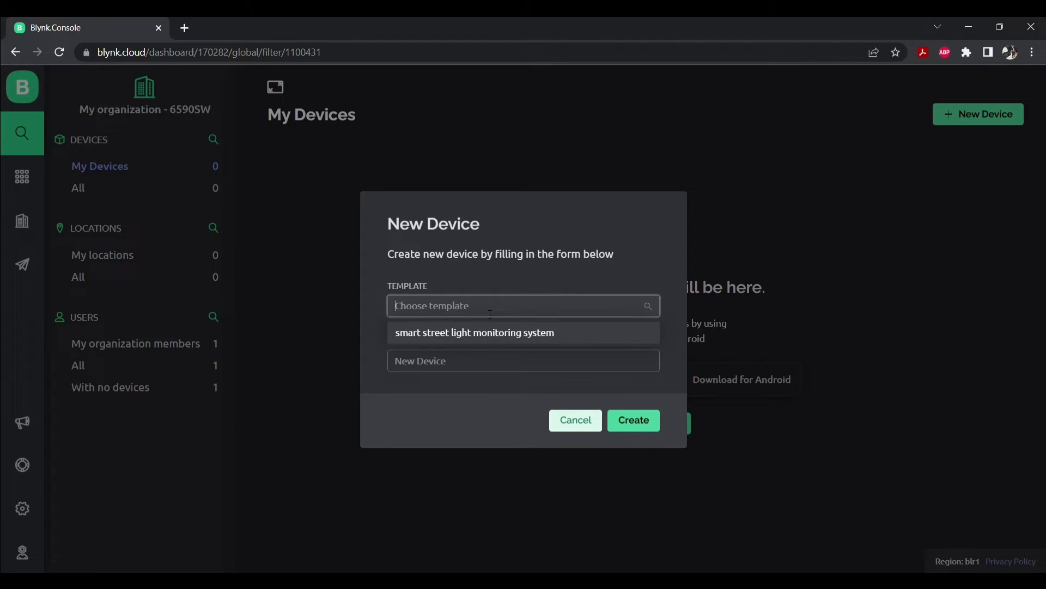
{"action": "left_click", "coordinate": [475, 332]}
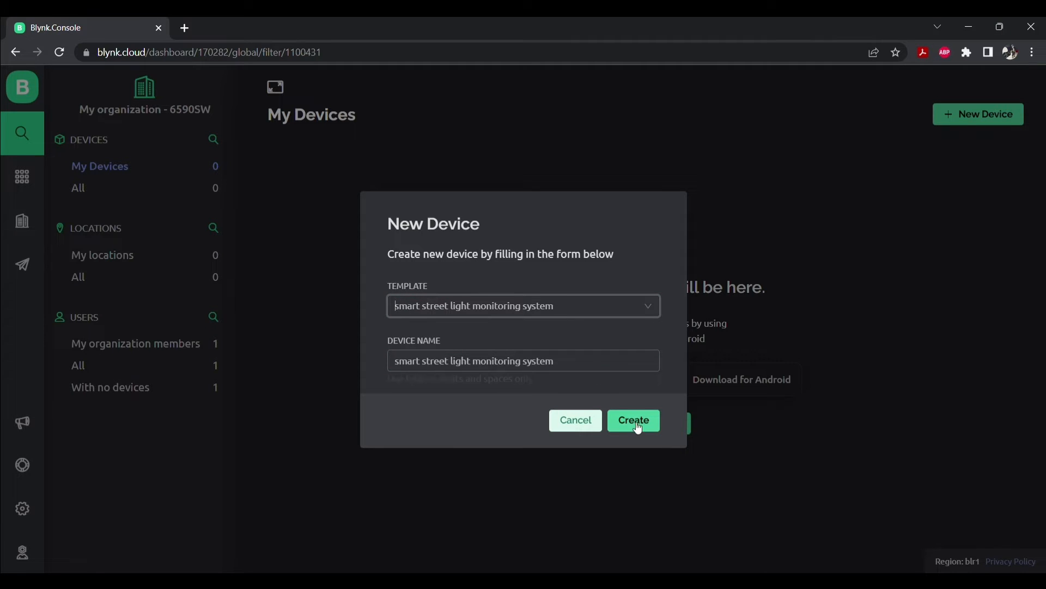
{"action": "left_click", "coordinate": [634, 421]}
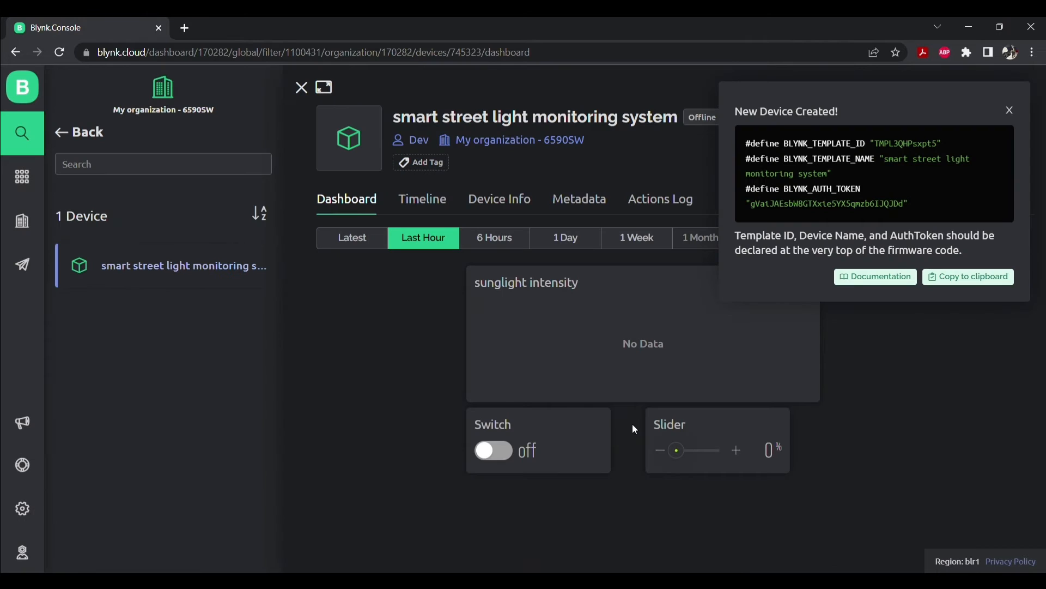
{"action": "mouse_move", "coordinate": [709, 370]}
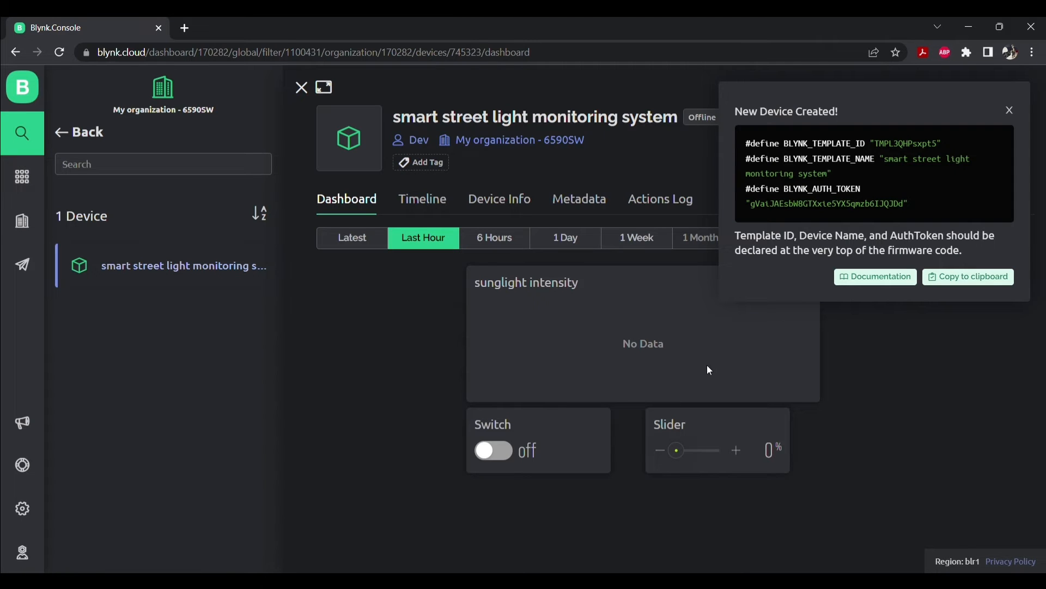
{"action": "mouse_move", "coordinate": [700, 357]}
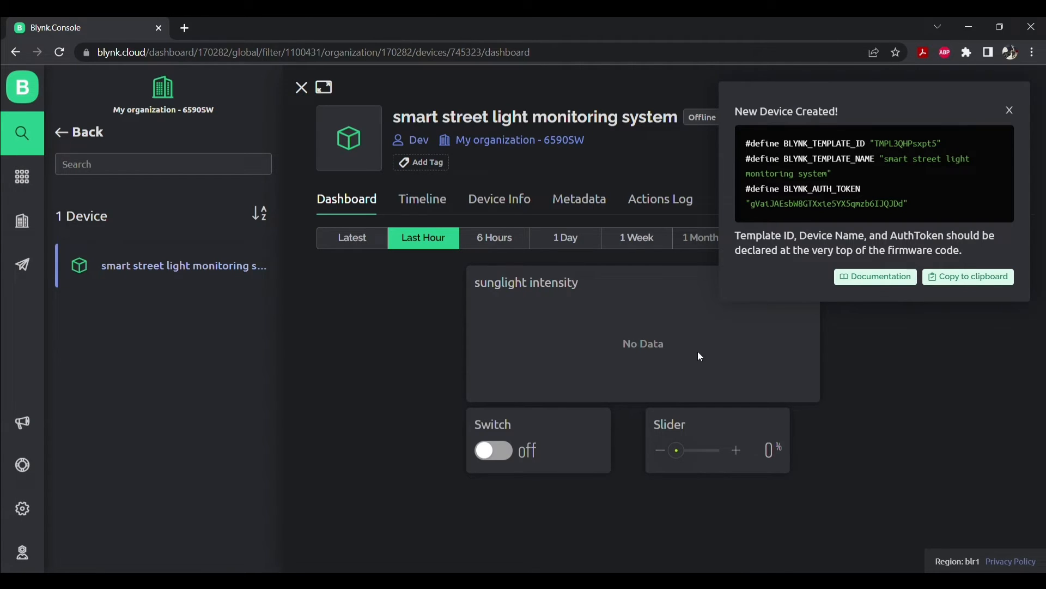
{"action": "mouse_move", "coordinate": [669, 347]}
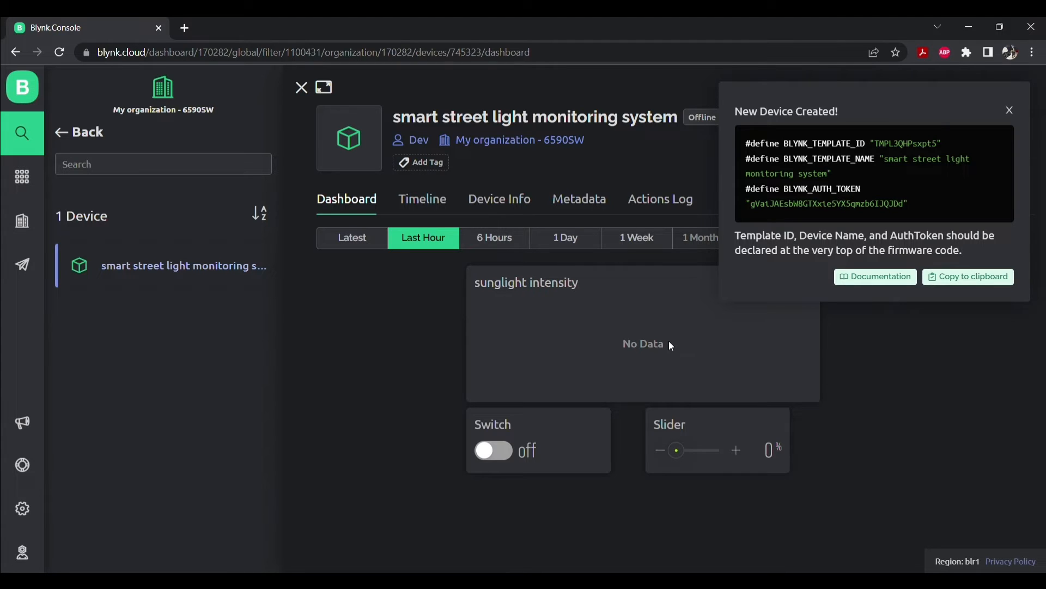
{"action": "mouse_move", "coordinate": [674, 343]}
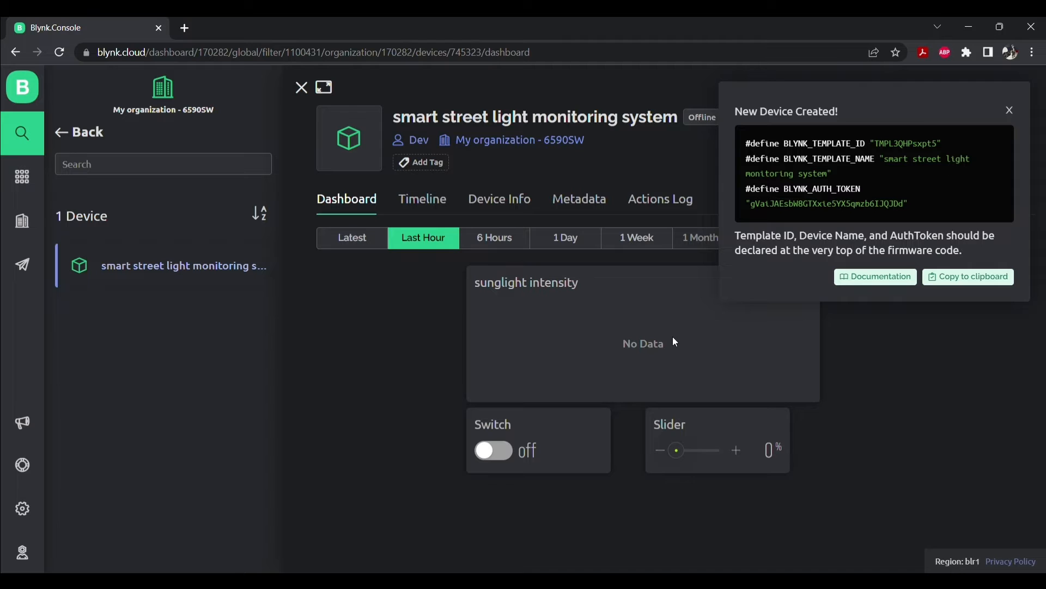
{"action": "mouse_move", "coordinate": [22, 177]}
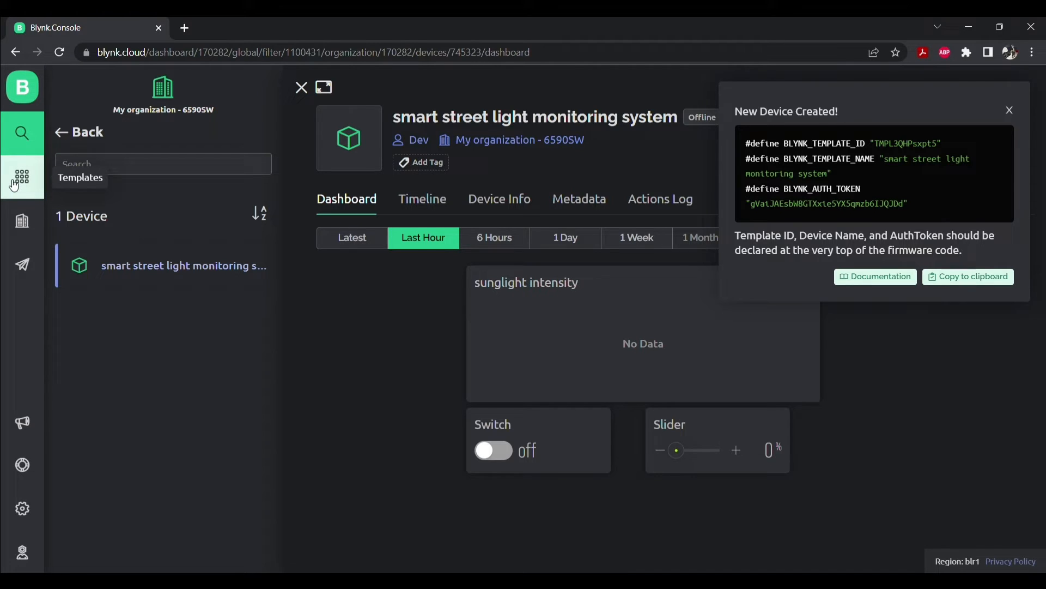
- Reopen the smart street light monitoring system template and copy the device's auth token
{"action": "left_click", "coordinate": [22, 176]}
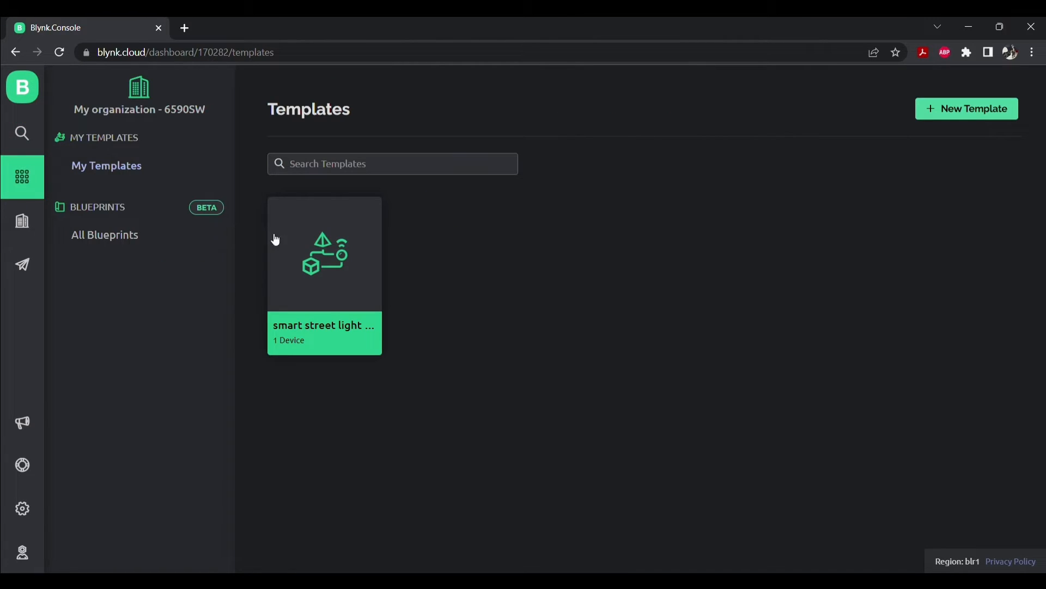
{"action": "left_click", "coordinate": [325, 255]}
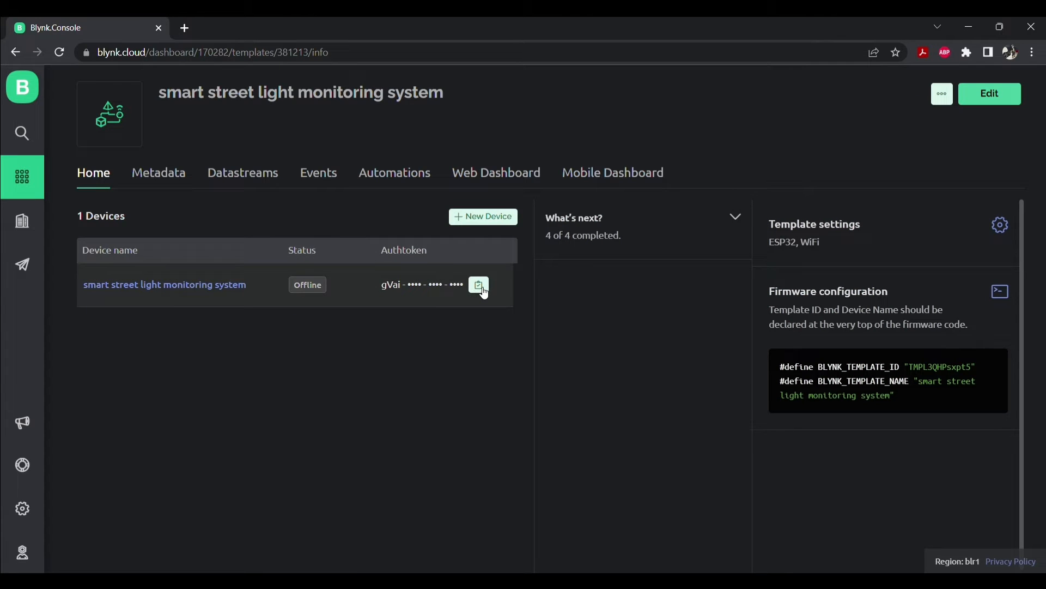
{"action": "left_click", "coordinate": [477, 284]}
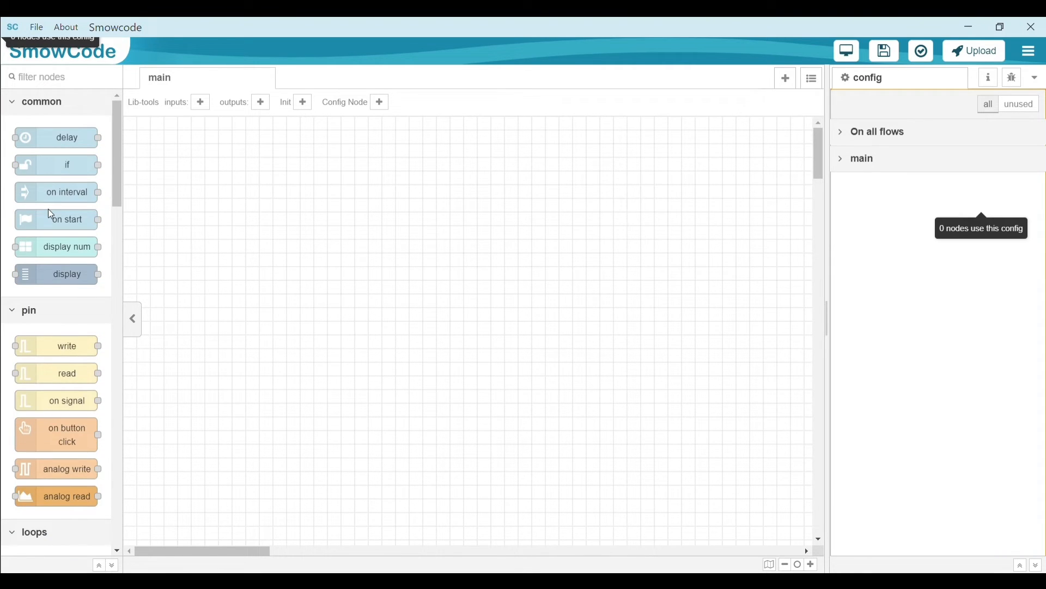
- Place an on start node and a wifi start node on the canvas and wire on start into wifi start
{"action": "left_click_drag", "start_coordinate": [66, 219], "coordinate": [198, 141]}
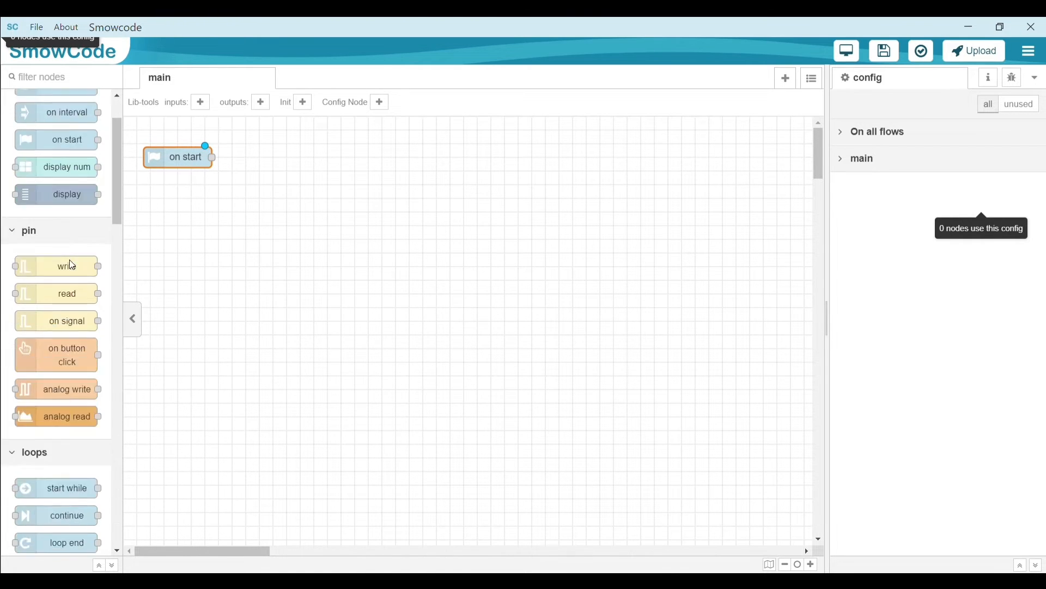
{"action": "scroll", "scroll_direction": "down", "scroll_amount": 3}
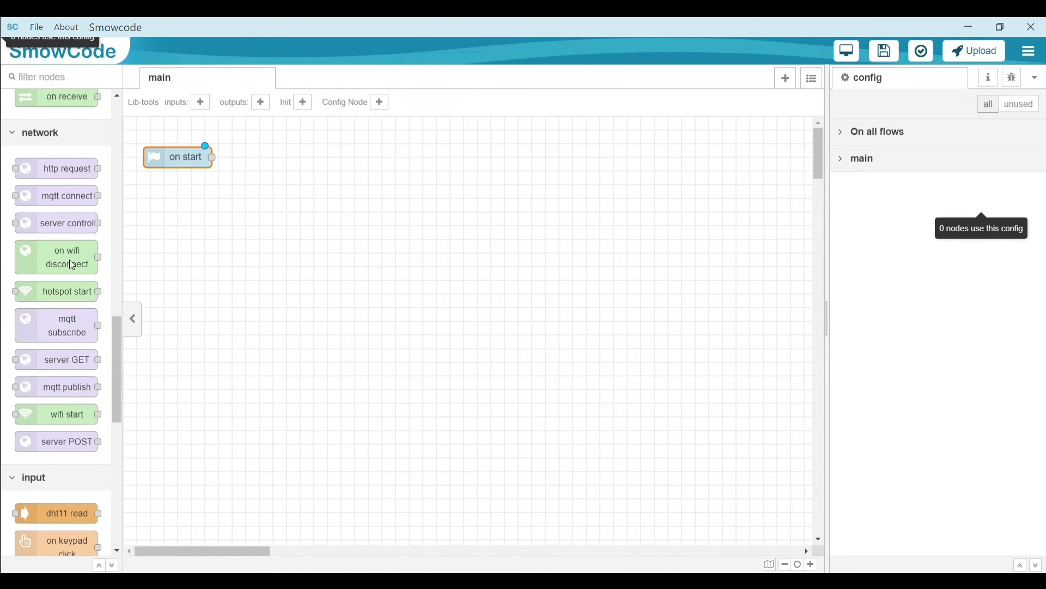
{"action": "left_click_drag", "start_coordinate": [66, 414], "coordinate": [288, 156]}
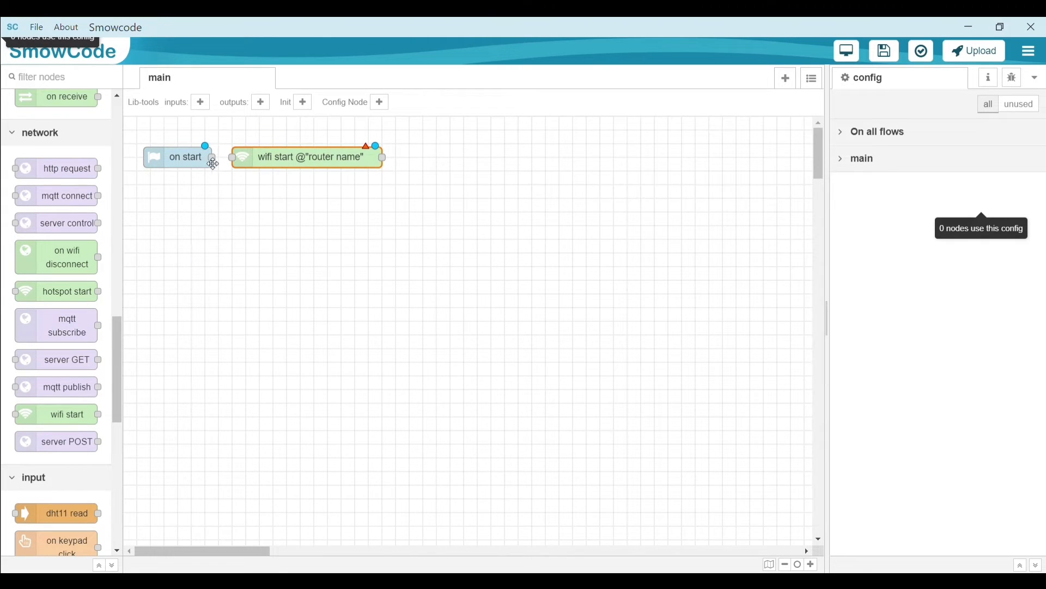
{"action": "left_click_drag", "start_coordinate": [212, 157], "coordinate": [231, 157]}
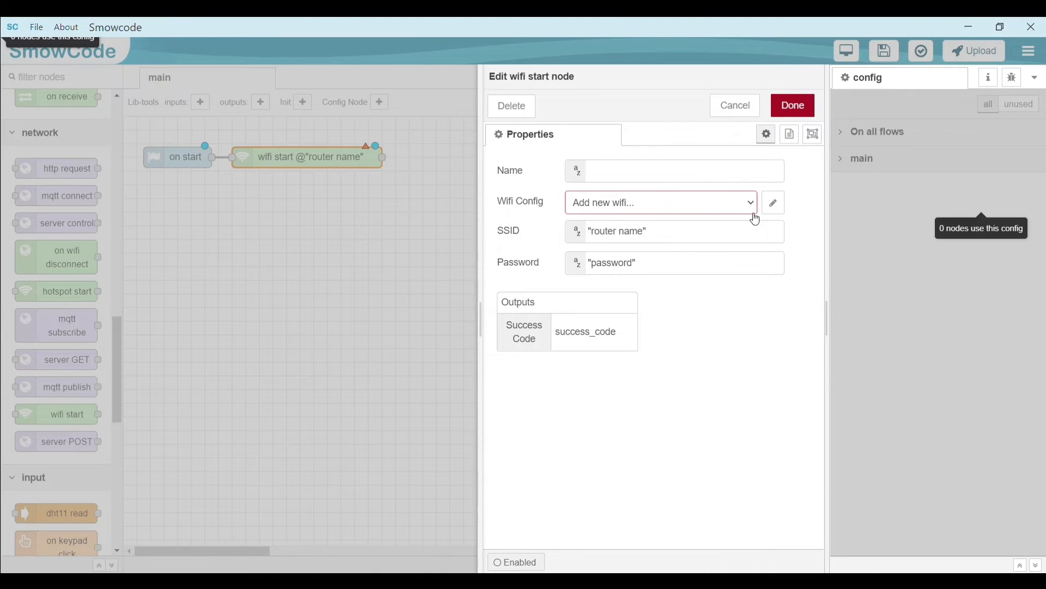
- Add a new wifi configuration named SmowCode and save it
{"action": "left_click", "coordinate": [773, 203]}
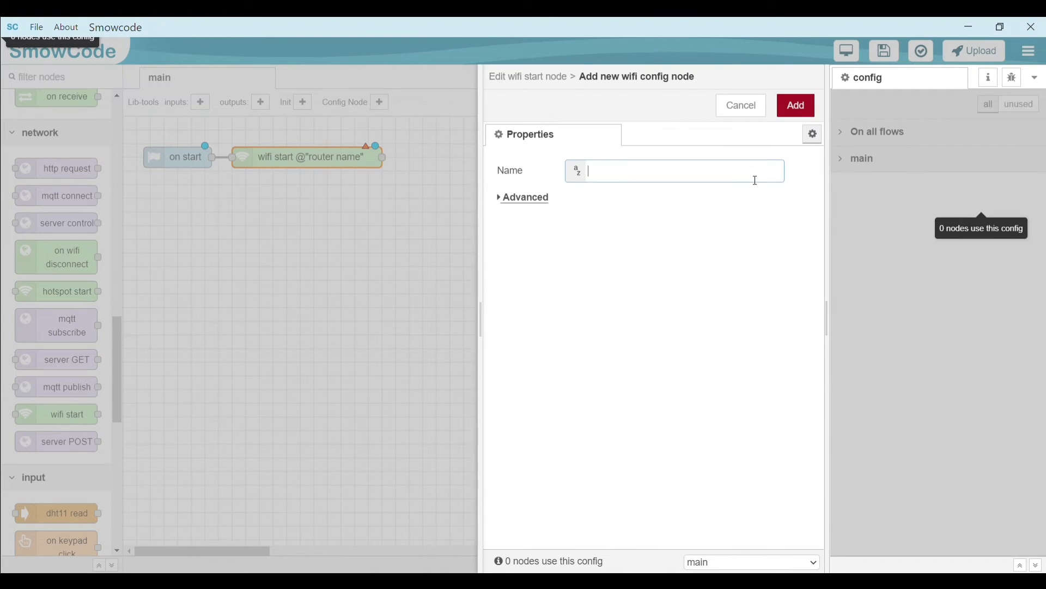
{"action": "type", "text": "Smow"}
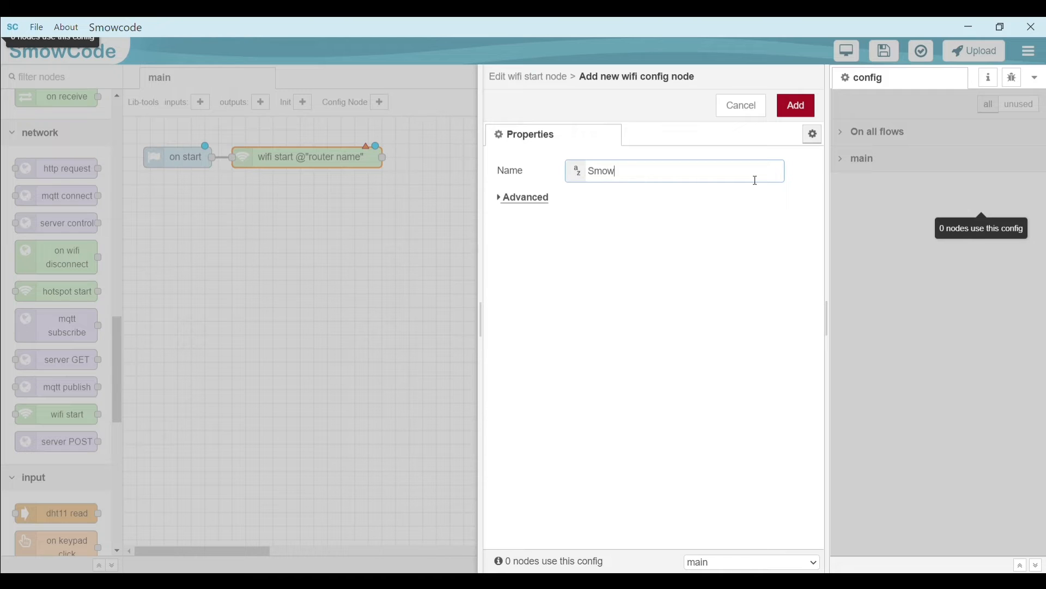
{"action": "type", "text": "Code"}
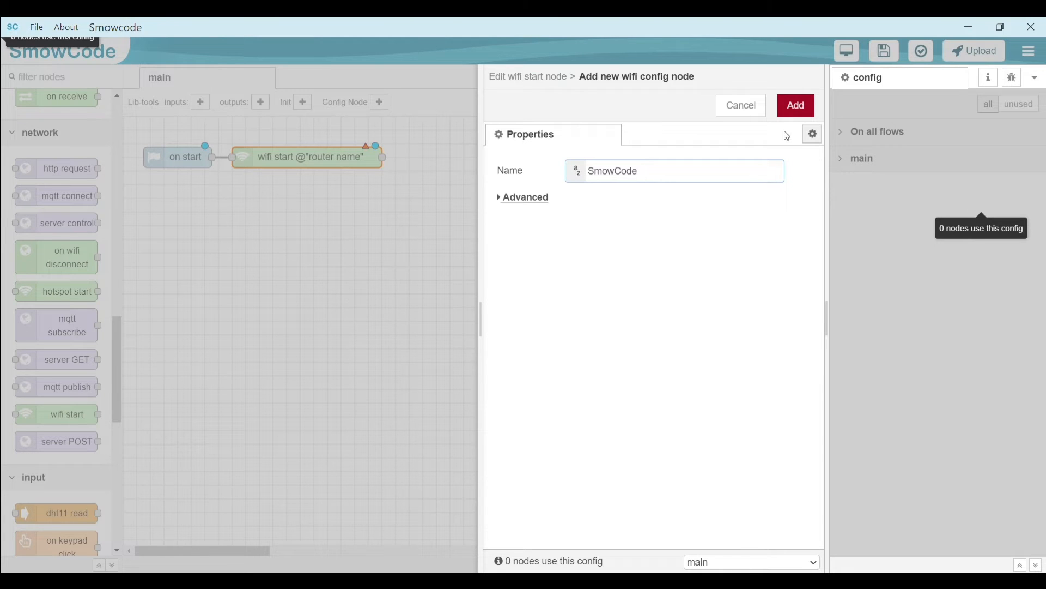
{"action": "left_click", "coordinate": [795, 106]}
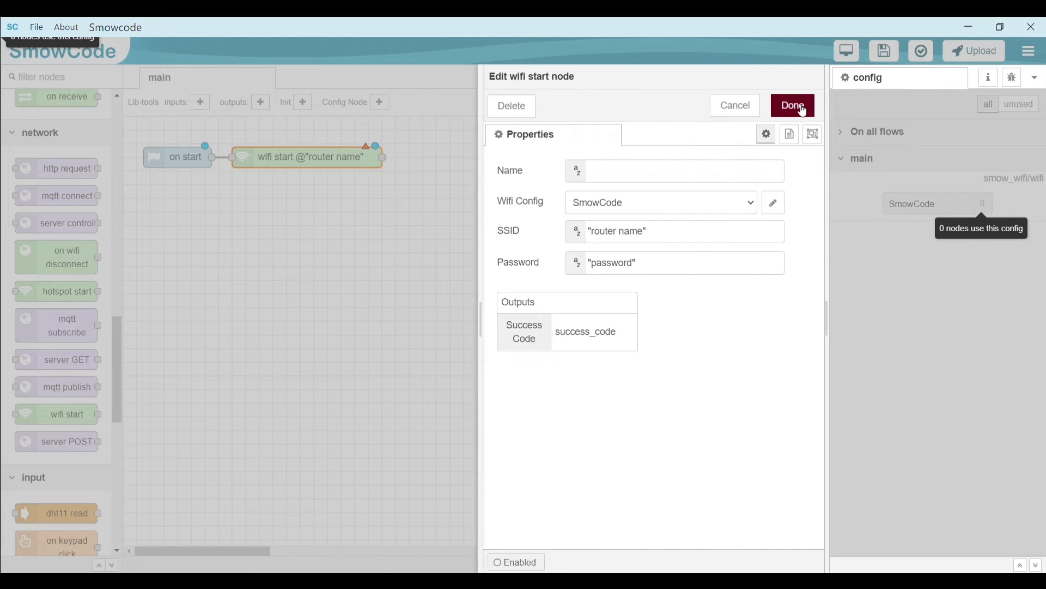
{"action": "left_click", "coordinate": [674, 231]}
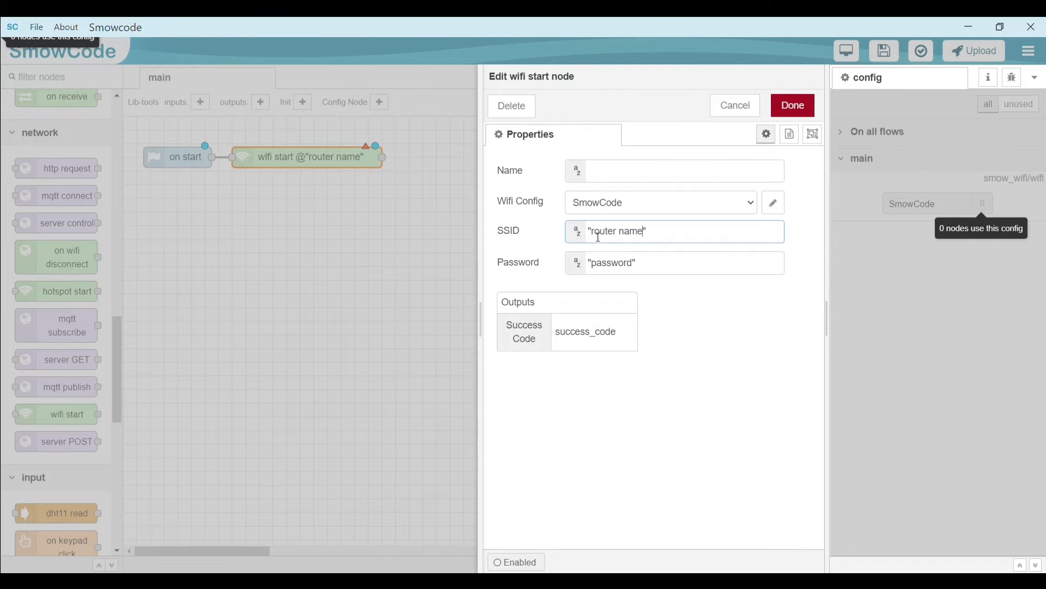
{"action": "double_click", "coordinate": [615, 231]}
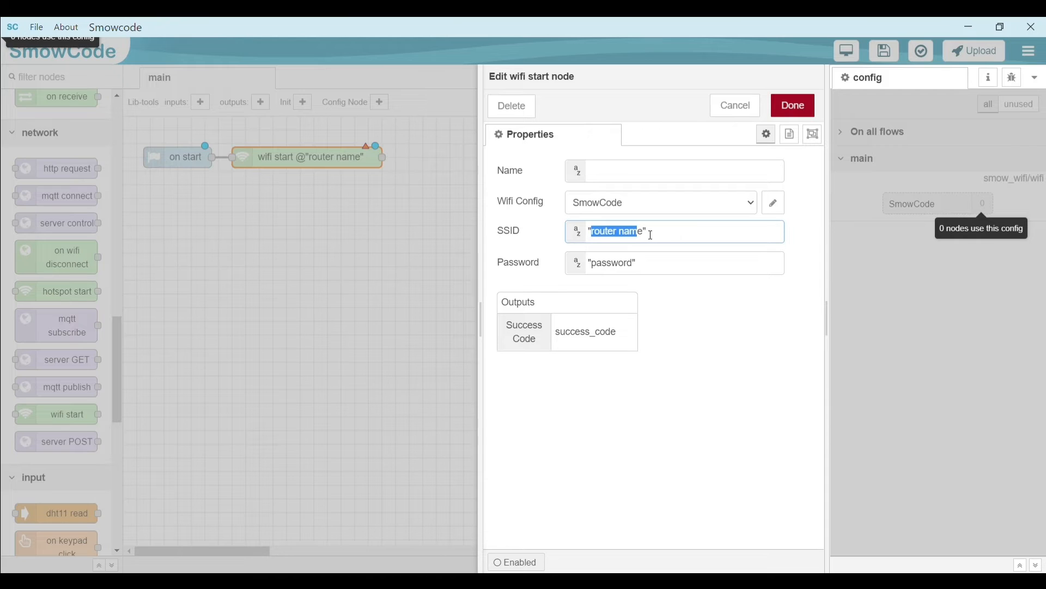
{"action": "key", "text": "Delete"}
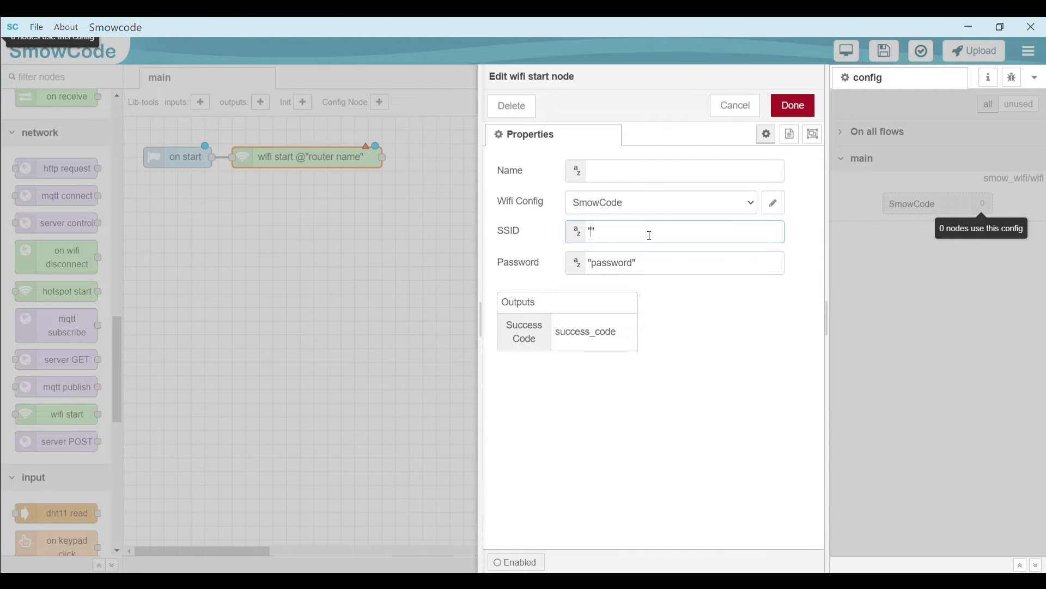
{"action": "type", "text": "SmowCode\""}
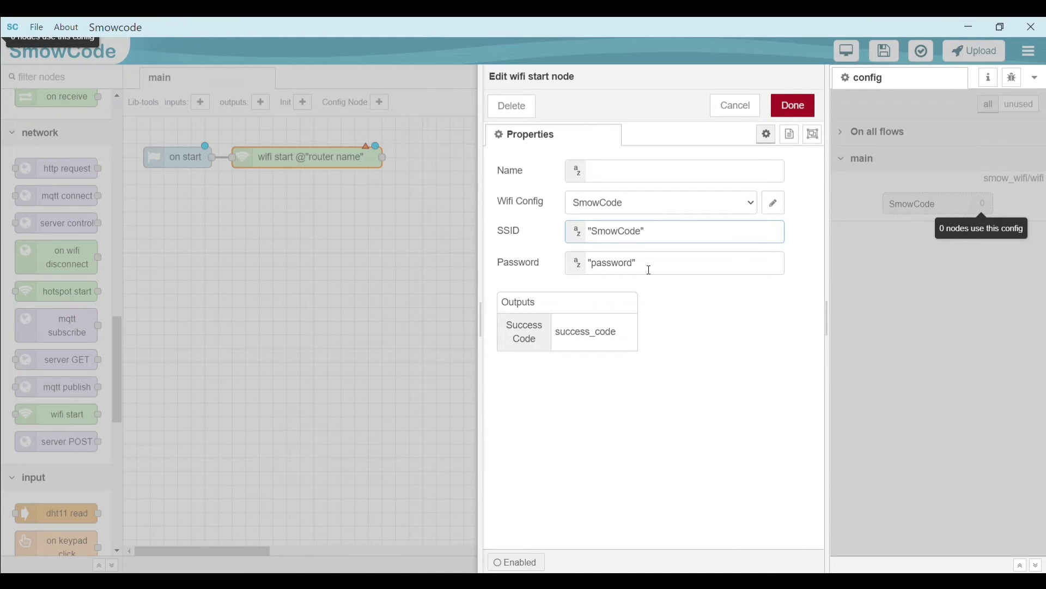
{"action": "left_click", "coordinate": [647, 263]}
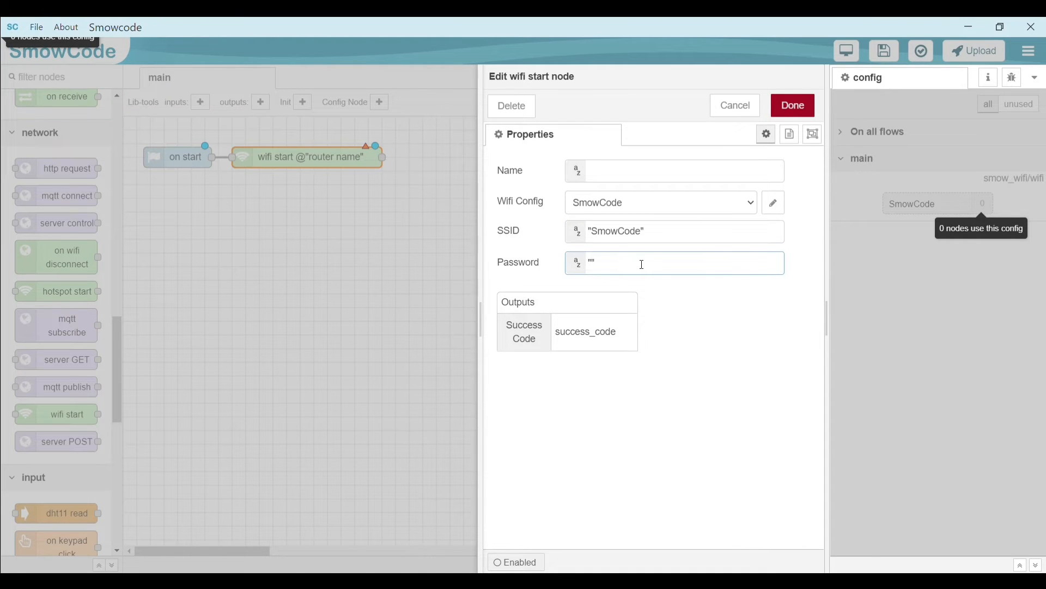
{"action": "type", "text": "Smow"}
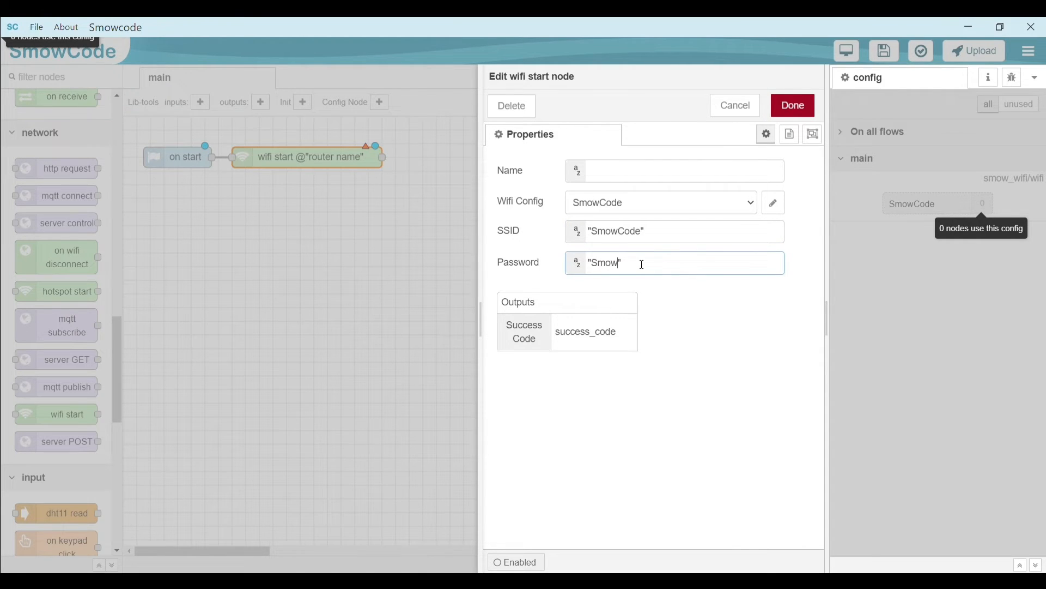
{"action": "type", "text": "Code"}
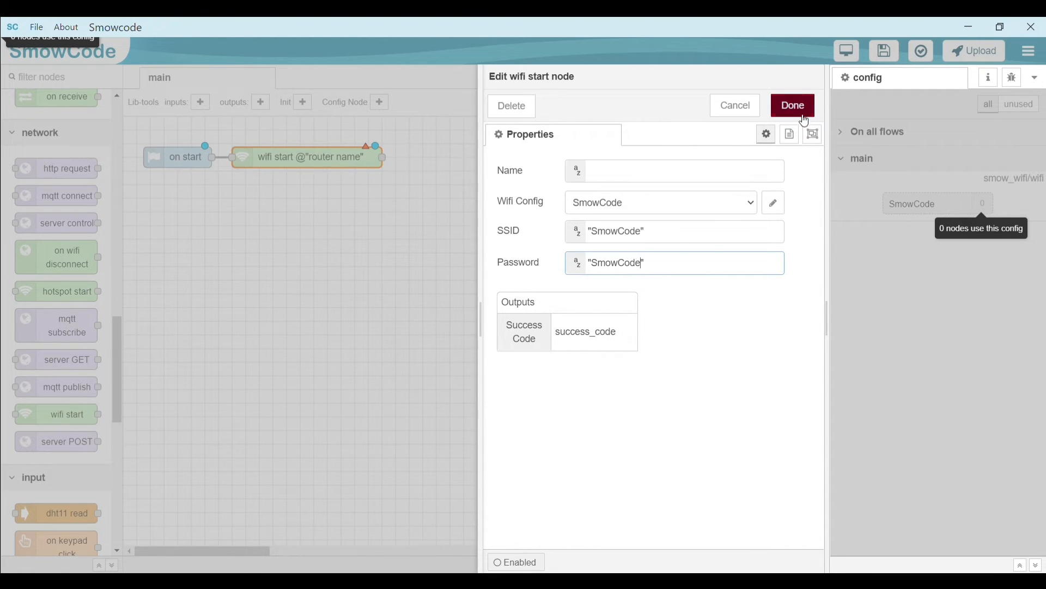
{"action": "left_click", "coordinate": [794, 106]}
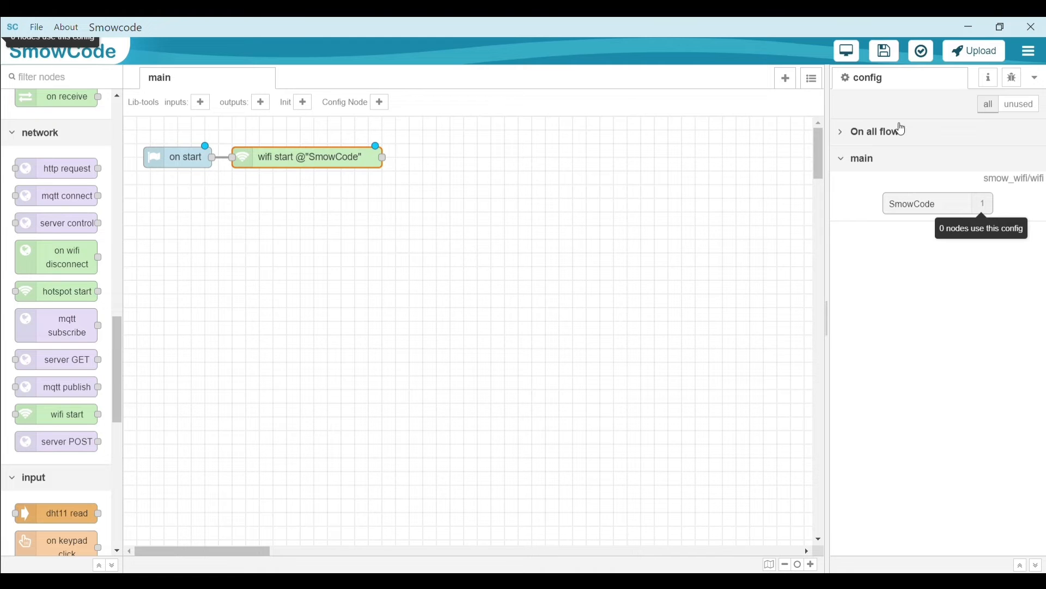
- Add a global variable wifi_connected with initial value 0 in the Globals panel
{"action": "left_click", "coordinate": [1036, 76]}
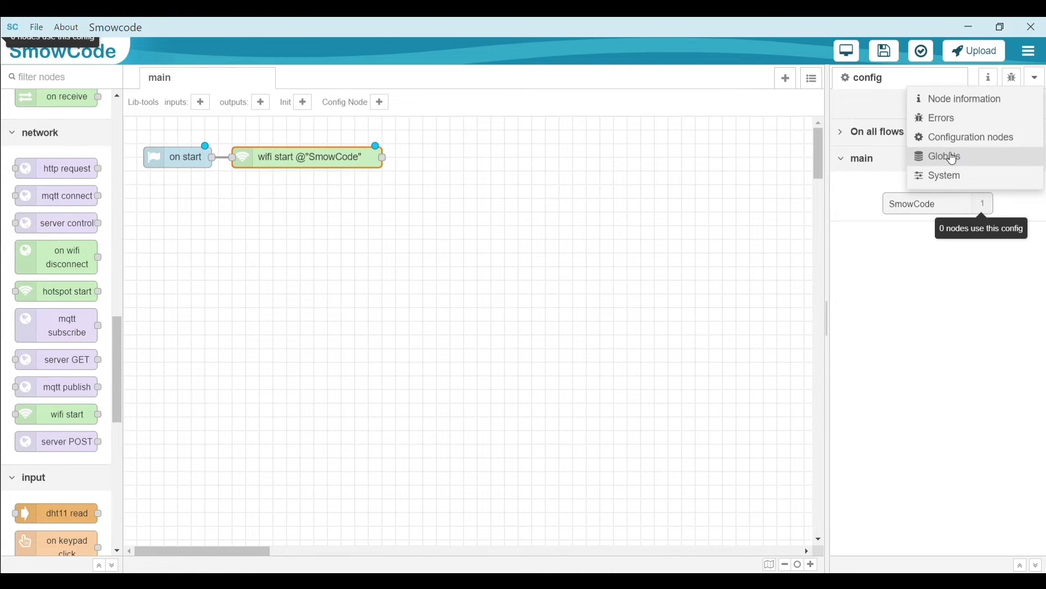
{"action": "left_click", "coordinate": [944, 156]}
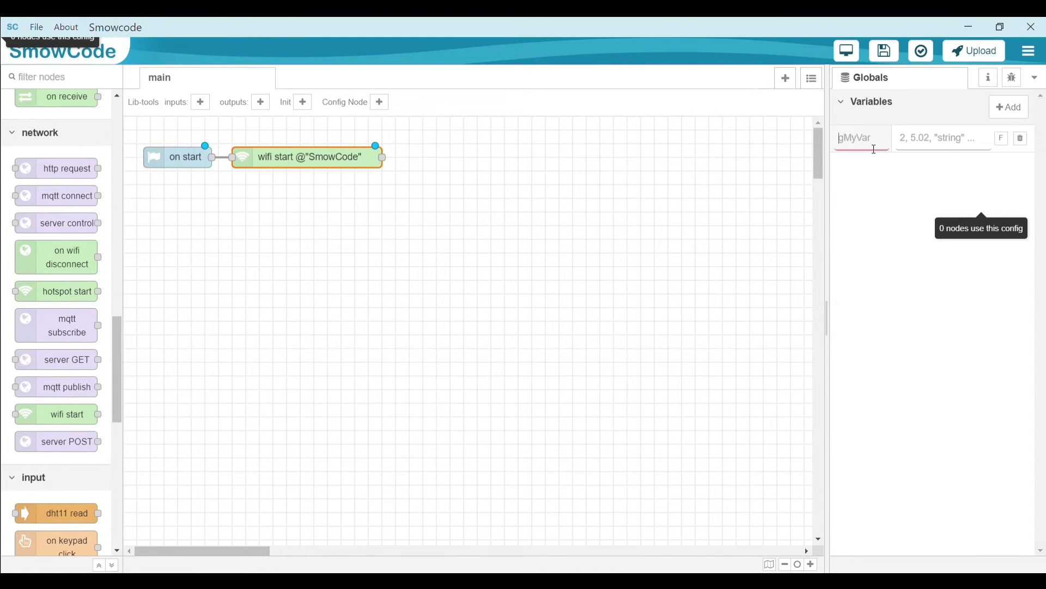
{"action": "type", "text": "wifi_conne"}
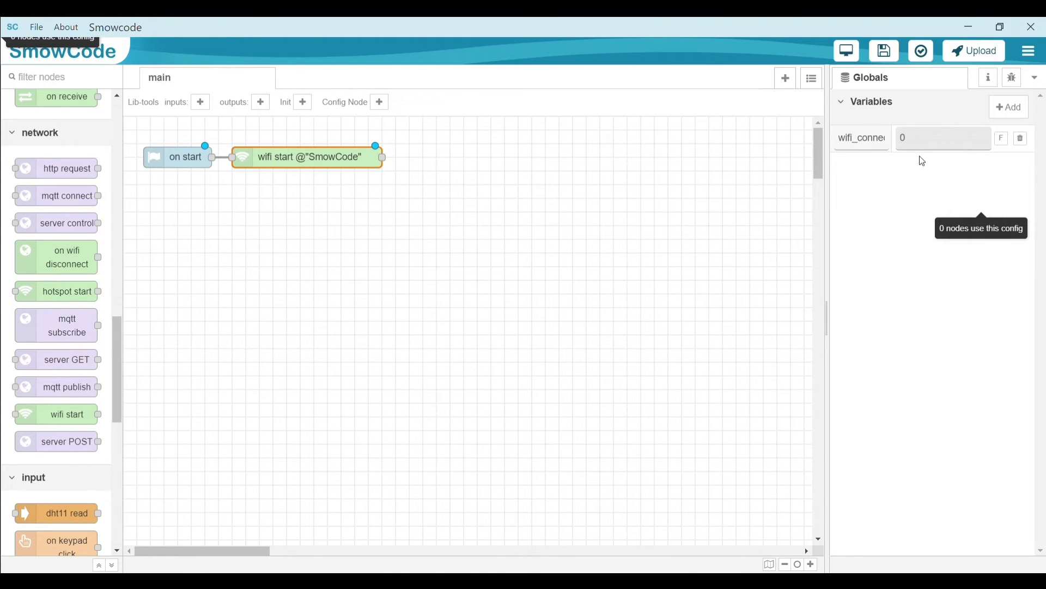
{"action": "mouse_move", "coordinate": [907, 231]}
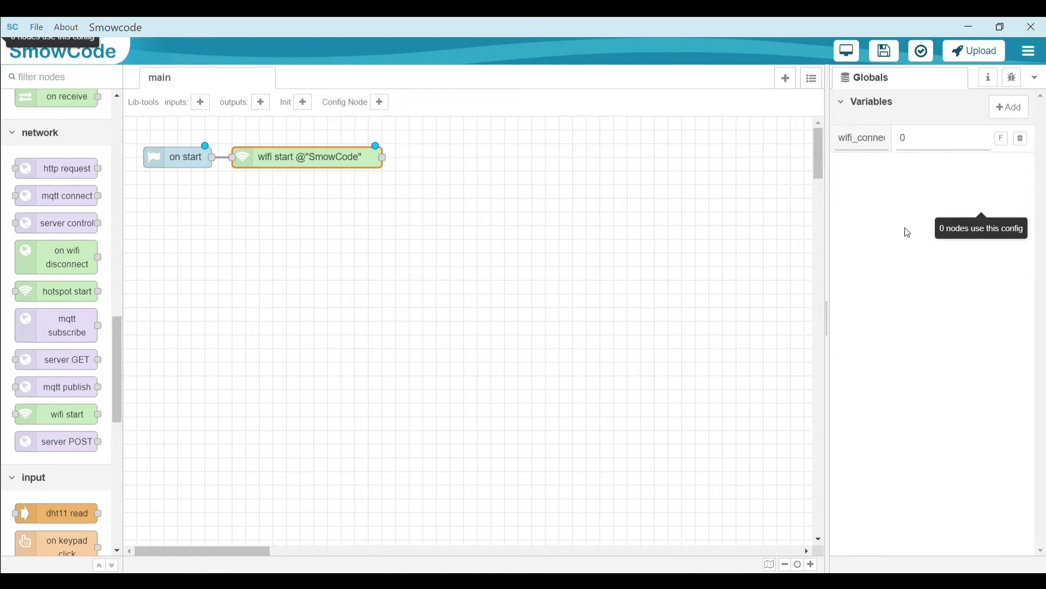
{"action": "scroll", "scroll_direction": "down", "scroll_amount": 3}
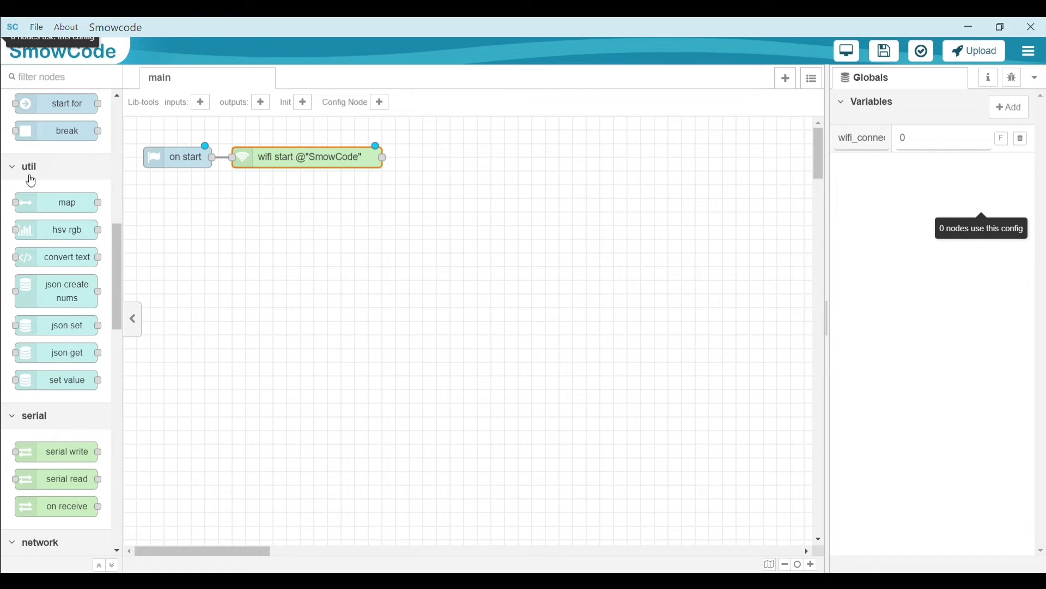
- Place a set value node after wifi start that stores 1 in wifi_connected
{"action": "left_click_drag", "start_coordinate": [66, 379], "coordinate": [465, 170]}
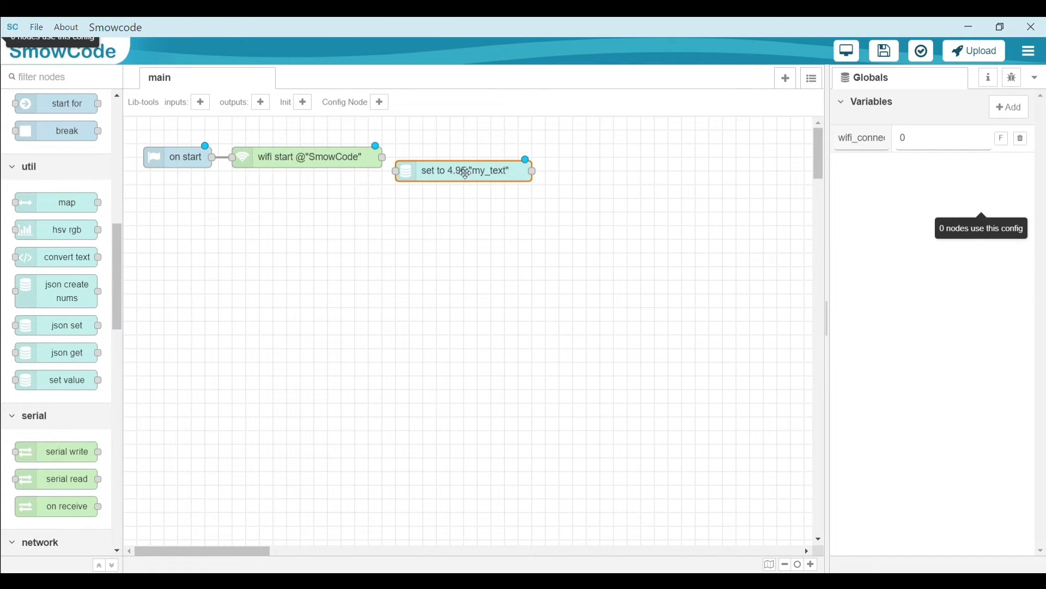
{"action": "left_click_drag", "start_coordinate": [465, 170], "coordinate": [478, 157]}
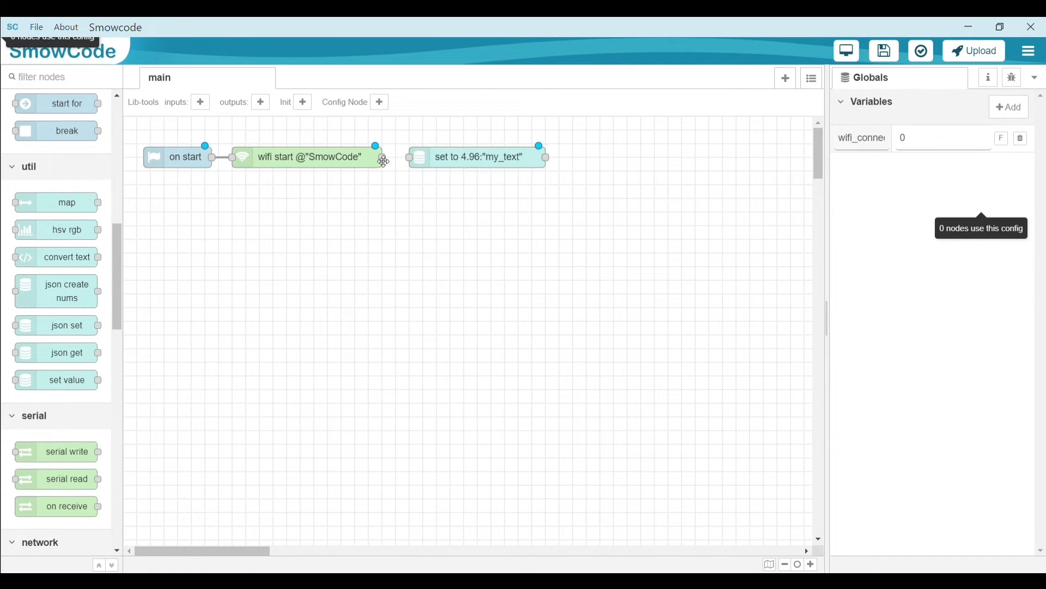
{"action": "left_click_drag", "start_coordinate": [375, 157], "coordinate": [412, 157]}
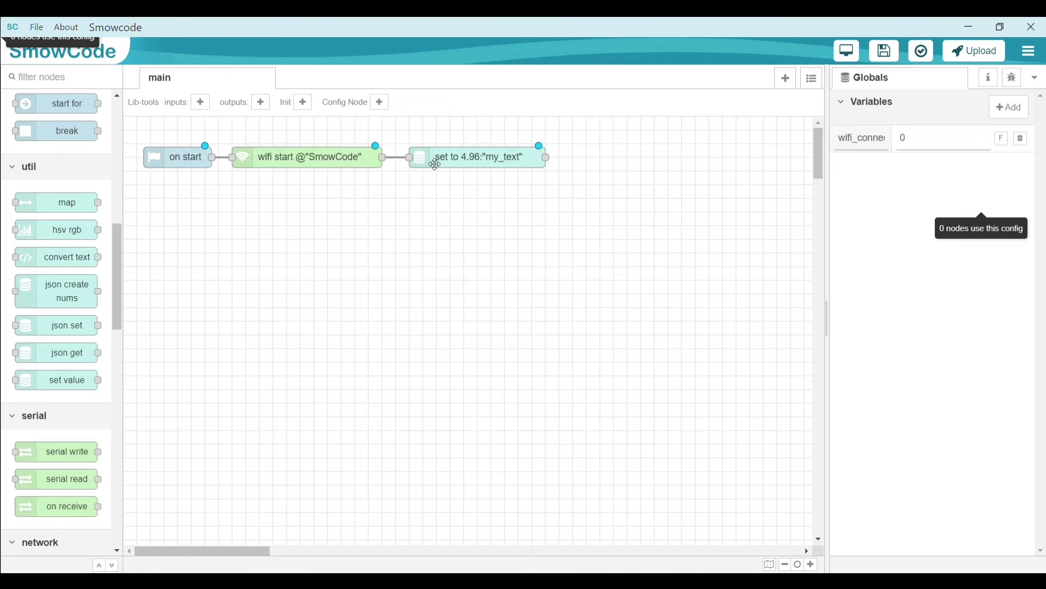
{"action": "double_click", "coordinate": [478, 157]}
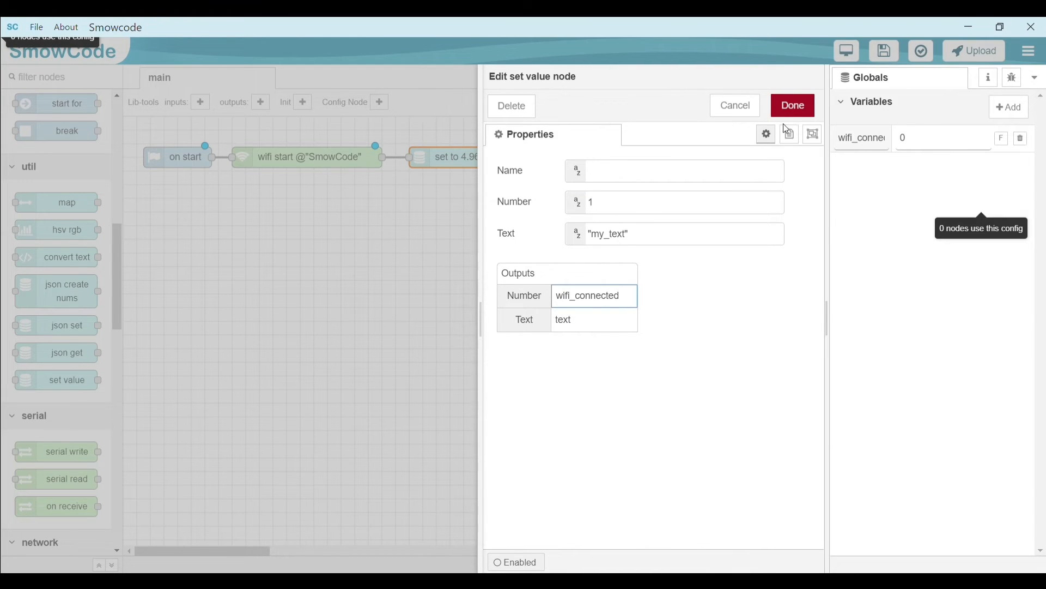
{"action": "left_click", "coordinate": [792, 106]}
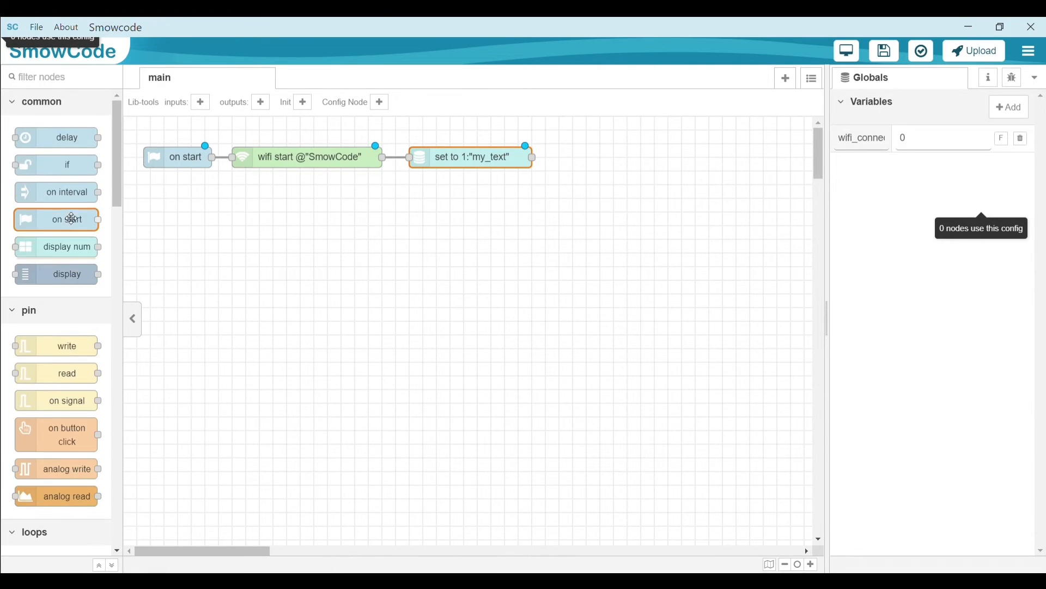
- Add a 1 s on interval trigger feeding an if node whose condition is wifi_connected
{"action": "left_click_drag", "start_coordinate": [66, 192], "coordinate": [190, 211]}
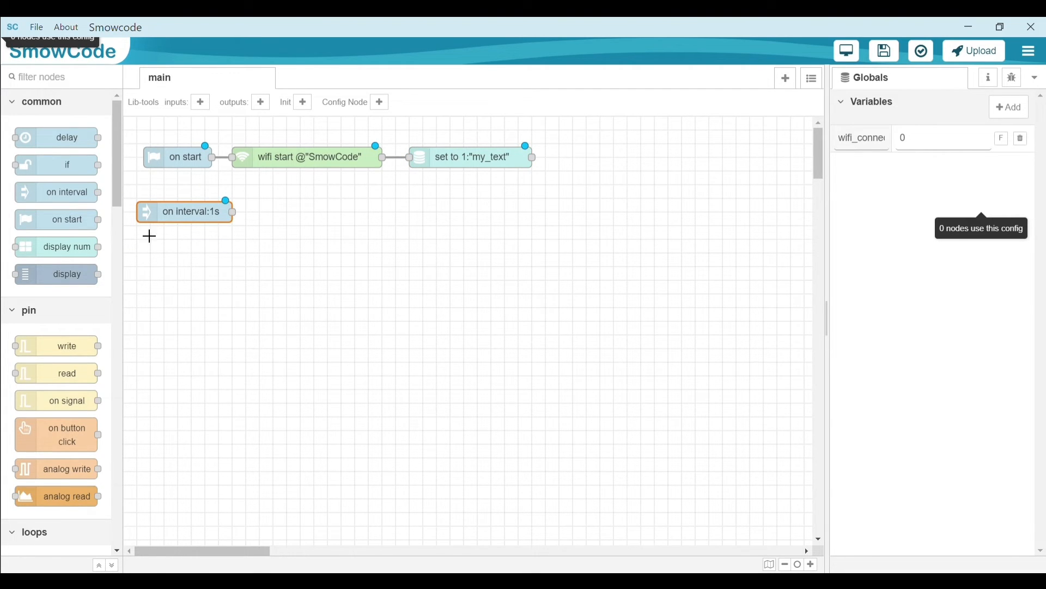
{"action": "left_click_drag", "start_coordinate": [67, 165], "coordinate": [277, 210]}
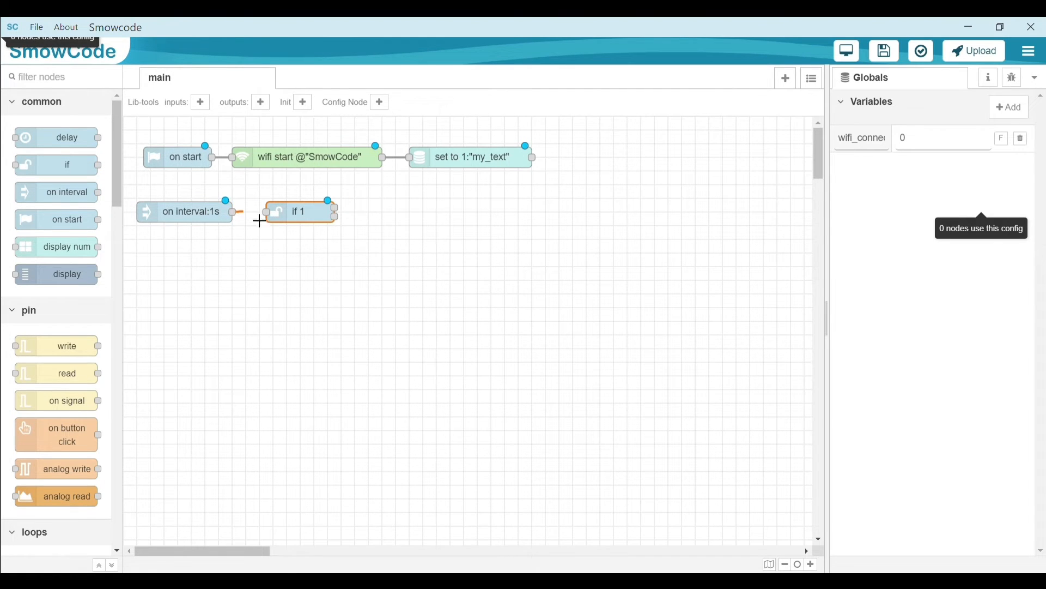
{"action": "double_click", "coordinate": [301, 212]}
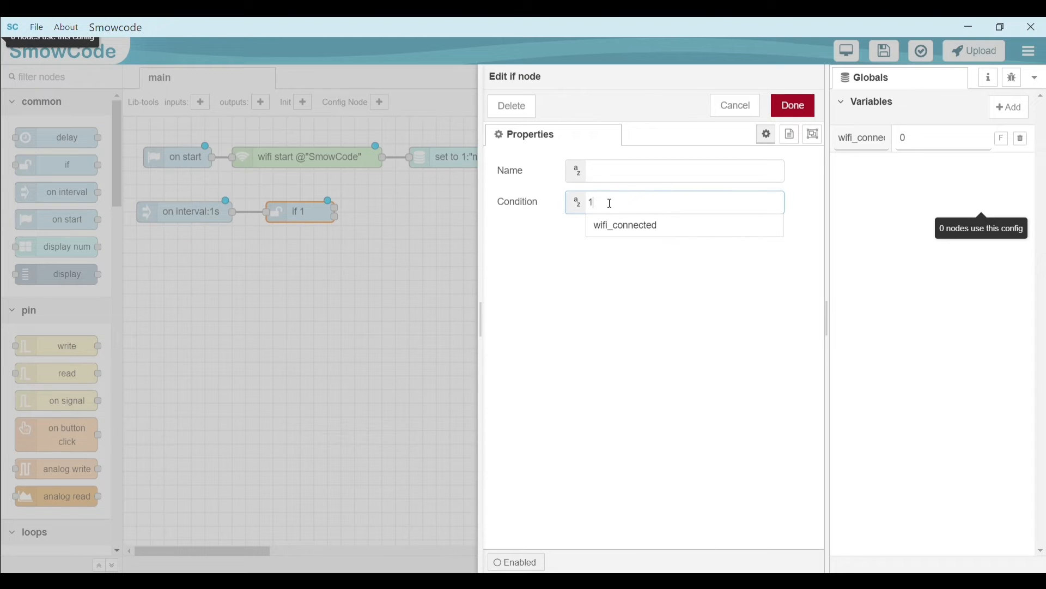
{"action": "left_click", "coordinate": [624, 225]}
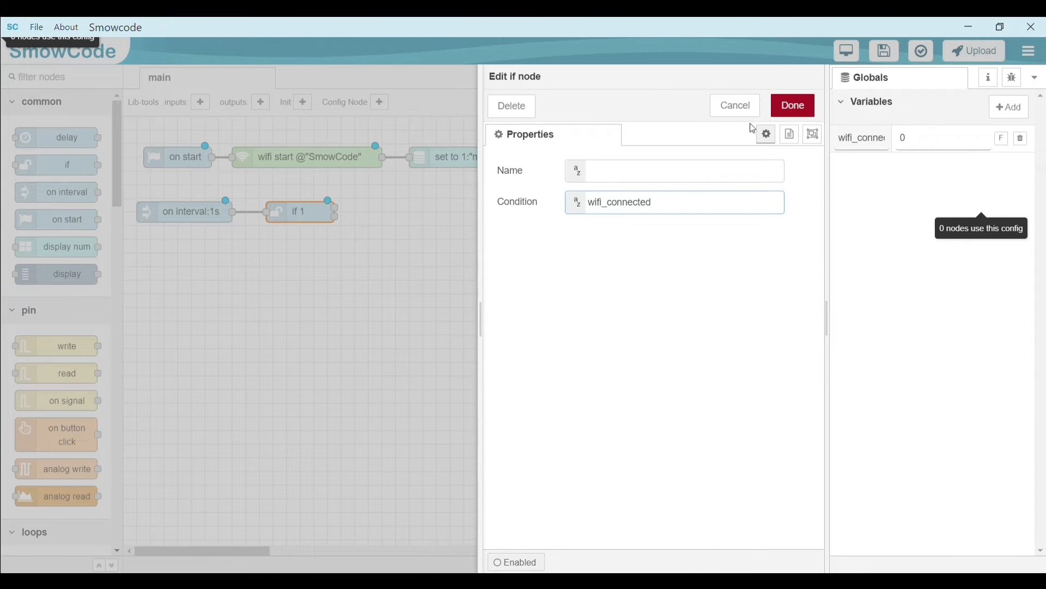
{"action": "left_click", "coordinate": [792, 106]}
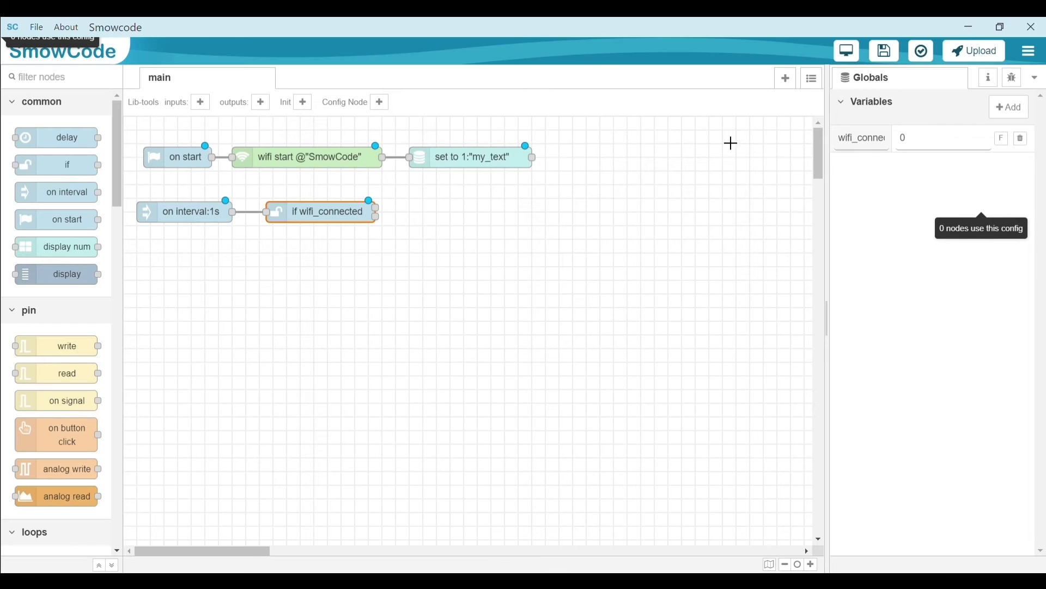
{"action": "scroll", "scroll_direction": "down", "scroll_amount": 3}
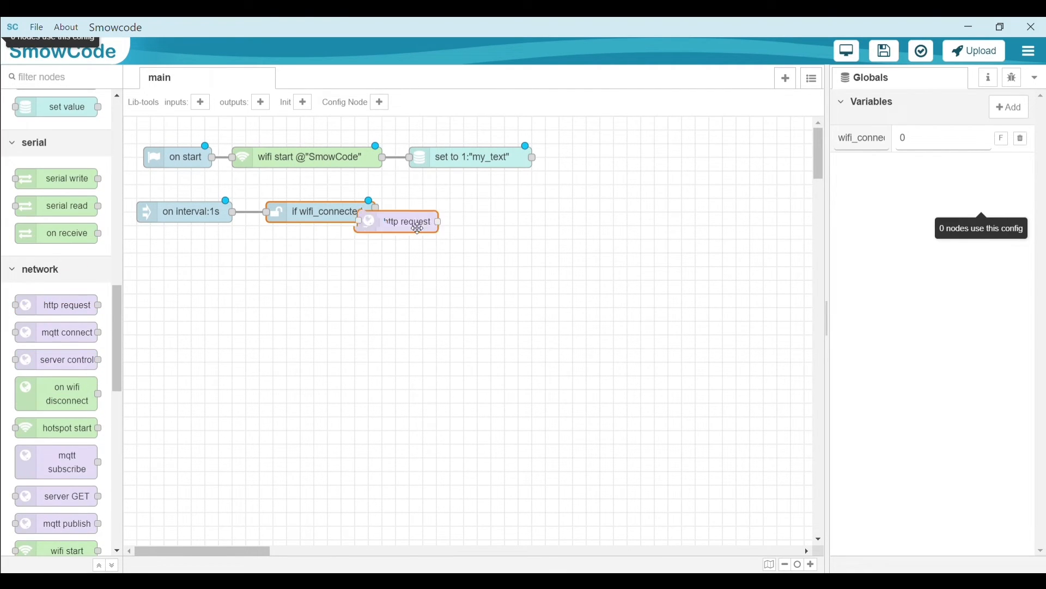
{"action": "left_click_drag", "start_coordinate": [397, 221], "coordinate": [451, 210]}
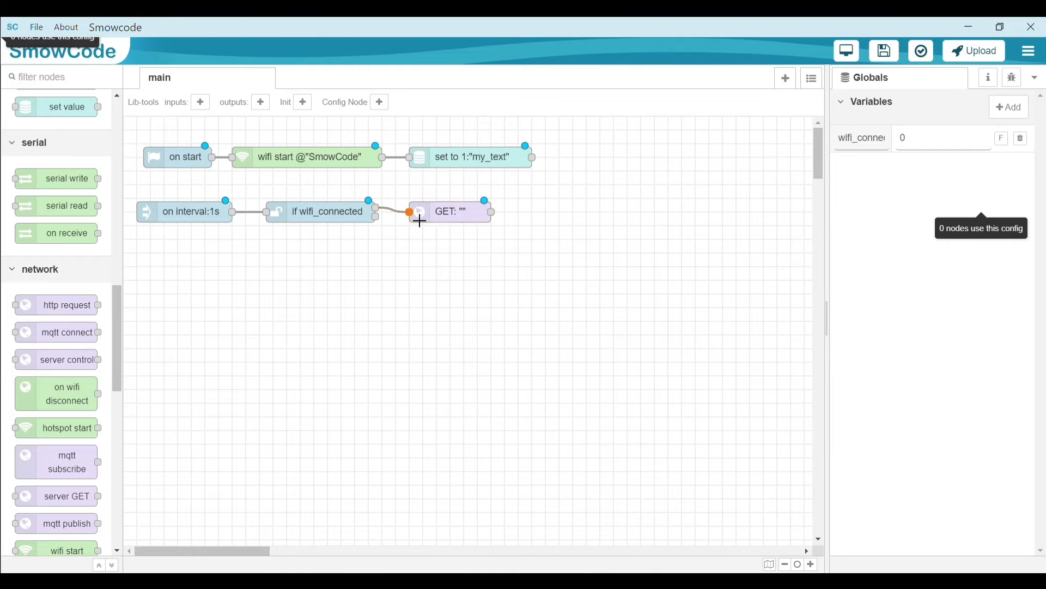
{"action": "double_click", "coordinate": [455, 211]}
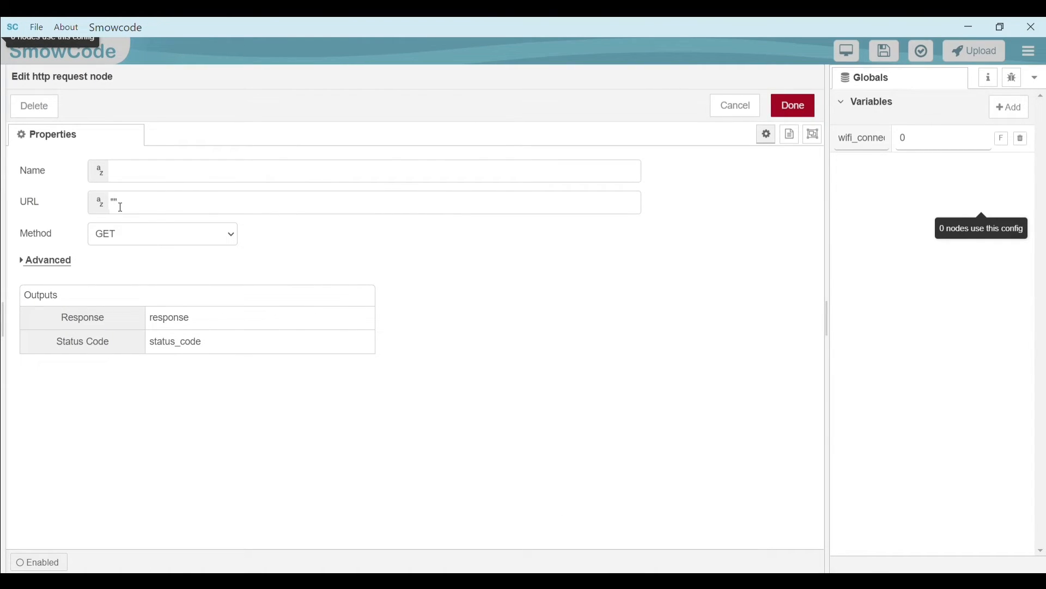
{"action": "left_click", "coordinate": [357, 193]}
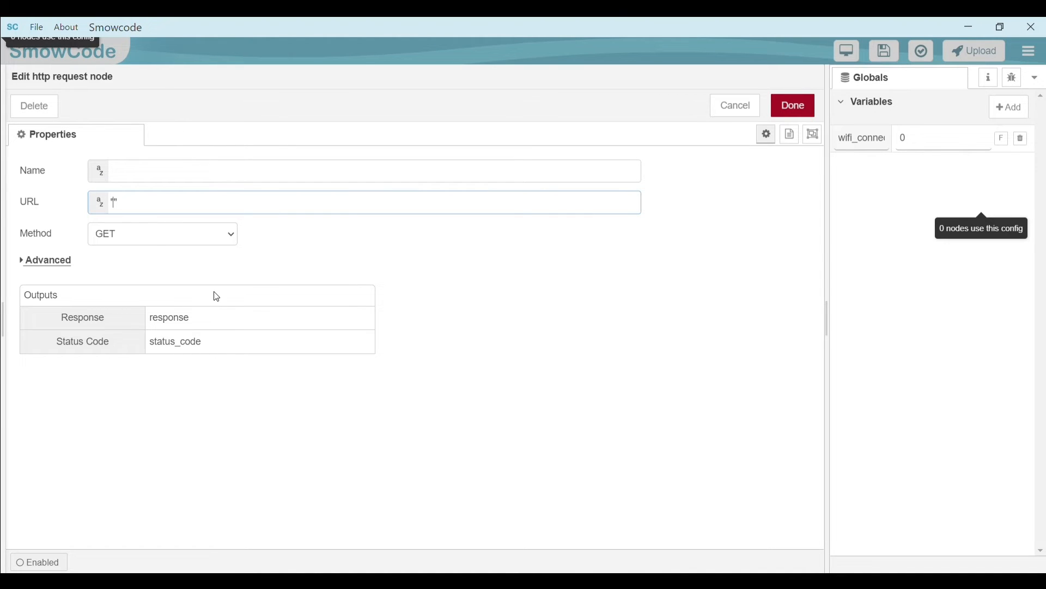
{"action": "mouse_move", "coordinate": [246, 444]}
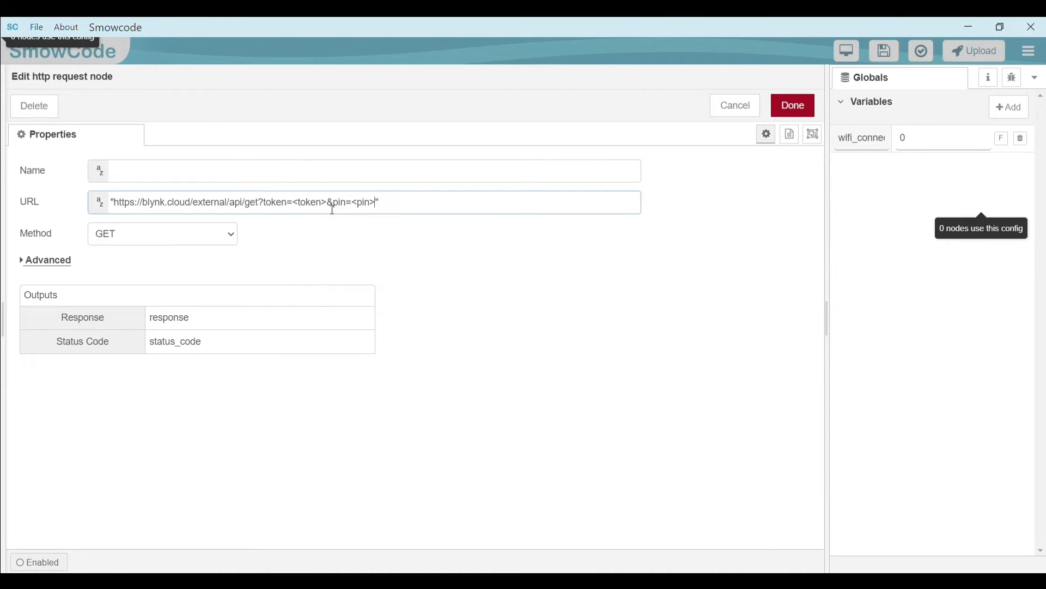
{"action": "double_click", "coordinate": [310, 202]}
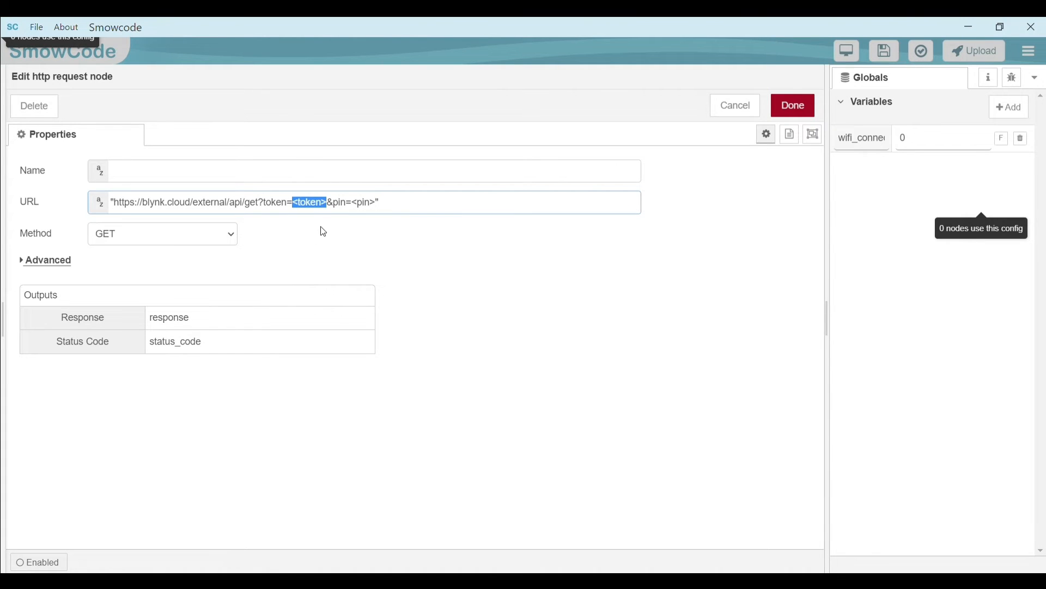
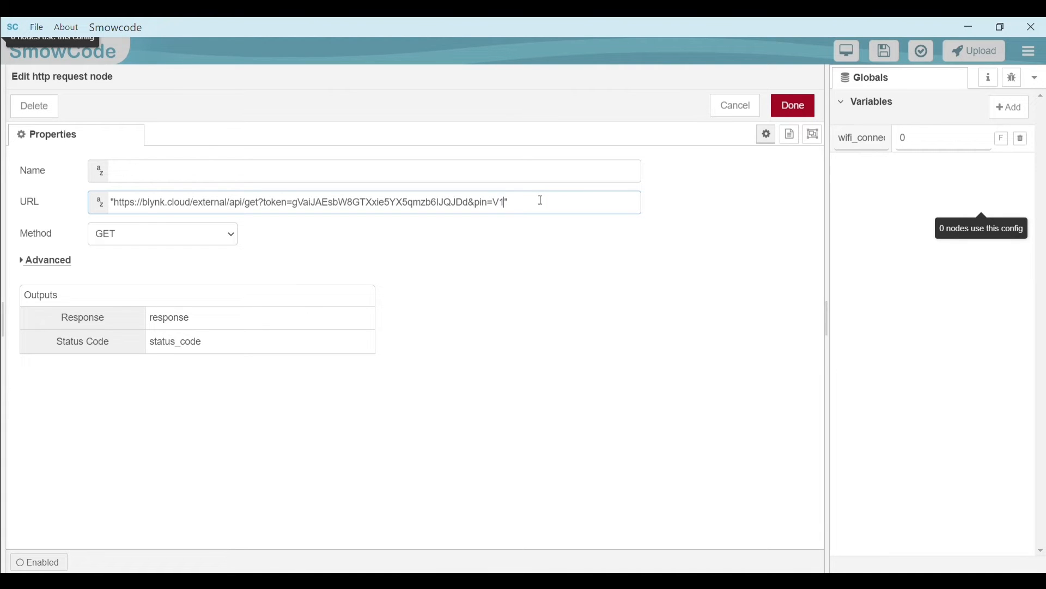
{"action": "left_click", "coordinate": [793, 106]}
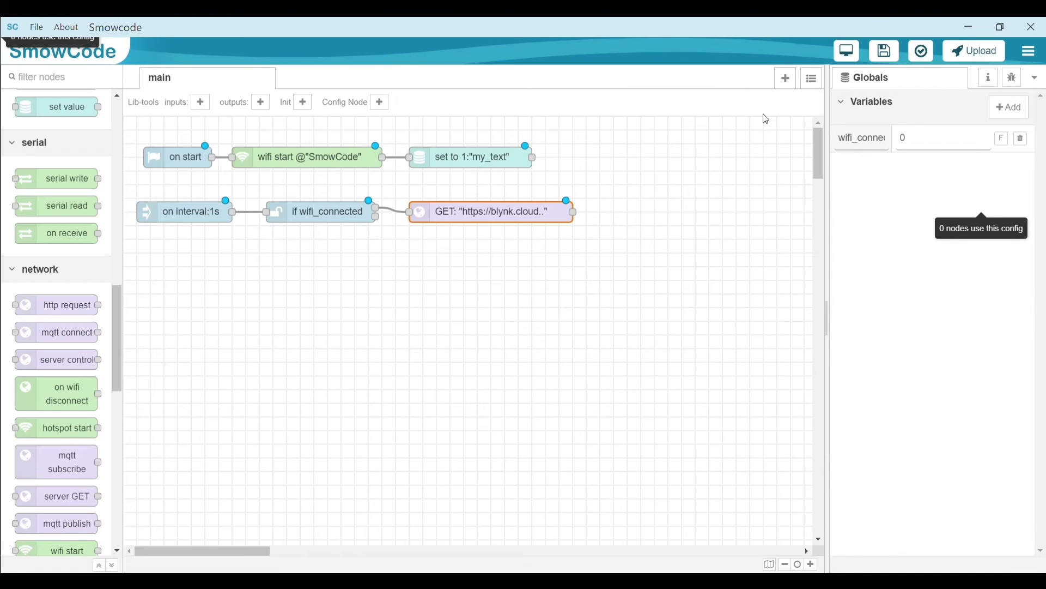
{"action": "mouse_move", "coordinate": [471, 211]}
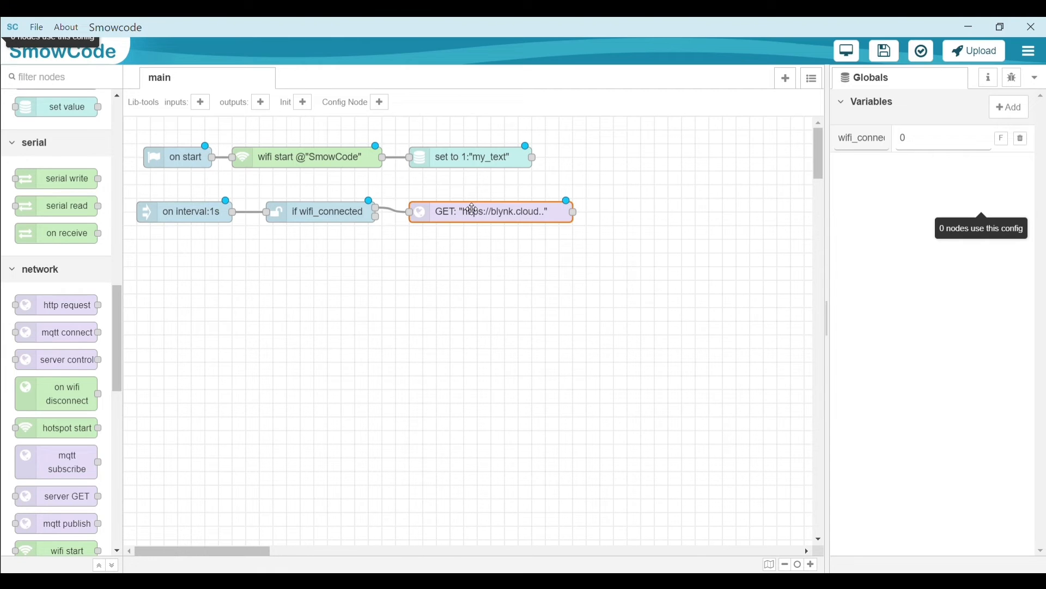
- Add a convert text node after the GET request taking response as its text
{"action": "scroll", "scroll_direction": "down", "scroll_amount": 3}
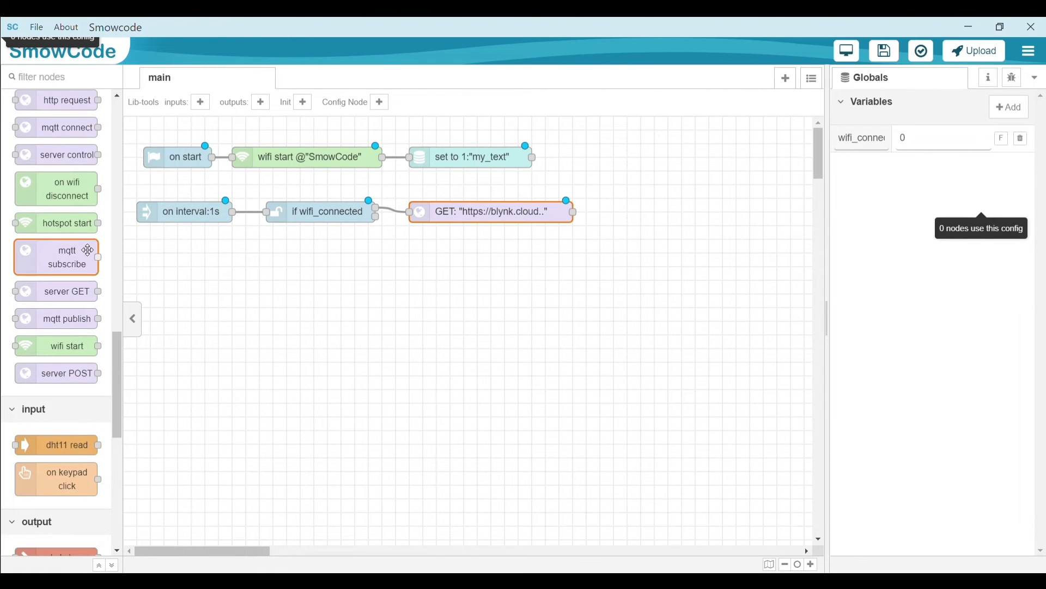
{"action": "scroll", "scroll_direction": "down", "scroll_amount": 3}
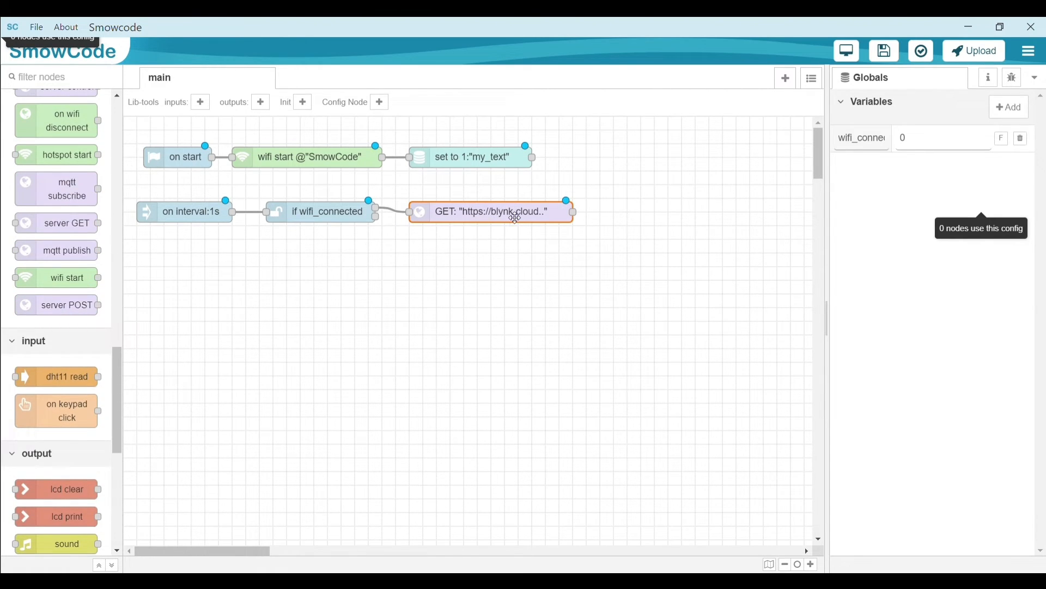
{"action": "mouse_move", "coordinate": [508, 218]}
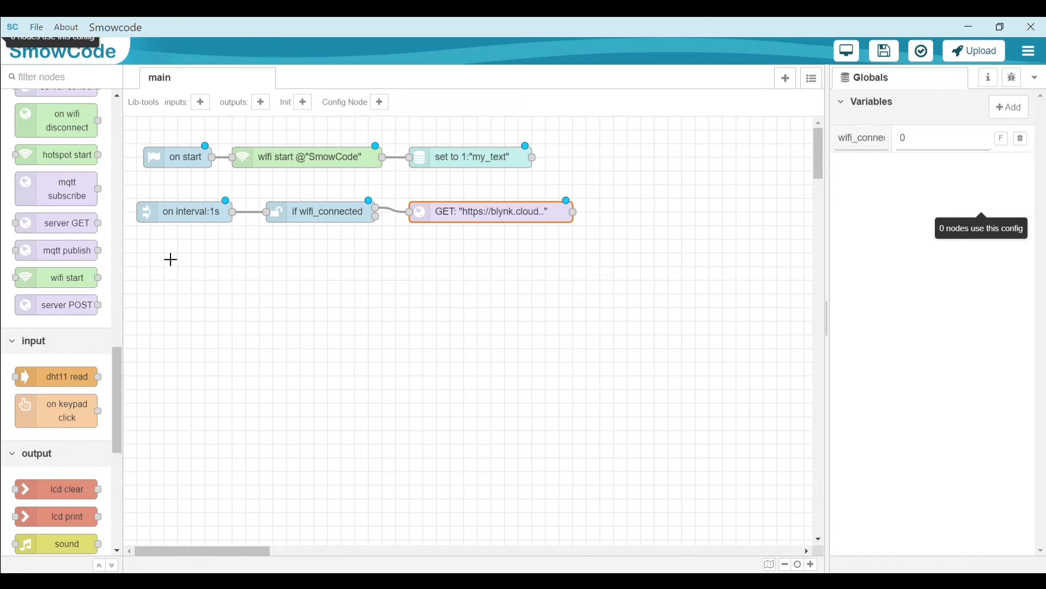
{"action": "scroll", "scroll_direction": "down", "scroll_amount": 3}
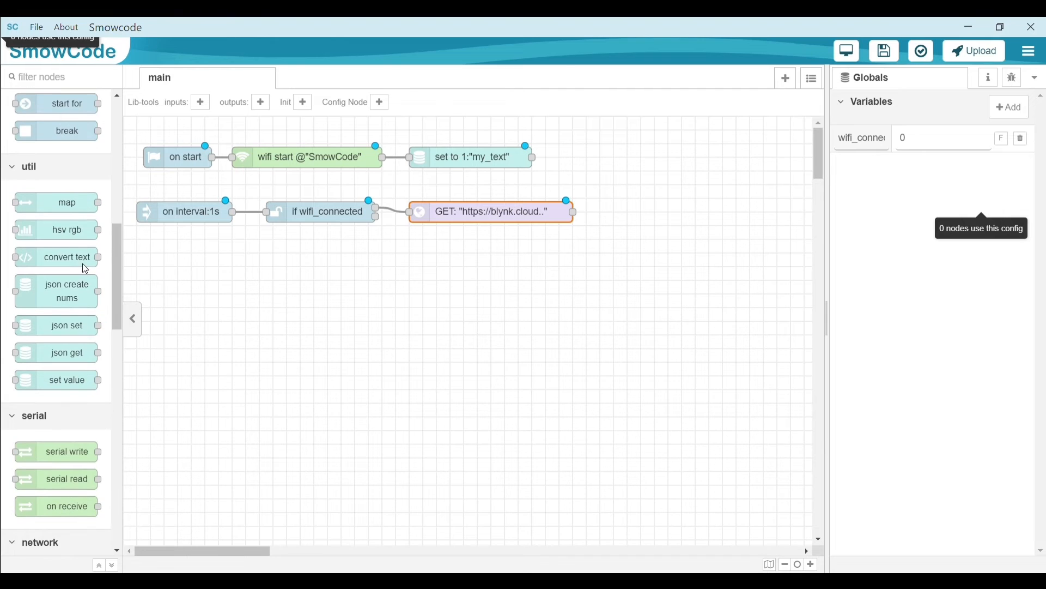
{"action": "mouse_move", "coordinate": [59, 264]}
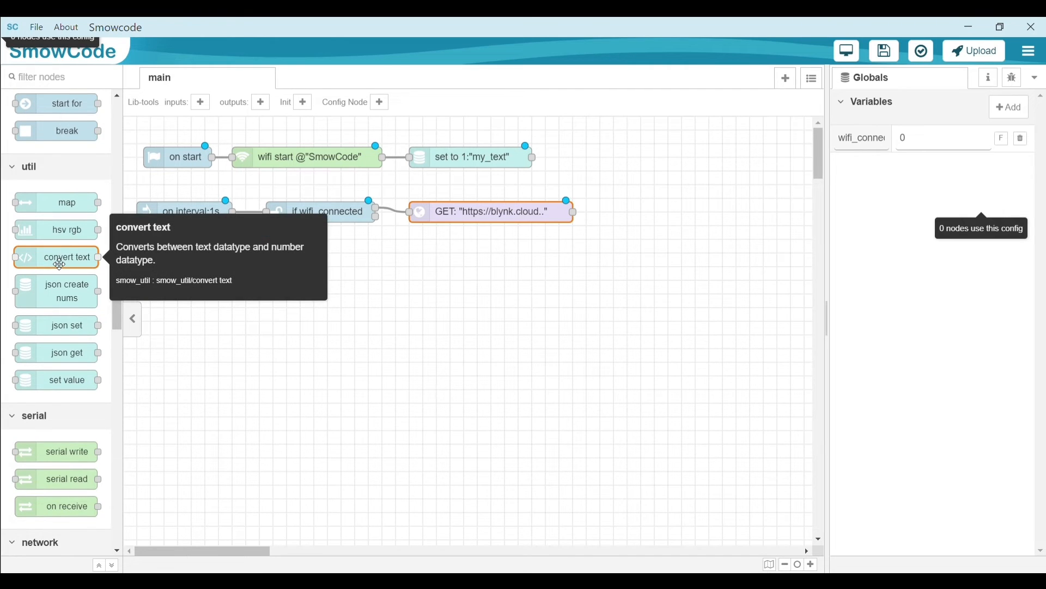
{"action": "left_click_drag", "start_coordinate": [66, 257], "coordinate": [640, 211]}
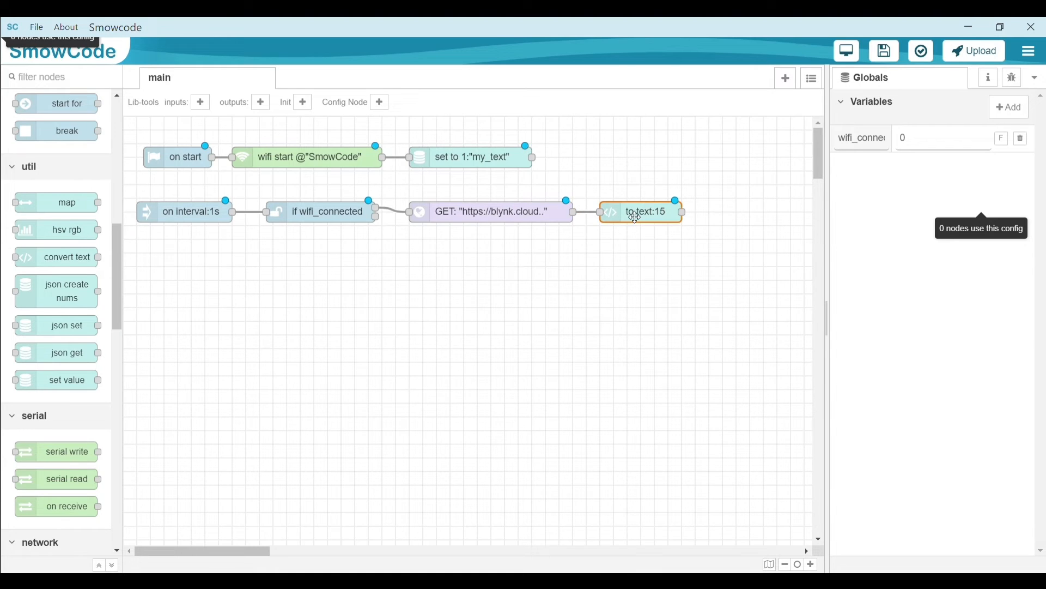
{"action": "double_click", "coordinate": [643, 211]}
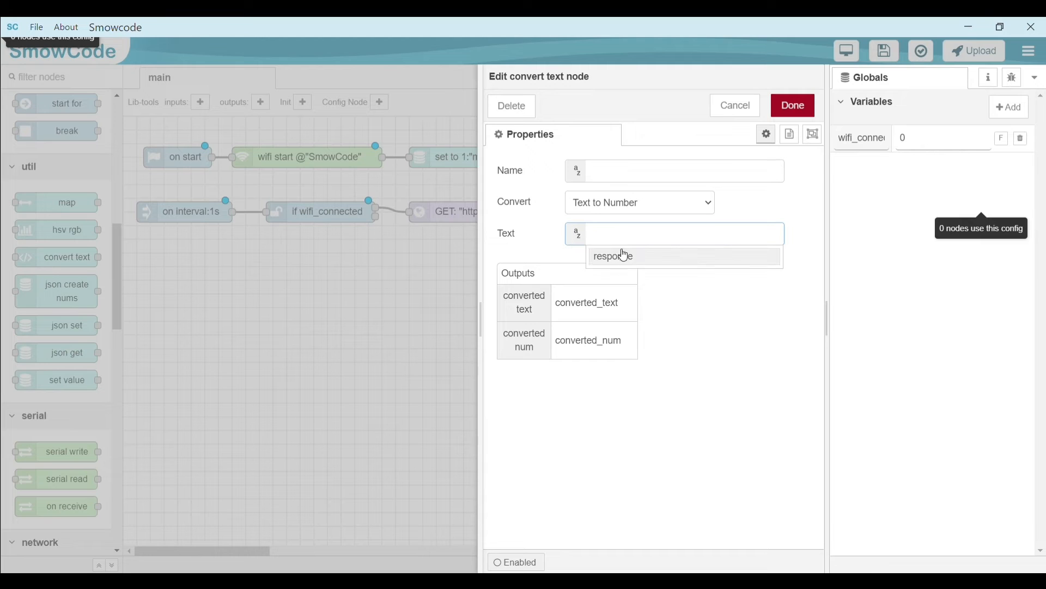
{"action": "left_click", "coordinate": [624, 256]}
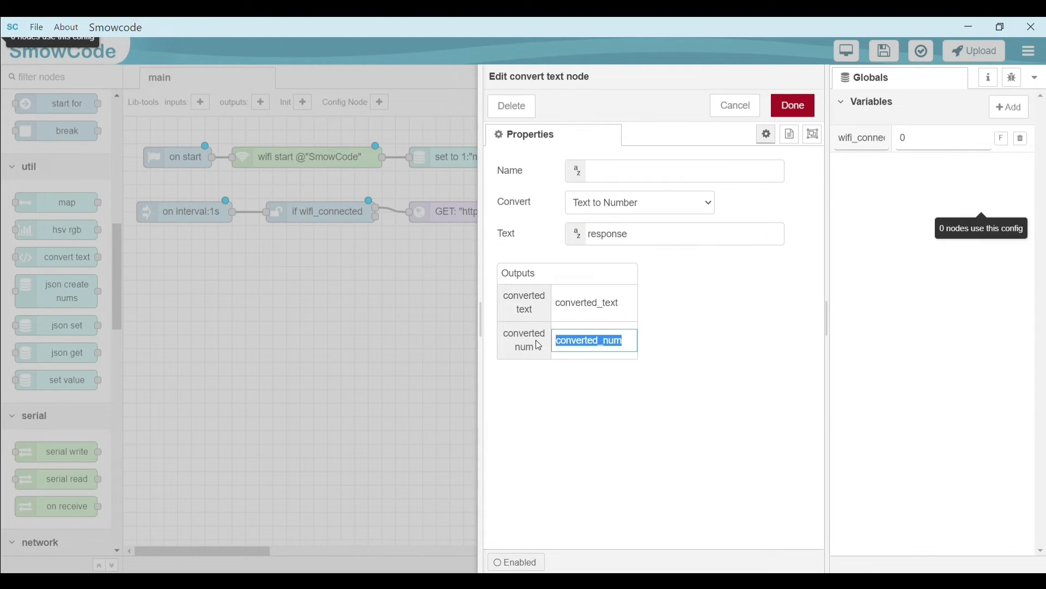
- Store the converted number in led_key, a new global starting at 0
{"action": "type", "text": "led"}
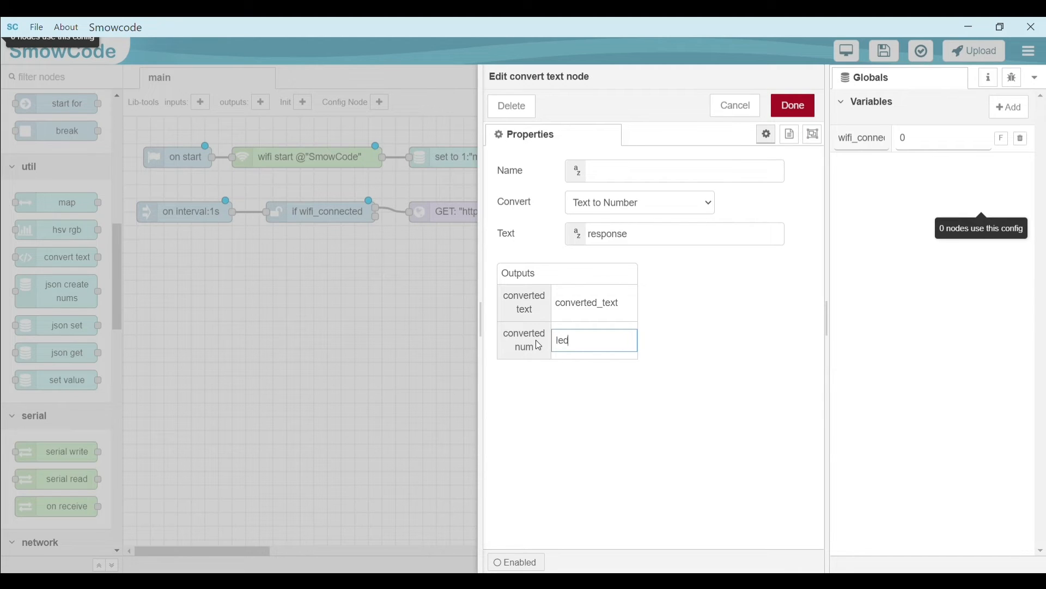
{"action": "type", "text": "_key"}
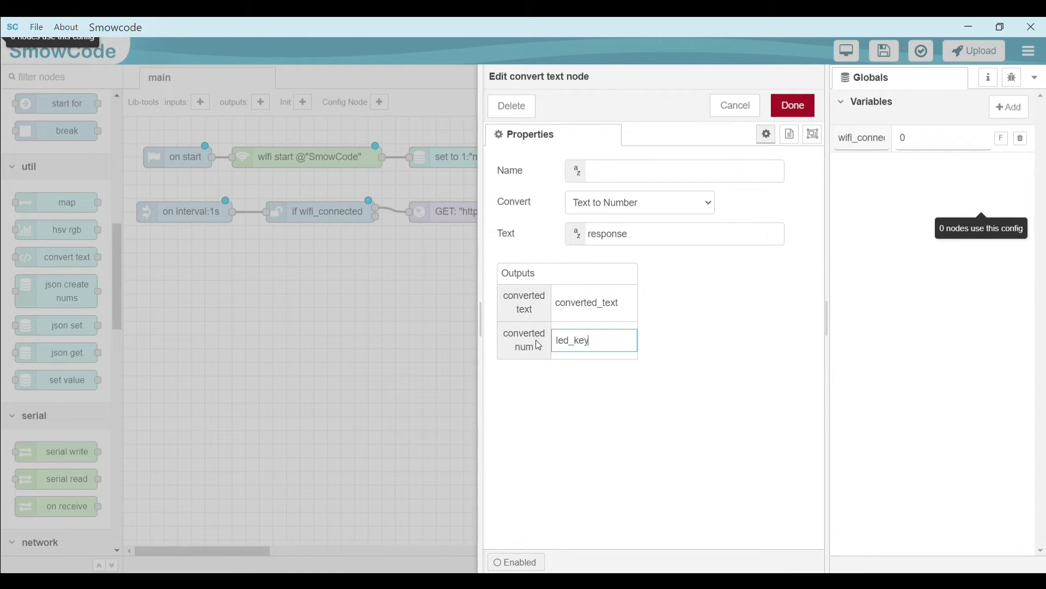
{"action": "left_click", "coordinate": [1008, 107]}
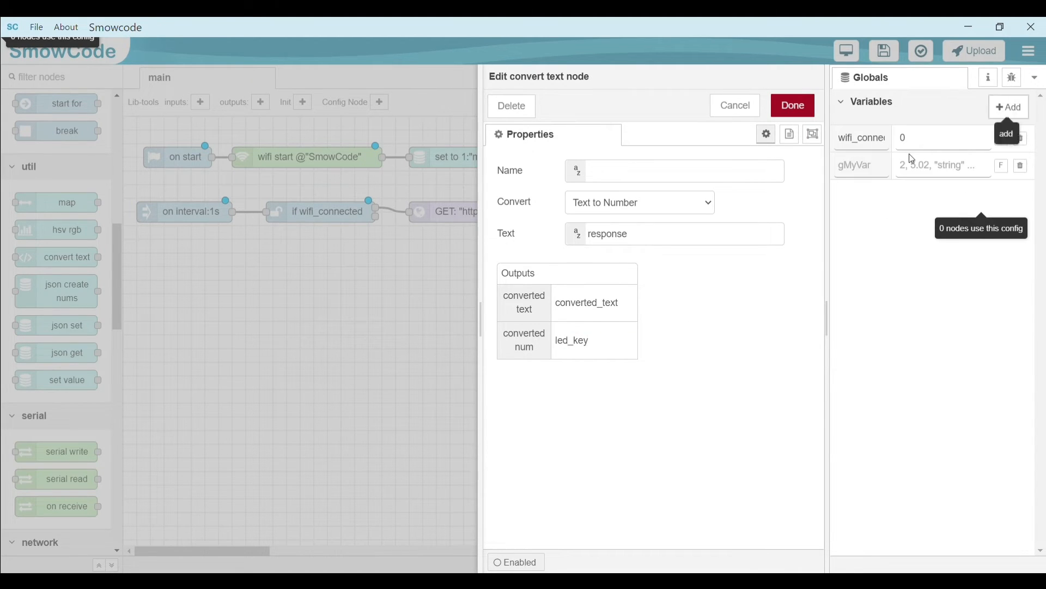
{"action": "type", "text": "led_key"}
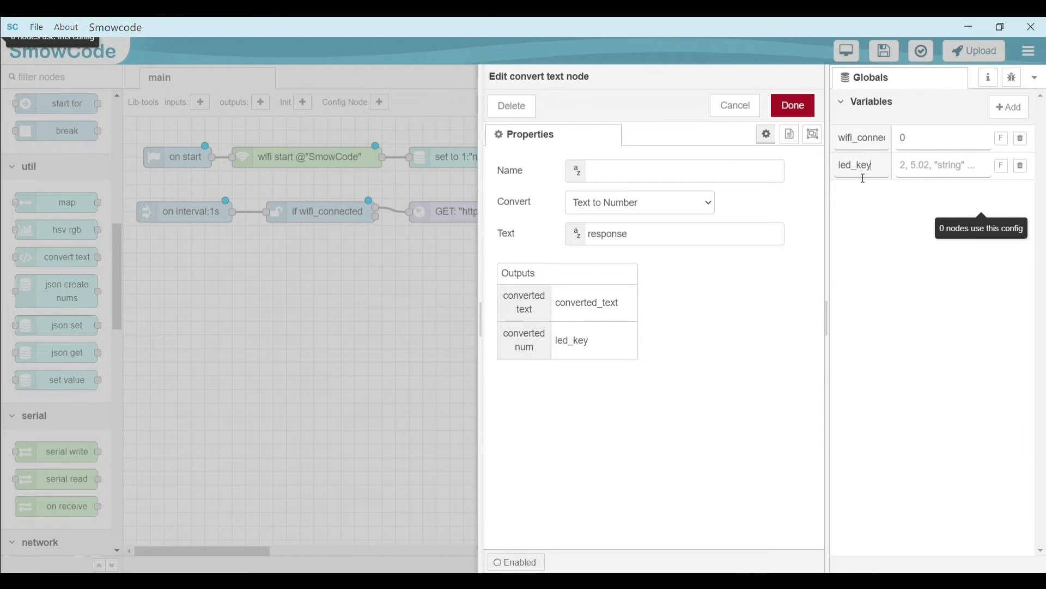
{"action": "type", "text": "0"}
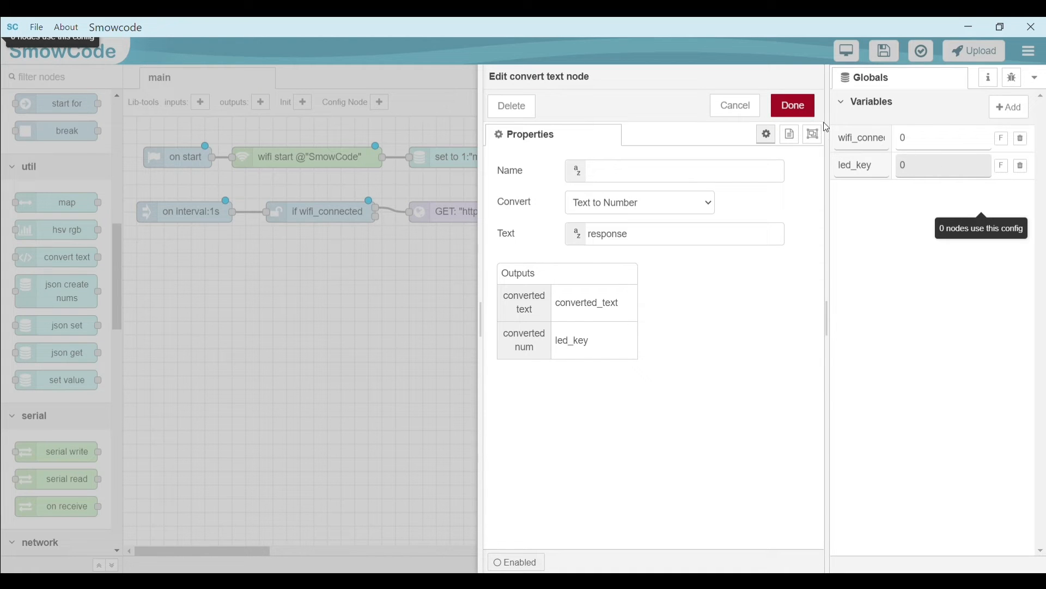
{"action": "left_click", "coordinate": [792, 106]}
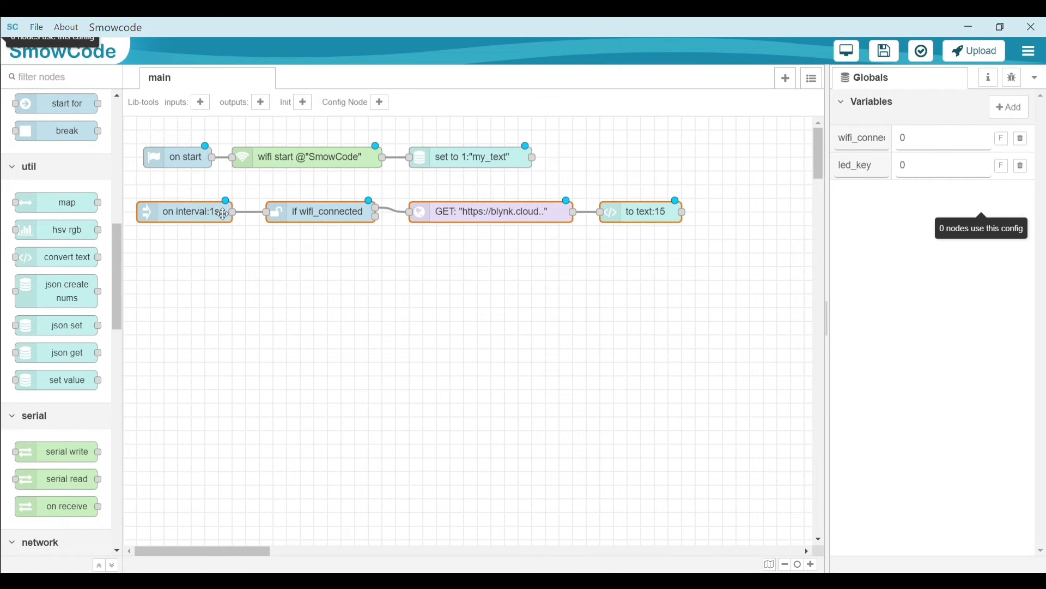
- Copy and paste the four-node loop below the first and review the copied GET request's URL
{"action": "key", "text": "ctrl+c"}
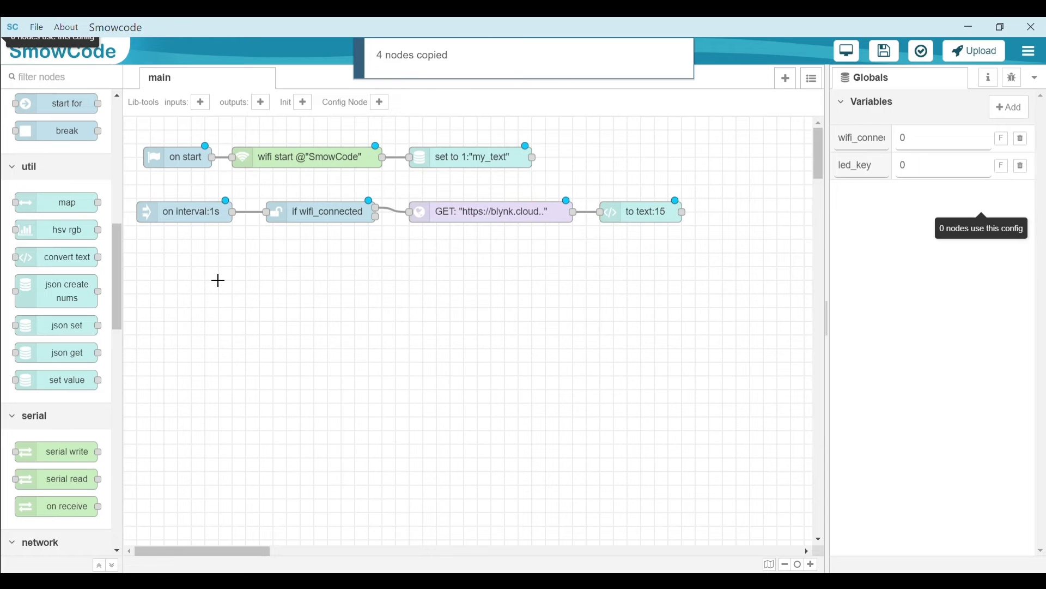
{"action": "key", "text": "Ctrl+v"}
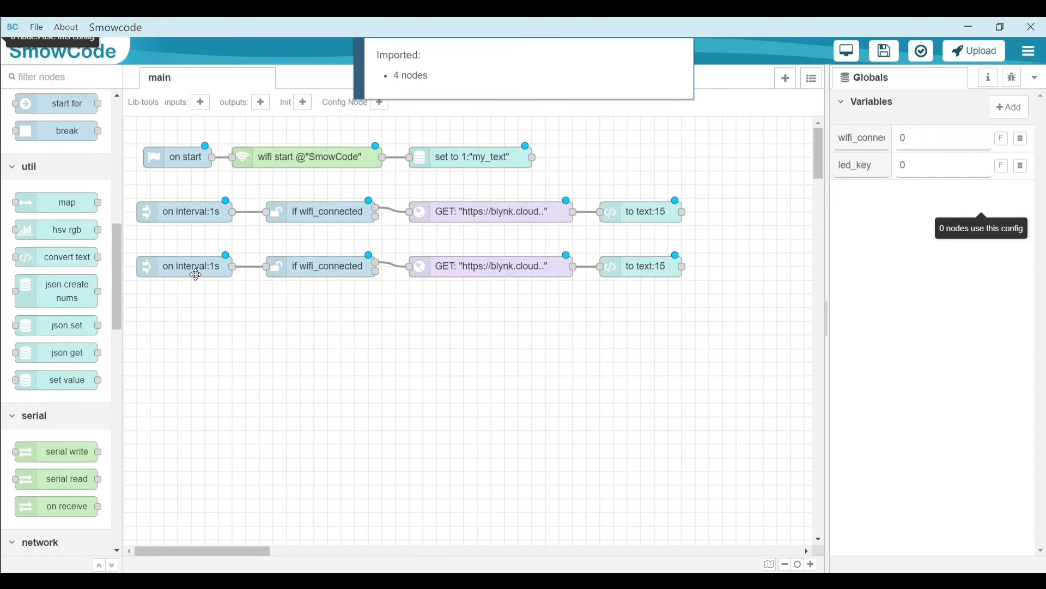
{"action": "mouse_move", "coordinate": [479, 275]}
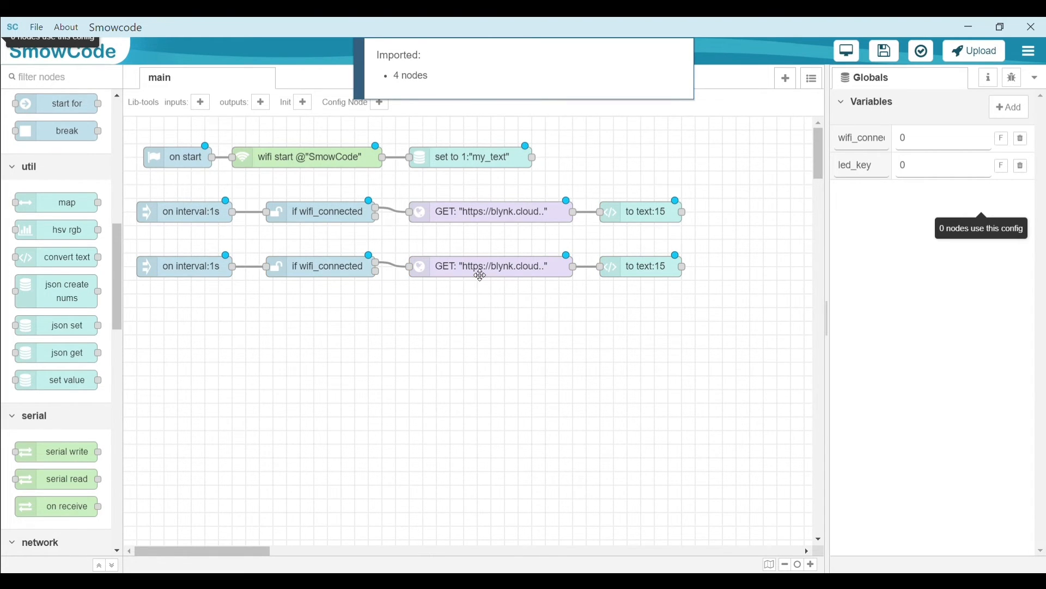
{"action": "double_click", "coordinate": [490, 266]}
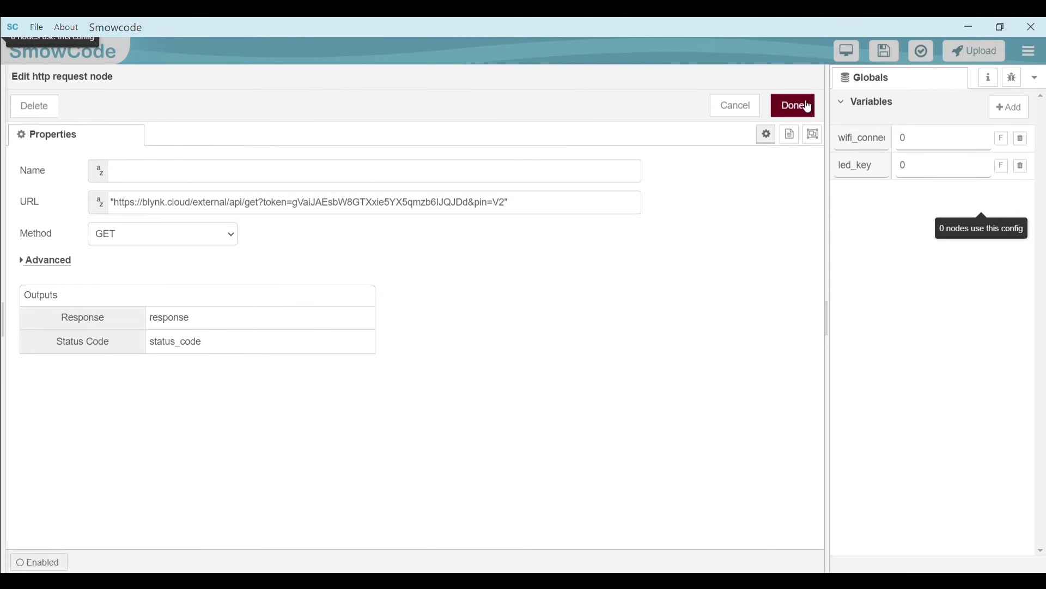
{"action": "left_click", "coordinate": [793, 106]}
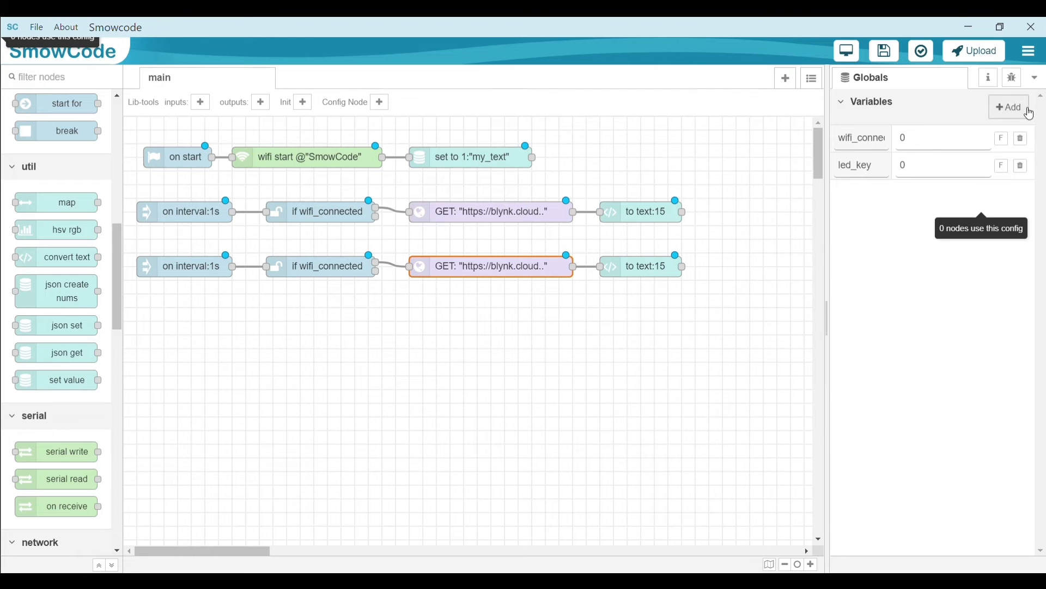
- Add global intensity and set the copied convert node's number output to intensity
{"action": "left_click", "coordinate": [1009, 107]}
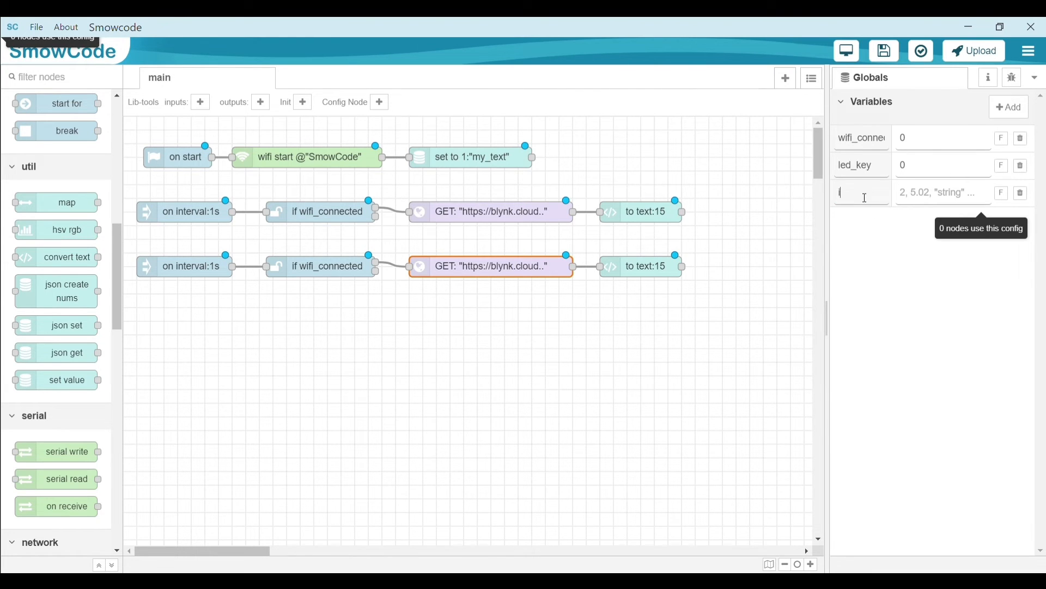
{"action": "type", "text": "nte"}
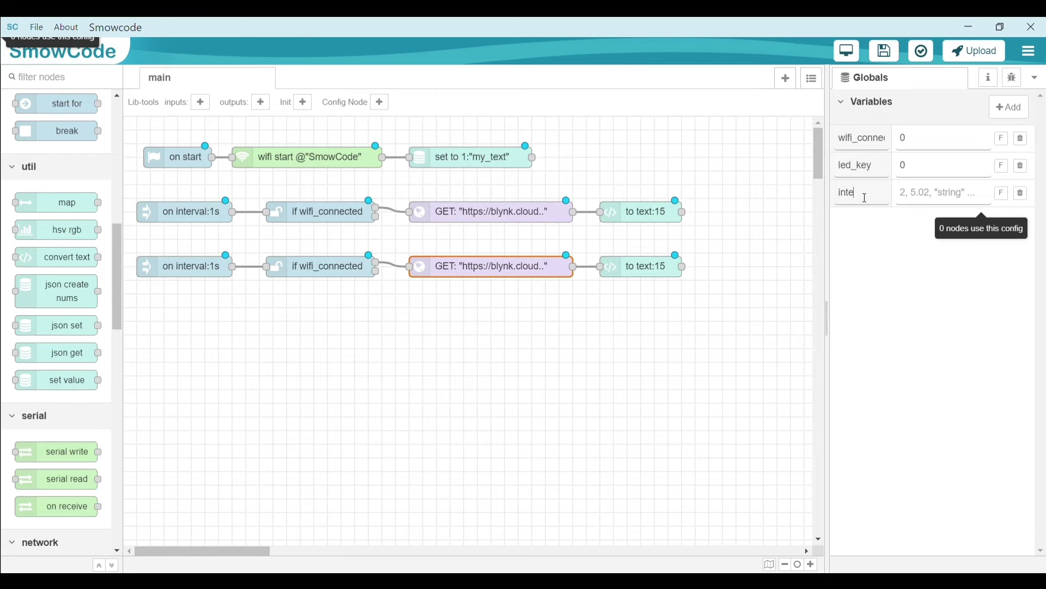
{"action": "type", "text": "nsity"}
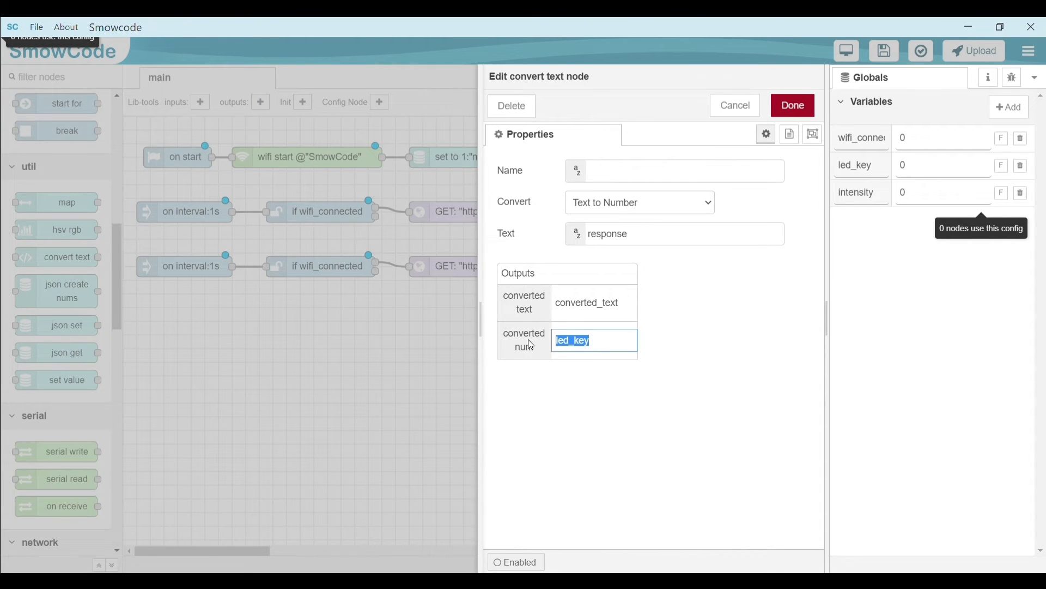
{"action": "type", "text": "intensity"}
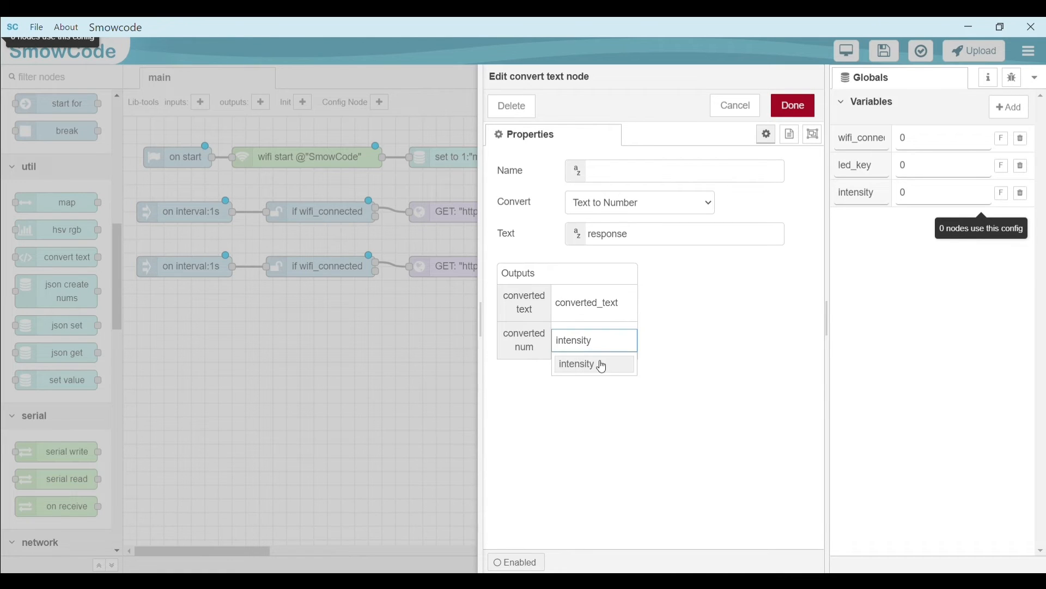
{"action": "left_click", "coordinate": [793, 105]}
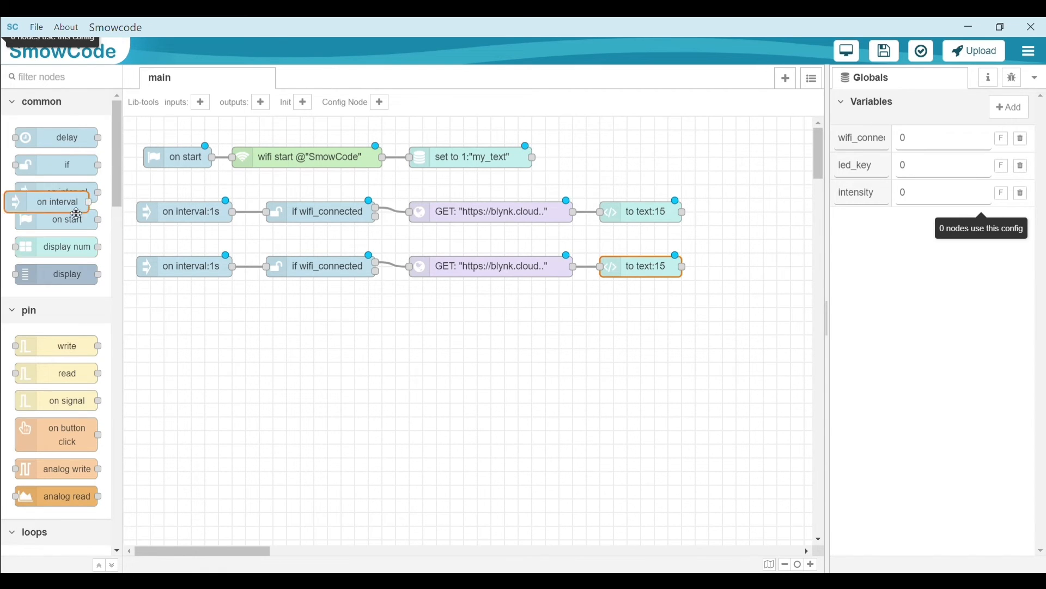
- Add a second interval trigger feeding an analog read node
{"action": "left_click_drag", "start_coordinate": [56, 201], "coordinate": [198, 348]}
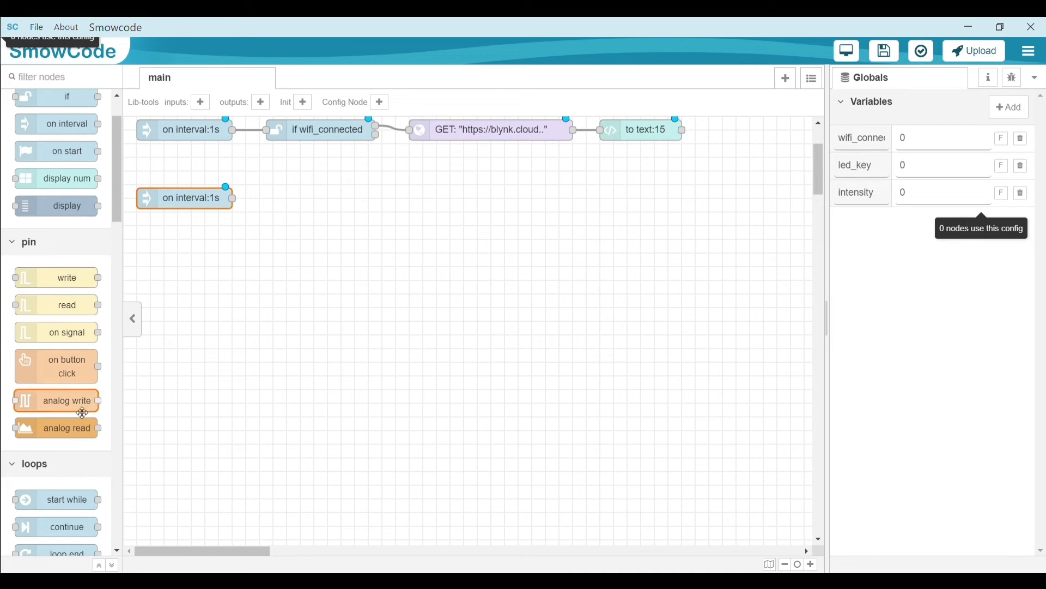
{"action": "left_click_drag", "start_coordinate": [67, 428], "coordinate": [330, 198]}
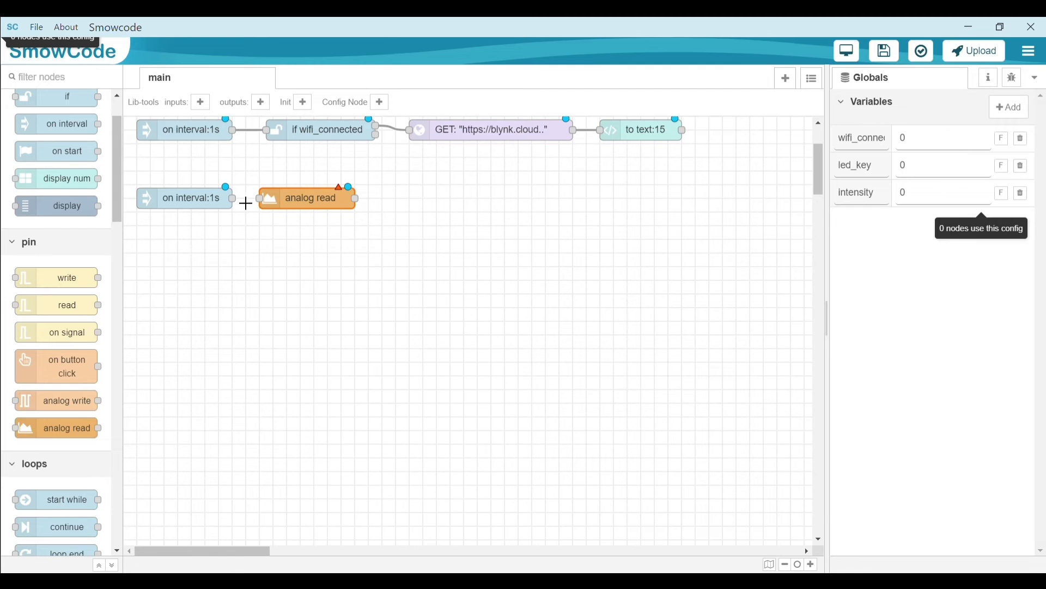
{"action": "double_click", "coordinate": [310, 197]}
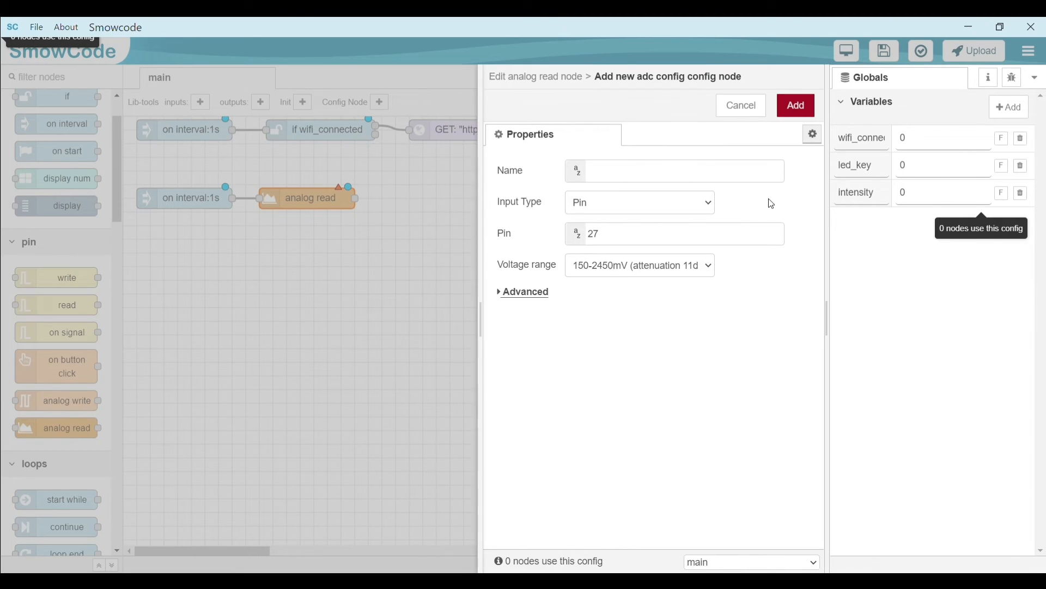
- Configure the analog read with a new adc config named PWM on pin 36
{"action": "type", "text": "PWM"}
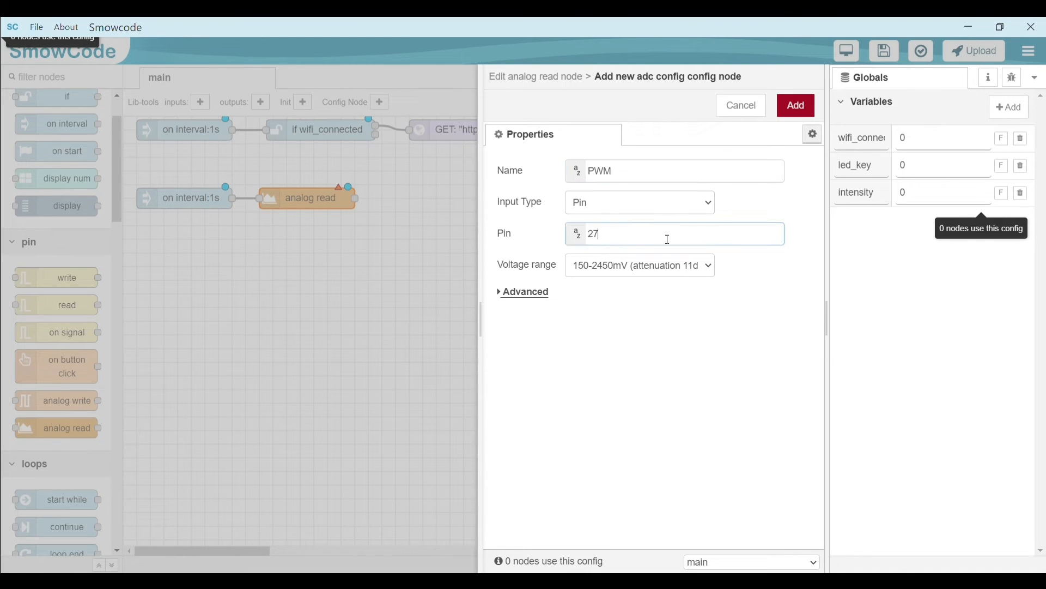
{"action": "key", "text": "Backspace"}
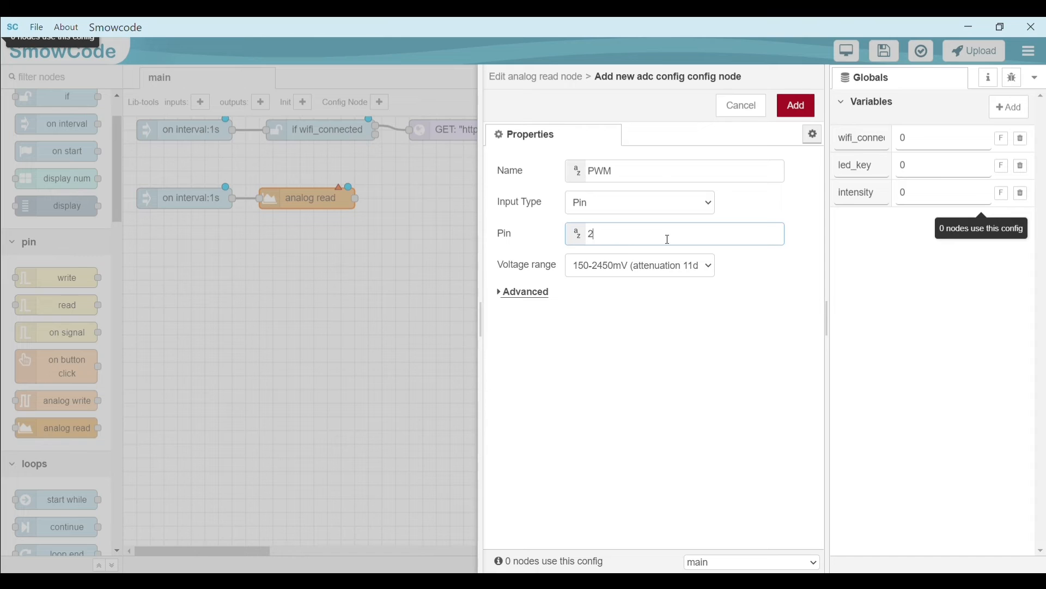
{"action": "key", "text": "Backspace"}
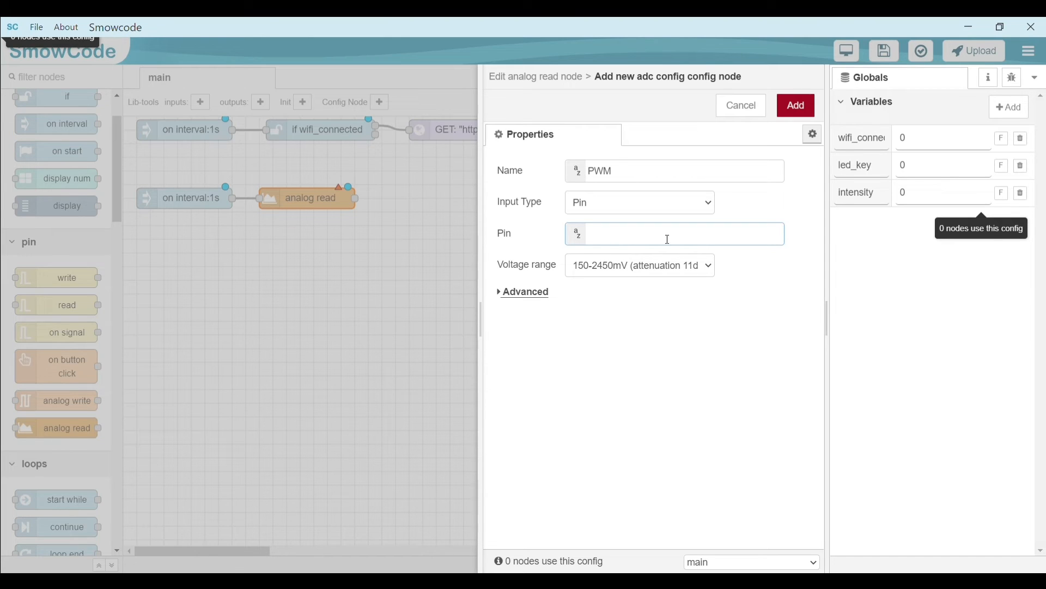
{"action": "type", "text": "36"}
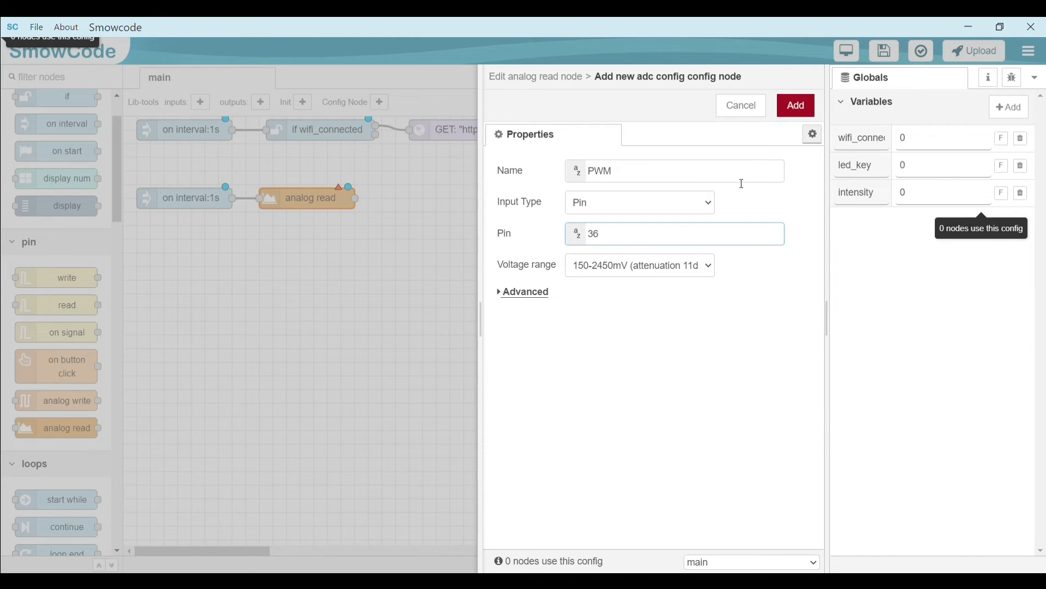
{"action": "left_click", "coordinate": [795, 106]}
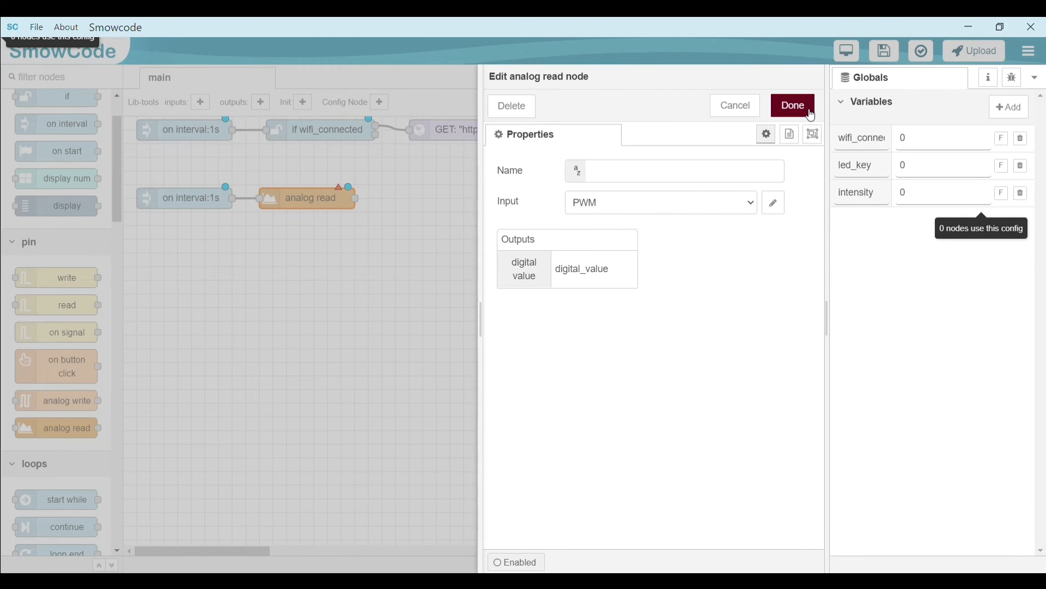
{"action": "mouse_move", "coordinate": [532, 221]}
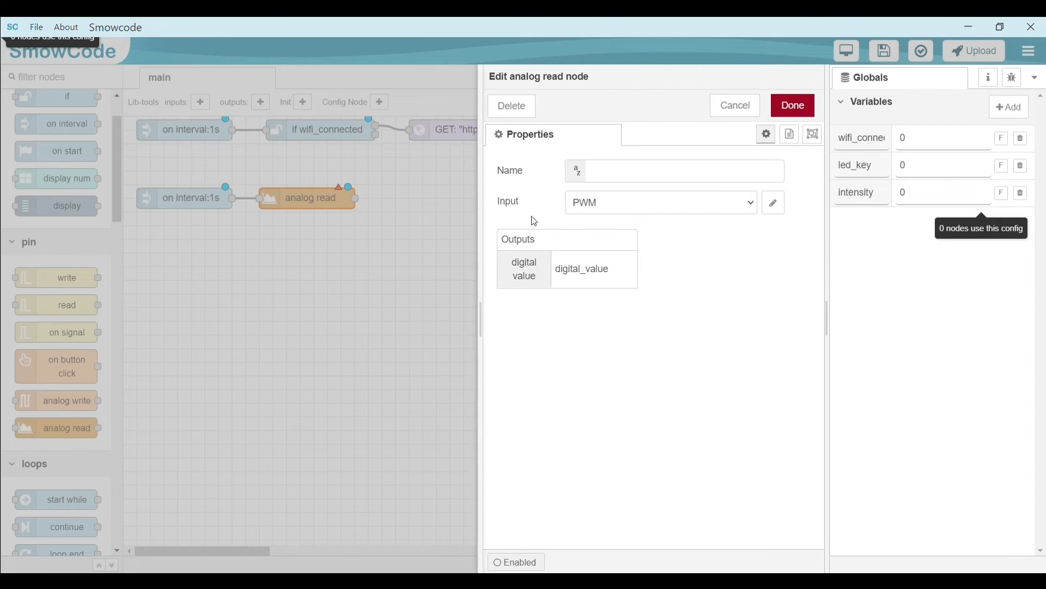
{"action": "mouse_move", "coordinate": [627, 259]}
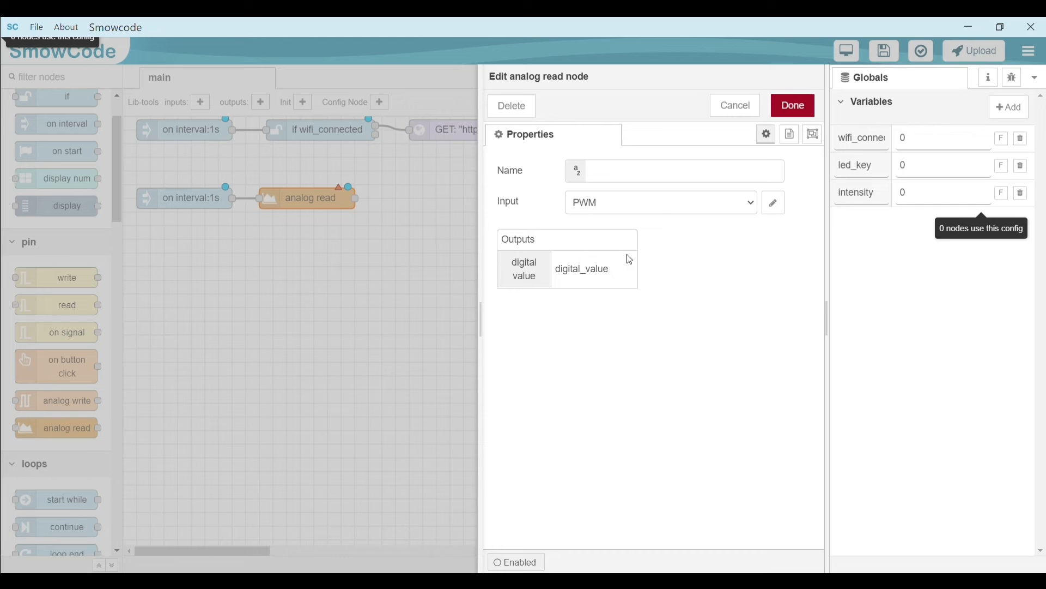
{"action": "left_click", "coordinate": [793, 104]}
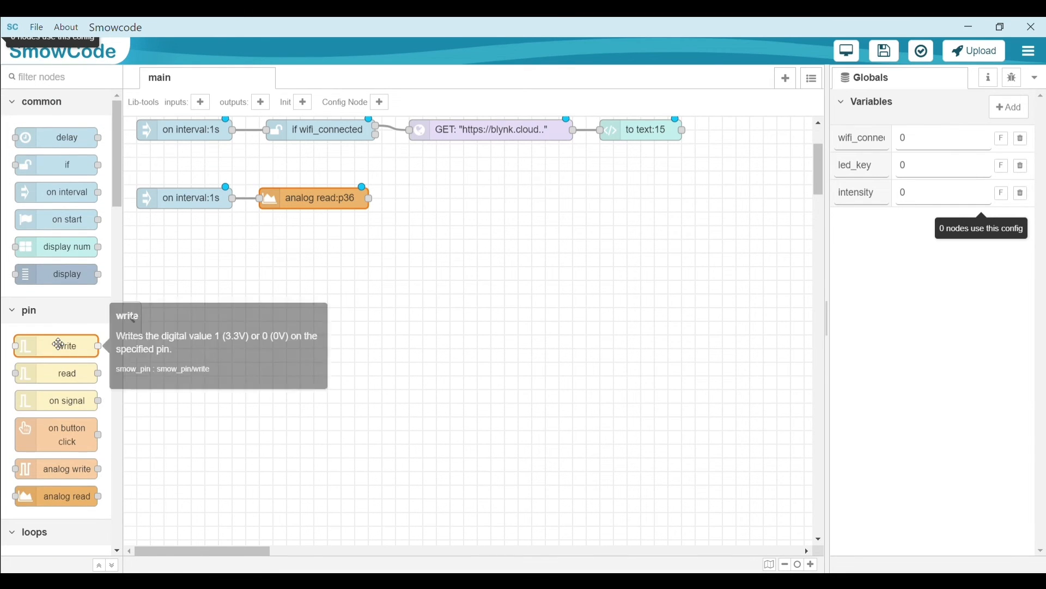
- Add a map node after the analog read taking digital_value as input
{"action": "scroll", "scroll_direction": "down", "scroll_amount": 3}
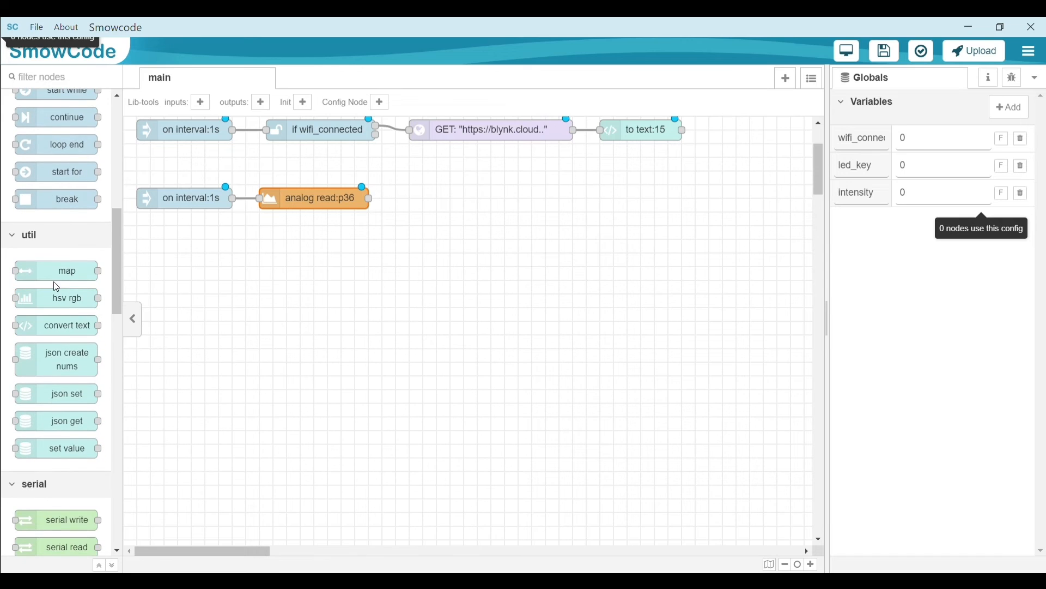
{"action": "left_click_drag", "start_coordinate": [66, 271], "coordinate": [441, 198]}
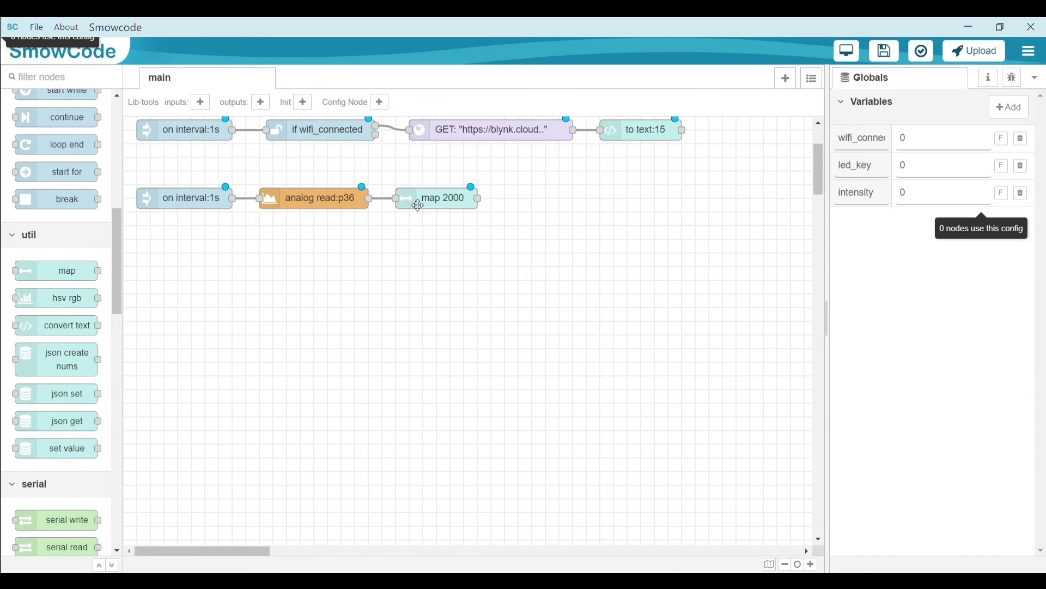
{"action": "double_click", "coordinate": [442, 197]}
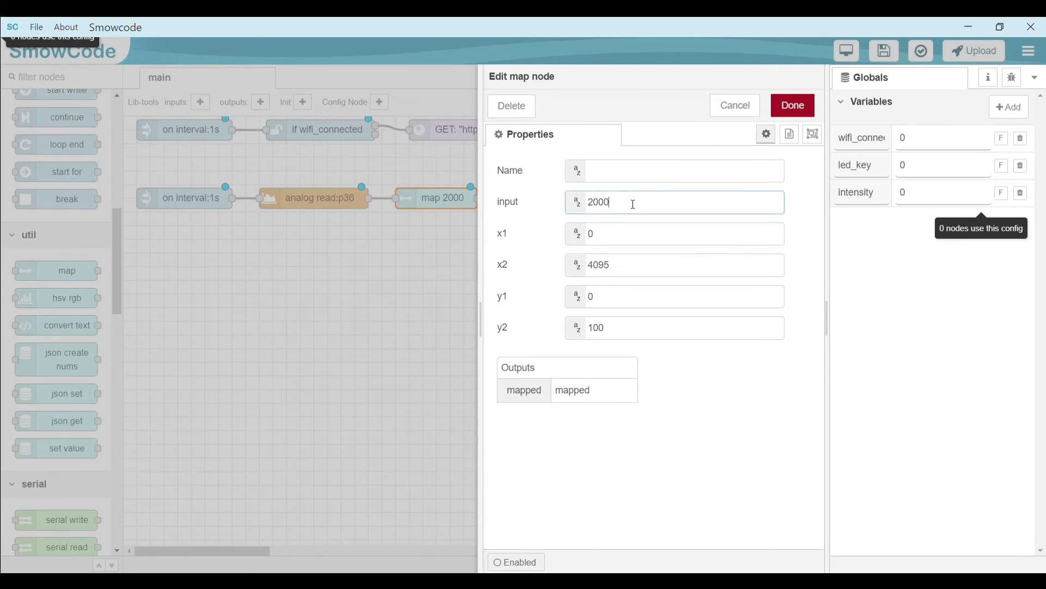
{"action": "left_click", "coordinate": [685, 202]}
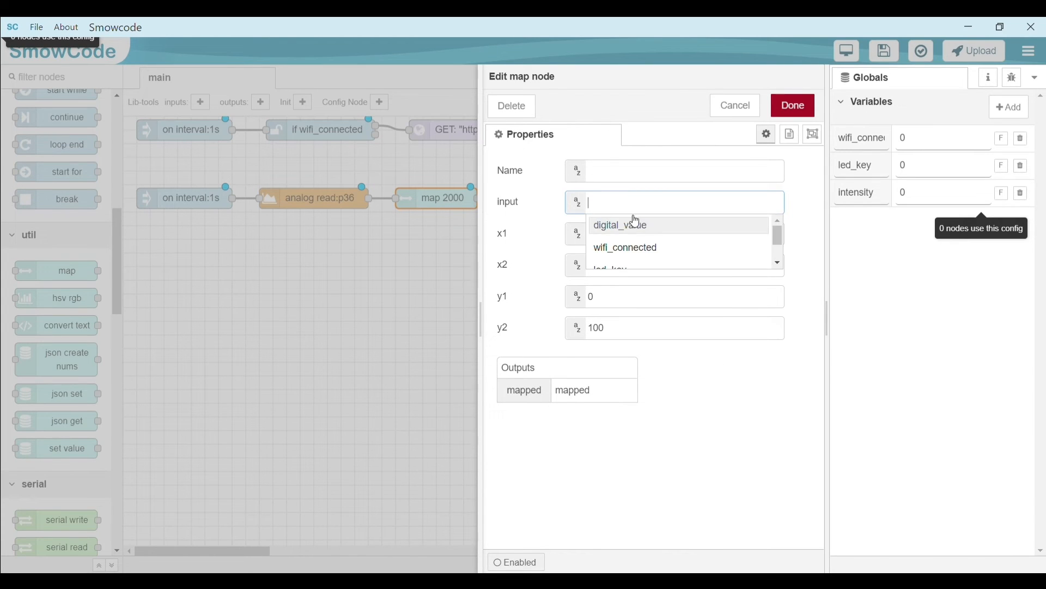
{"action": "left_click", "coordinate": [619, 224]}
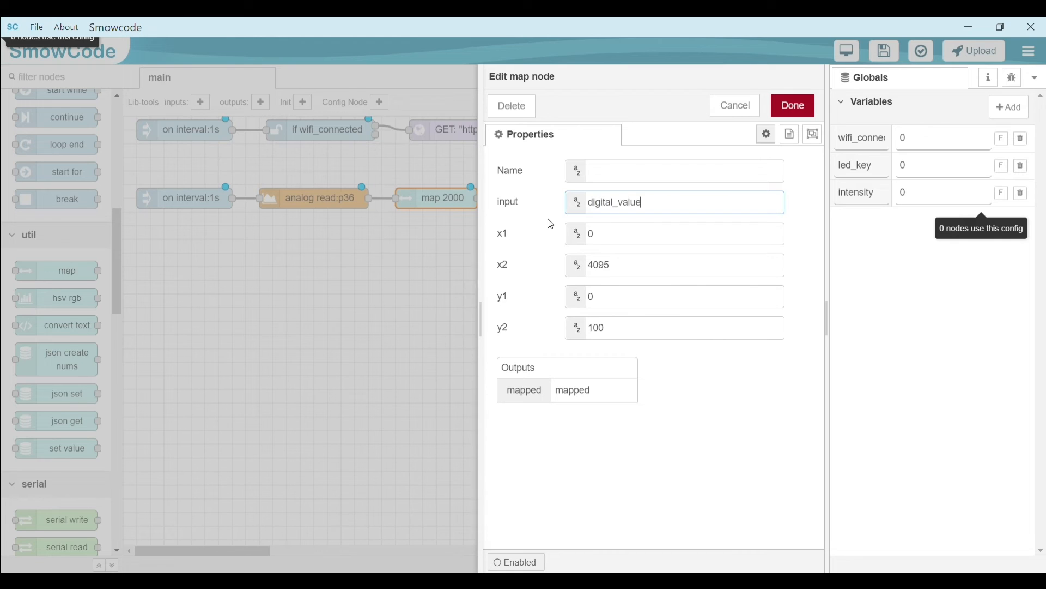
{"action": "mouse_move", "coordinate": [622, 274]}
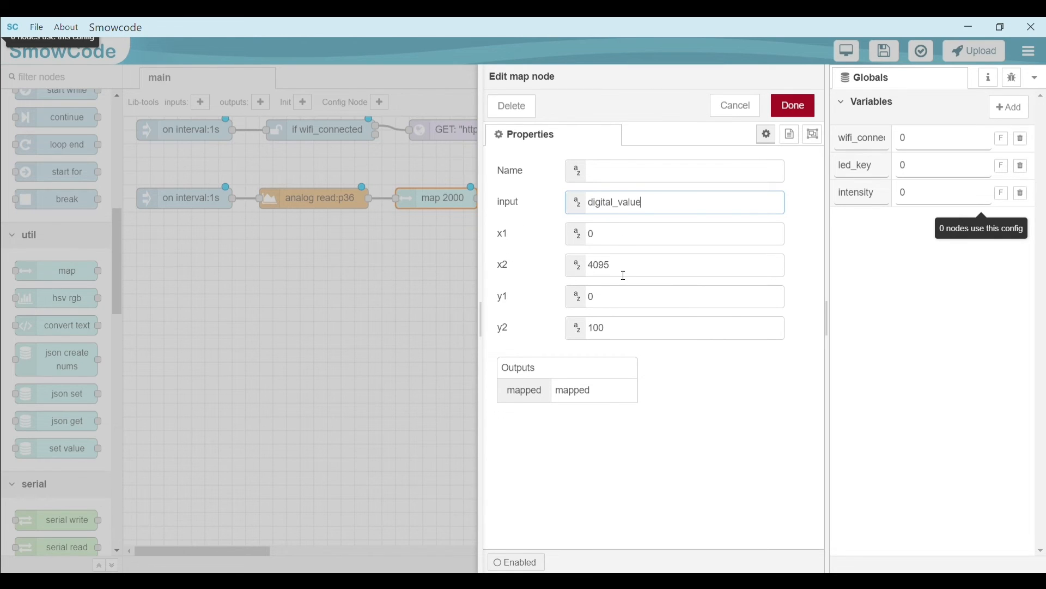
{"action": "mouse_move", "coordinate": [541, 297]}
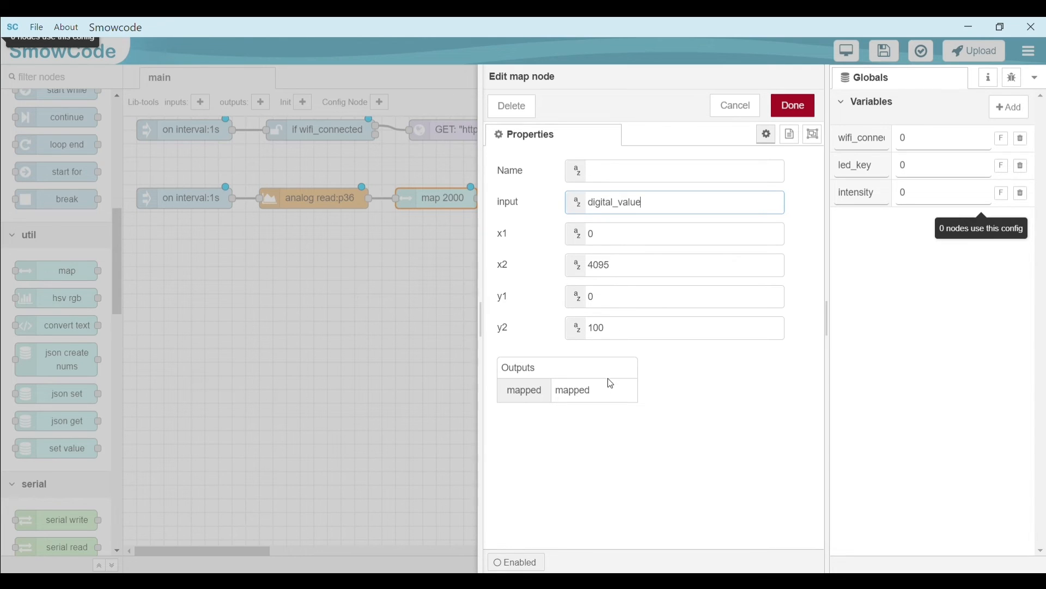
- Name the mapped 0–100 output ldr
{"action": "double_click", "coordinate": [573, 389]}
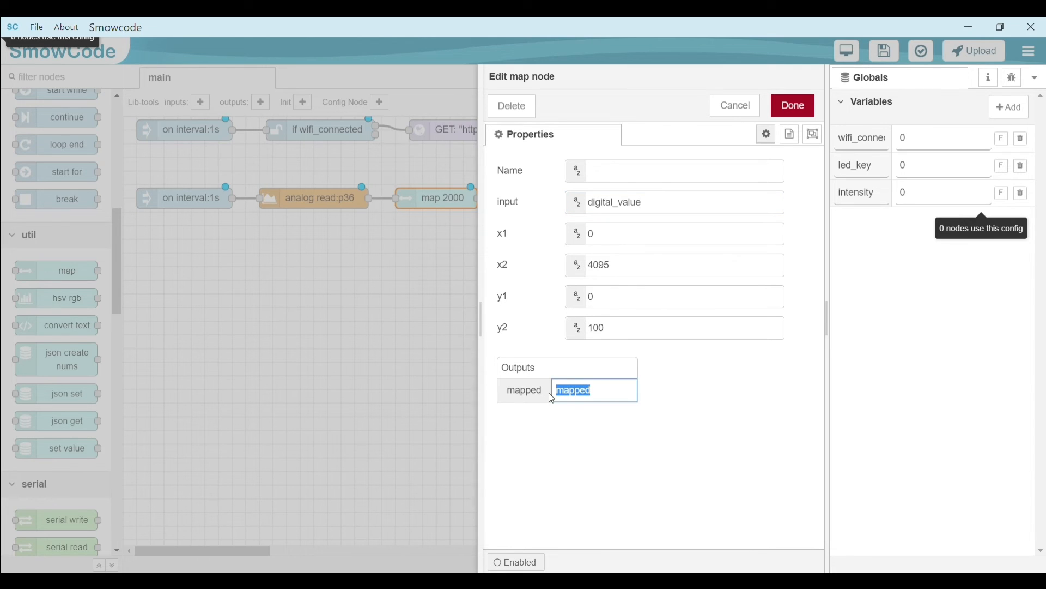
{"action": "type", "text": "ld"}
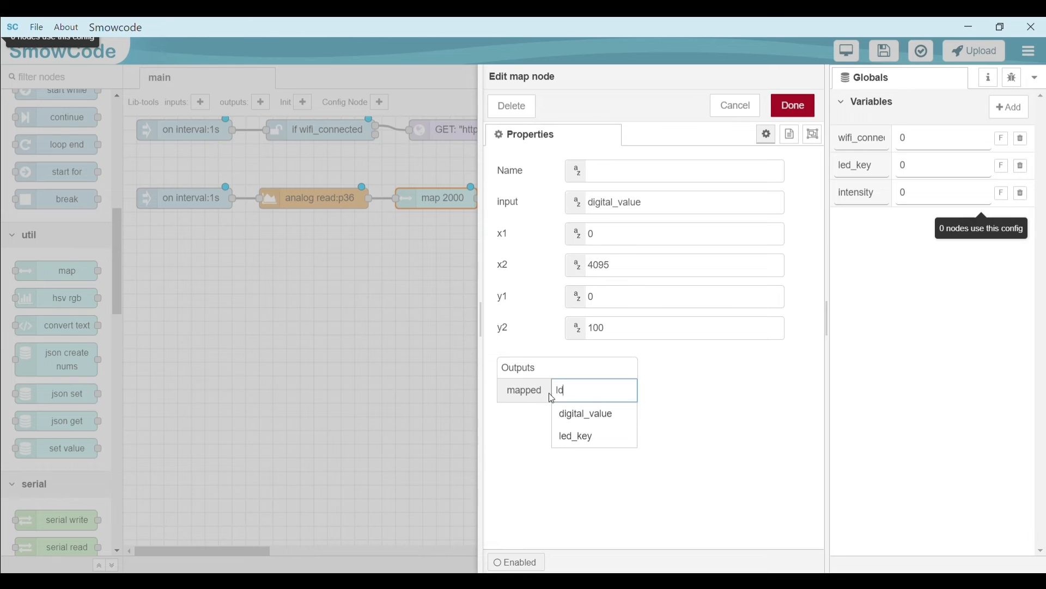
{"action": "type", "text": "r"}
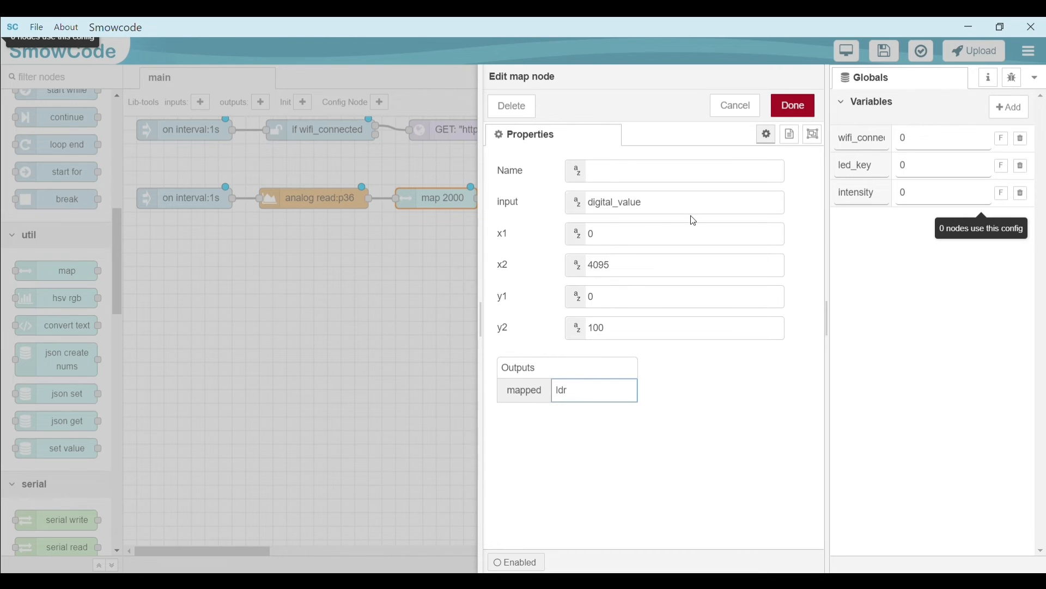
{"action": "left_click", "coordinate": [792, 106]}
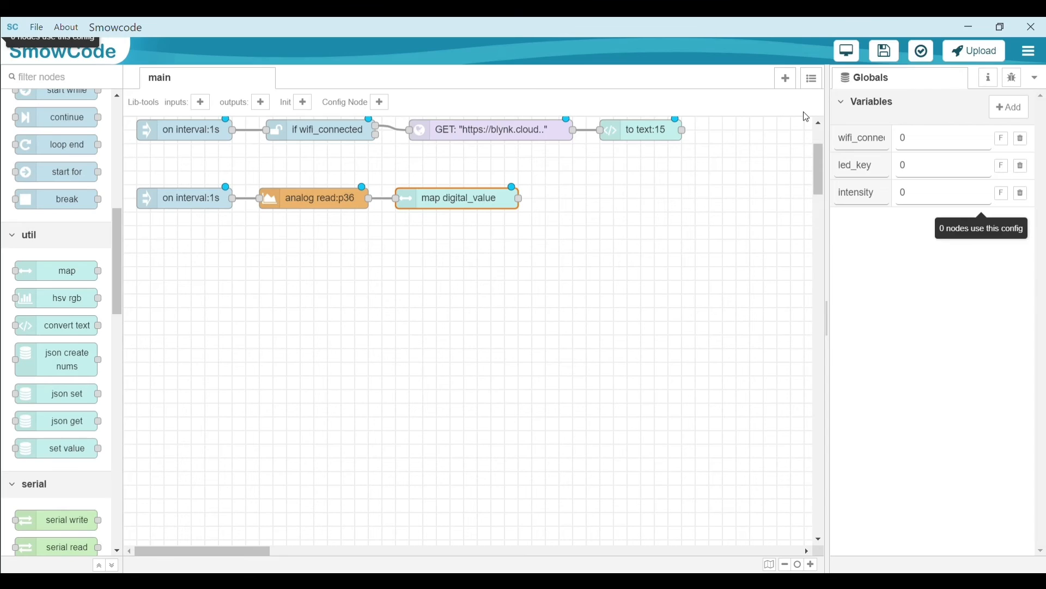
{"action": "mouse_move", "coordinate": [665, 163]}
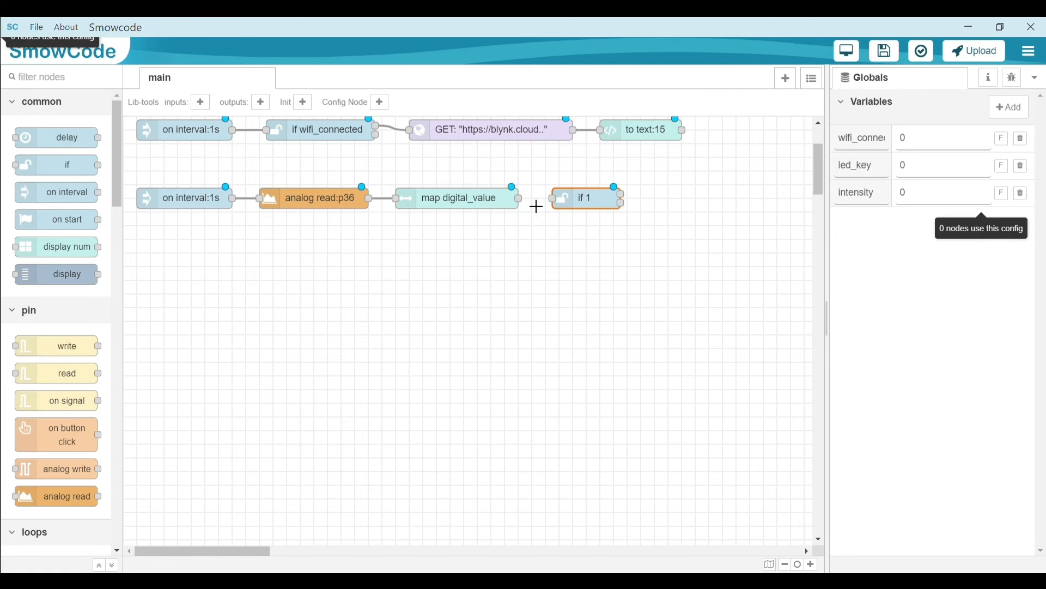
- Set the if node's condition to (ldr<25) && (led_key==1)
{"action": "double_click", "coordinate": [588, 197]}
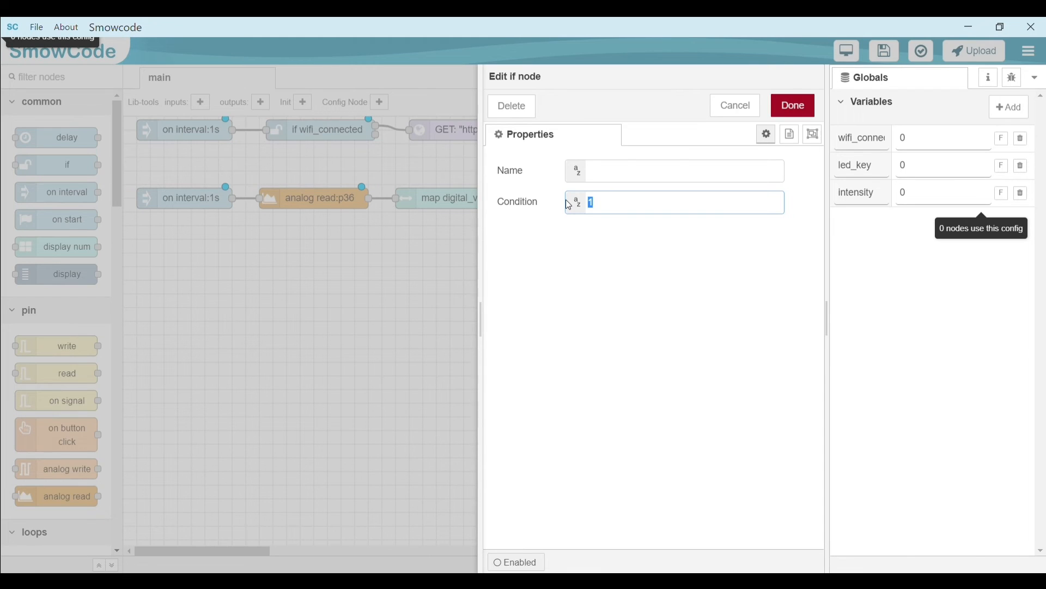
{"action": "type", "text": "(ldr"}
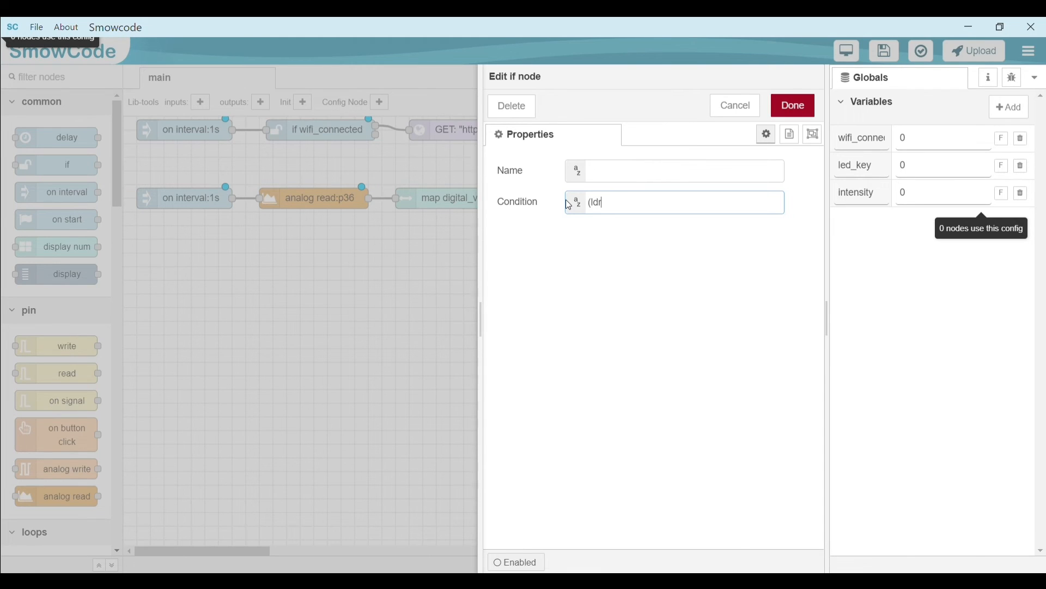
{"action": "type", "text": "<25"}
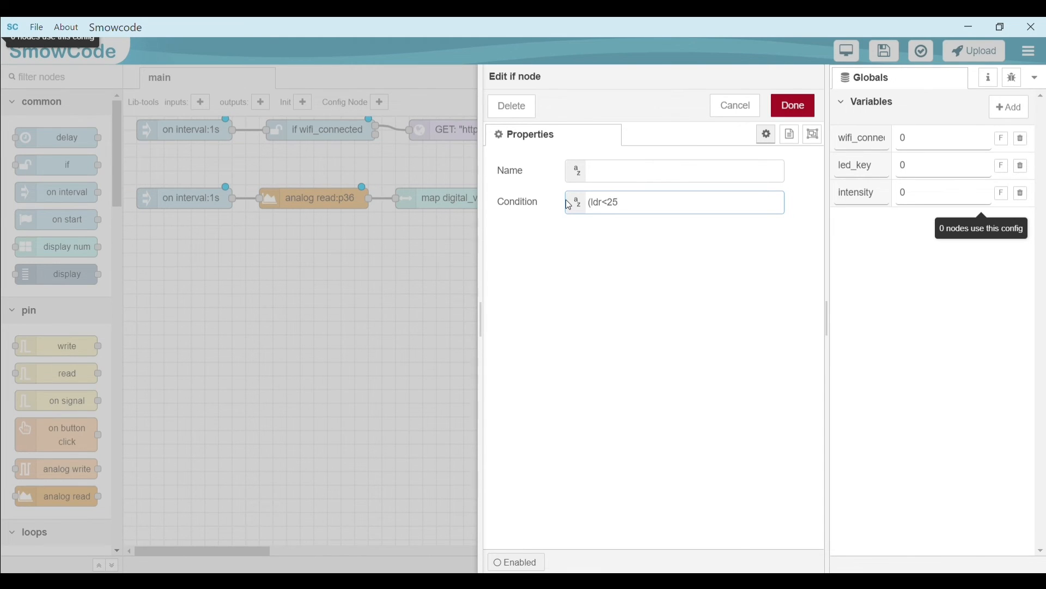
{"action": "type", "text": ")"}
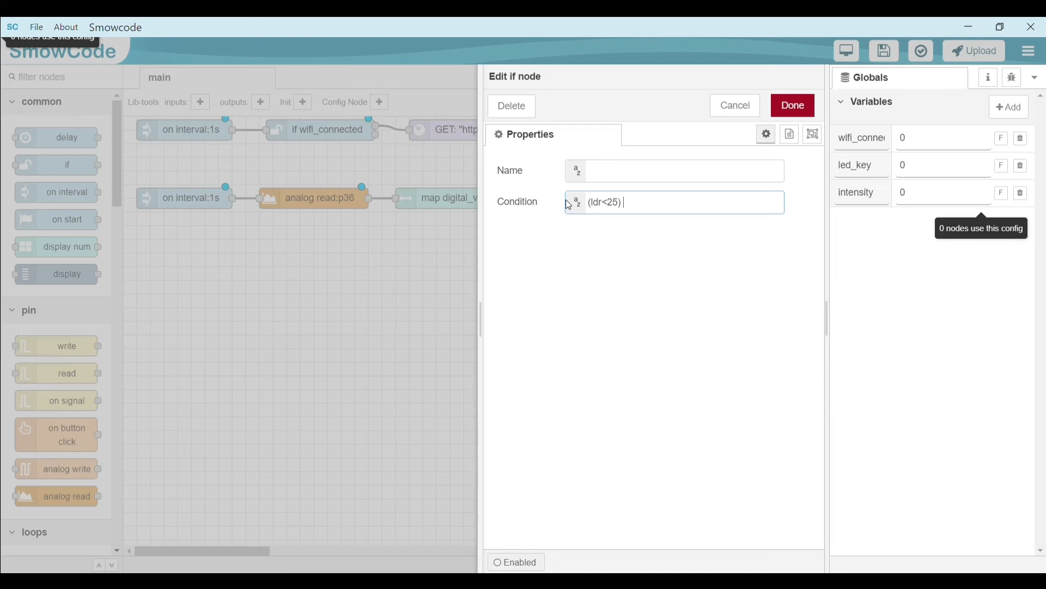
{"action": "type", "text": "&& led_k"}
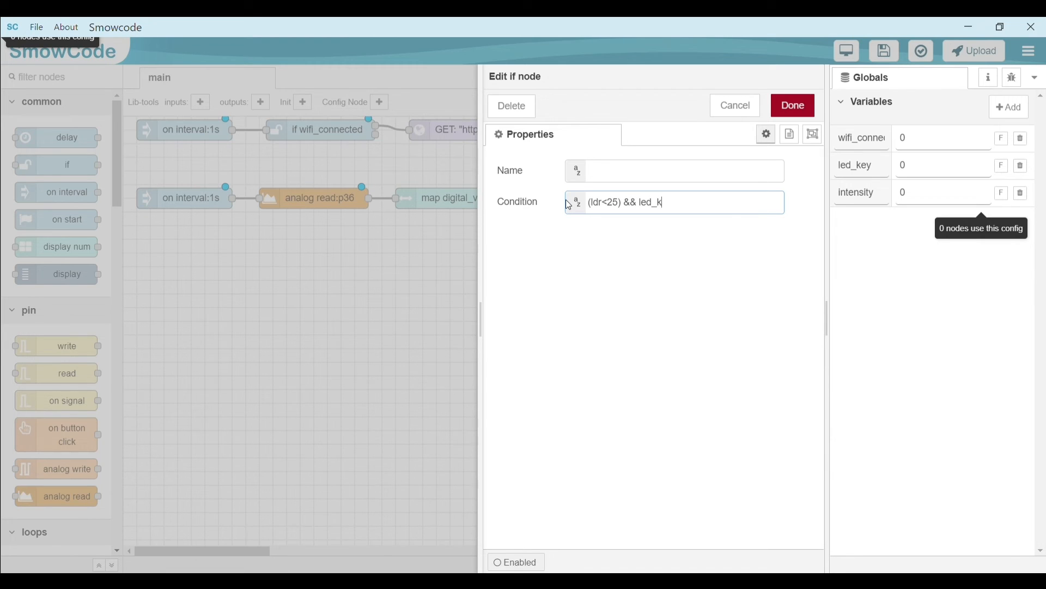
{"action": "type", "text": "ey"}
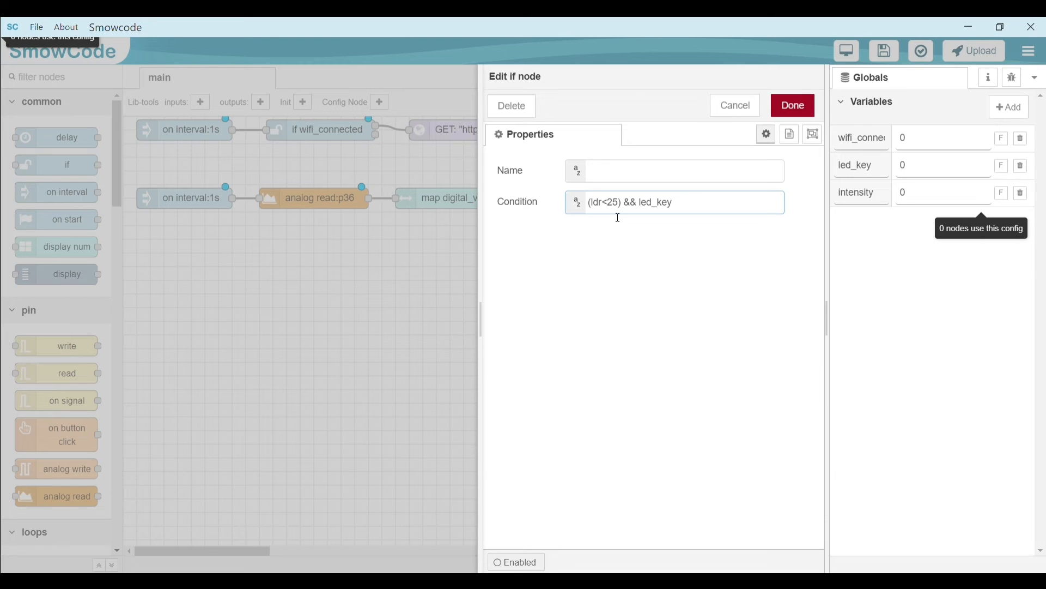
{"action": "type", "text": "==1)"}
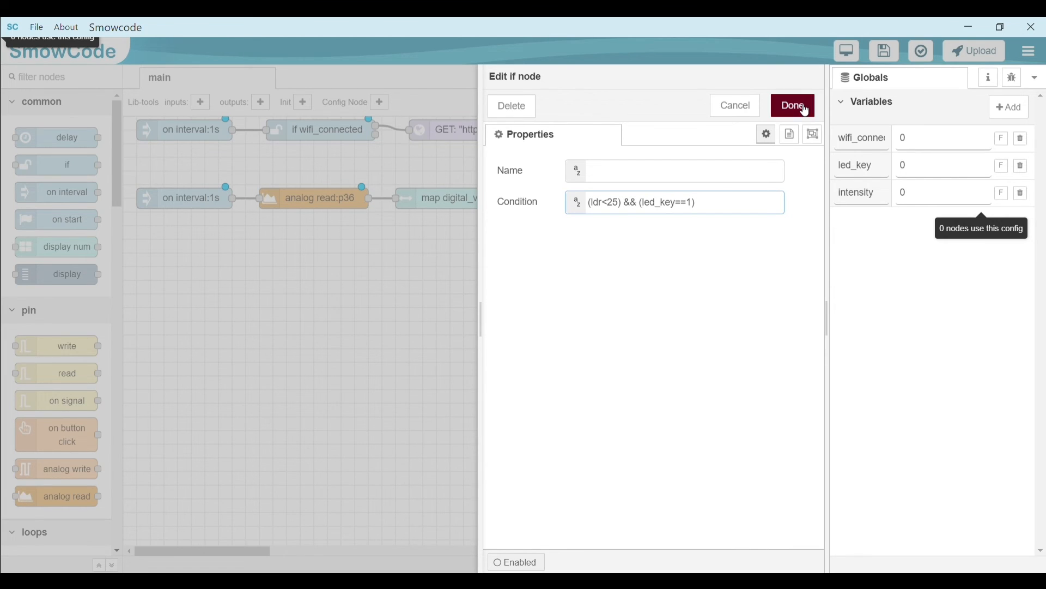
{"action": "left_click", "coordinate": [792, 105]}
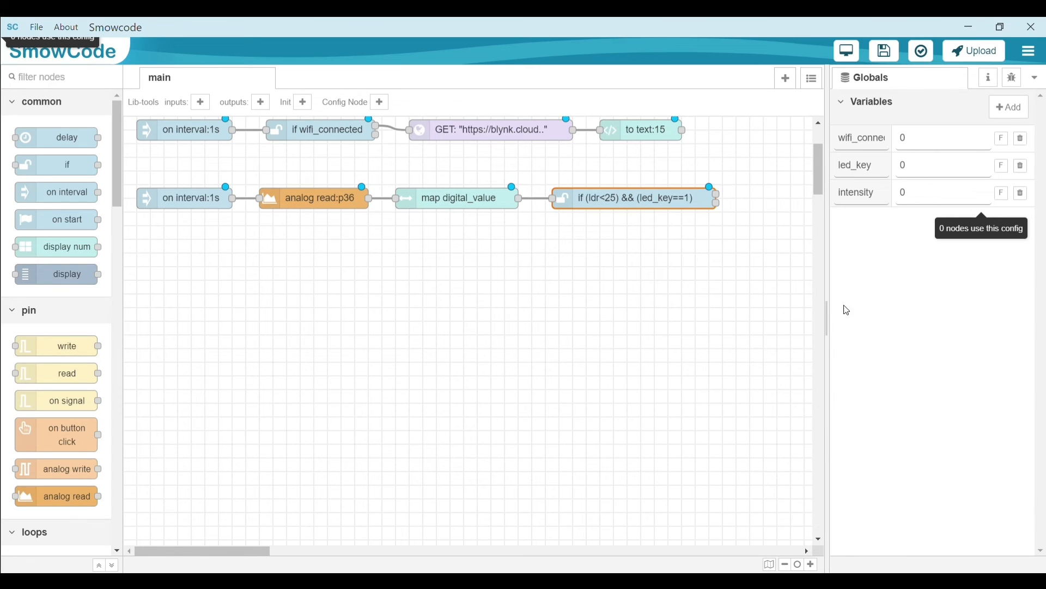
{"action": "mouse_move", "coordinate": [979, 114]}
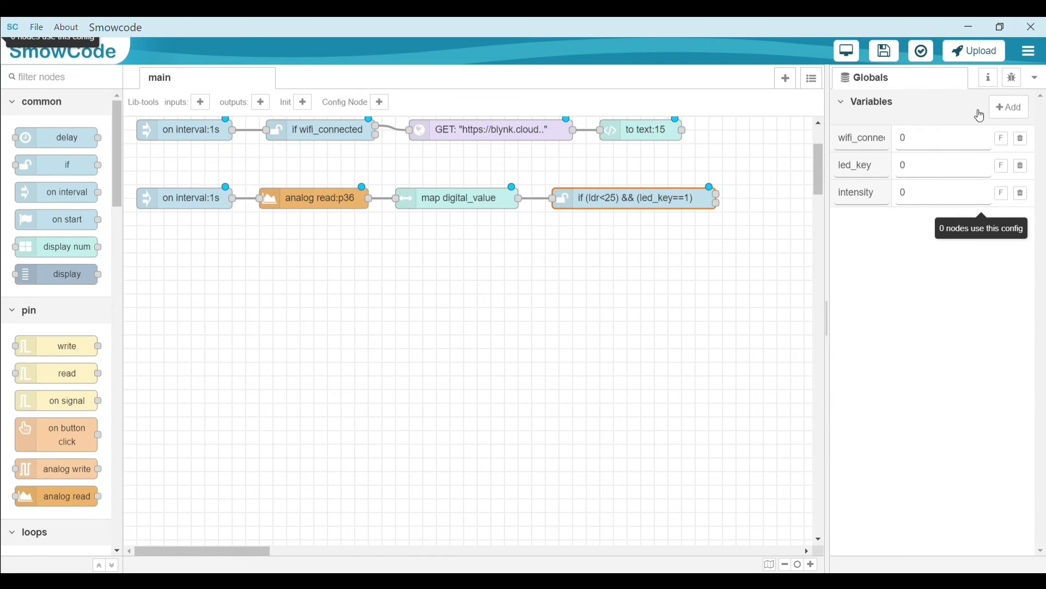
- Add a global variable ldr initialised to 0, then collapse the Globals sidebar
{"action": "left_click", "coordinate": [1008, 107]}
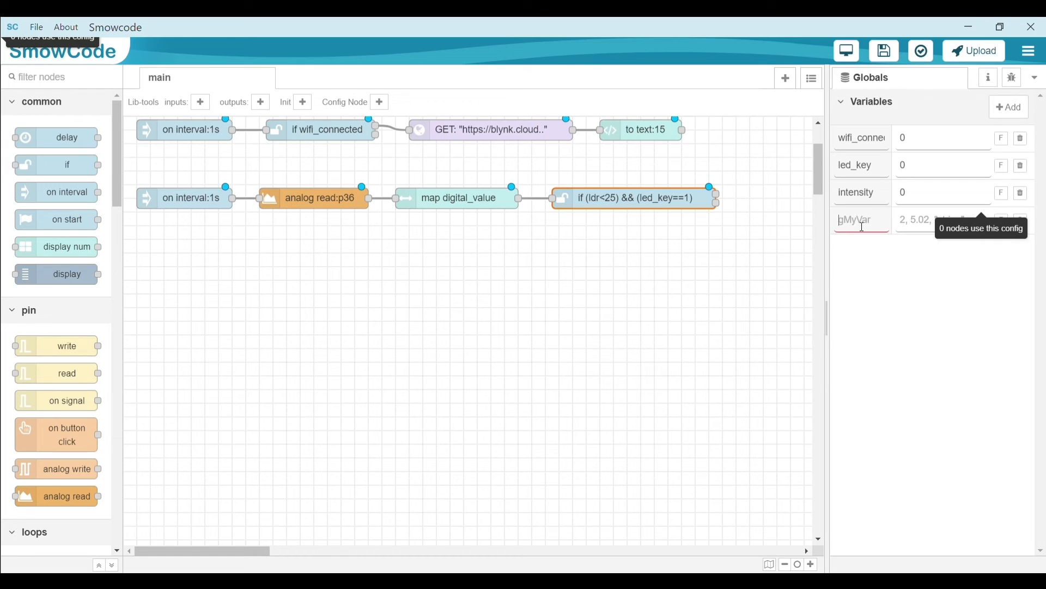
{"action": "type", "text": "ldr"}
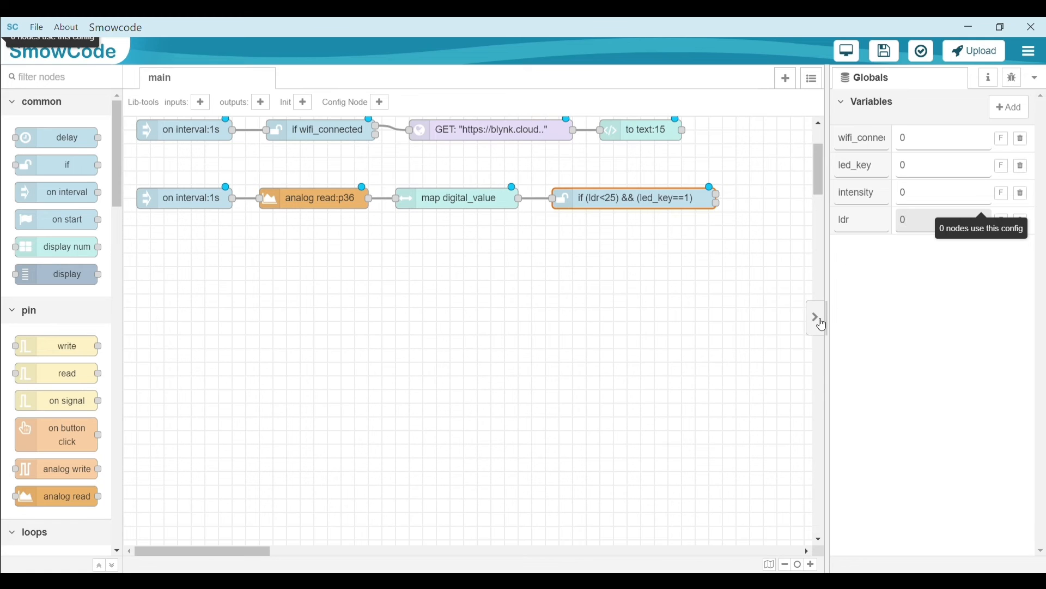
{"action": "left_click", "coordinate": [816, 317]}
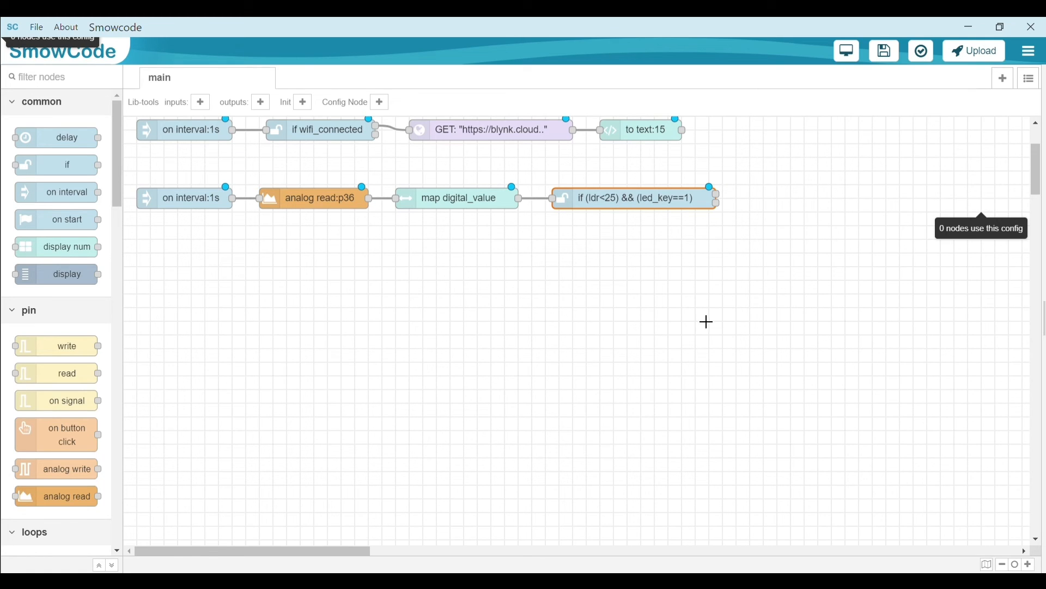
- Place an analog write node after the if node and set its Intensity to the intensity variable
{"action": "left_click_drag", "start_coordinate": [67, 468], "coordinate": [807, 188]}
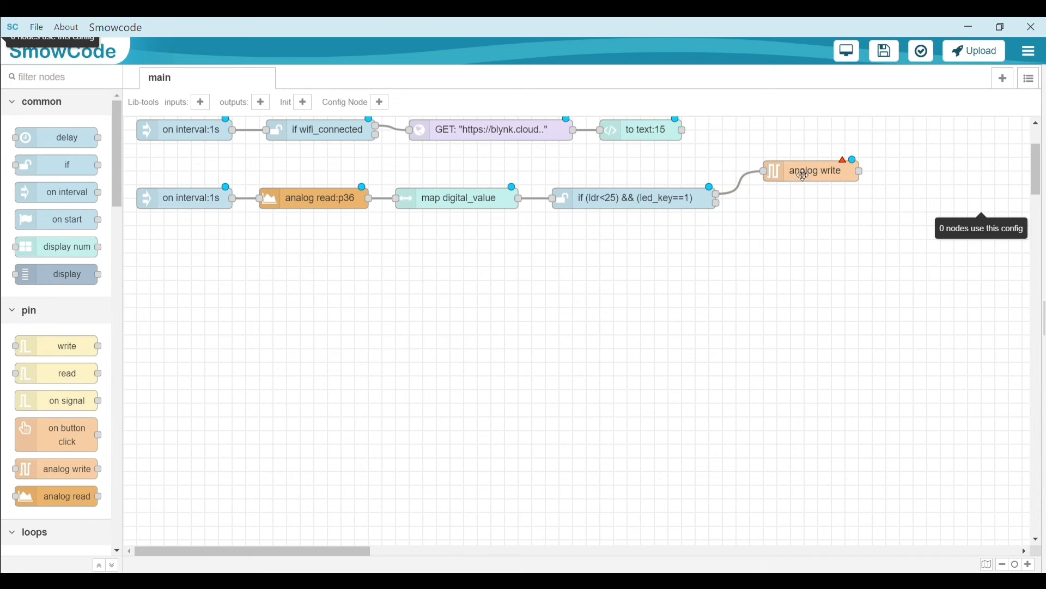
{"action": "double_click", "coordinate": [812, 171]}
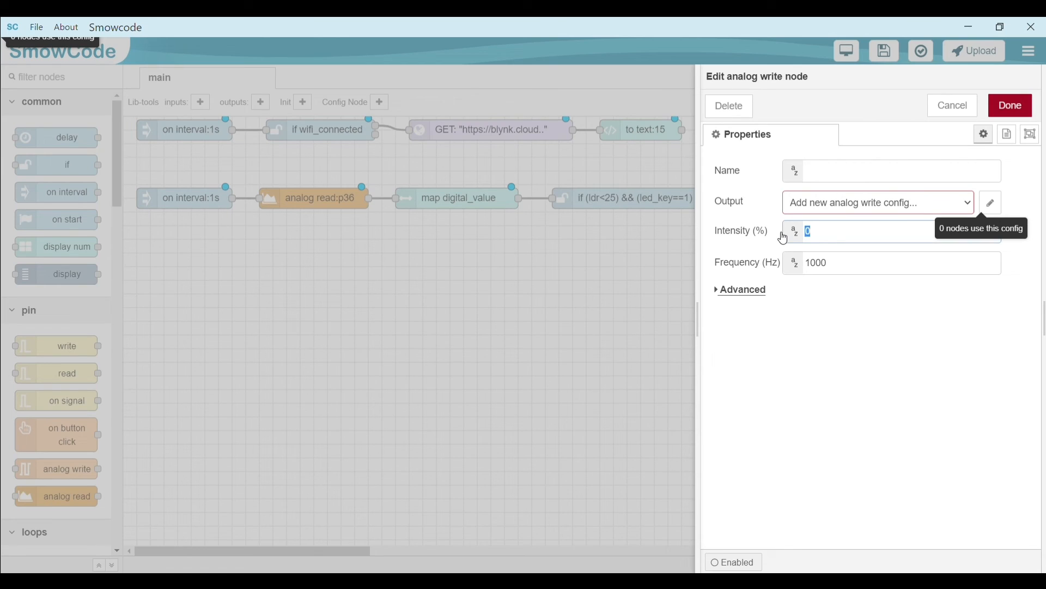
{"action": "left_click", "coordinate": [890, 231]}
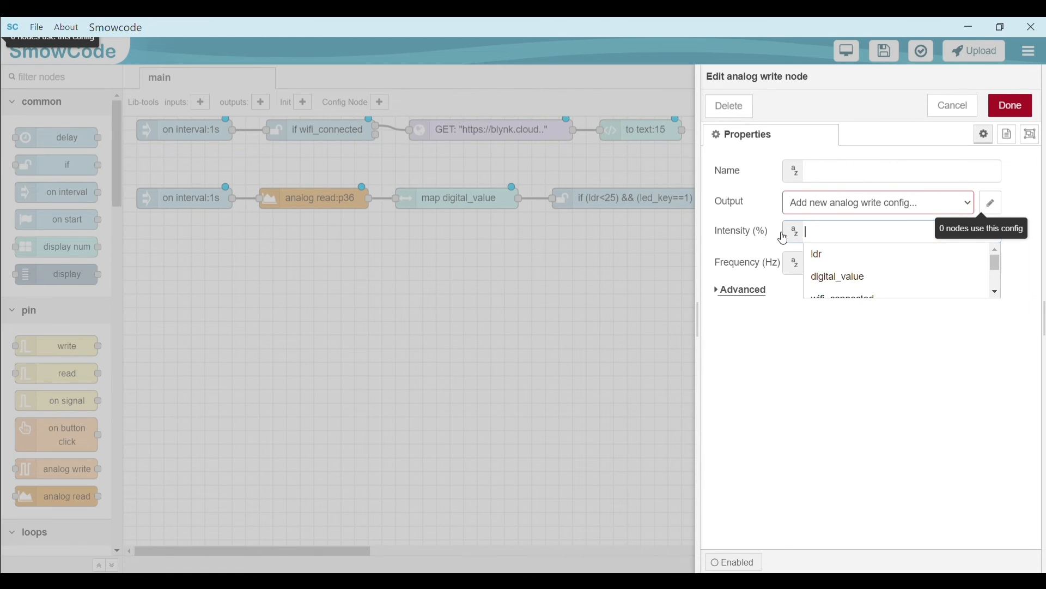
{"action": "scroll", "scroll_direction": "down", "scroll_amount": 3}
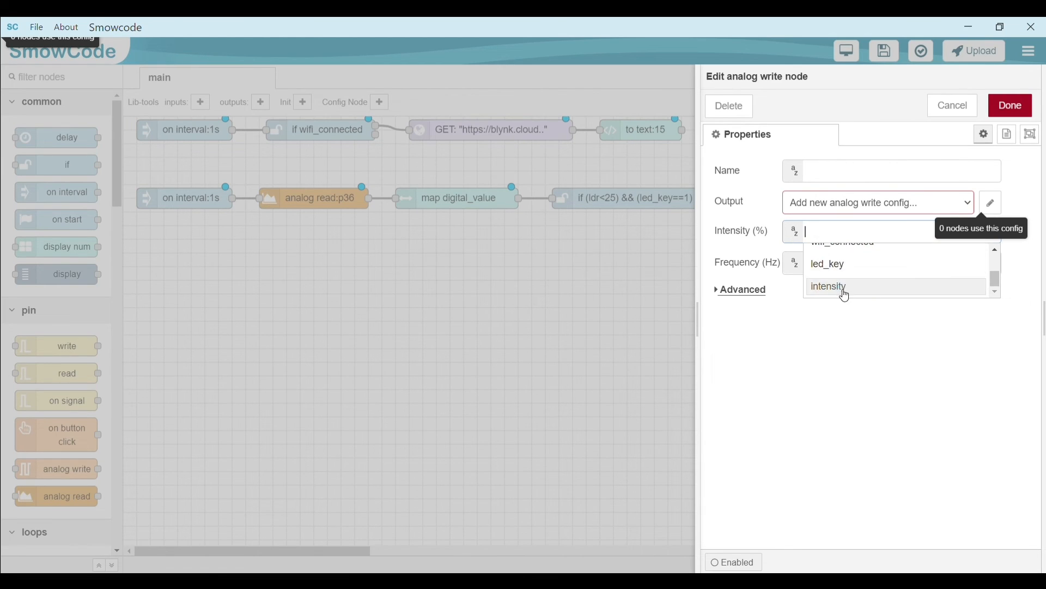
{"action": "left_click", "coordinate": [828, 286]}
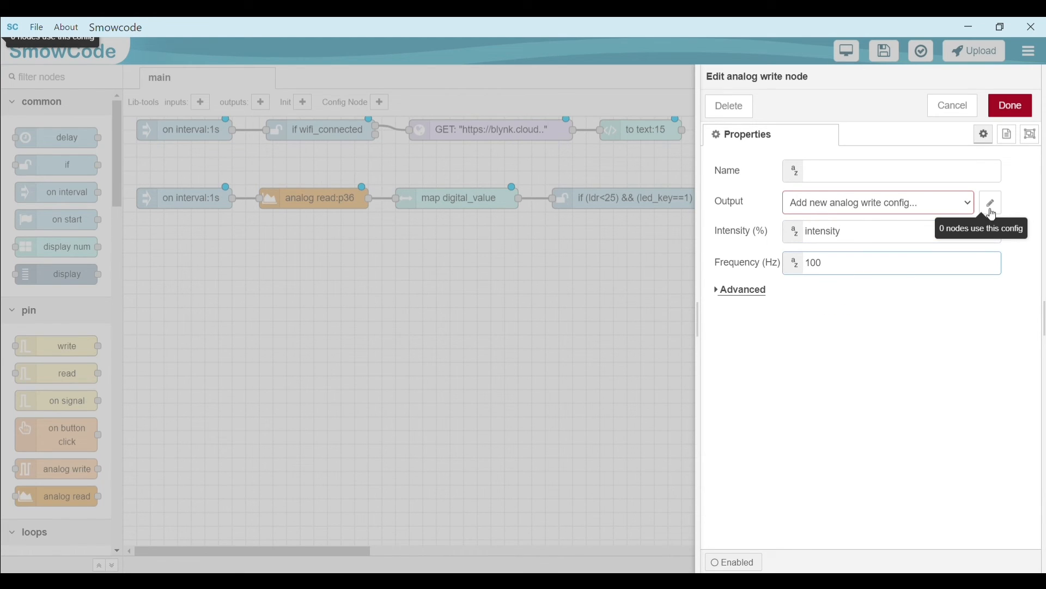
- Give the analog write node an output configuration on pin 4 and confirm its settings
{"action": "left_click", "coordinate": [989, 202]}
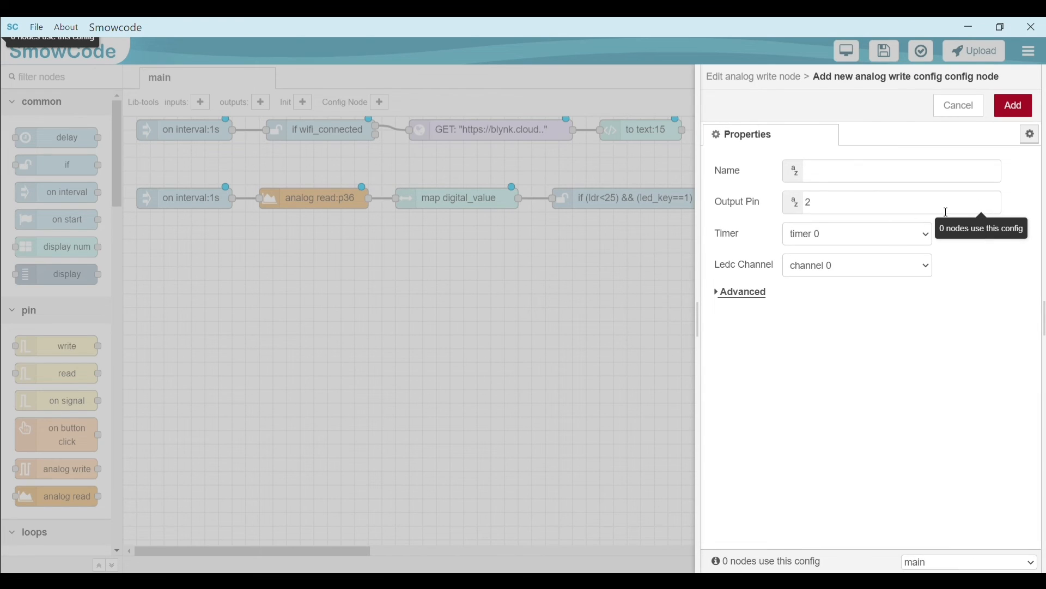
{"action": "left_click", "coordinate": [892, 203]}
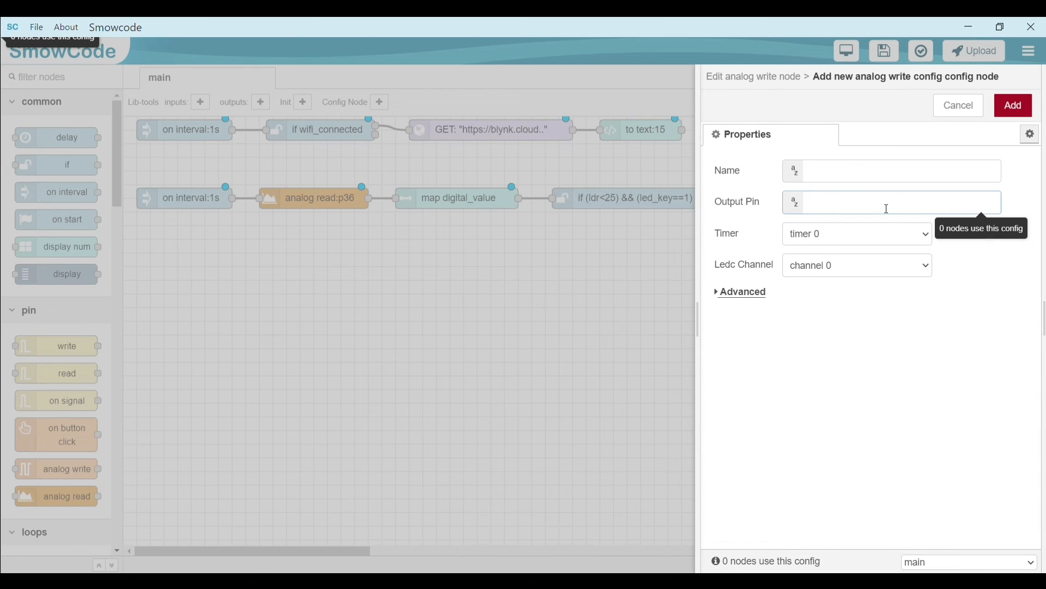
{"action": "type", "text": "4"}
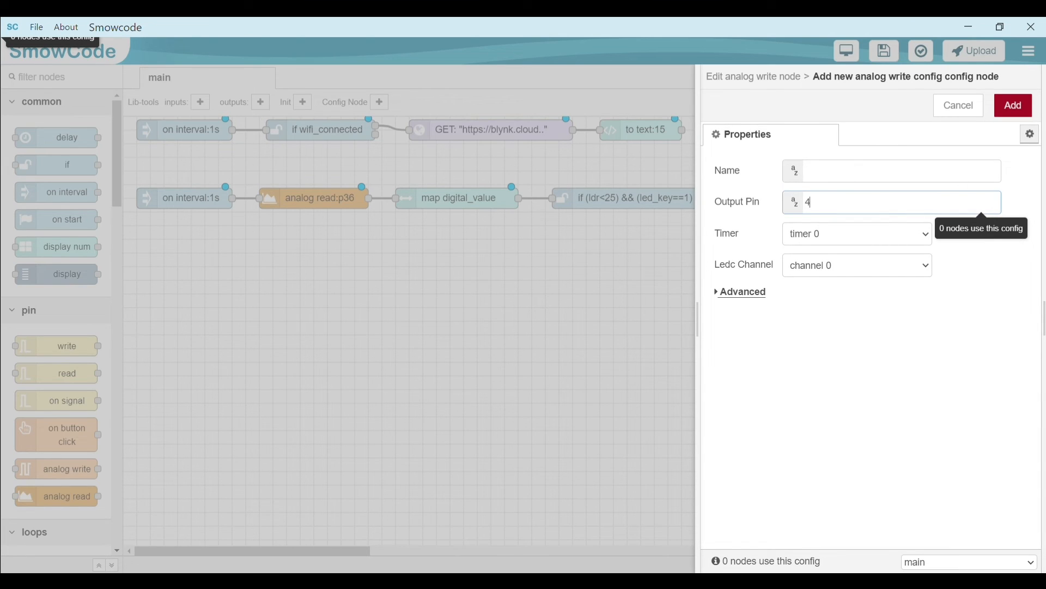
{"action": "left_click", "coordinate": [1013, 104]}
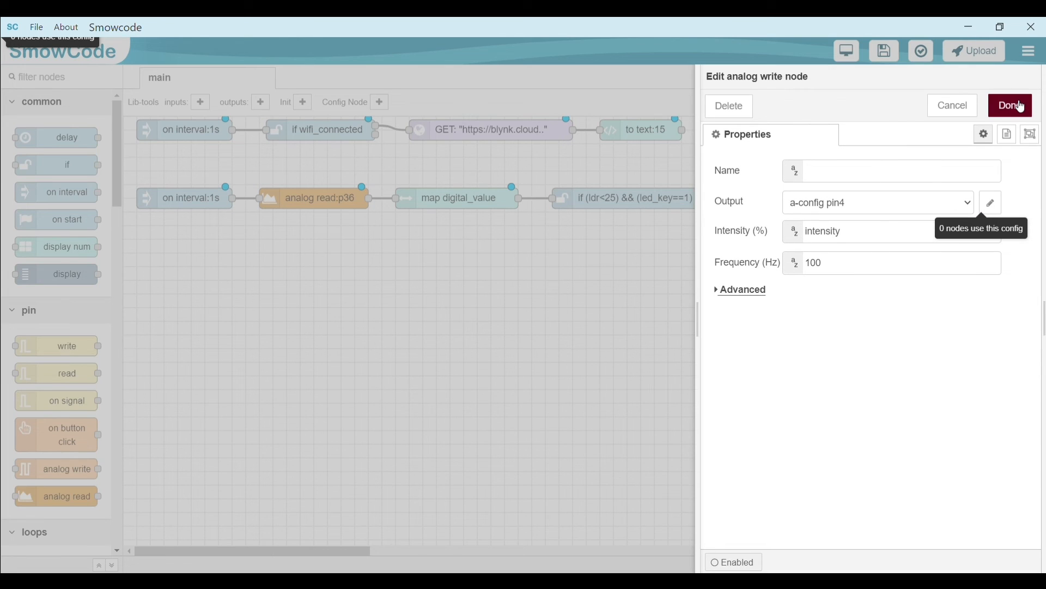
{"action": "left_click", "coordinate": [1010, 104]}
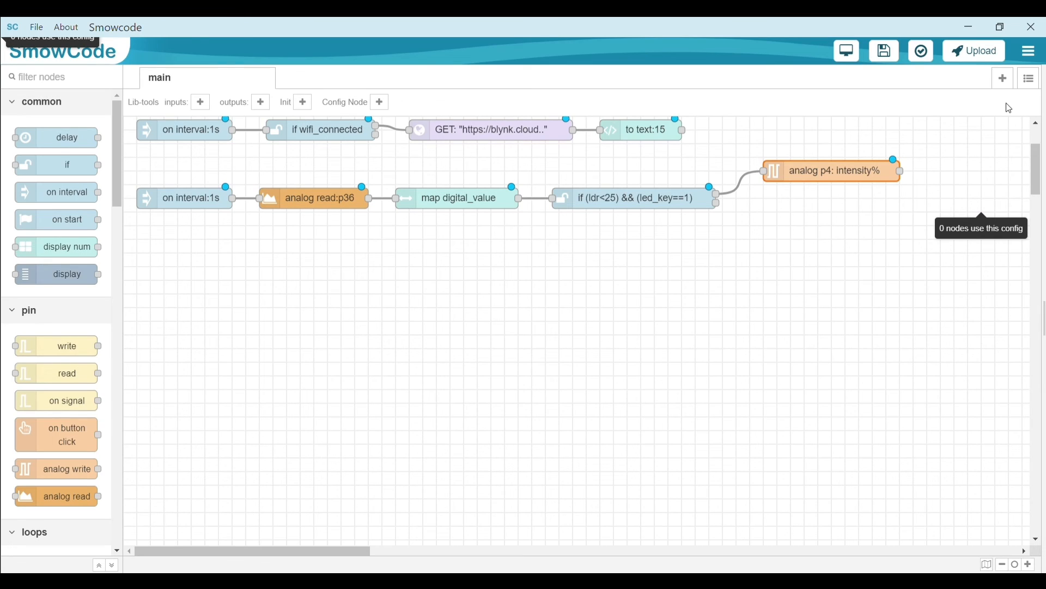
{"action": "mouse_move", "coordinate": [821, 179]}
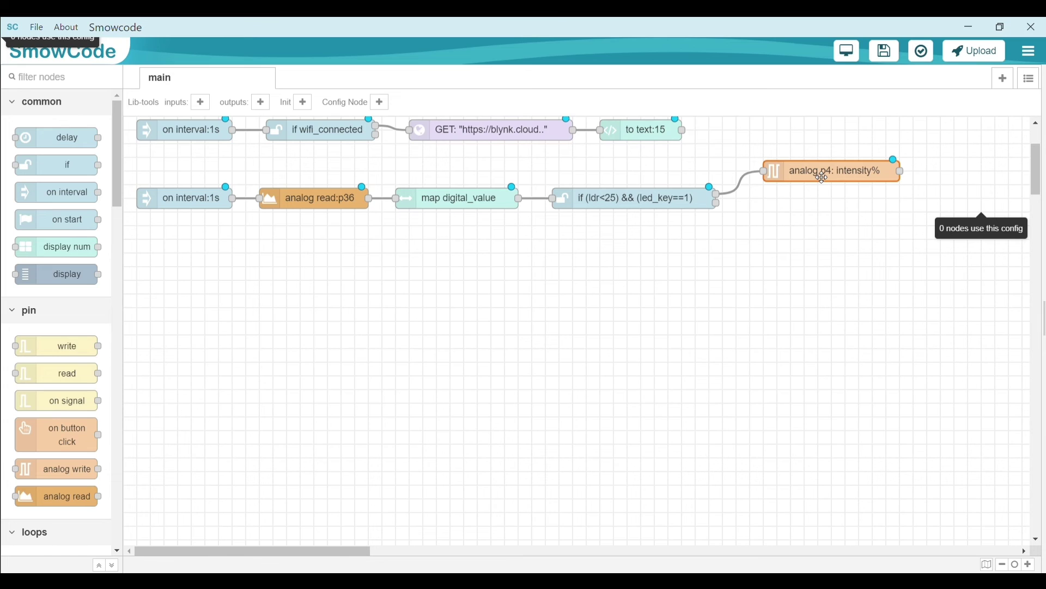
- Duplicate the analog write node and set the copy's Intensity to 0 on pin 4
{"action": "key", "text": "ctrl+c"}
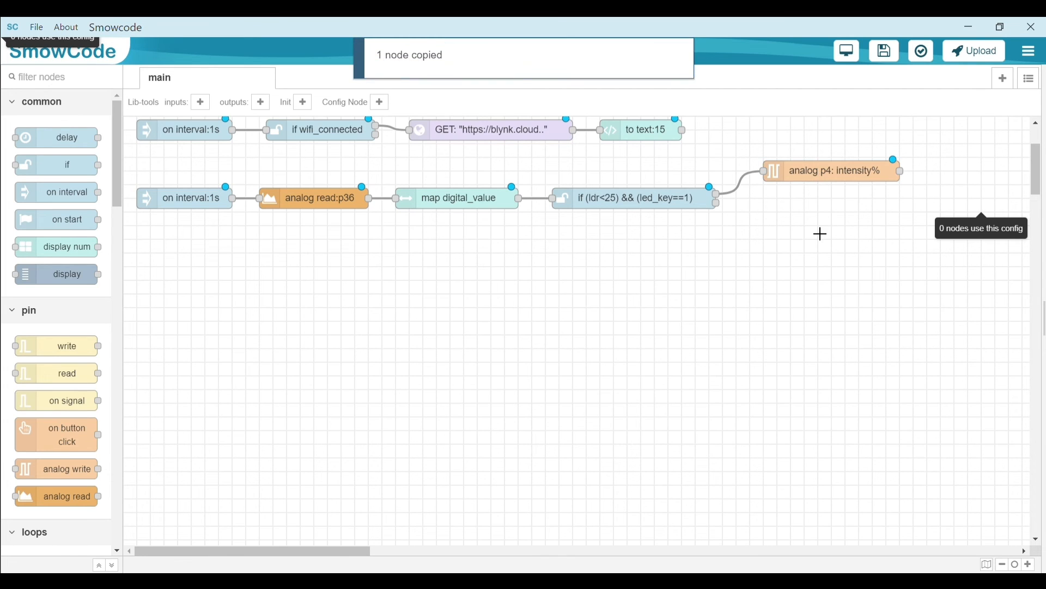
{"action": "key", "text": "Ctrl+v"}
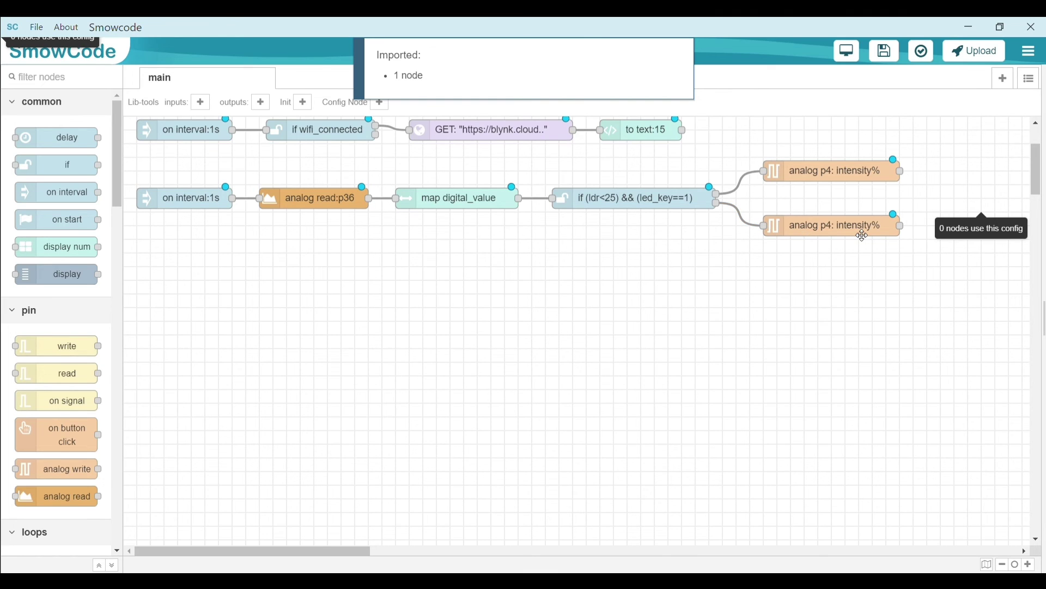
{"action": "double_click", "coordinate": [833, 225]}
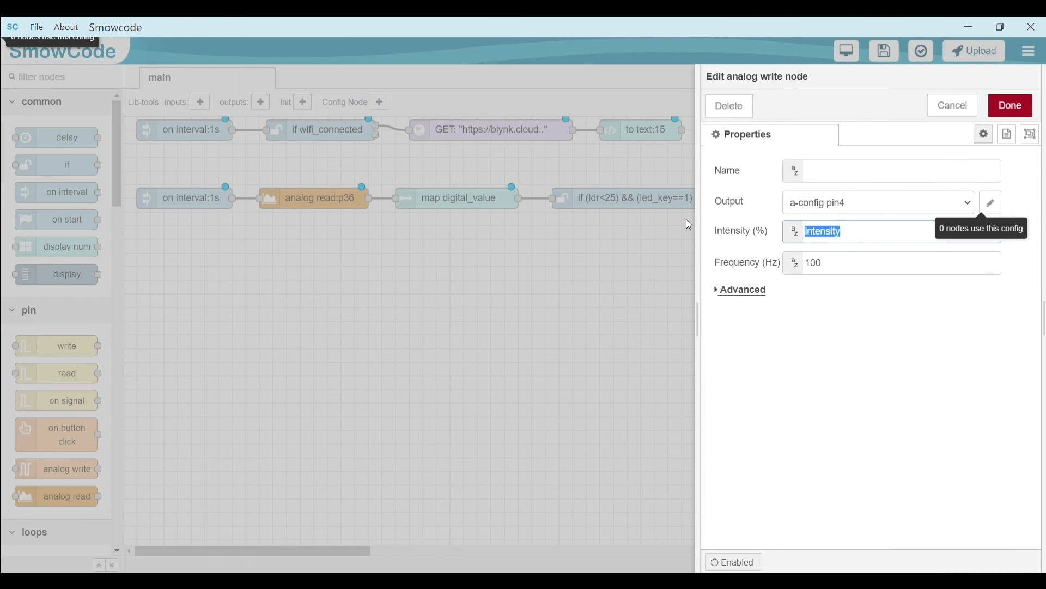
{"action": "type", "text": "0"}
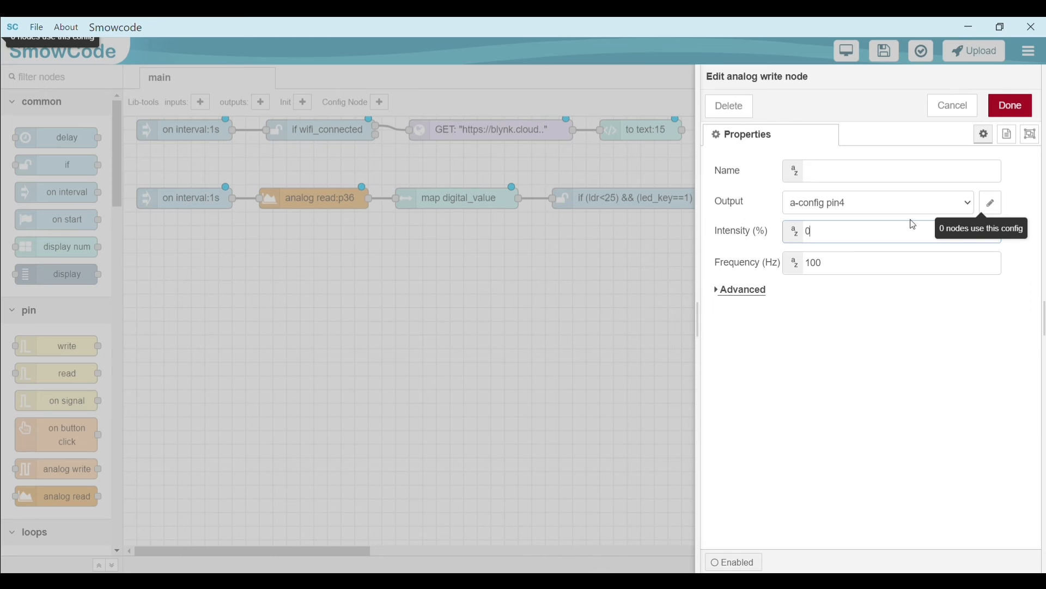
{"action": "left_click", "coordinate": [1010, 105]}
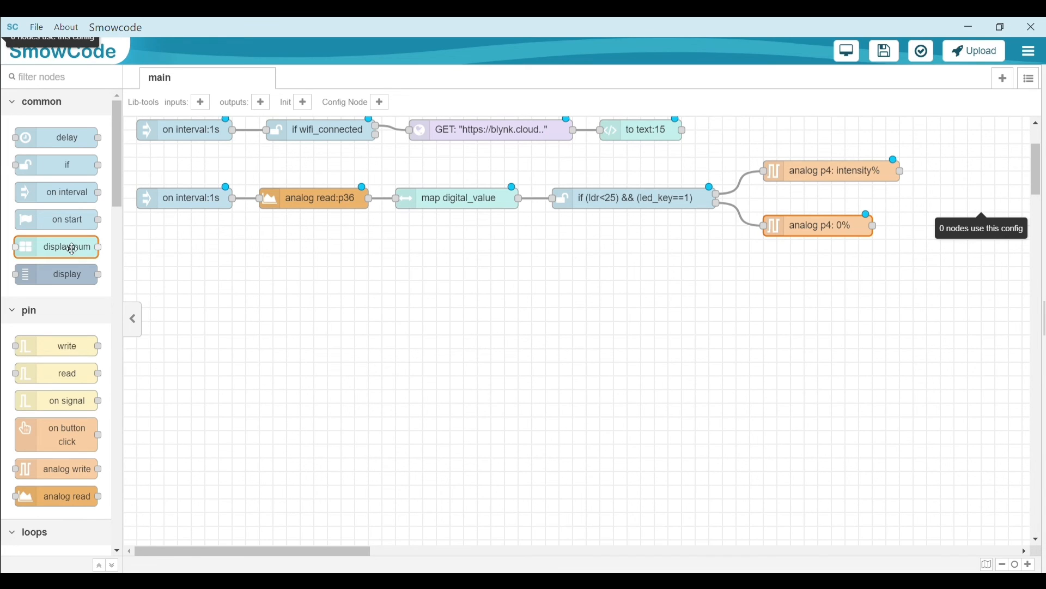
- Add an on interval trigger below the existing flows set to 15 seconds
{"action": "left_click_drag", "start_coordinate": [57, 192], "coordinate": [238, 357]}
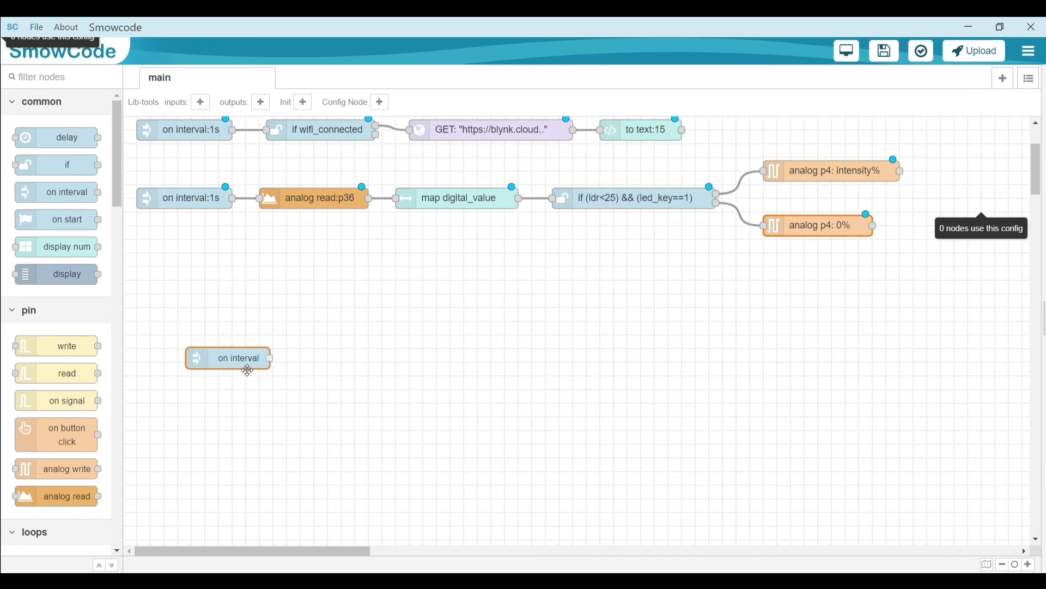
{"action": "left_click_drag", "start_coordinate": [237, 358], "coordinate": [199, 307]}
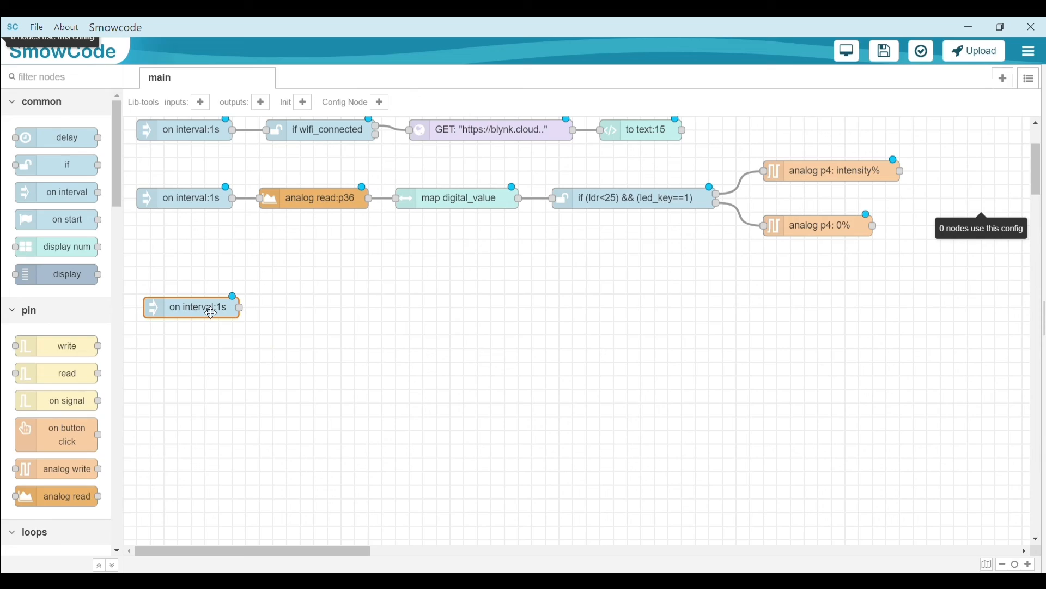
{"action": "double_click", "coordinate": [196, 307]}
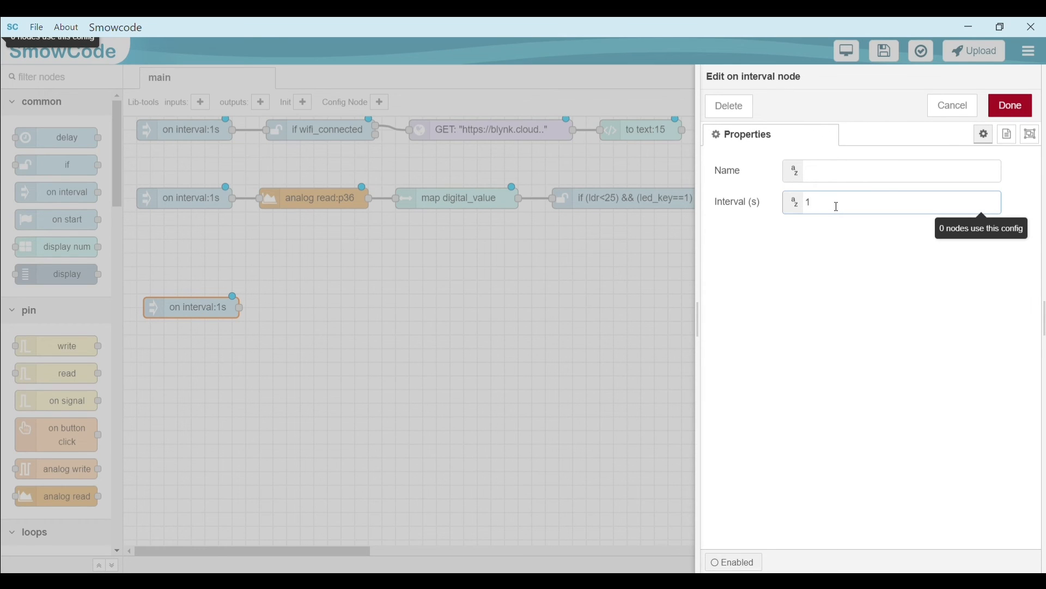
{"action": "type", "text": "5"}
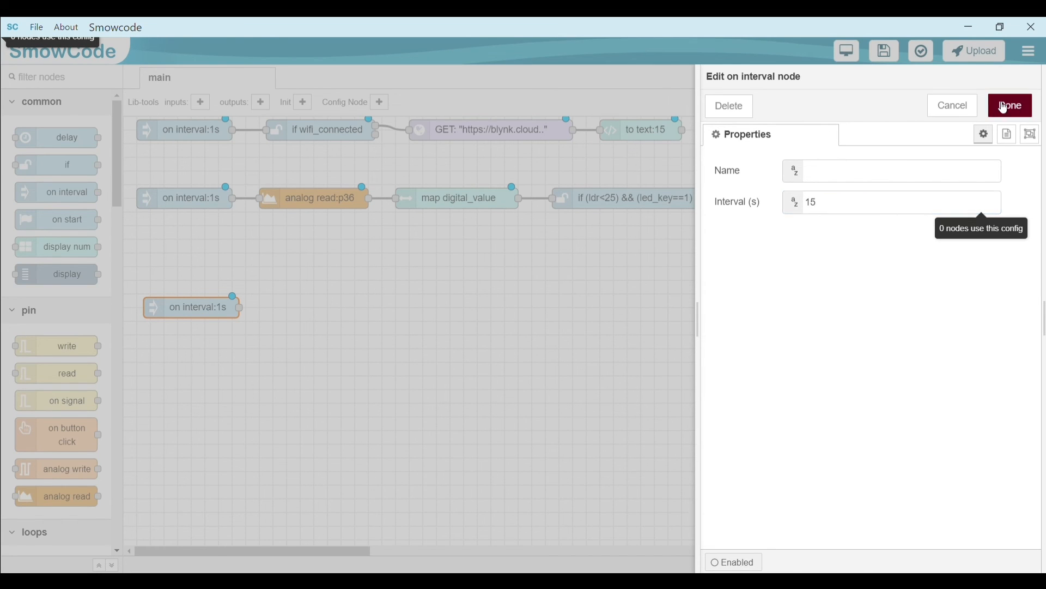
{"action": "left_click", "coordinate": [1009, 105]}
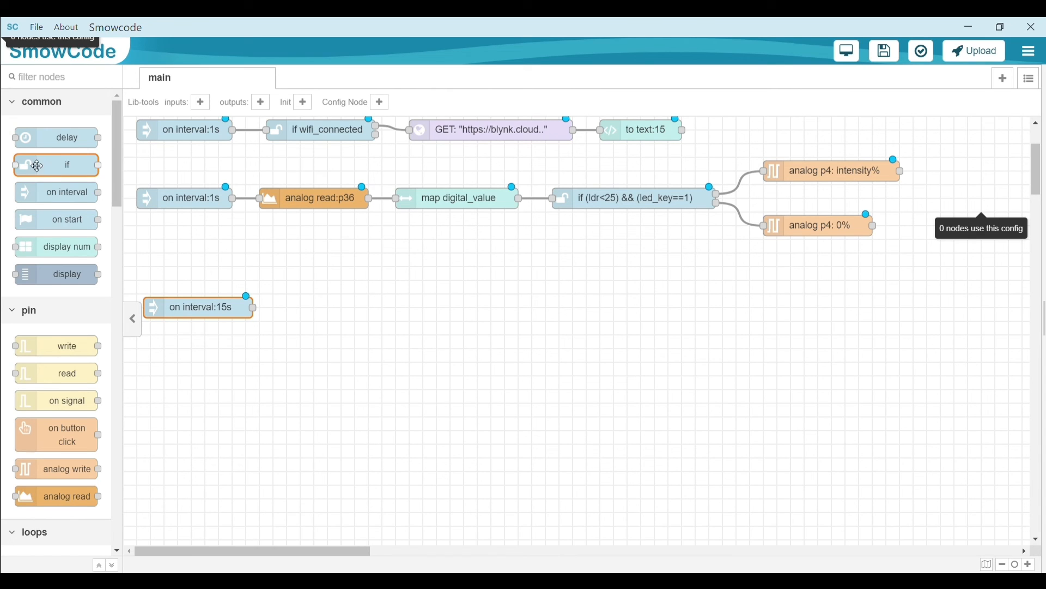
- Wire an if node after the 15 s interval with condition wifi_connected
{"action": "left_click_drag", "start_coordinate": [55, 164], "coordinate": [340, 320]}
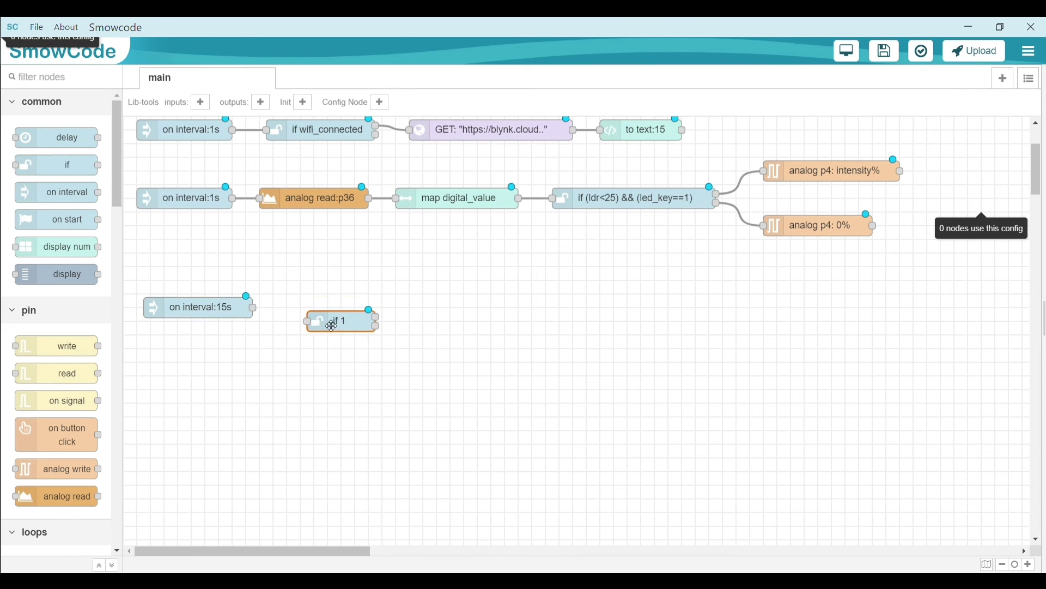
{"action": "left_click_drag", "start_coordinate": [340, 321], "coordinate": [305, 308]}
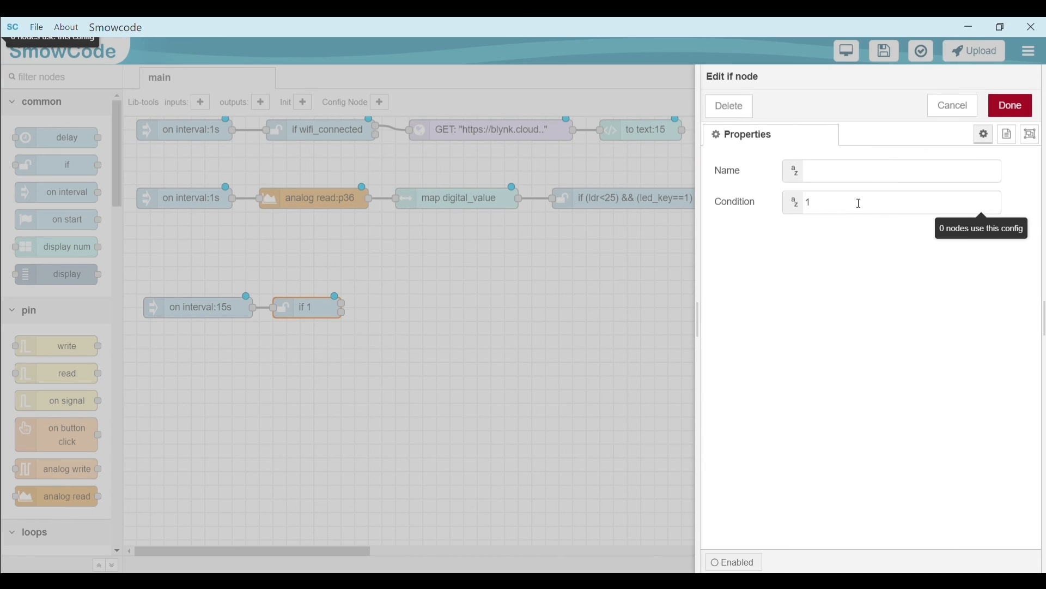
{"action": "left_click", "coordinate": [894, 203]}
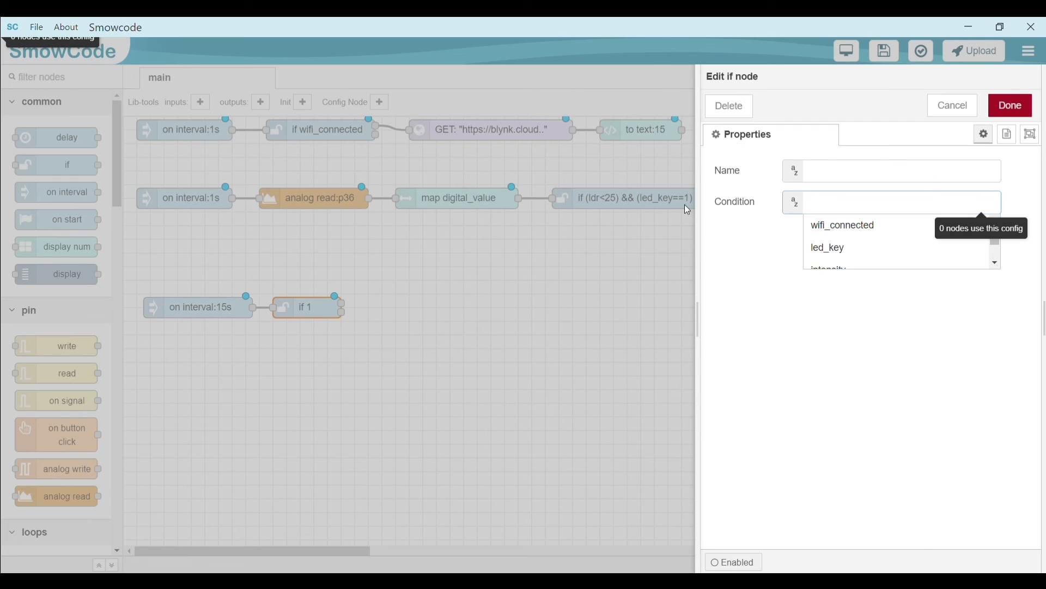
{"action": "type", "text": "wifi_connected"}
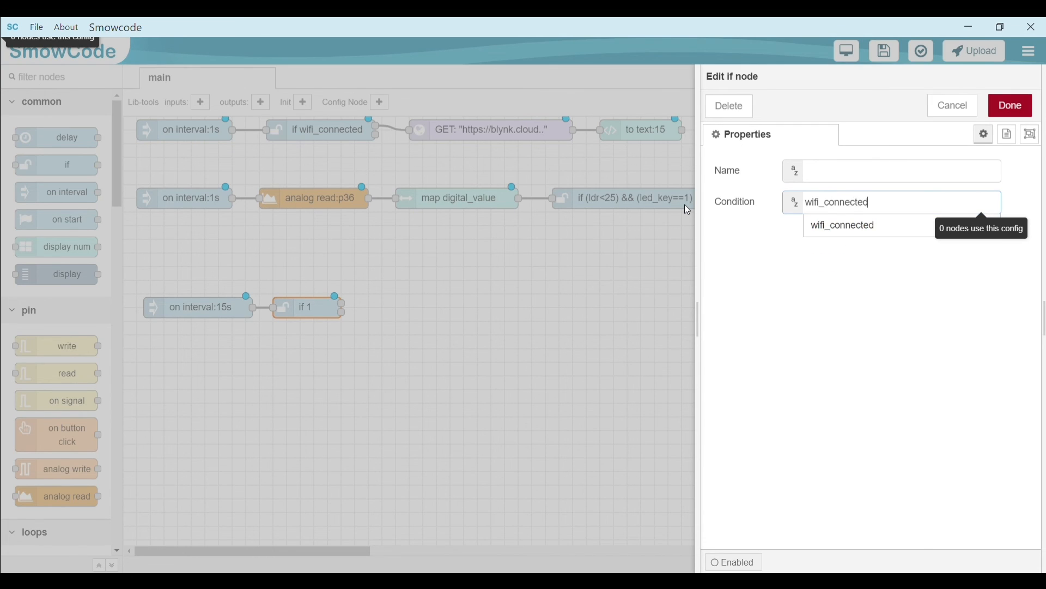
{"action": "left_click", "coordinate": [1009, 106]}
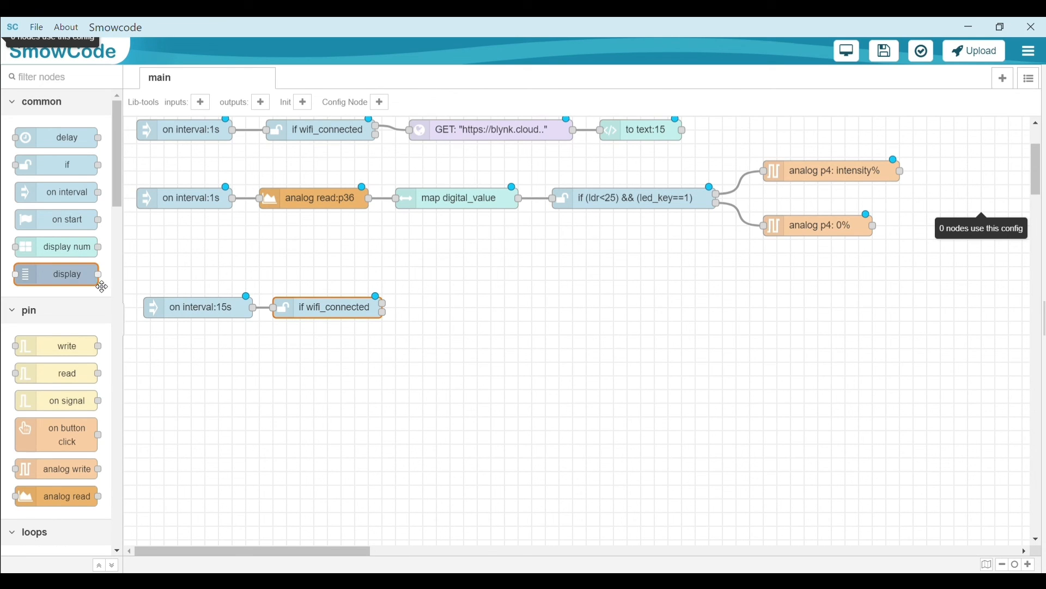
- Set the GET request URL to the Blynk update endpoint with the auth token, pin V0 and value "+ldr
{"action": "scroll", "scroll_direction": "down", "scroll_amount": 3}
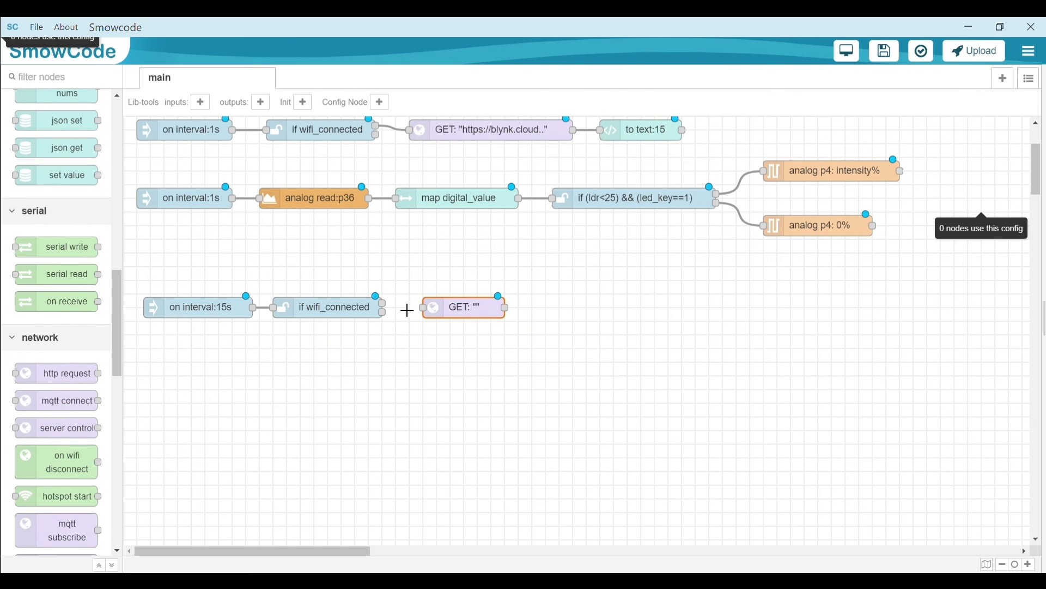
{"action": "double_click", "coordinate": [465, 307]}
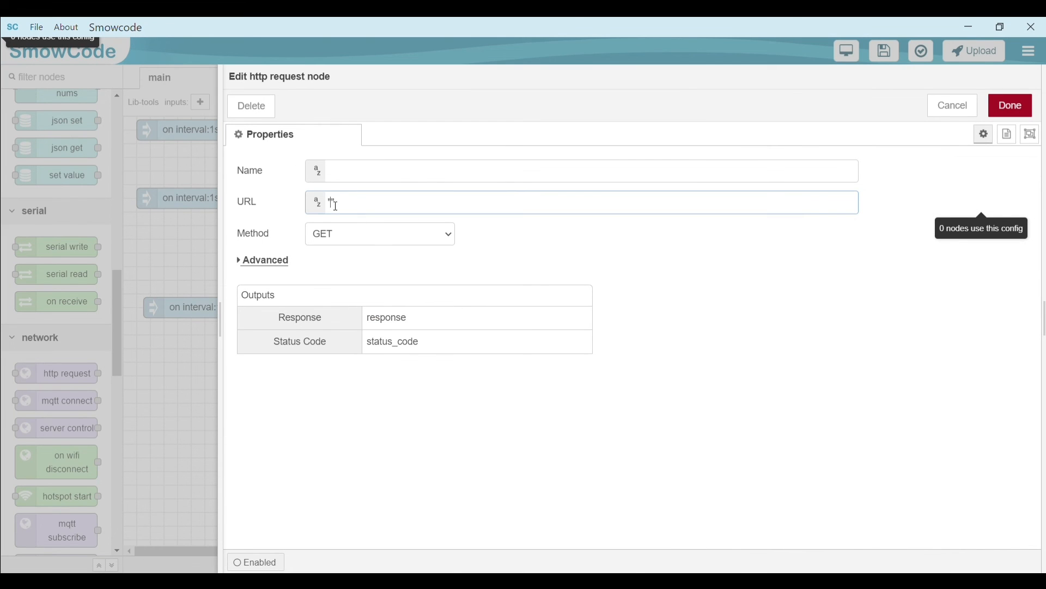
{"action": "mouse_move", "coordinate": [401, 369]}
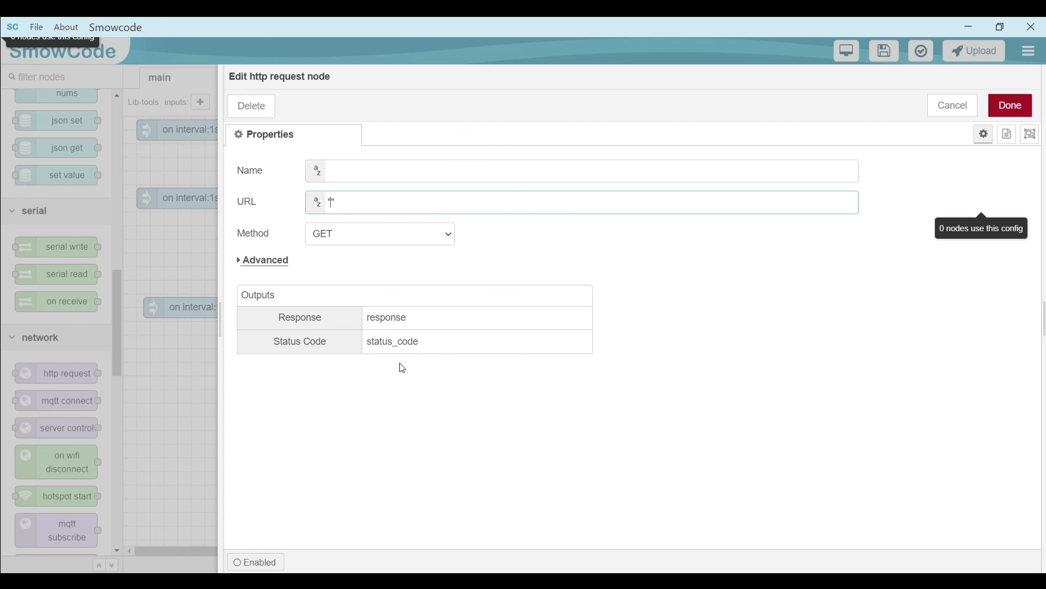
{"action": "mouse_move", "coordinate": [406, 403]}
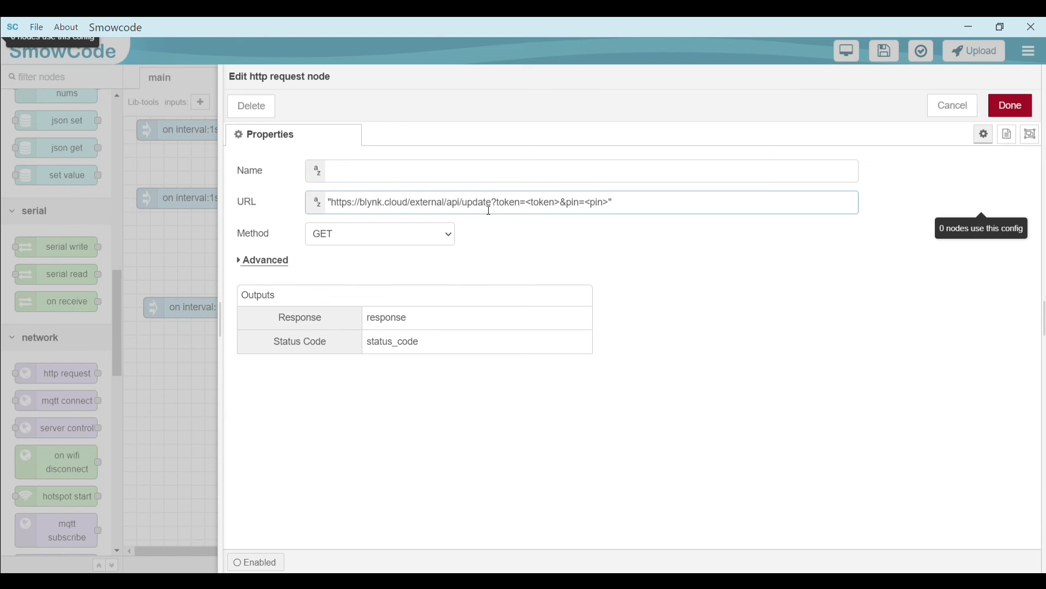
{"action": "double_click", "coordinate": [543, 202]}
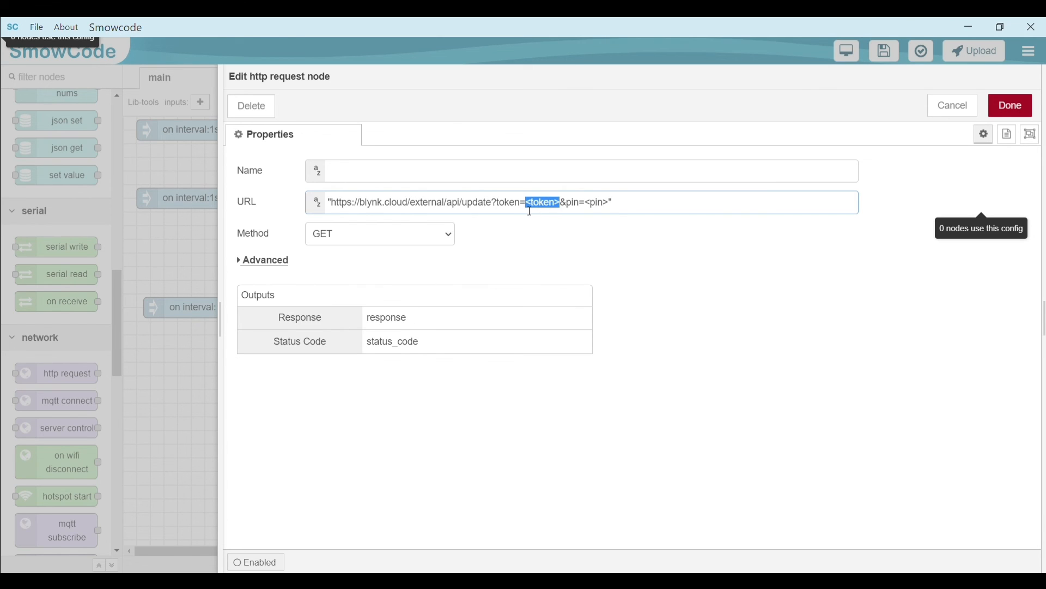
{"action": "mouse_move", "coordinate": [582, 244]}
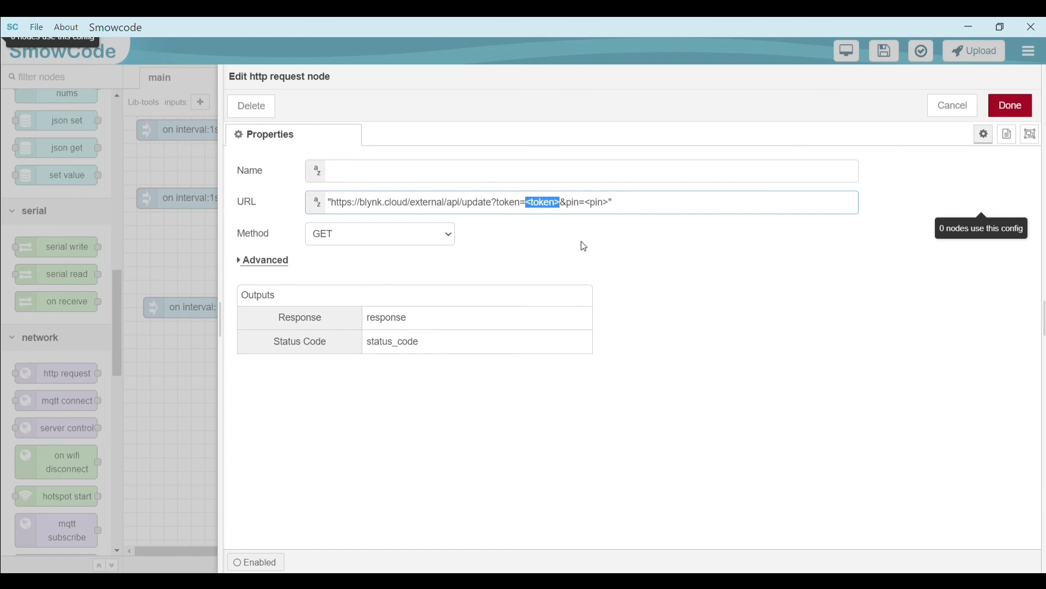
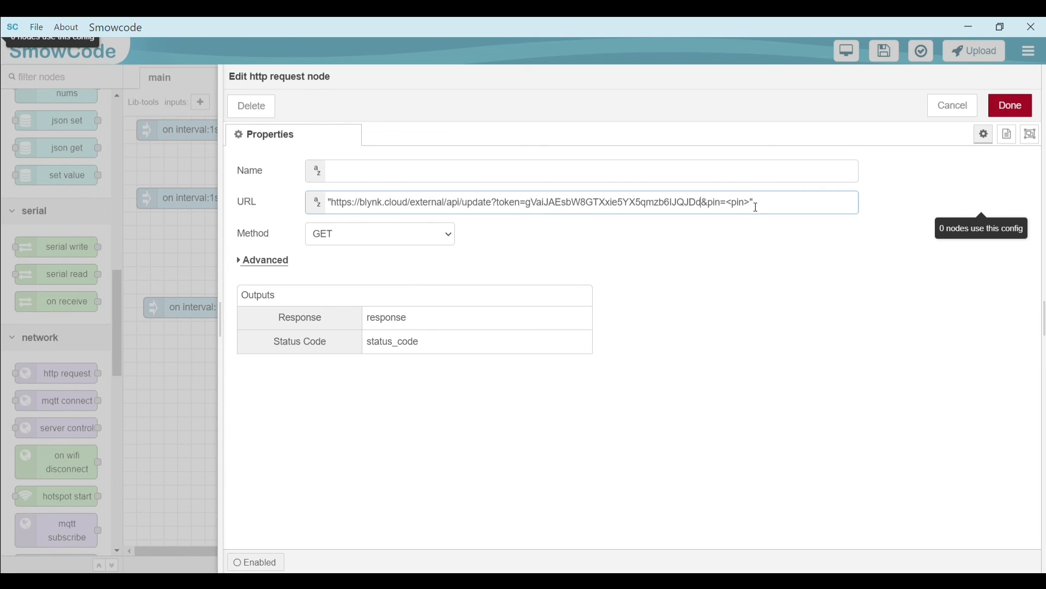
{"action": "double_click", "coordinate": [731, 203]}
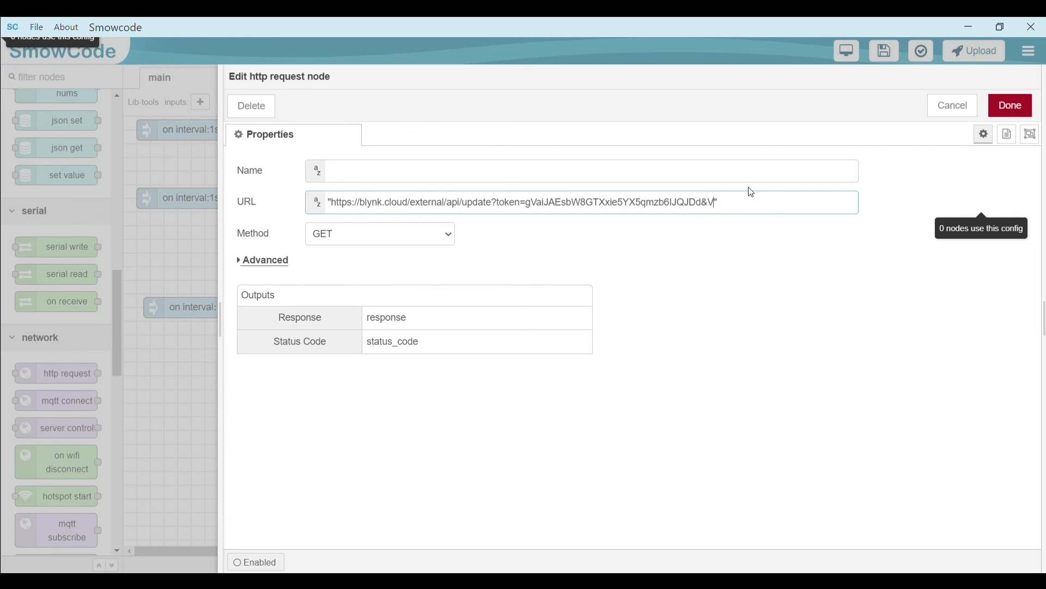
{"action": "type", "text": "0="}
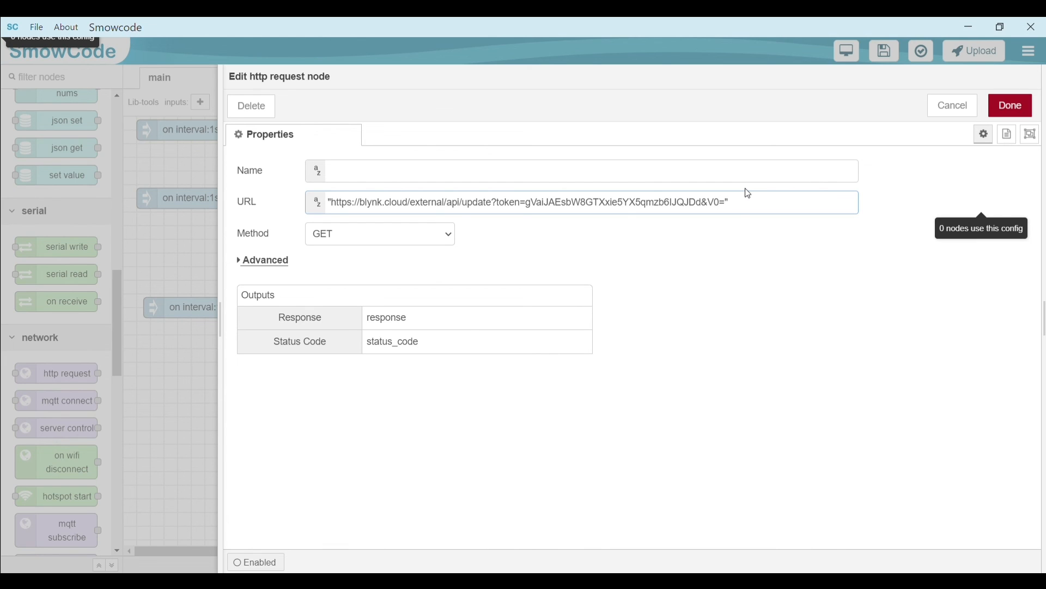
{"action": "type", "text": "+"}
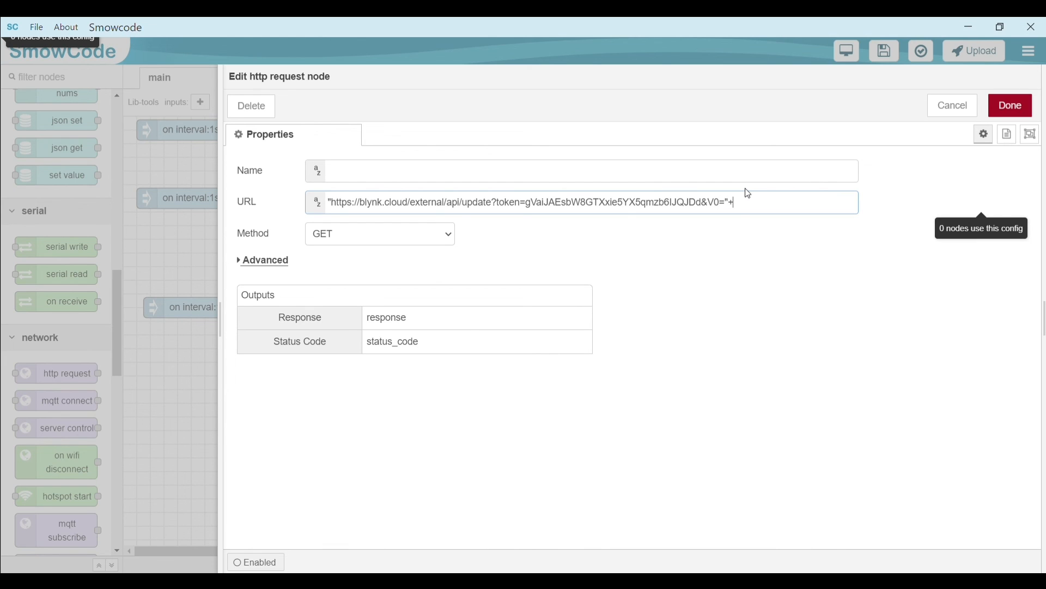
{"action": "type", "text": "ldr"}
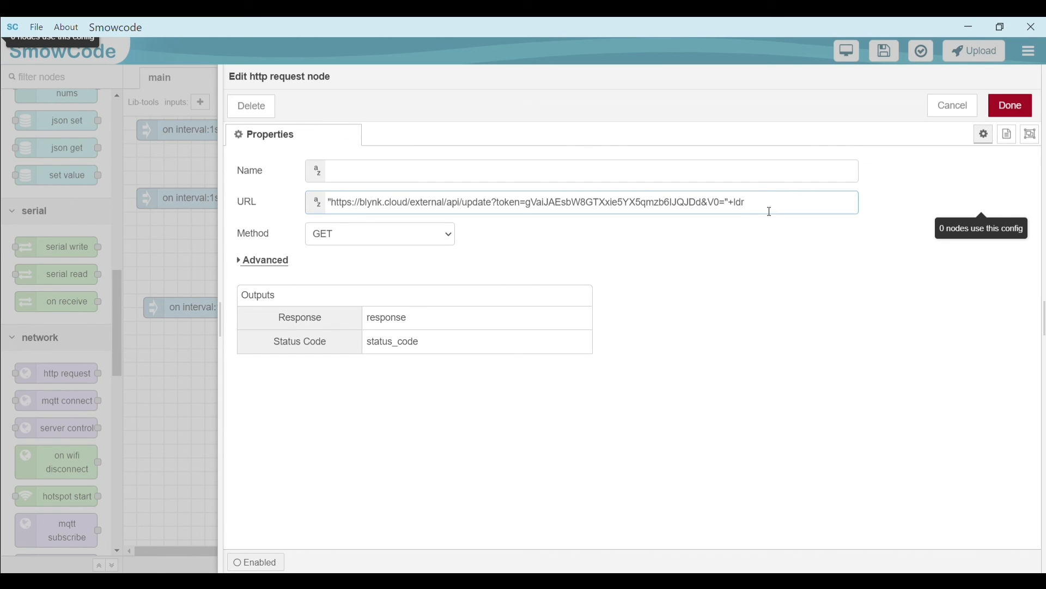
{"action": "mouse_move", "coordinate": [1003, 111]}
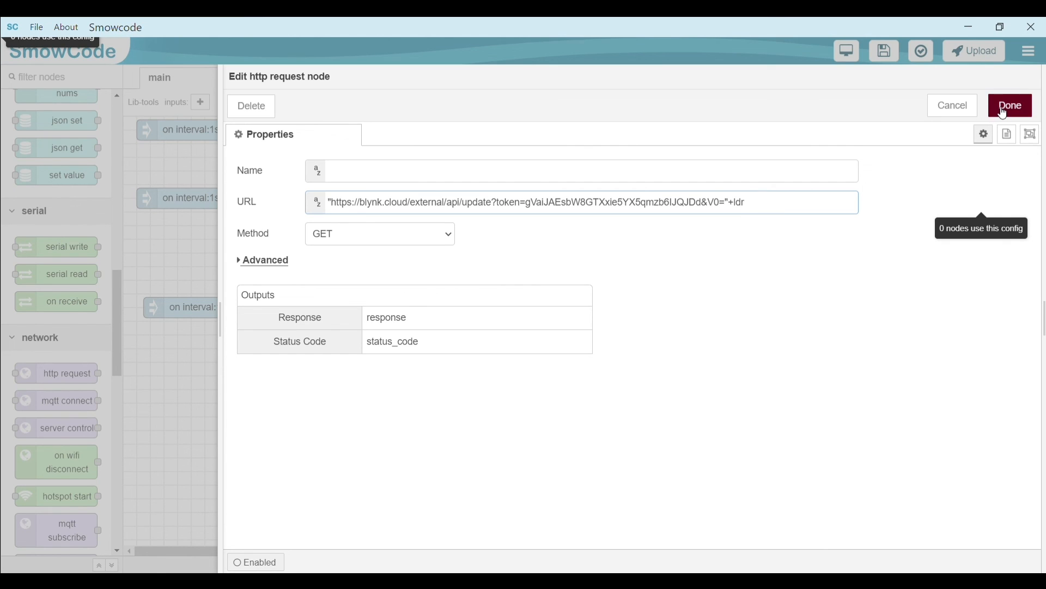
{"action": "left_click", "coordinate": [1009, 106]}
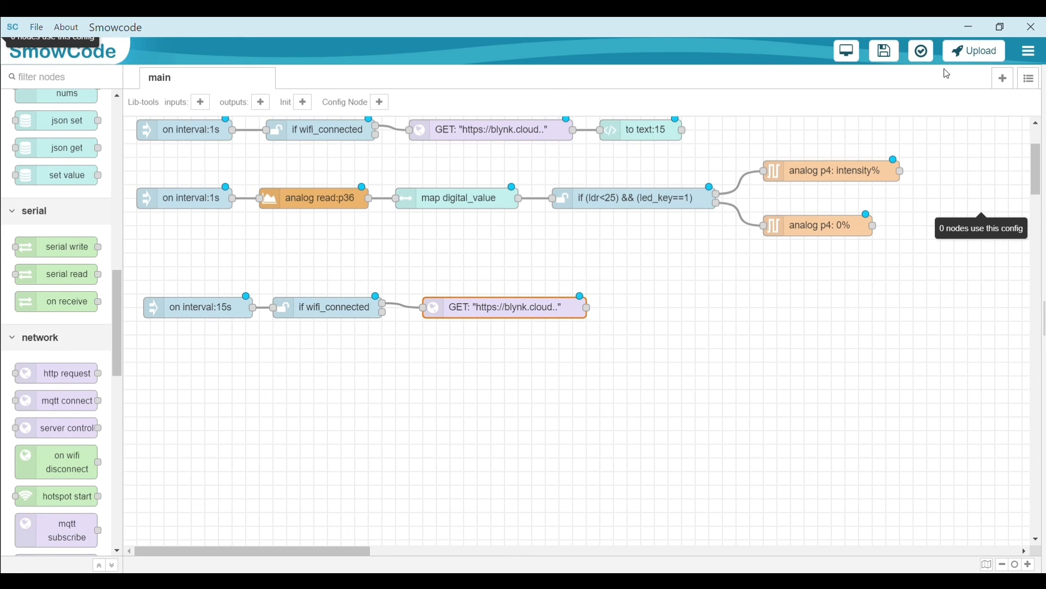
- Verify the flow with no errors and upload it to the board
{"action": "left_click", "coordinate": [920, 51]}
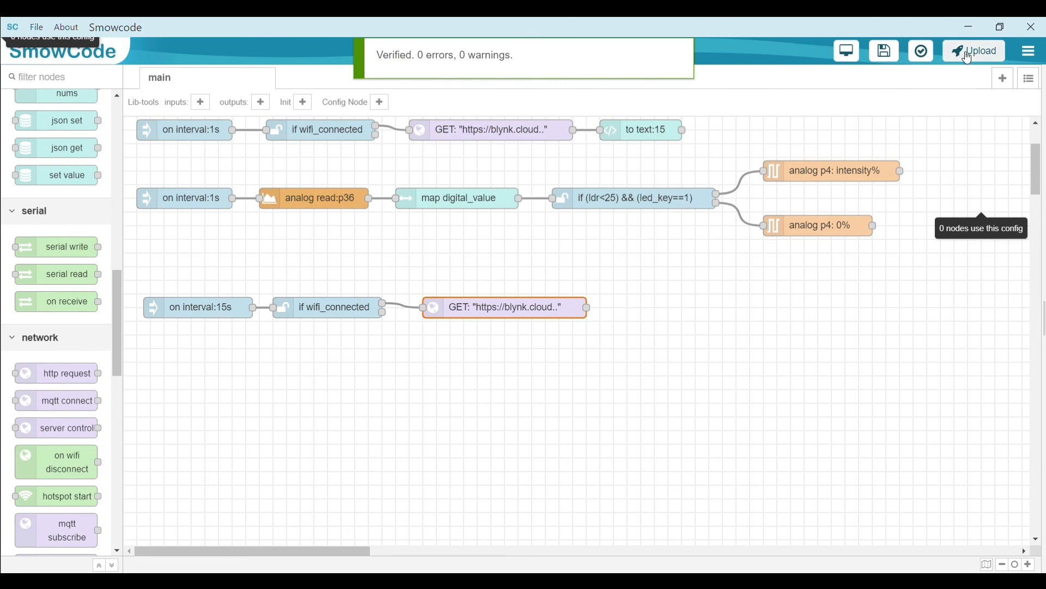
{"action": "left_click", "coordinate": [974, 50]}
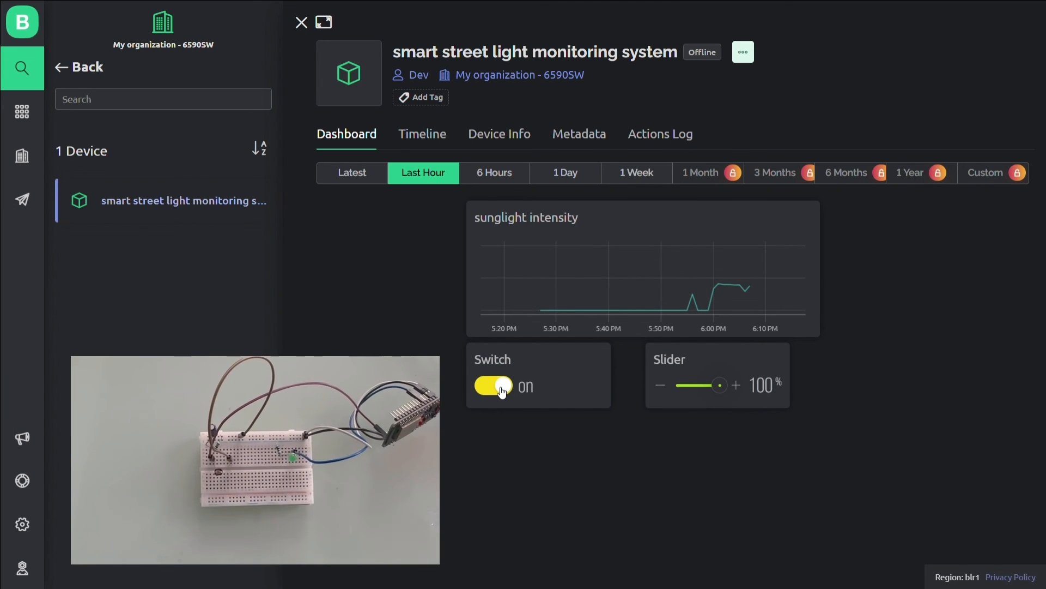
{"action": "left_click", "coordinate": [493, 386]}
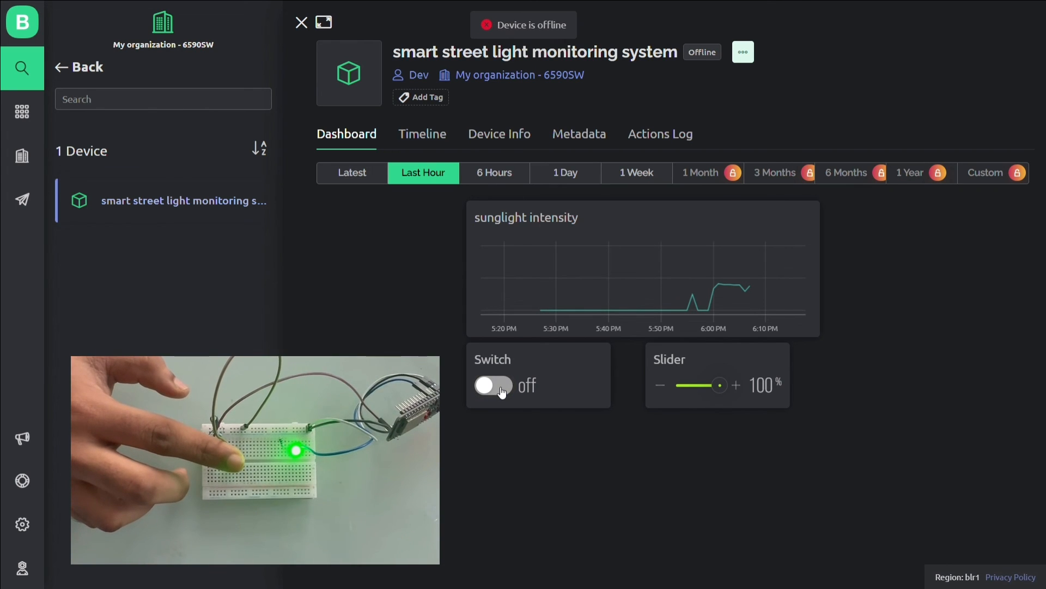
{"action": "left_click", "coordinate": [492, 386]}
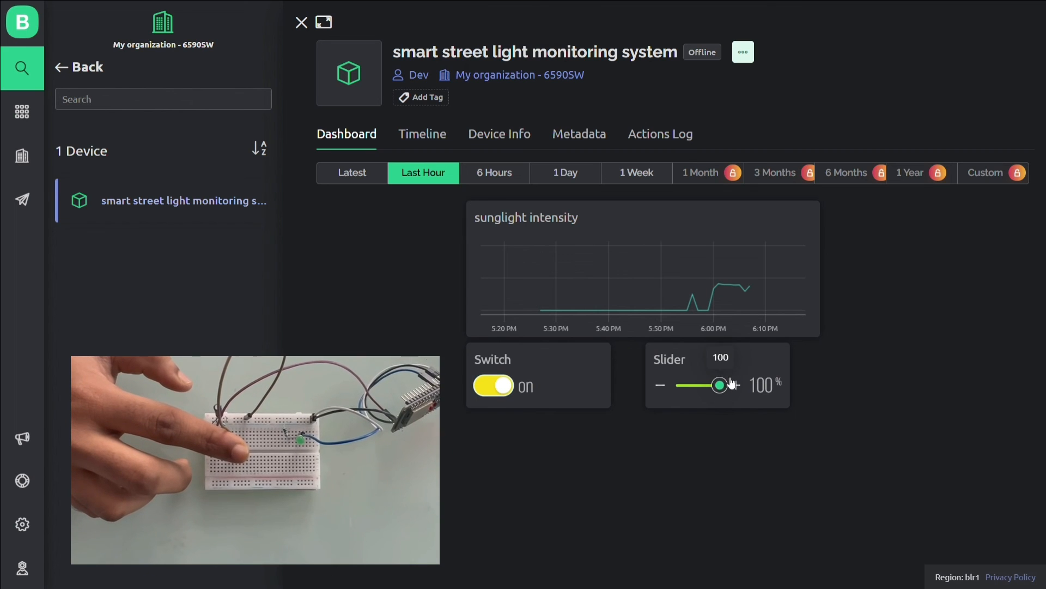
{"action": "left_click_drag", "start_coordinate": [720, 385], "coordinate": [700, 385]}
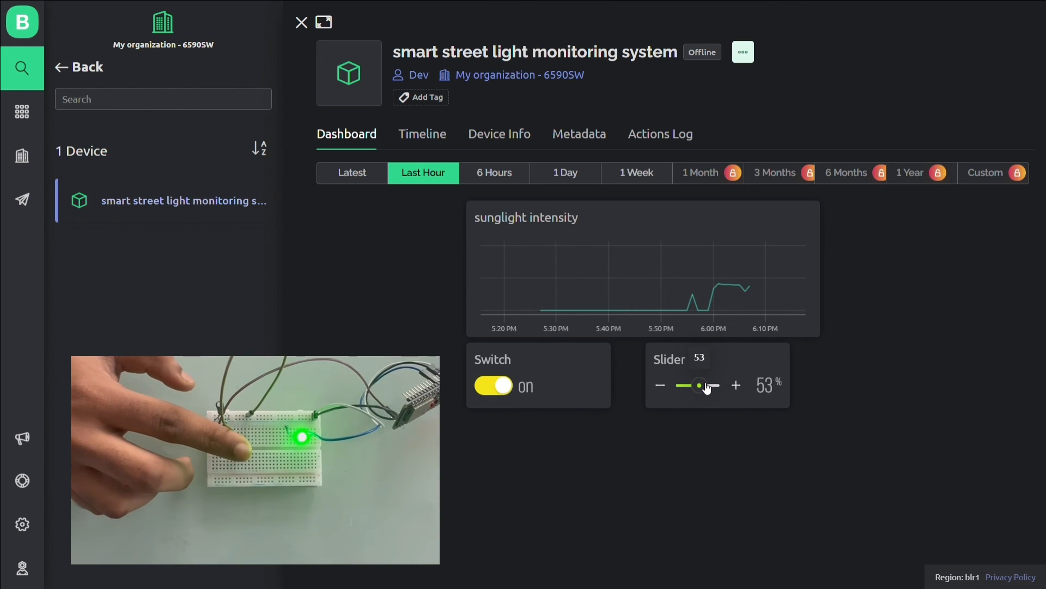
{"action": "left_click_drag", "start_coordinate": [700, 385], "coordinate": [697, 384]}
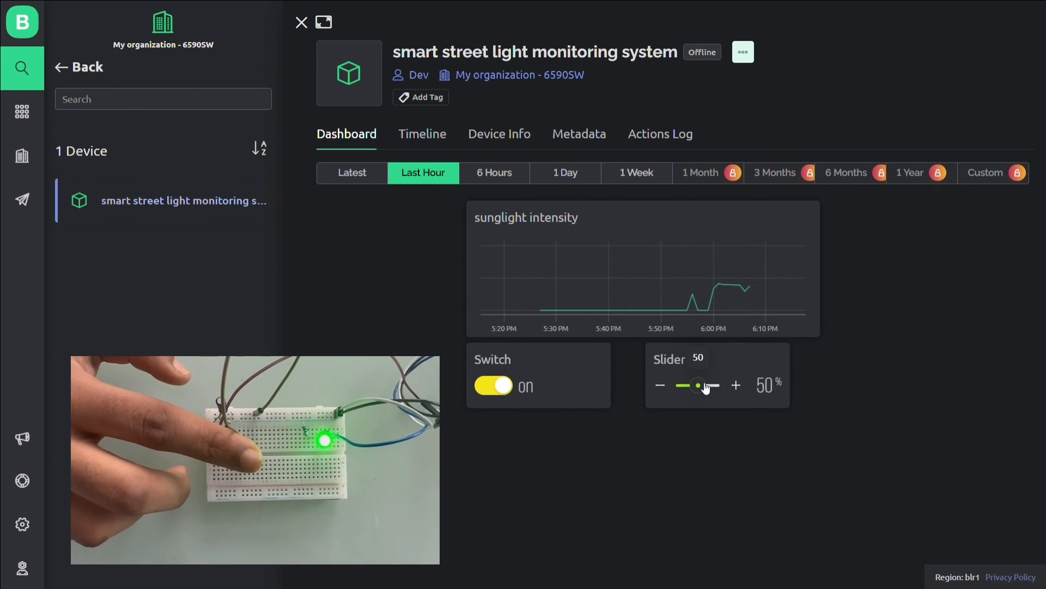
{"action": "left_click_drag", "start_coordinate": [700, 385], "coordinate": [719, 385]}
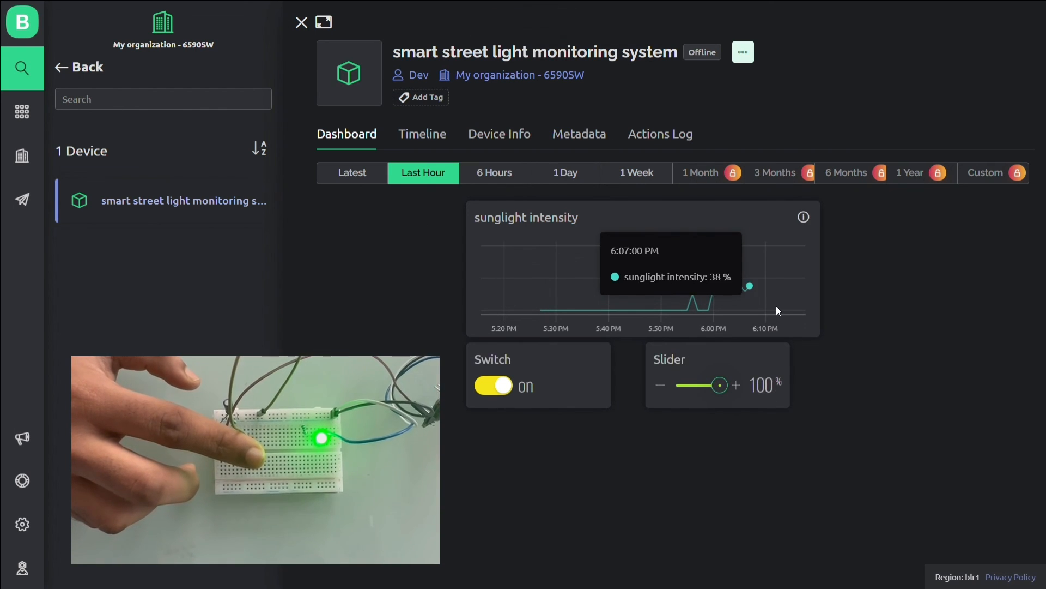
{"action": "mouse_move", "coordinate": [927, 366]}
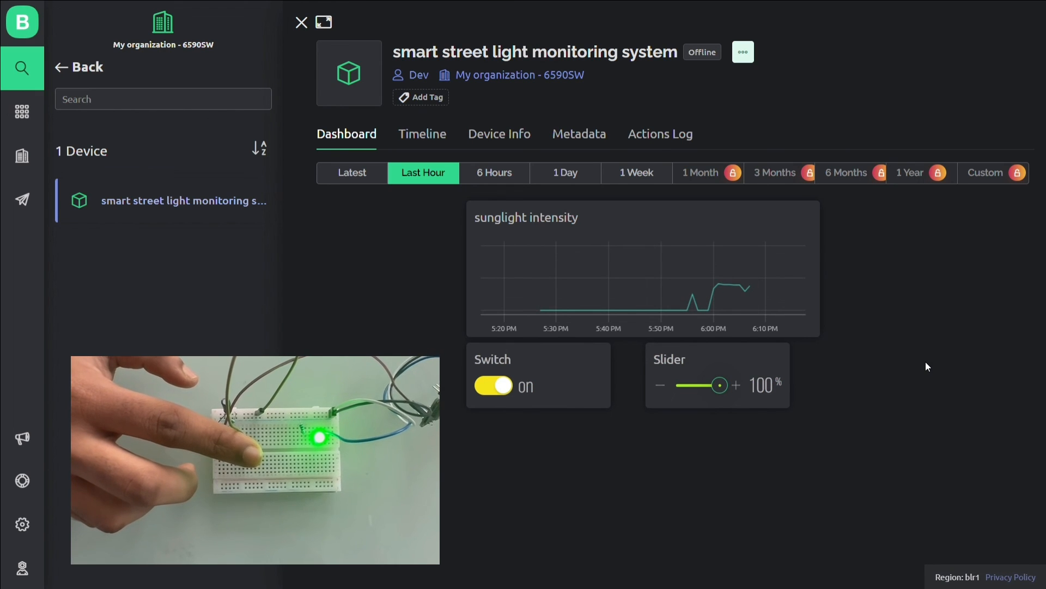